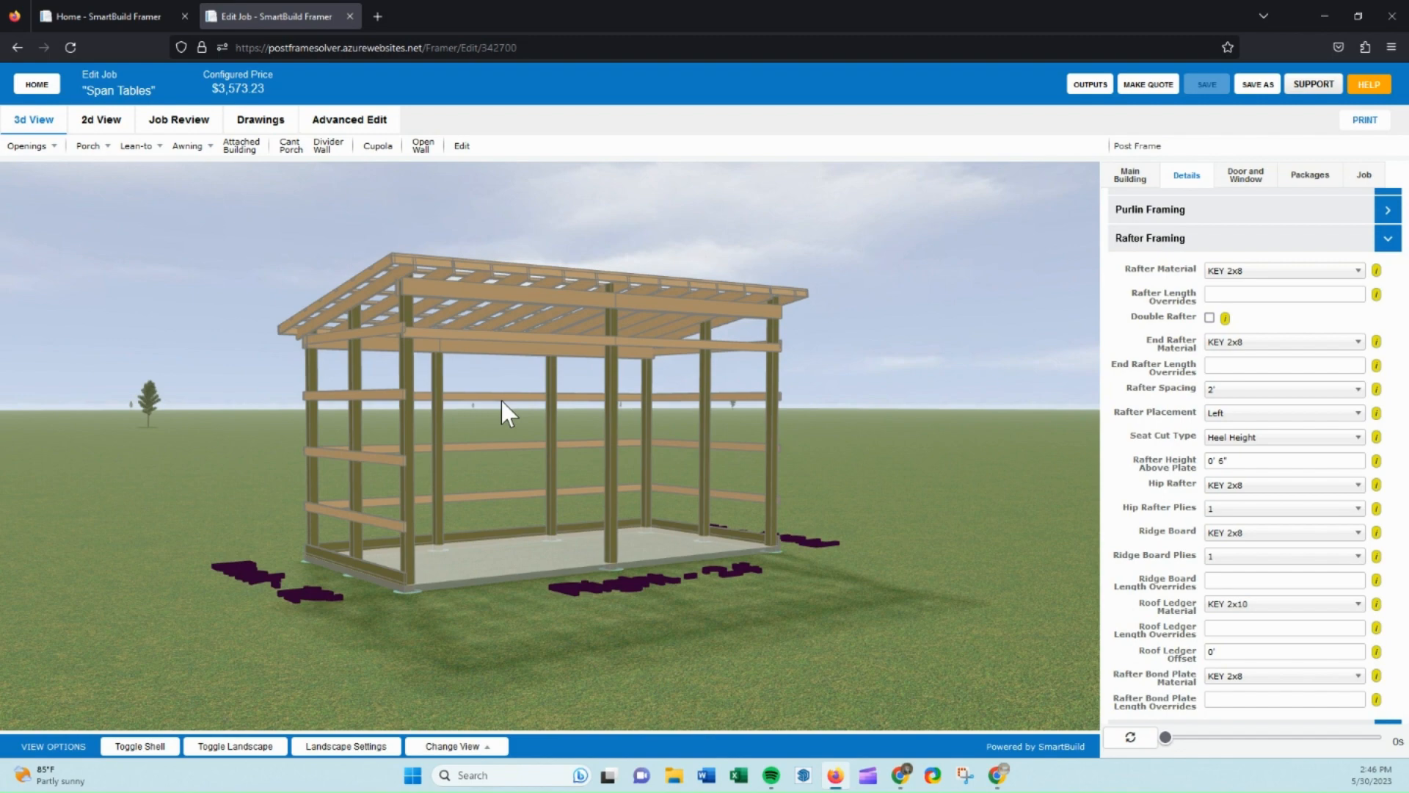
From the Home tab's Settings, reach Framing Rules and start editing the Post Frame rule
drag(508, 414, 472, 364)
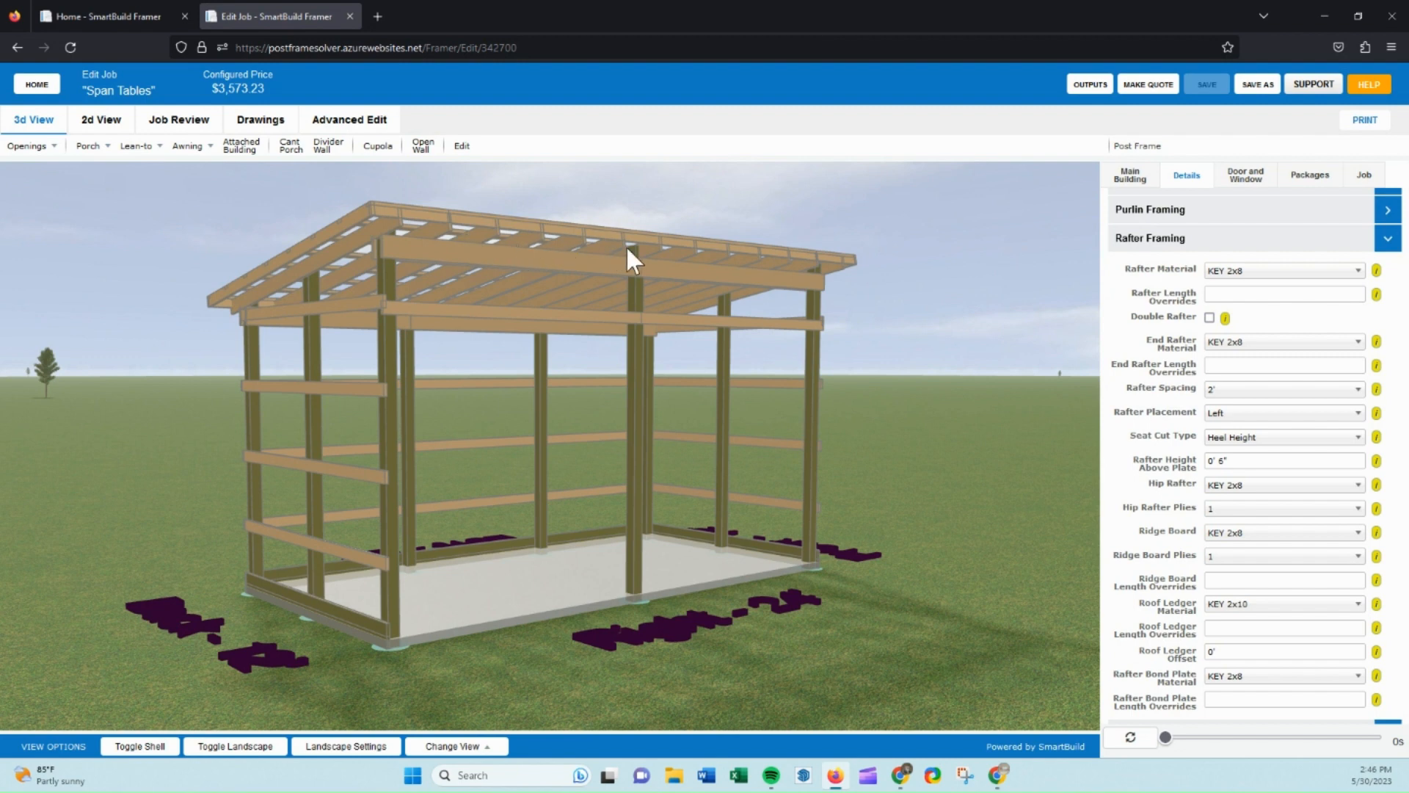
mouse_move(420, 237)
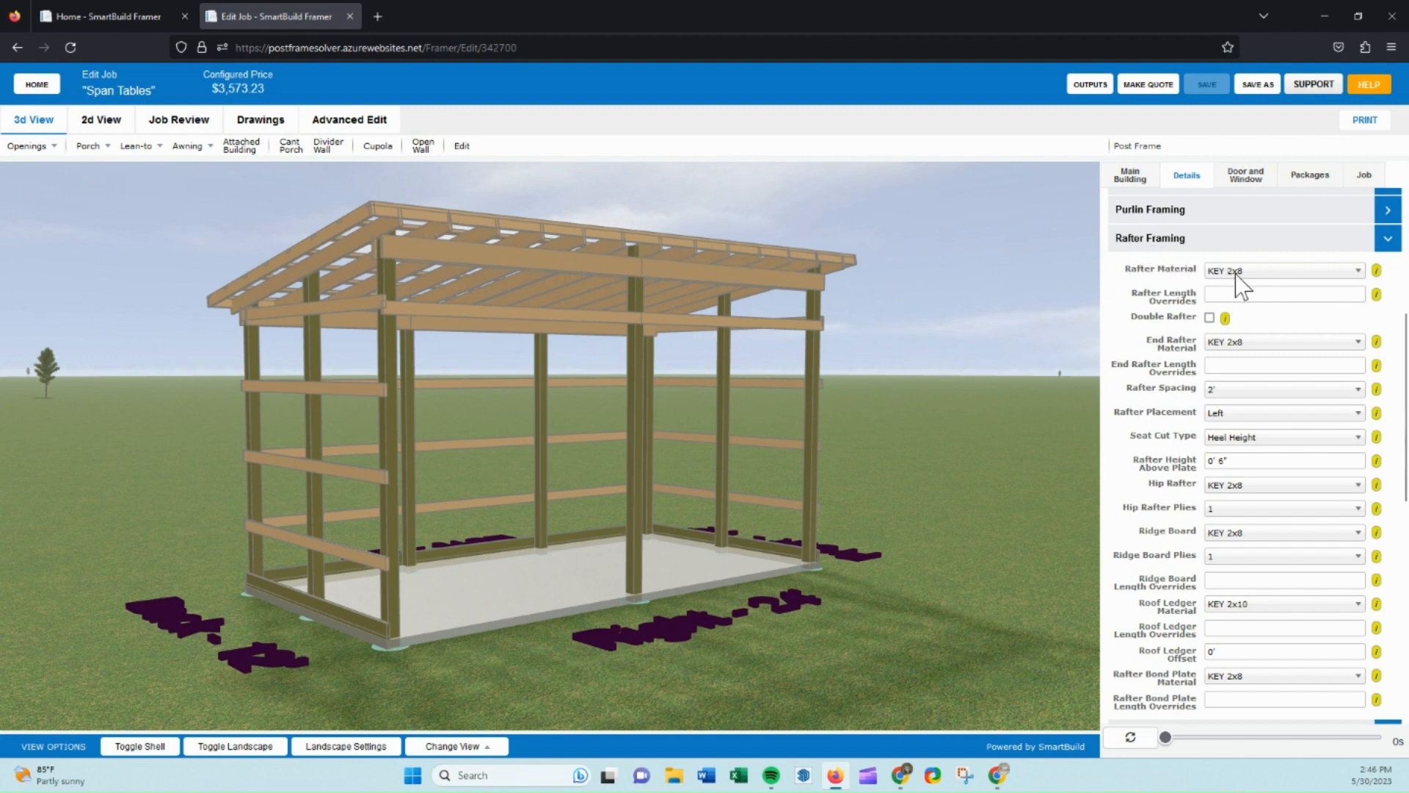
mouse_move(1222, 286)
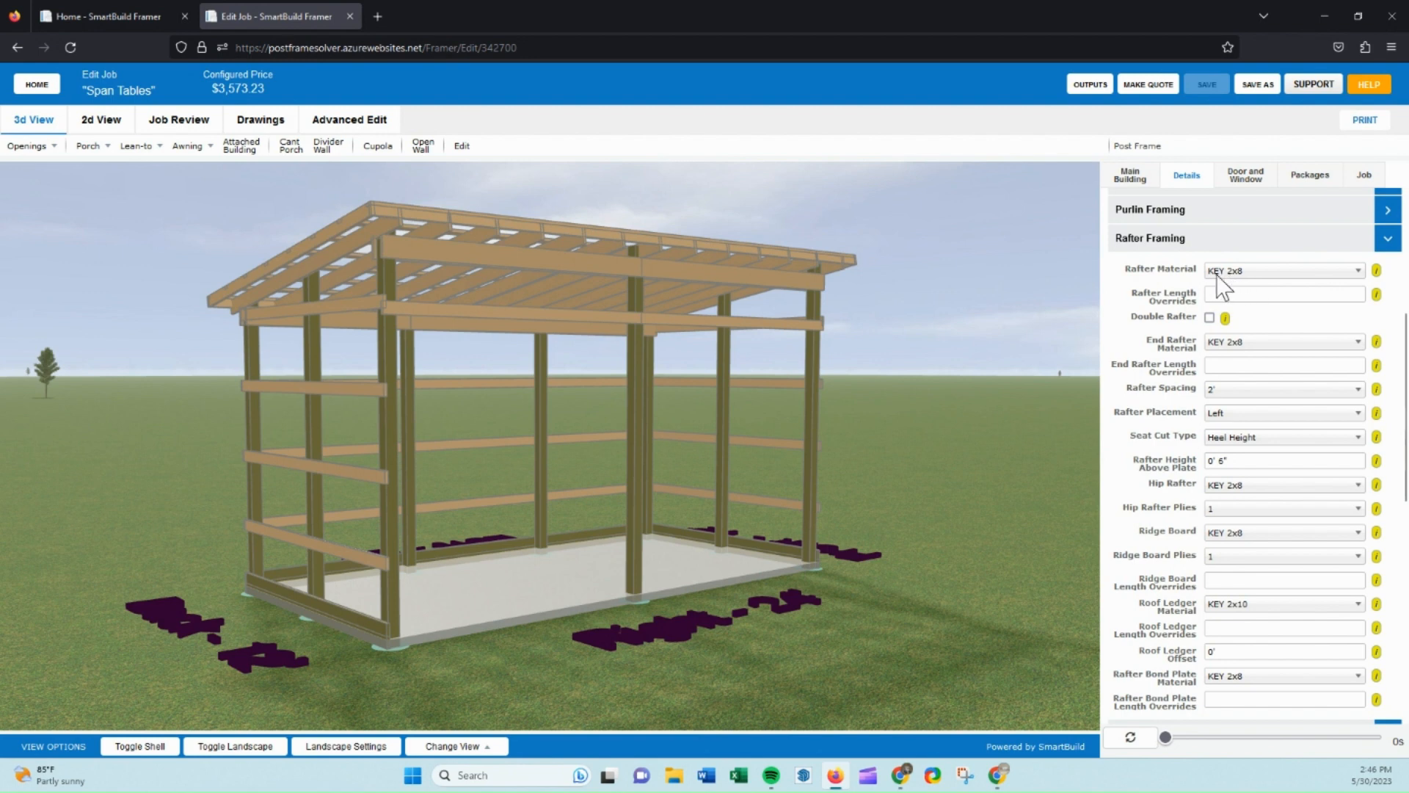
mouse_move(1192, 353)
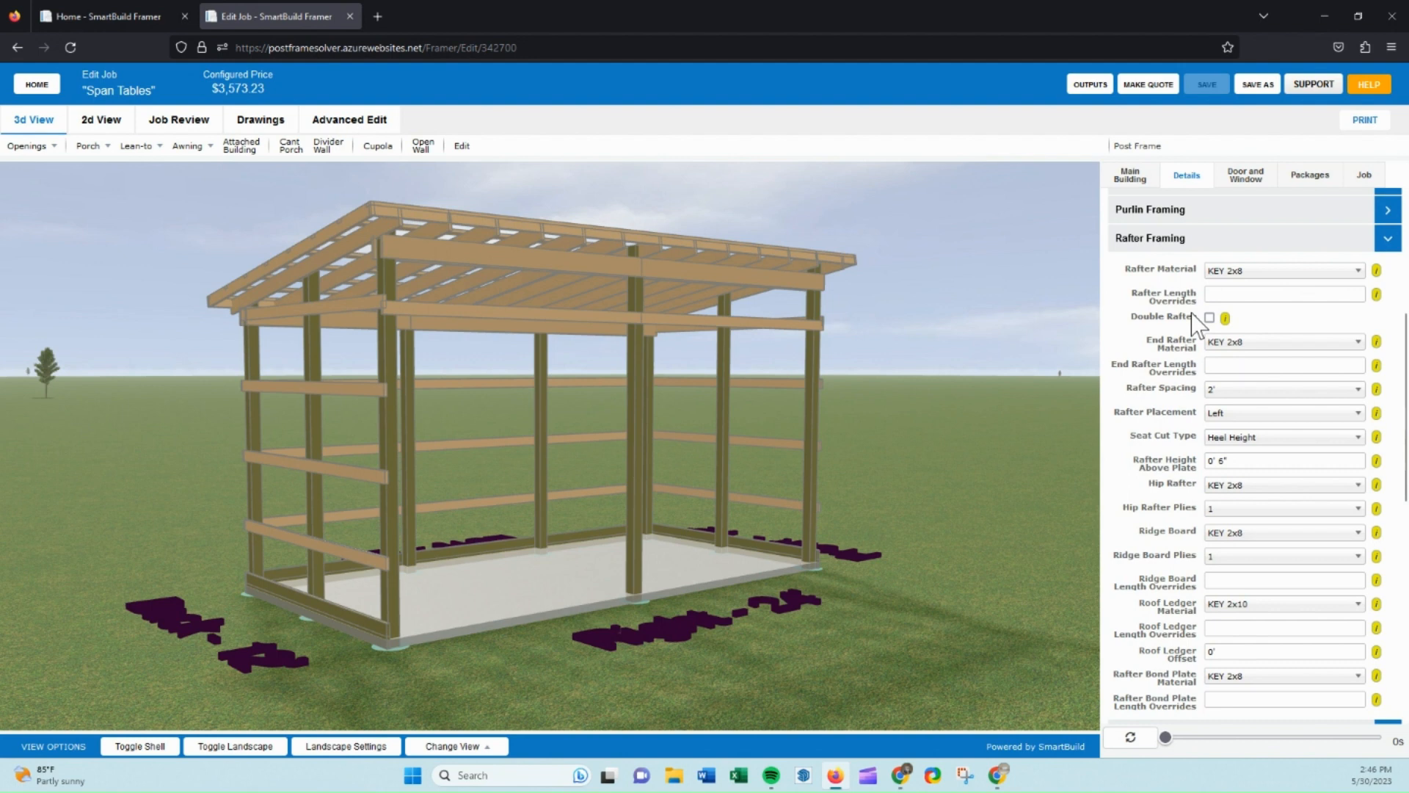
click(108, 16)
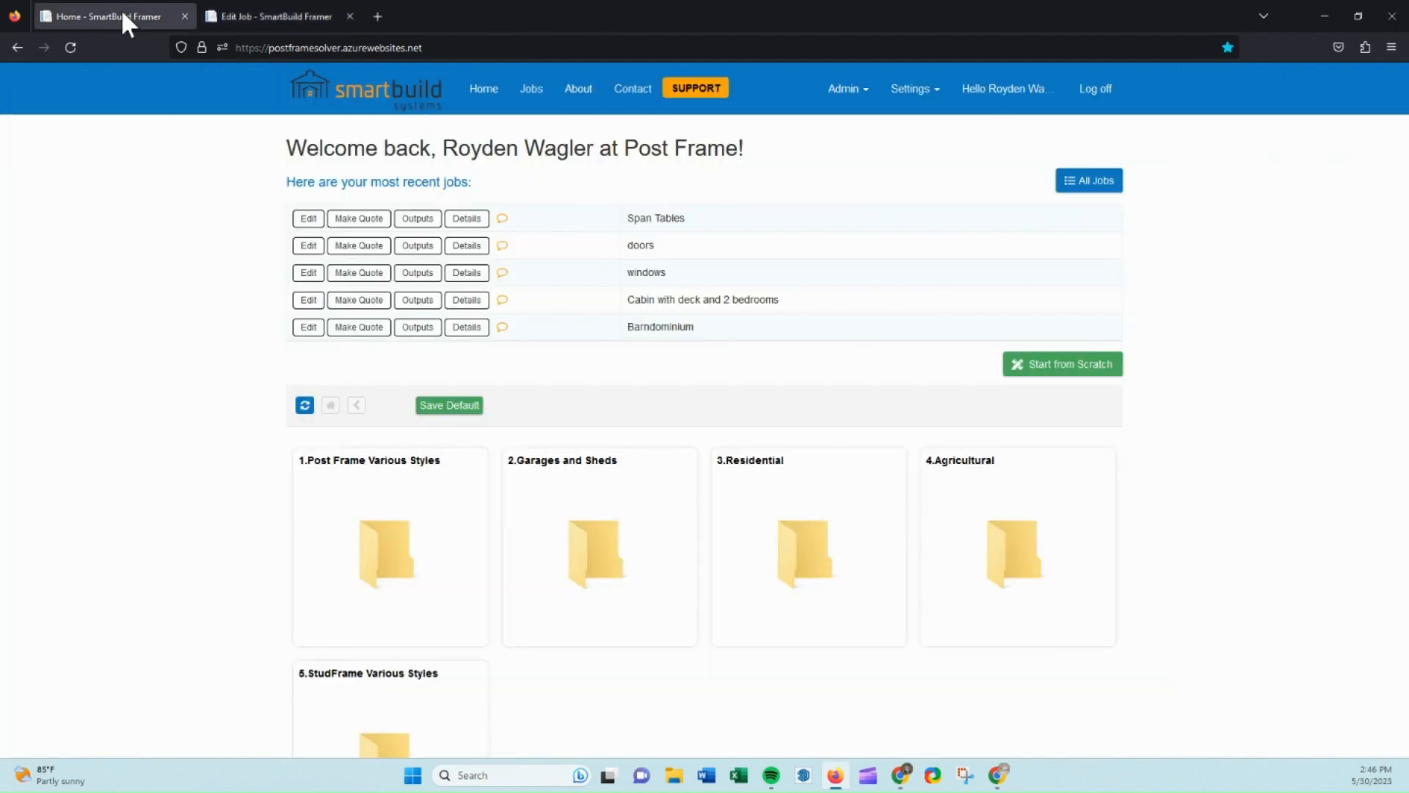
click(910, 88)
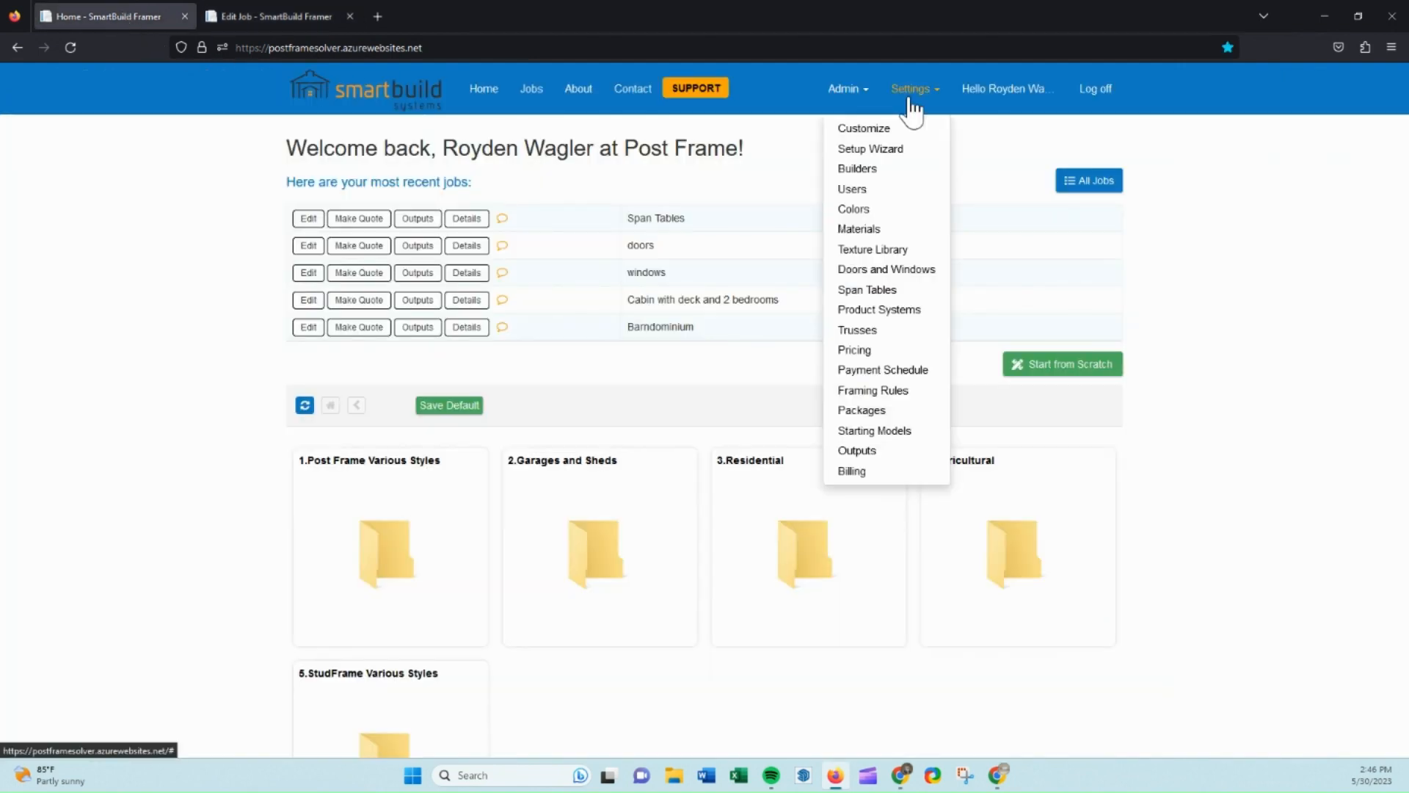
mouse_move(872, 390)
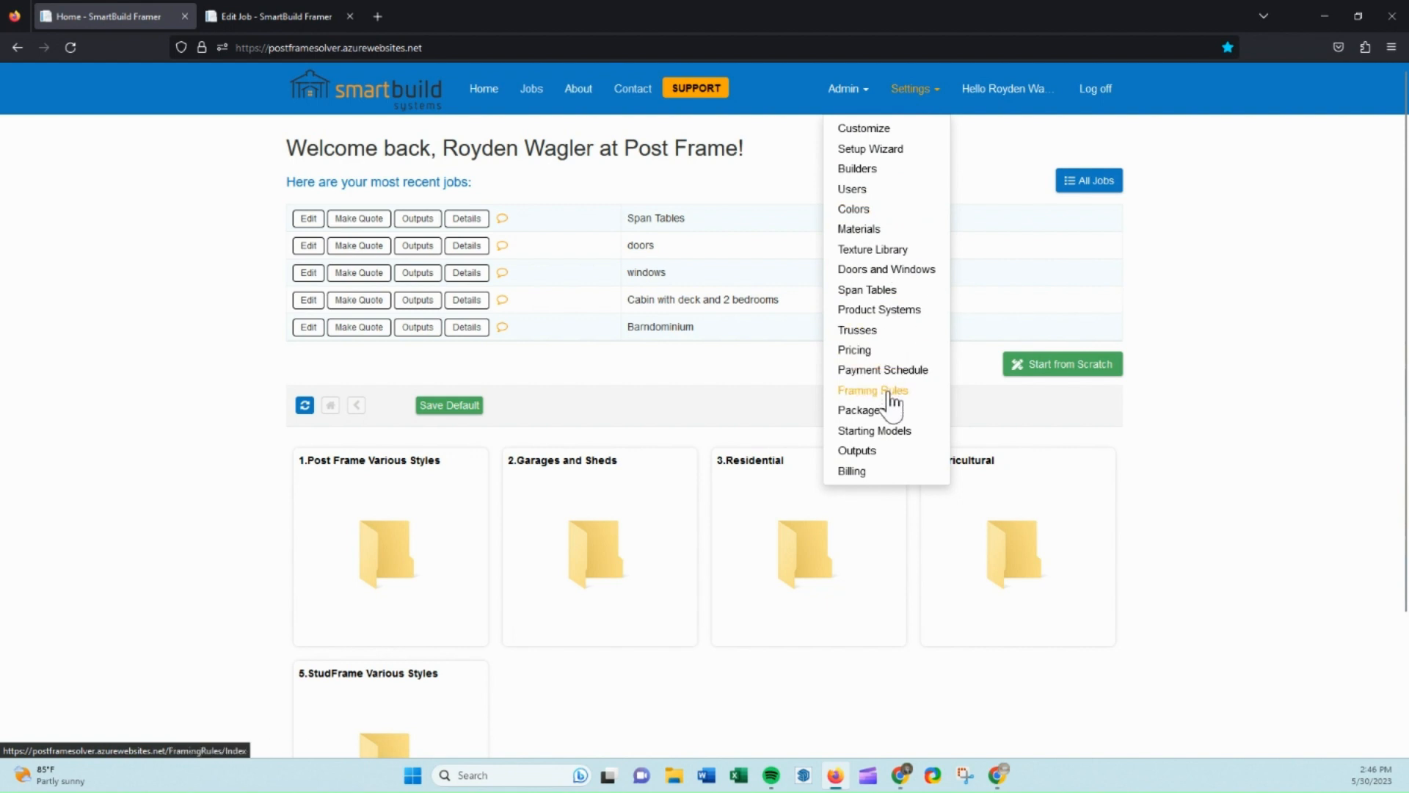
click(872, 391)
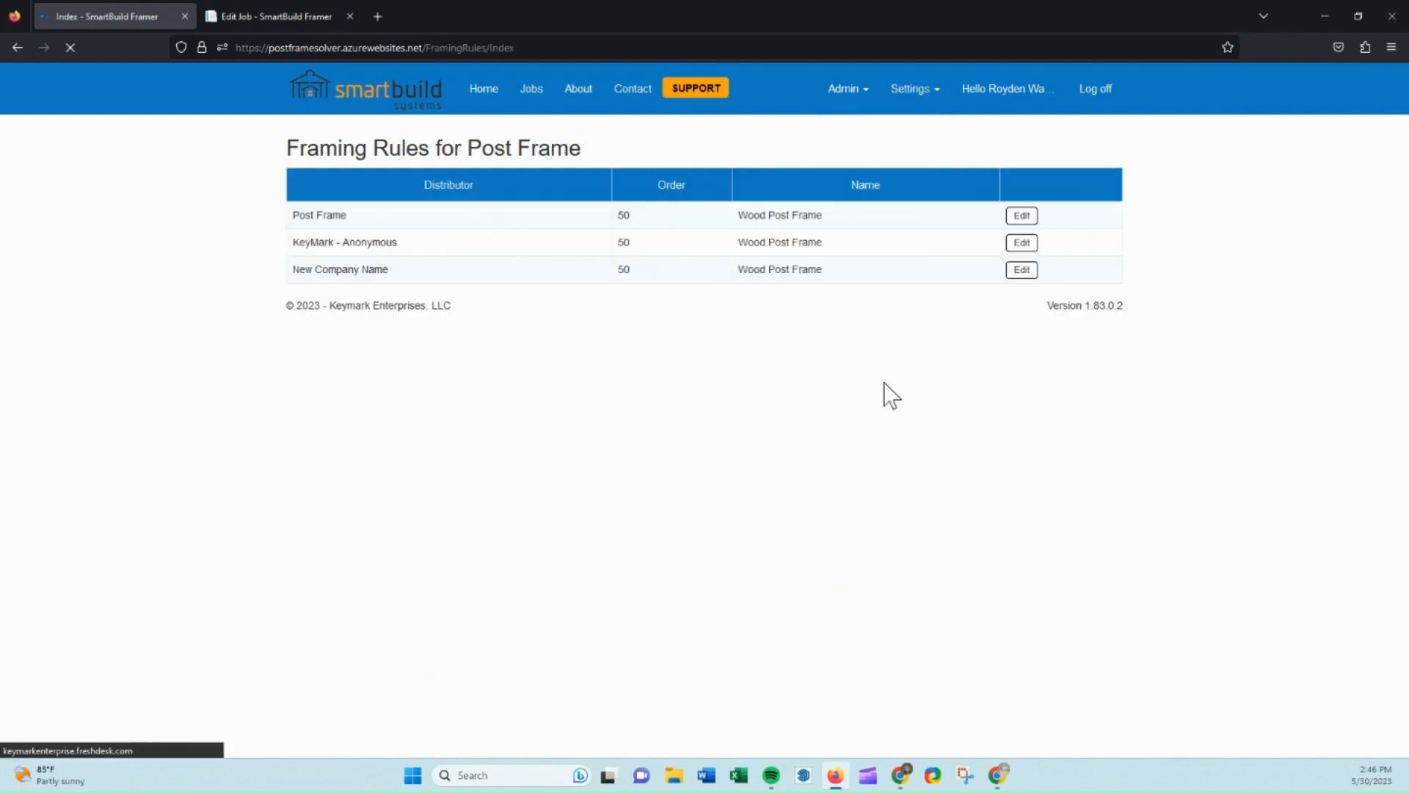
click(1020, 214)
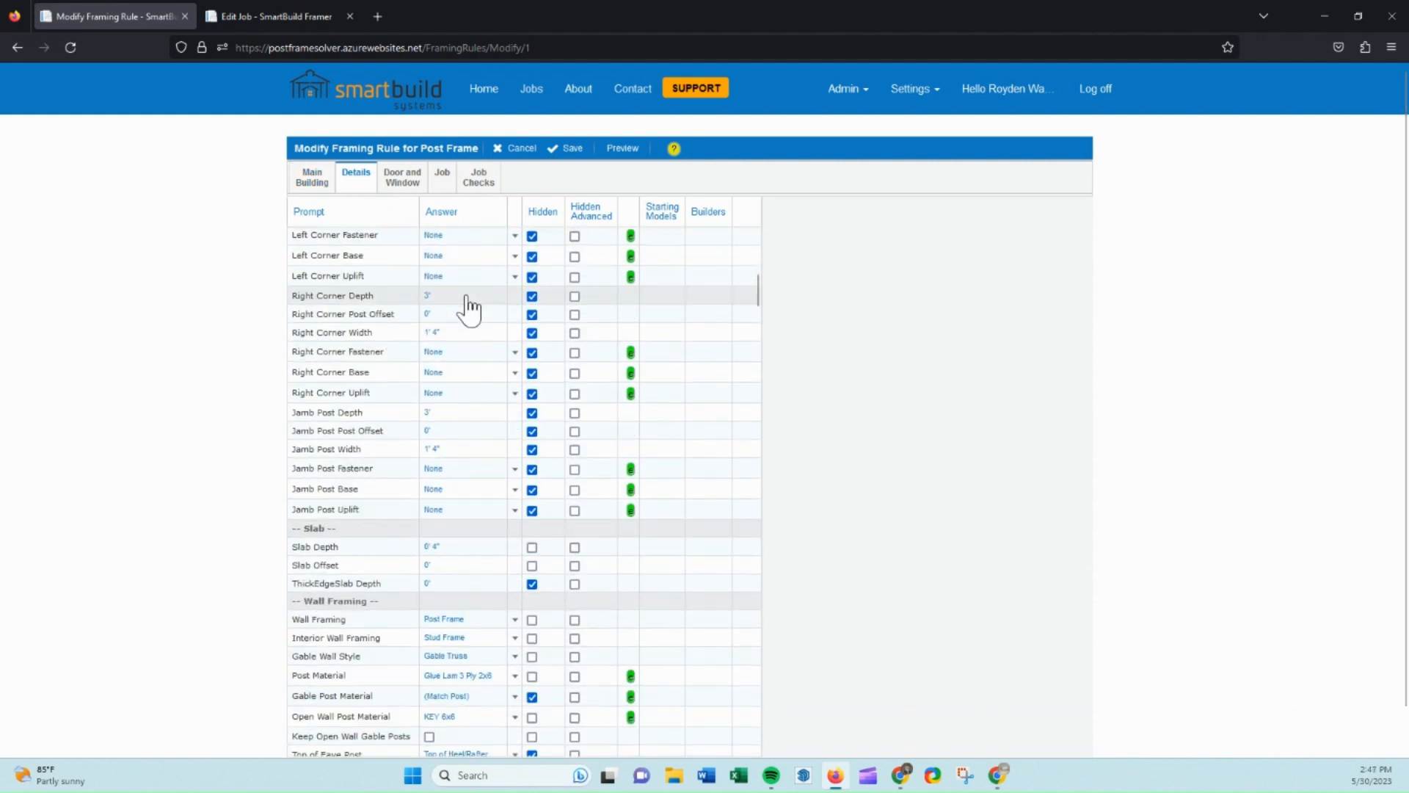
Scroll the rule's detail questions down to the Rafter Framing section
scroll(down, 3)
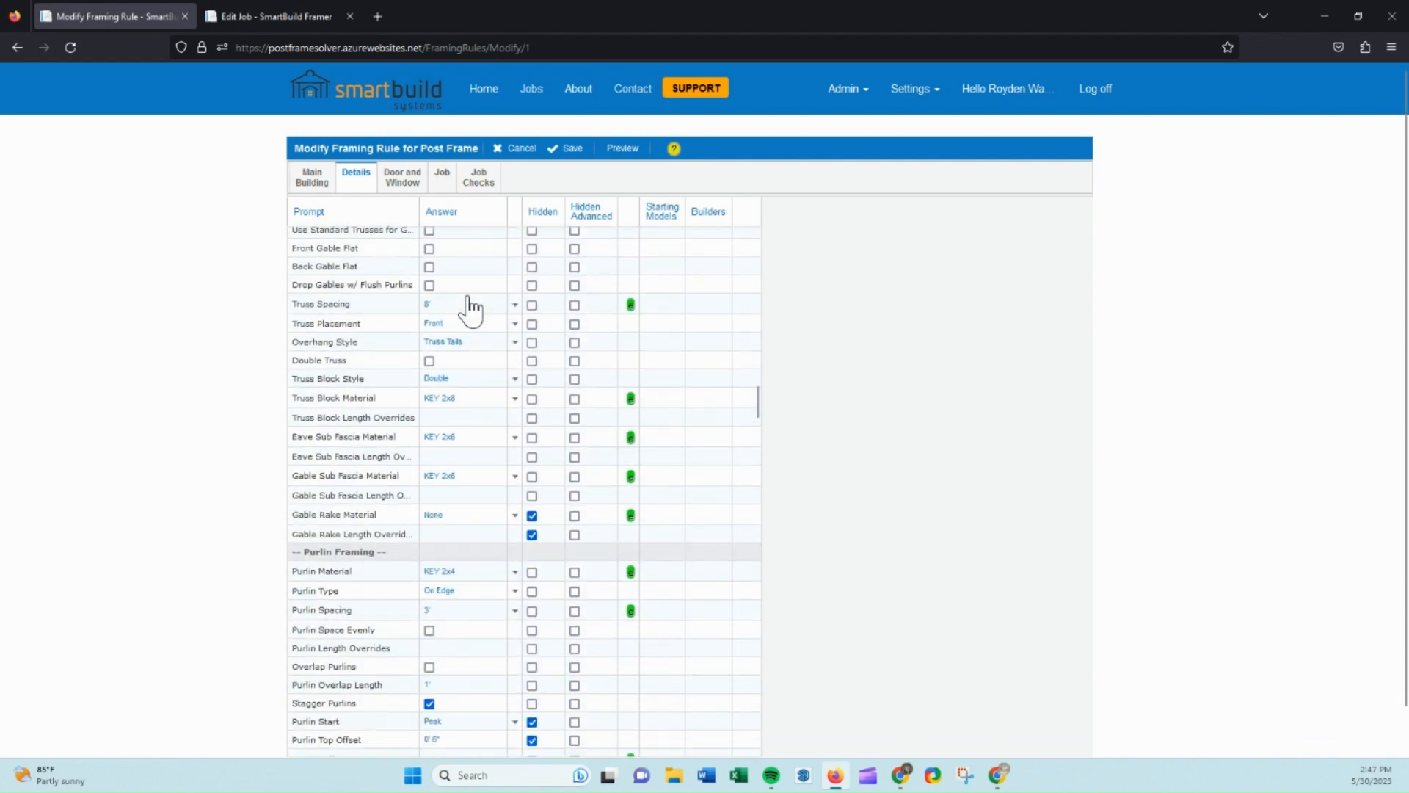
scroll(down, 3)
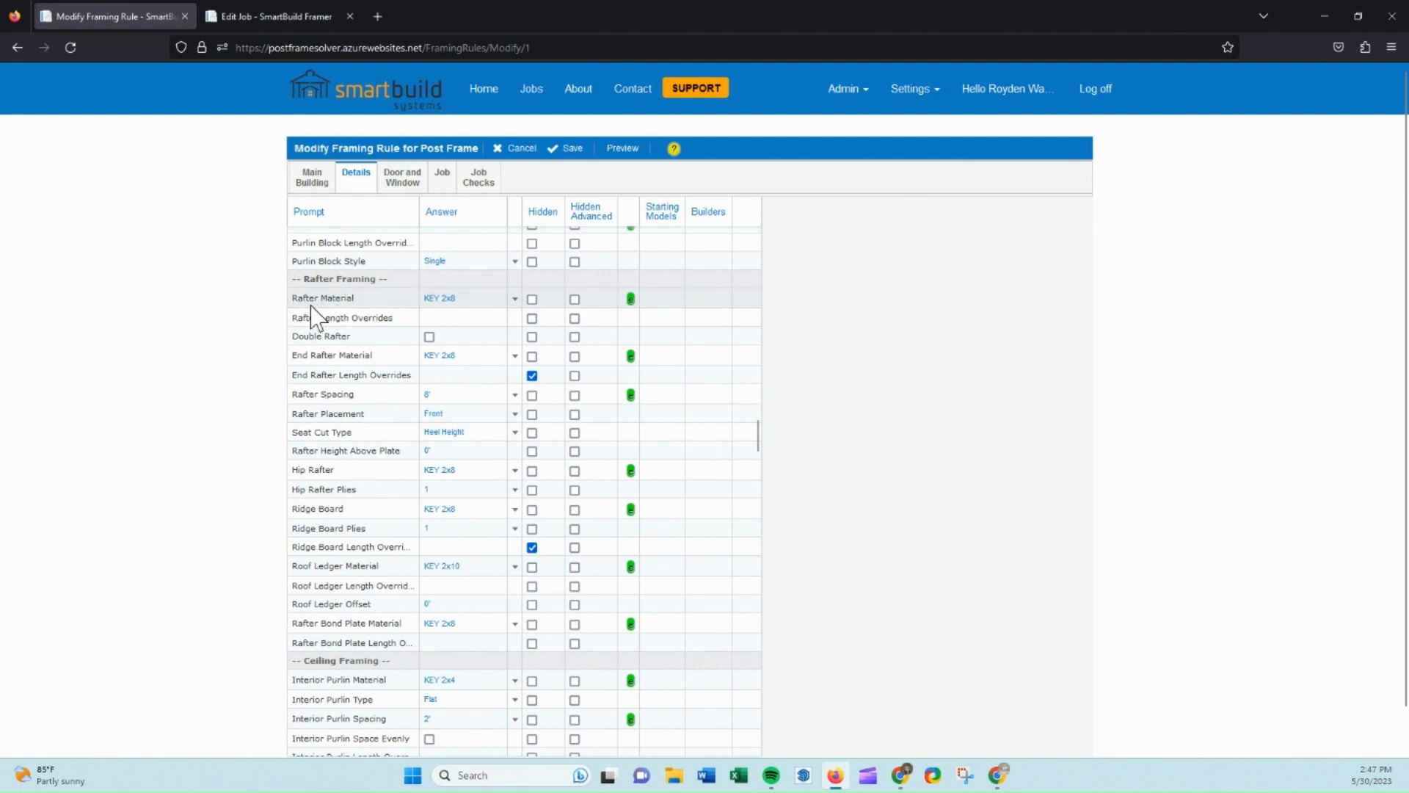
mouse_move(634, 309)
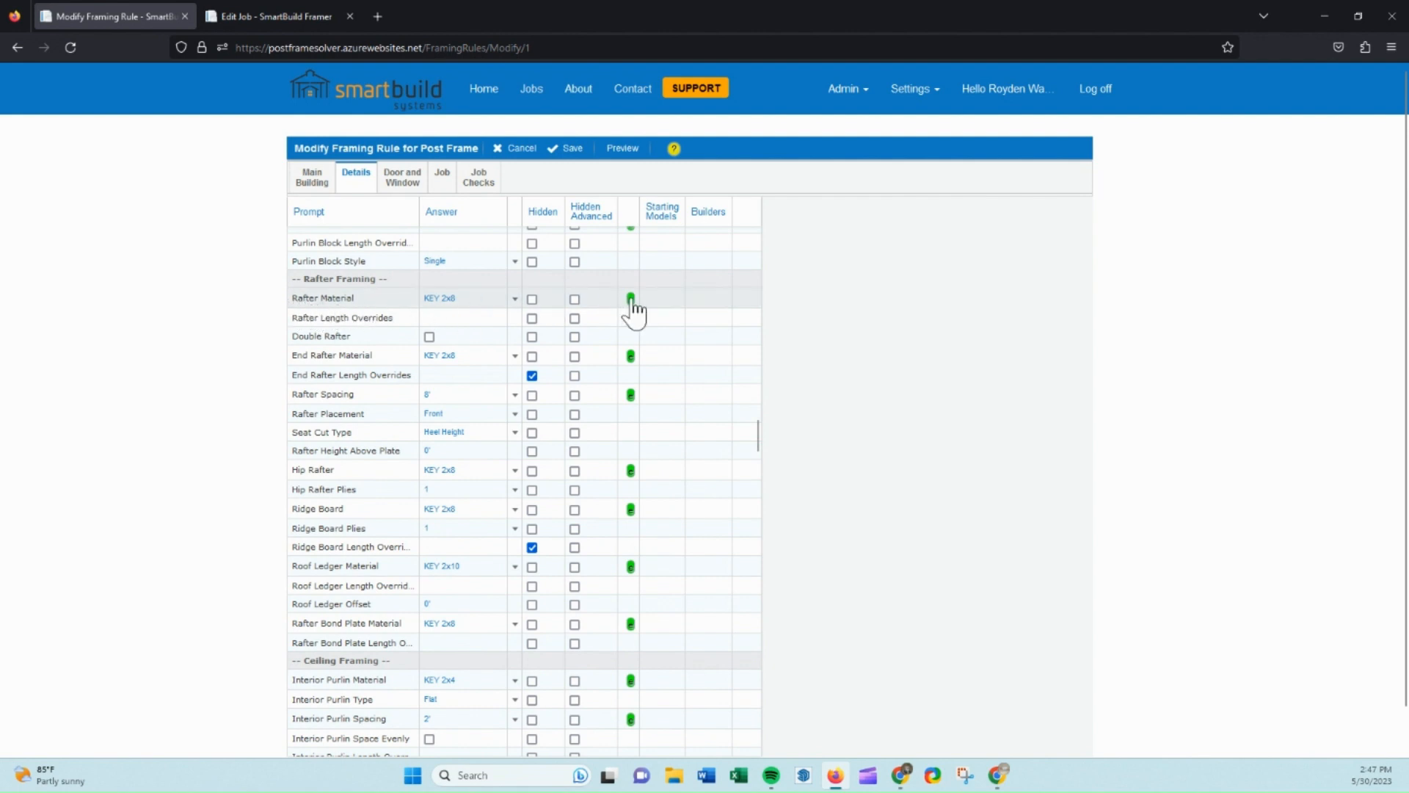
Add (Auto) to the Rafter Material option list and save the options
click(629, 300)
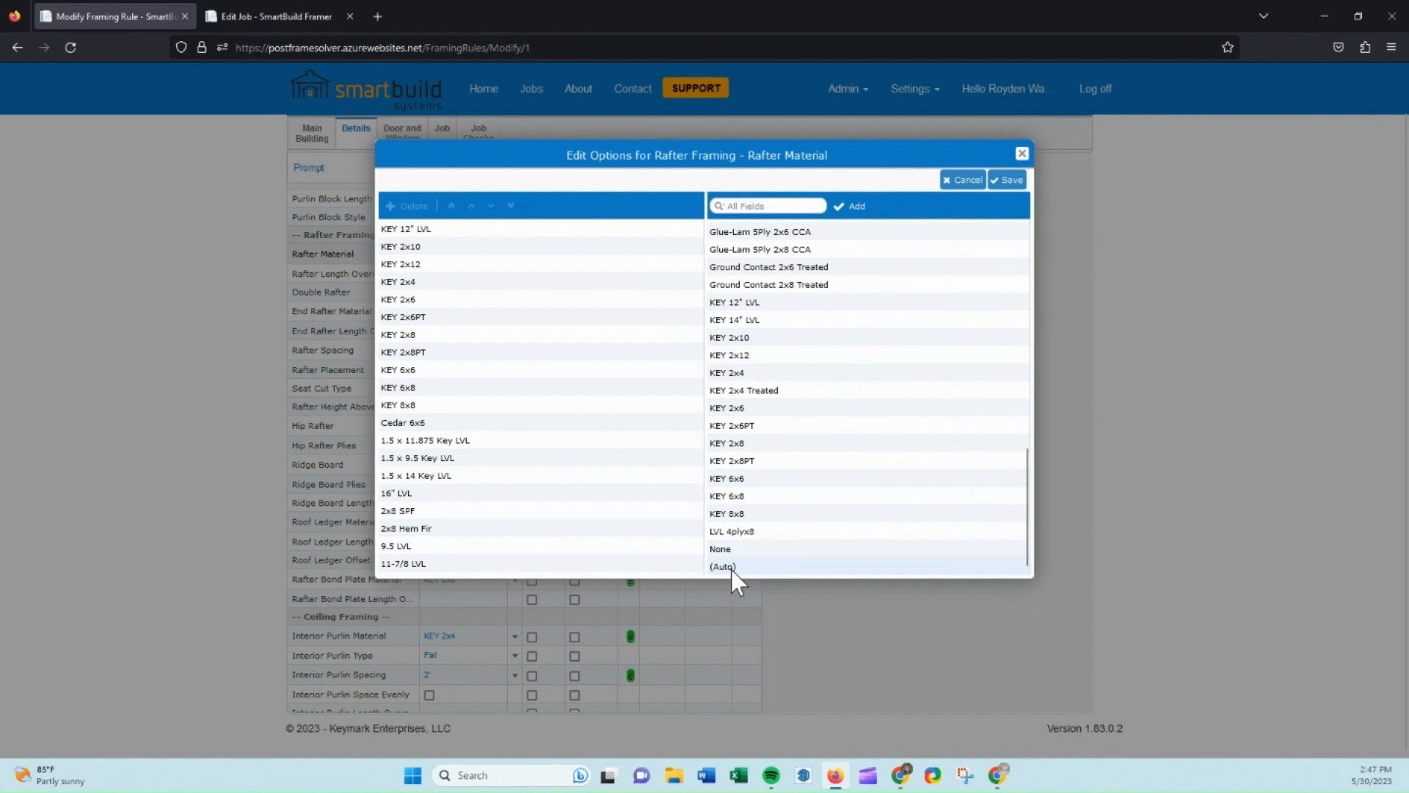
click(724, 566)
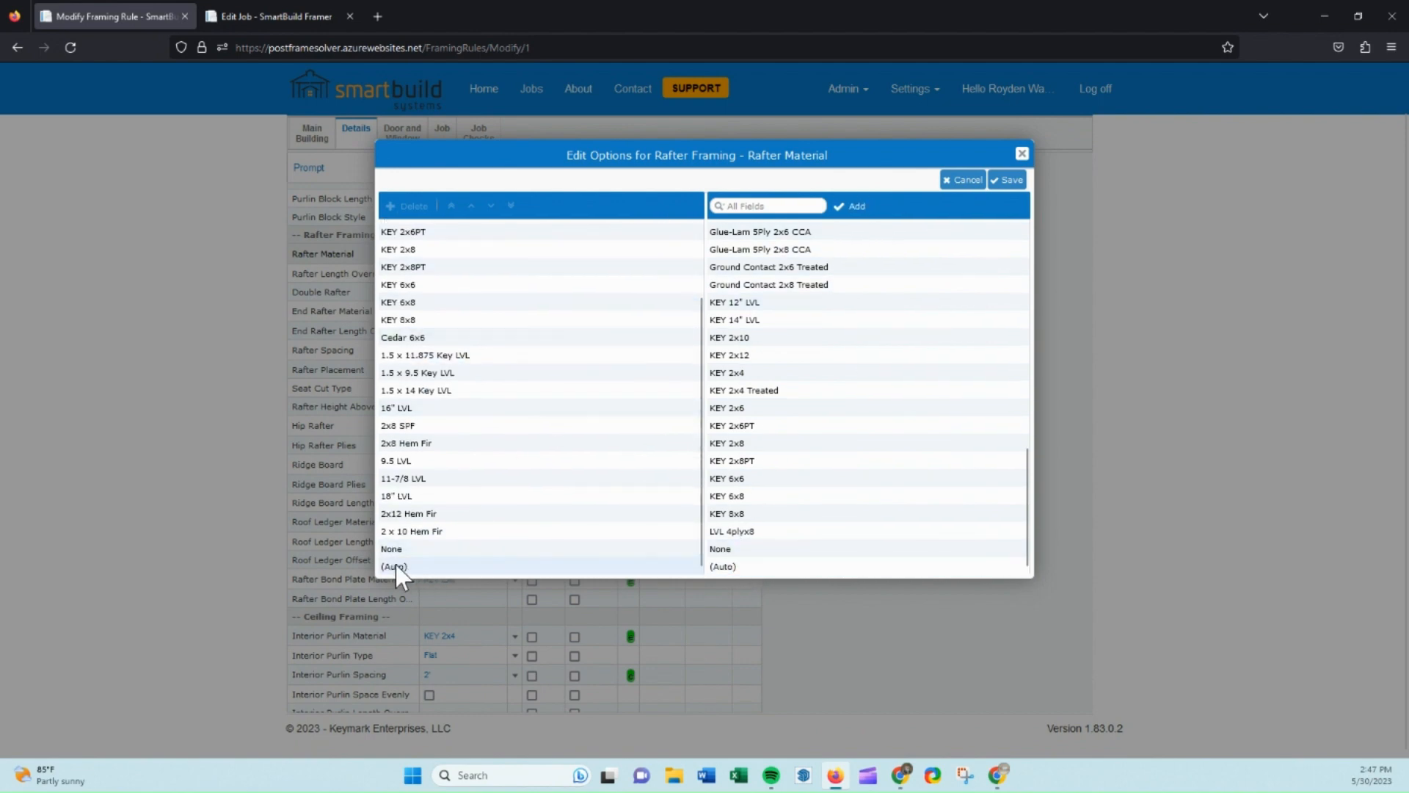
click(1006, 179)
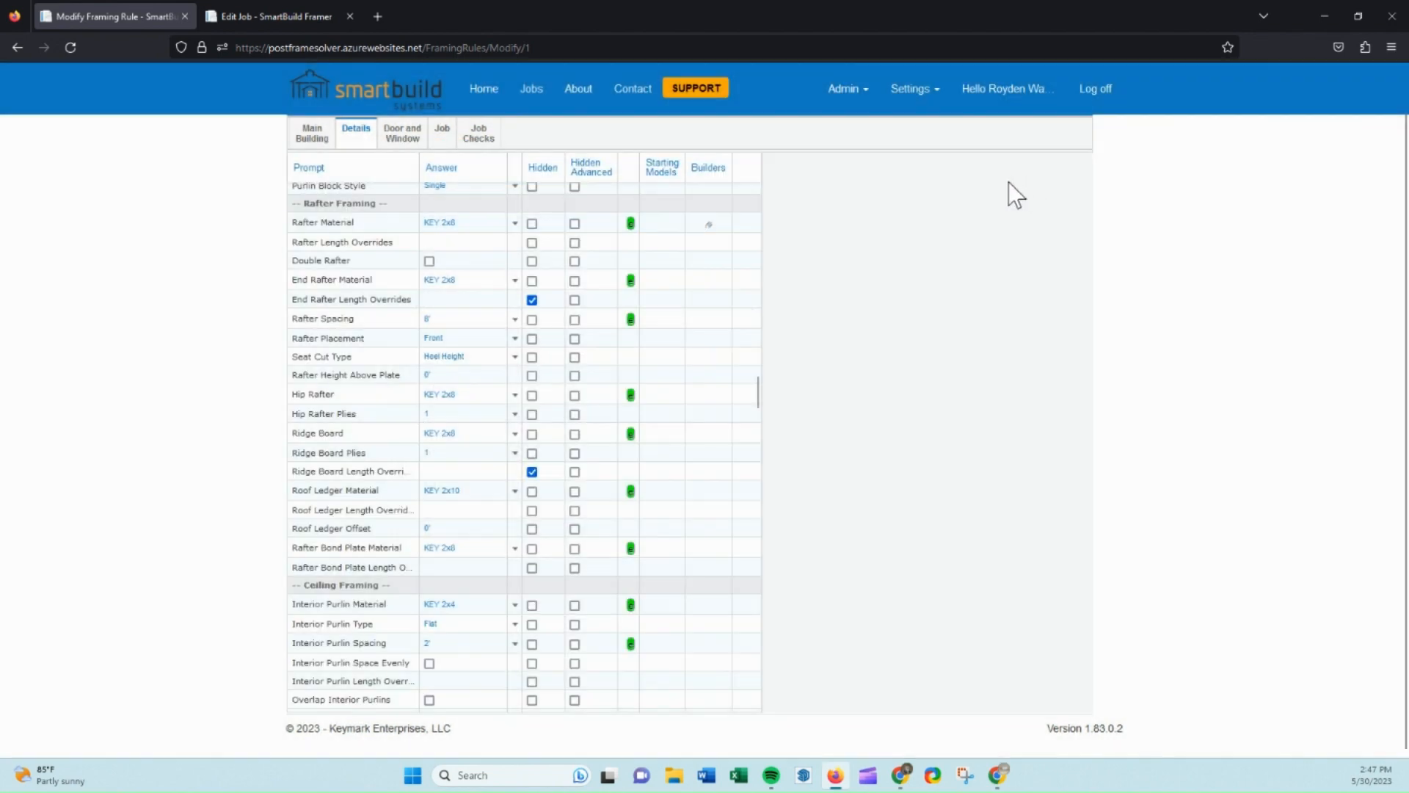
mouse_move(709, 225)
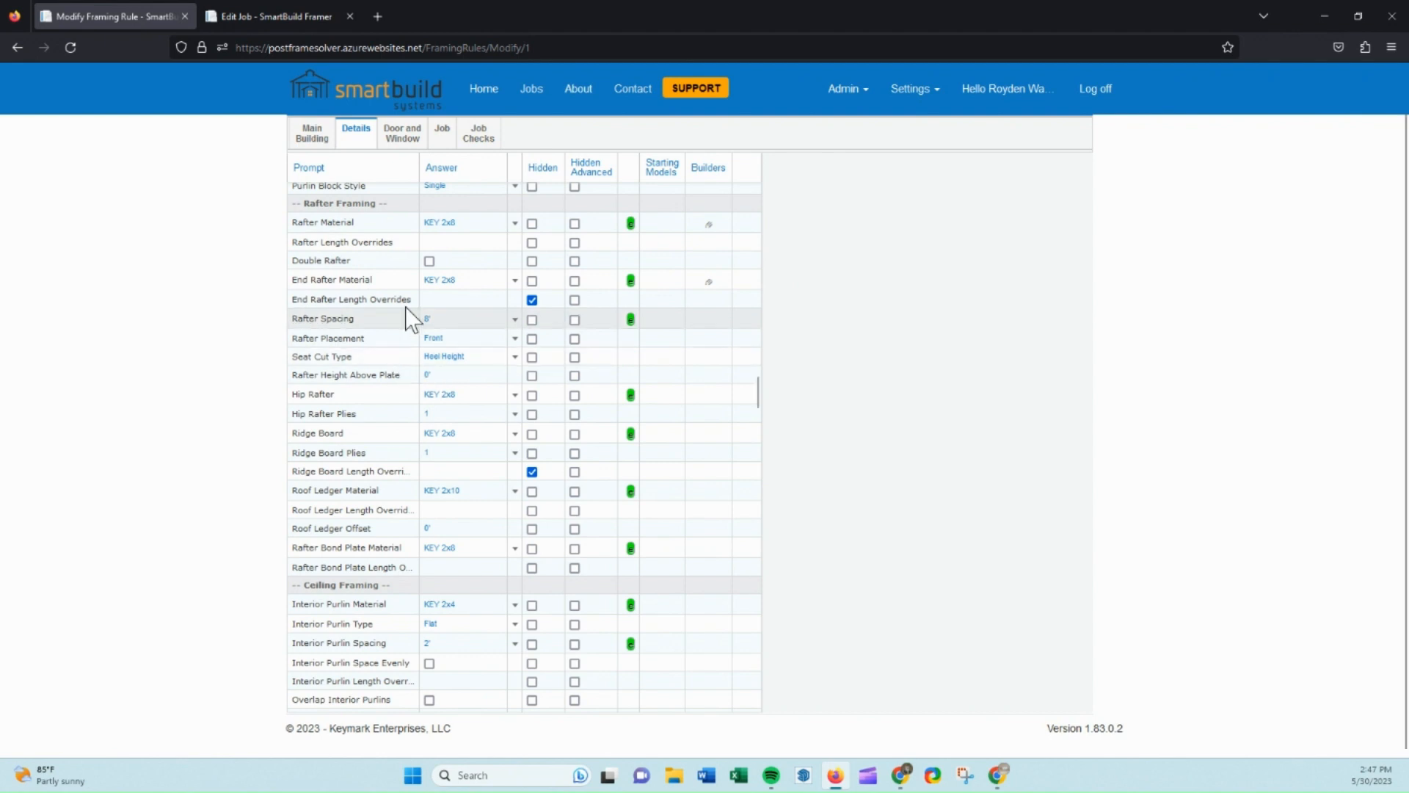
mouse_move(407, 306)
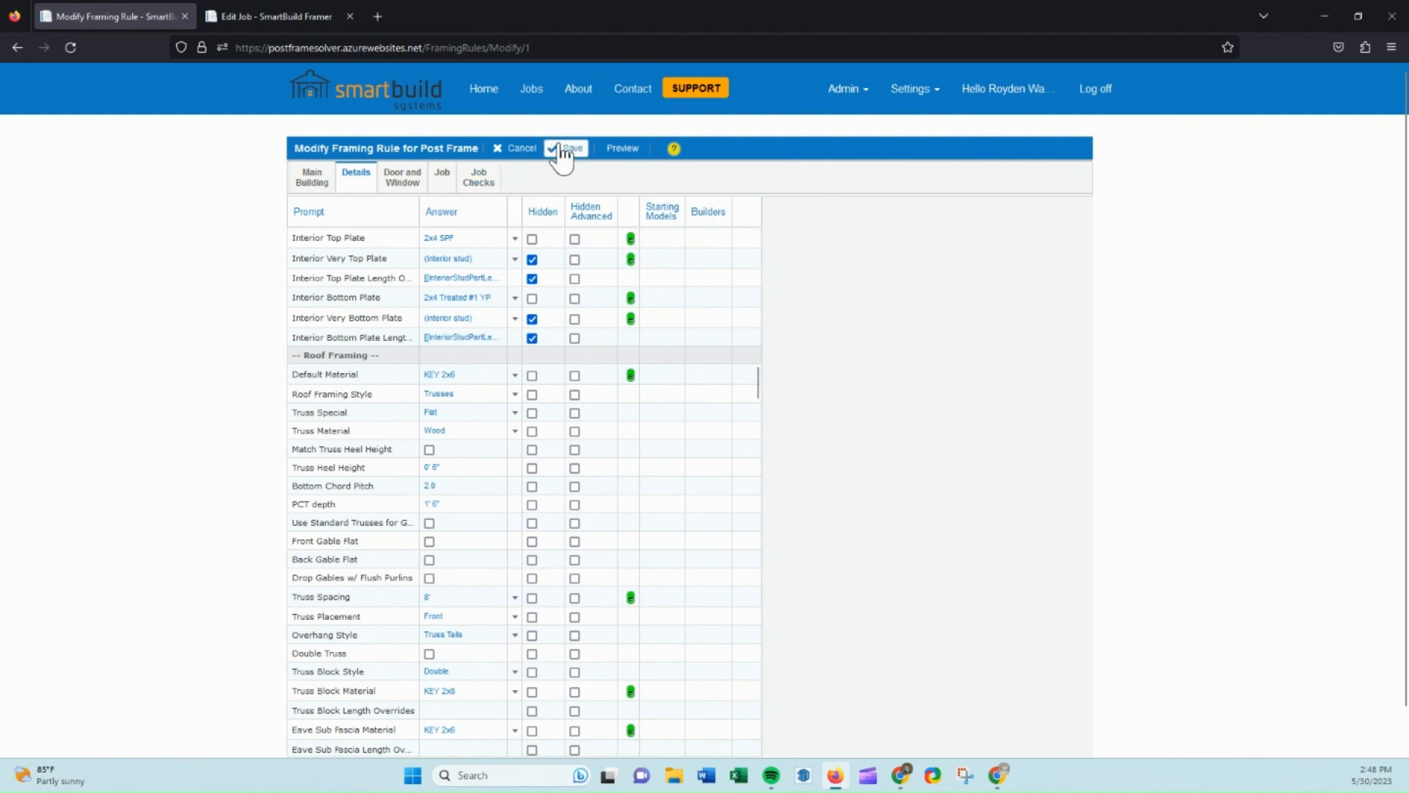
mouse_move(568, 148)
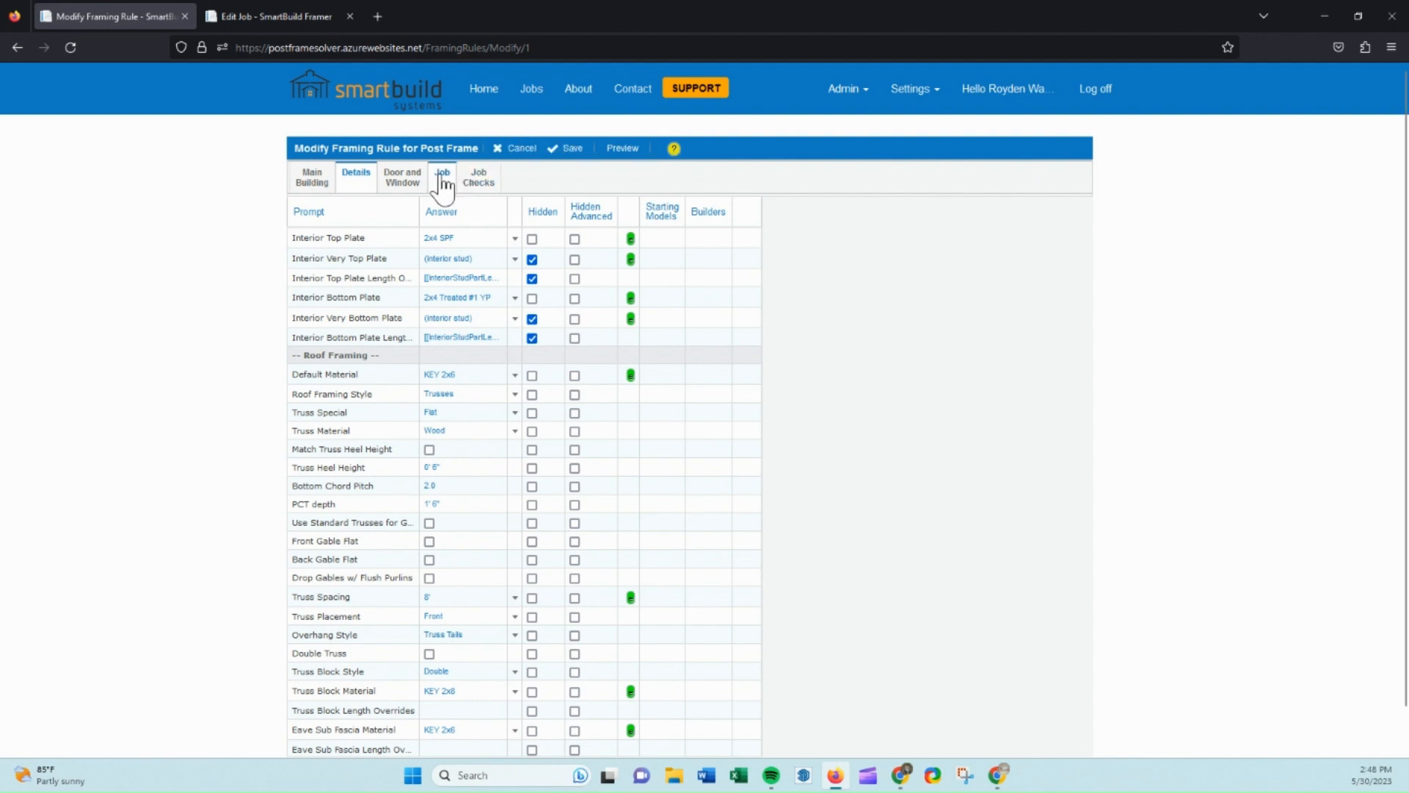
Show the rule's job questions and abandon a blank new-question dialog
click(442, 178)
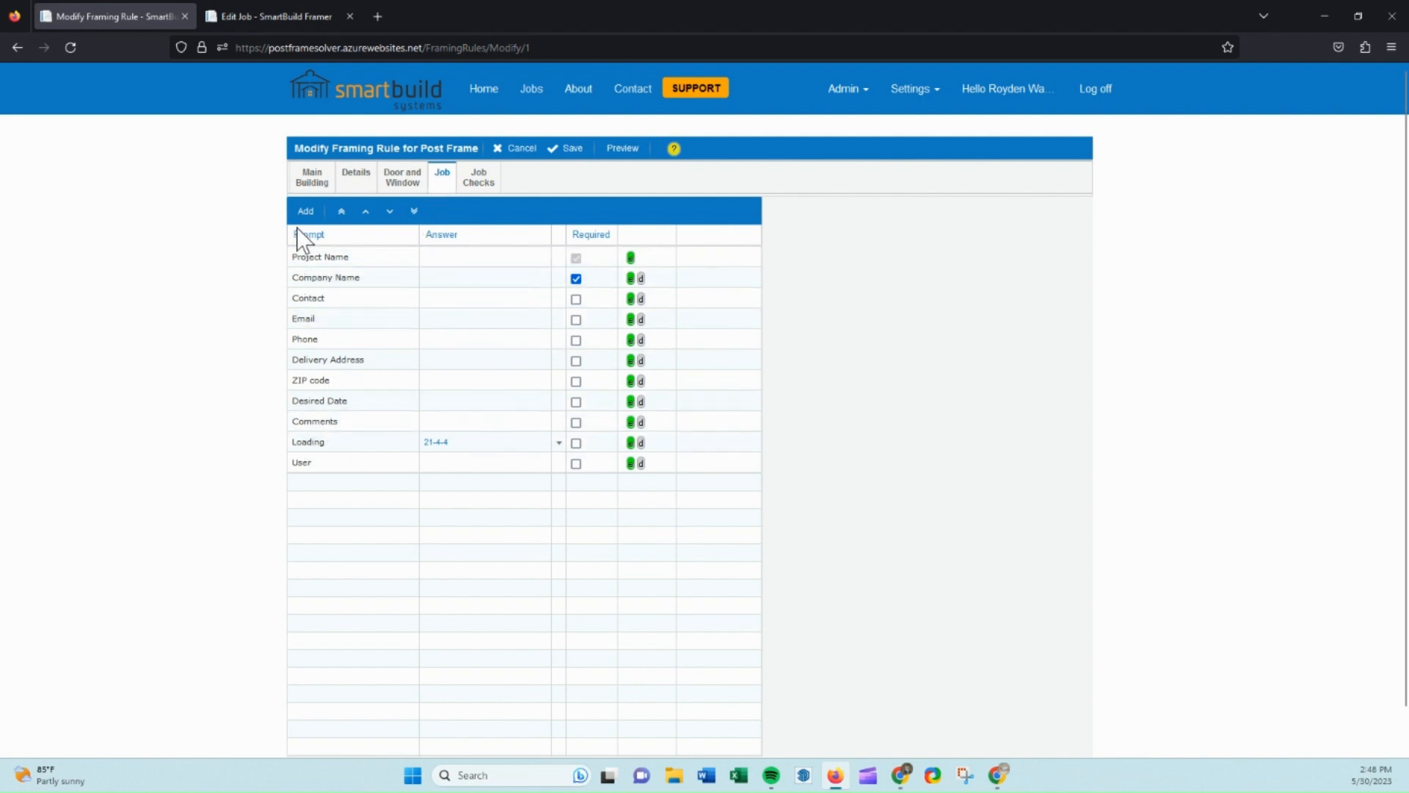
click(305, 211)
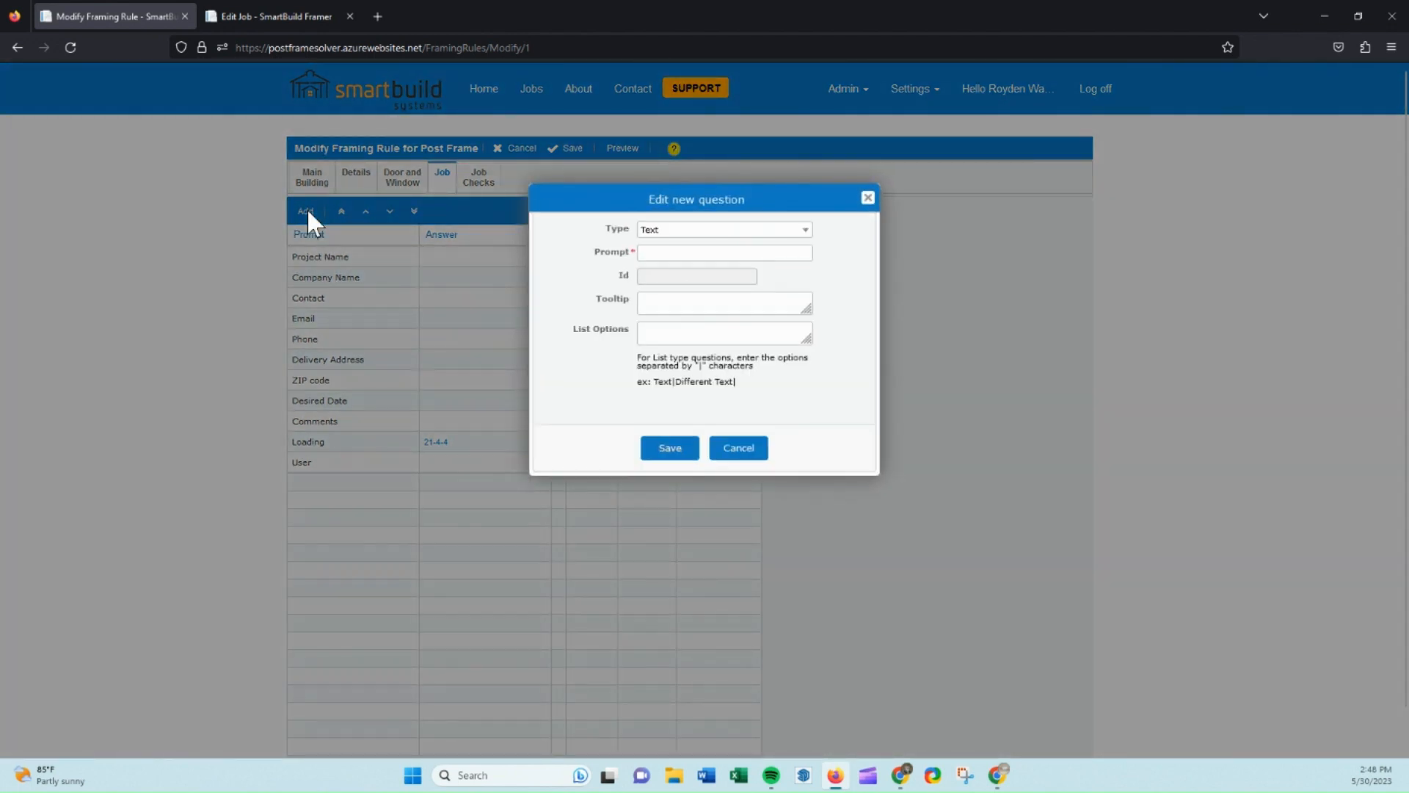
click(724, 253)
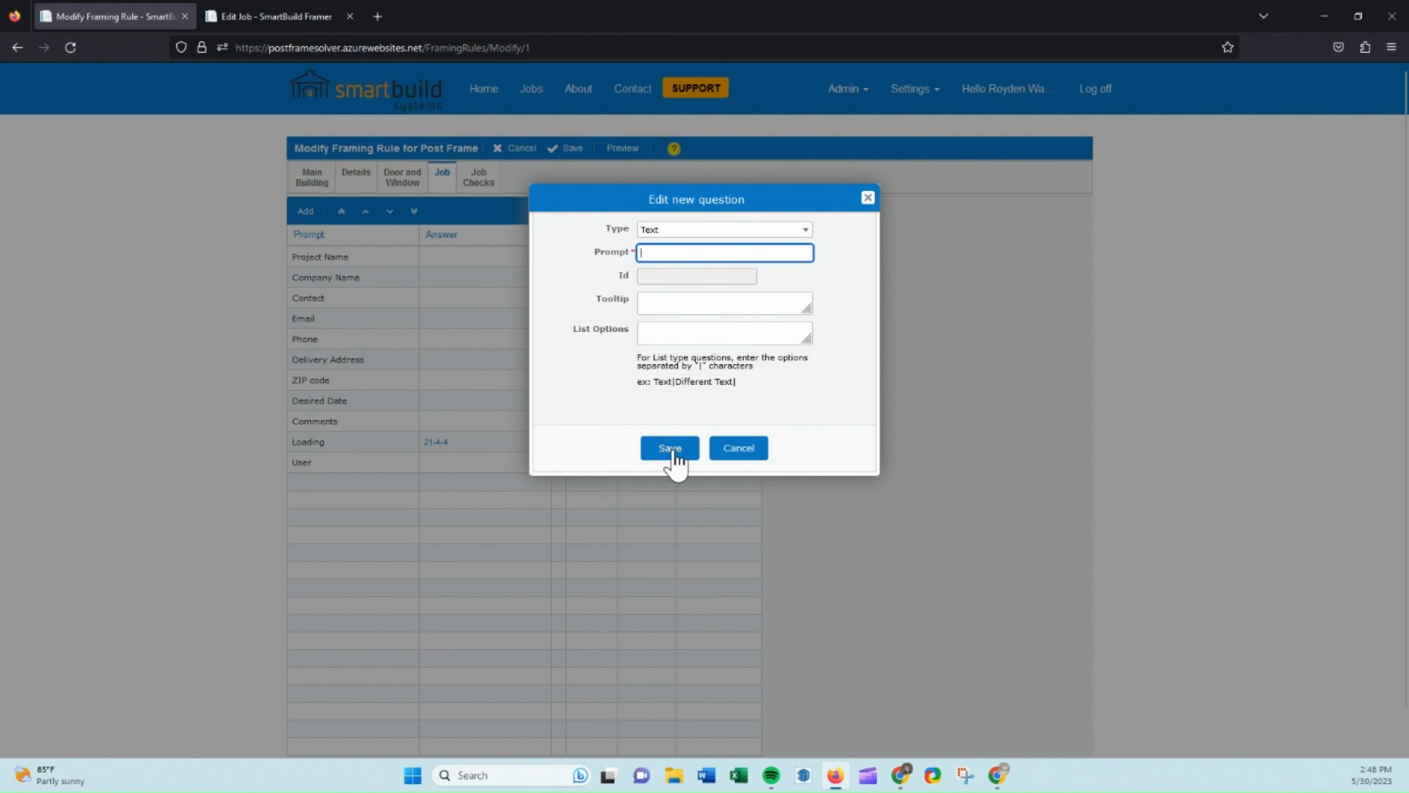
click(737, 447)
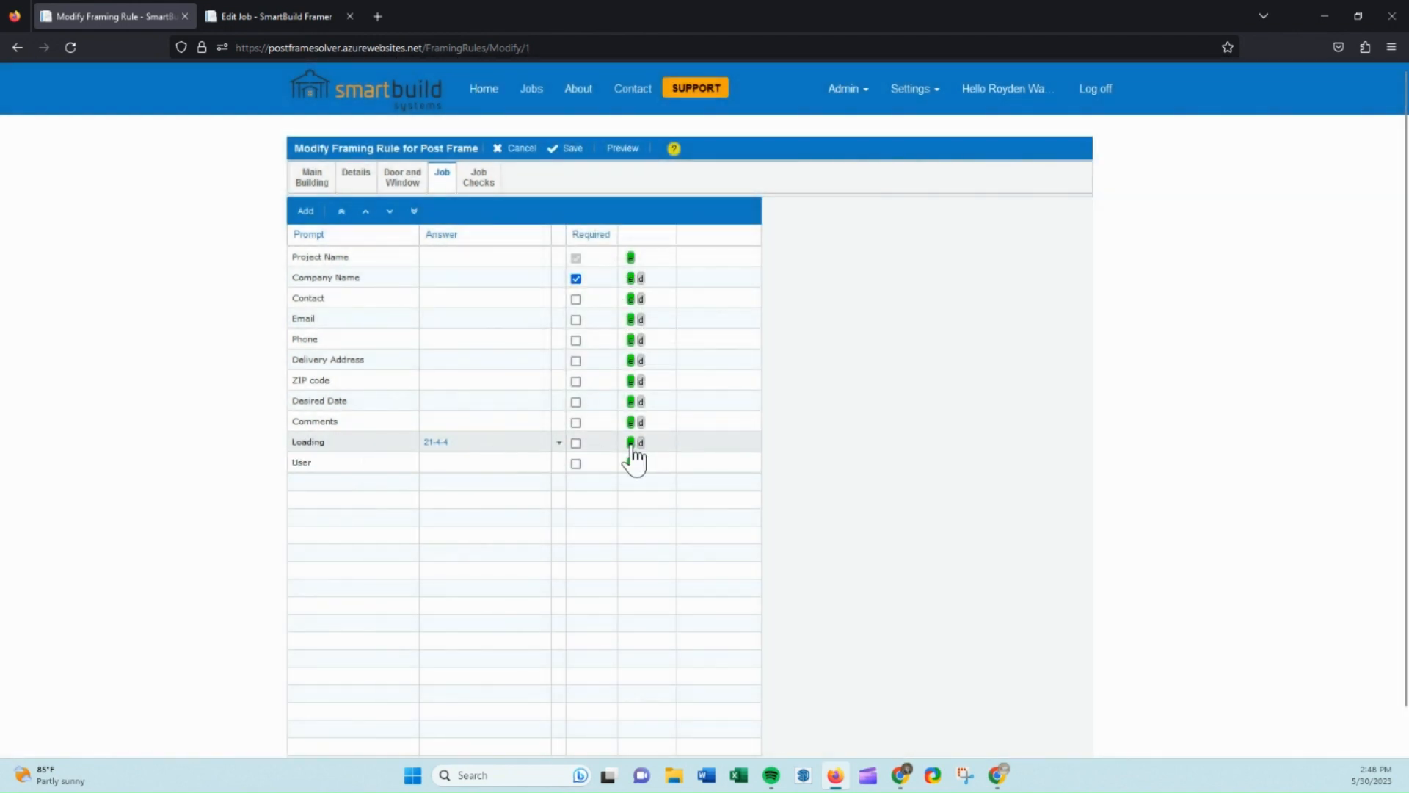
Edit the Loading question so its list offers a 20 snow-load choice, and save it
click(639, 442)
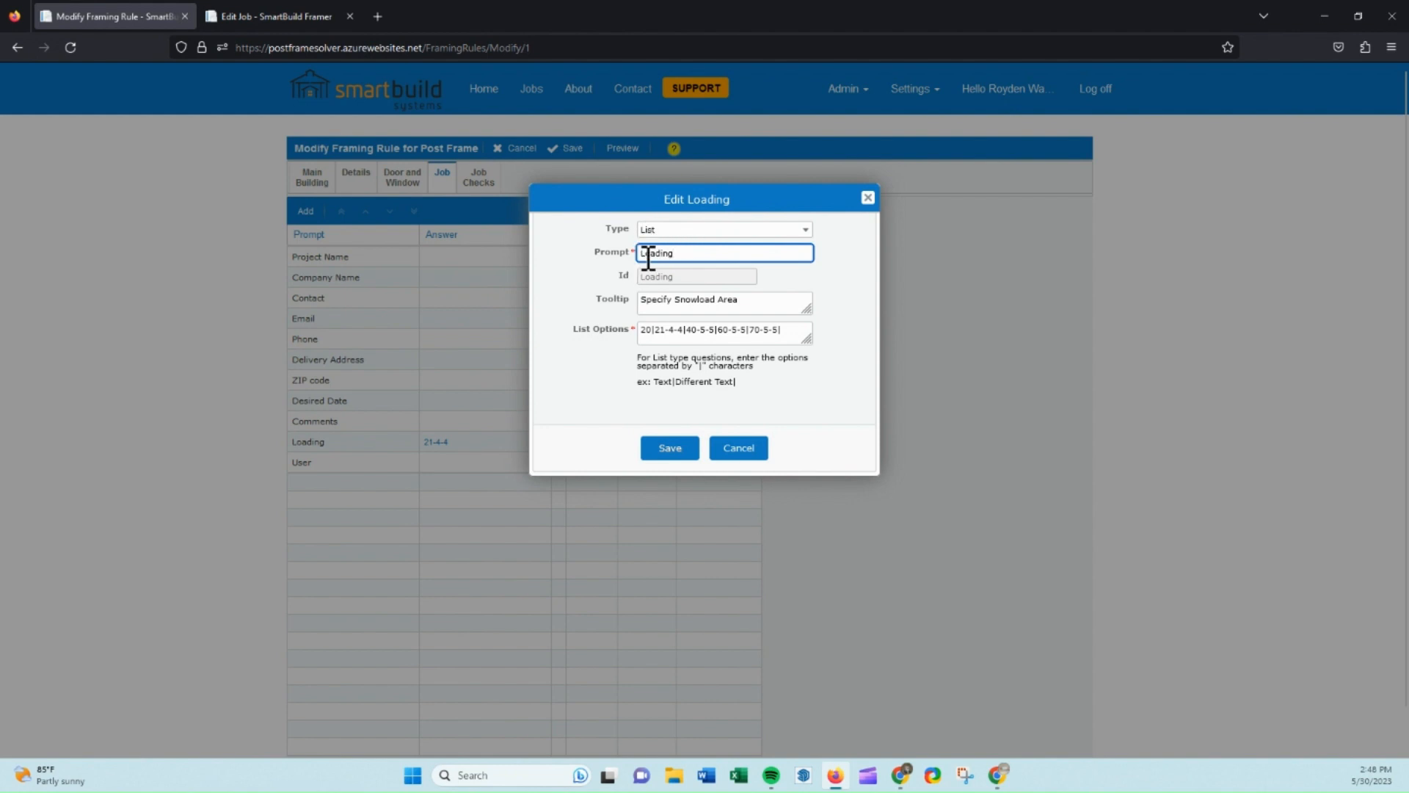
double_click(656, 252)
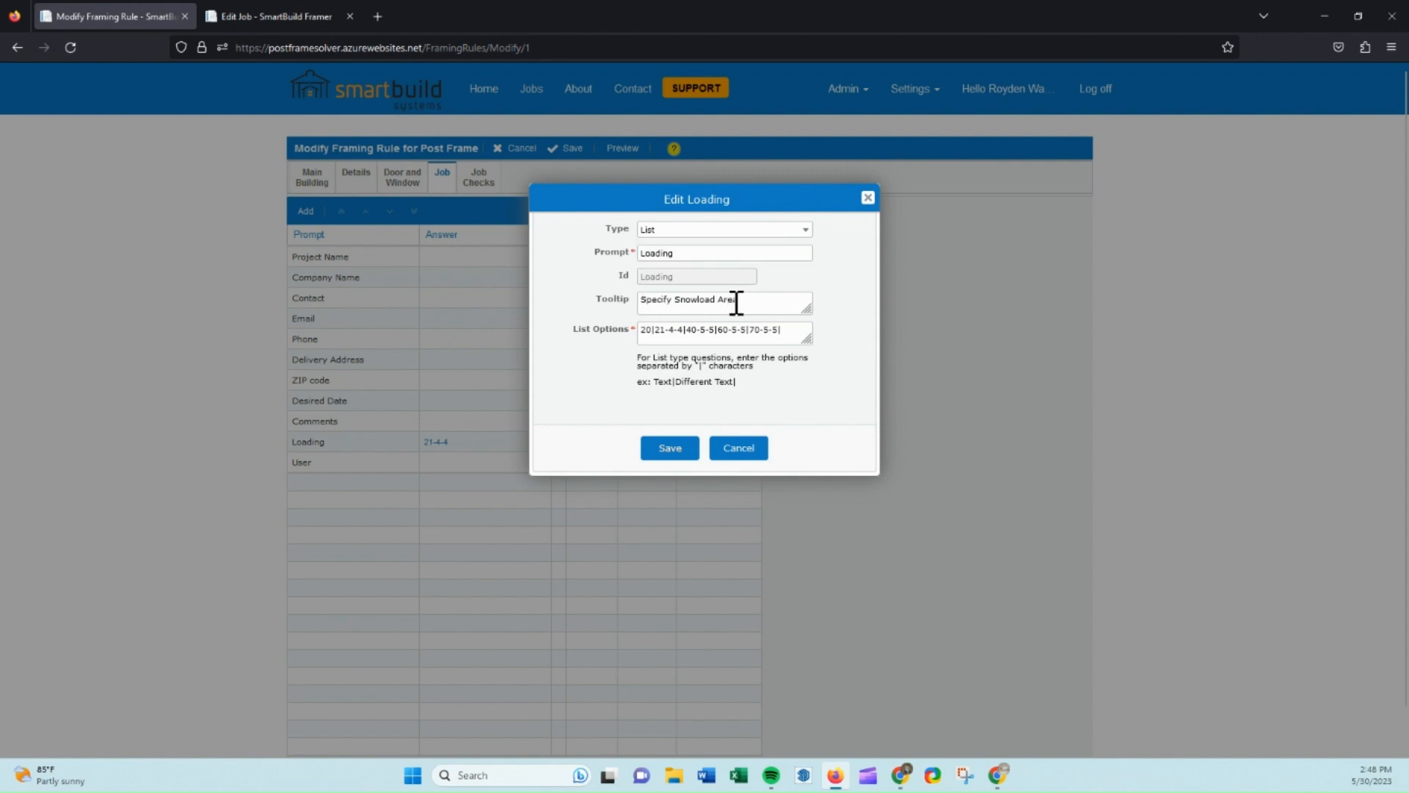
double_click(687, 299)
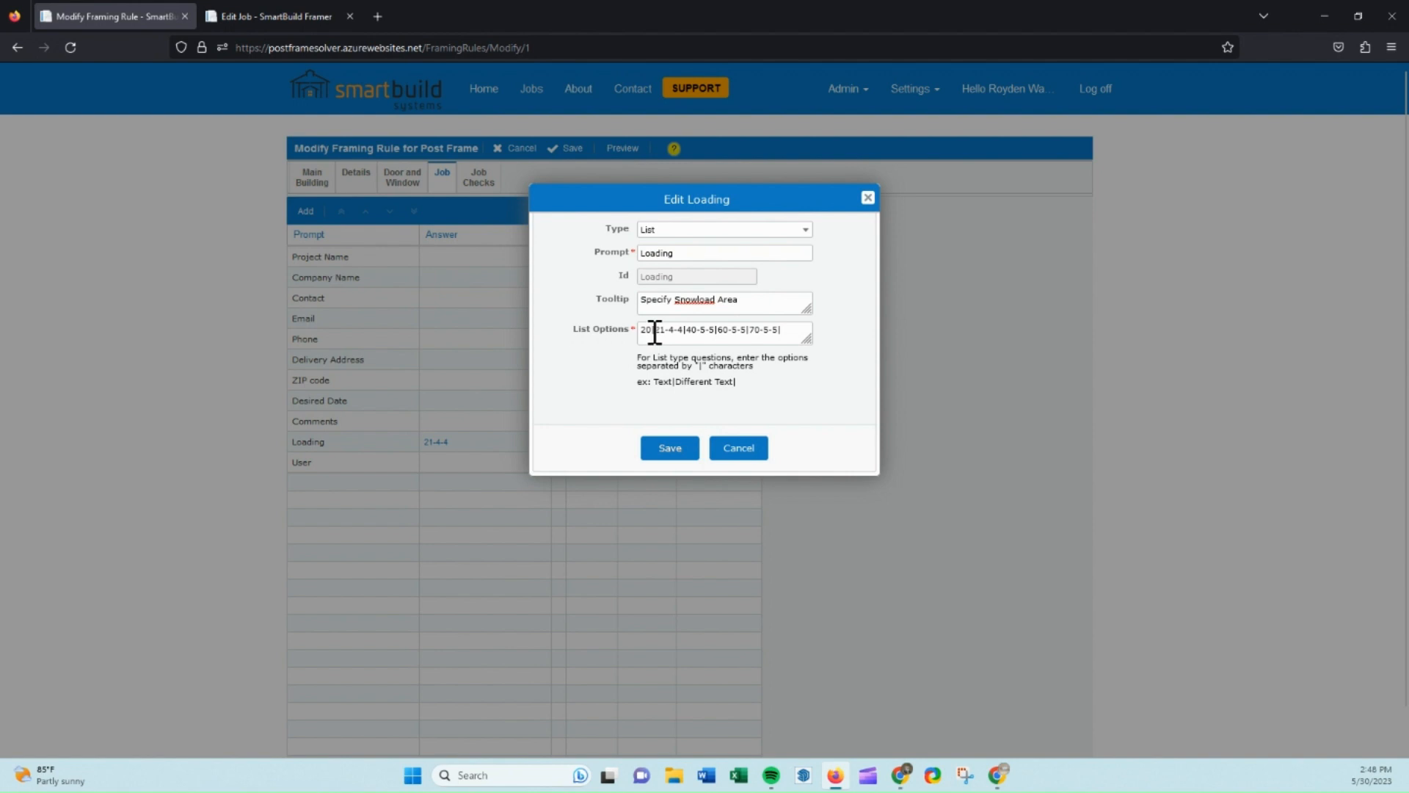
double_click(646, 331)
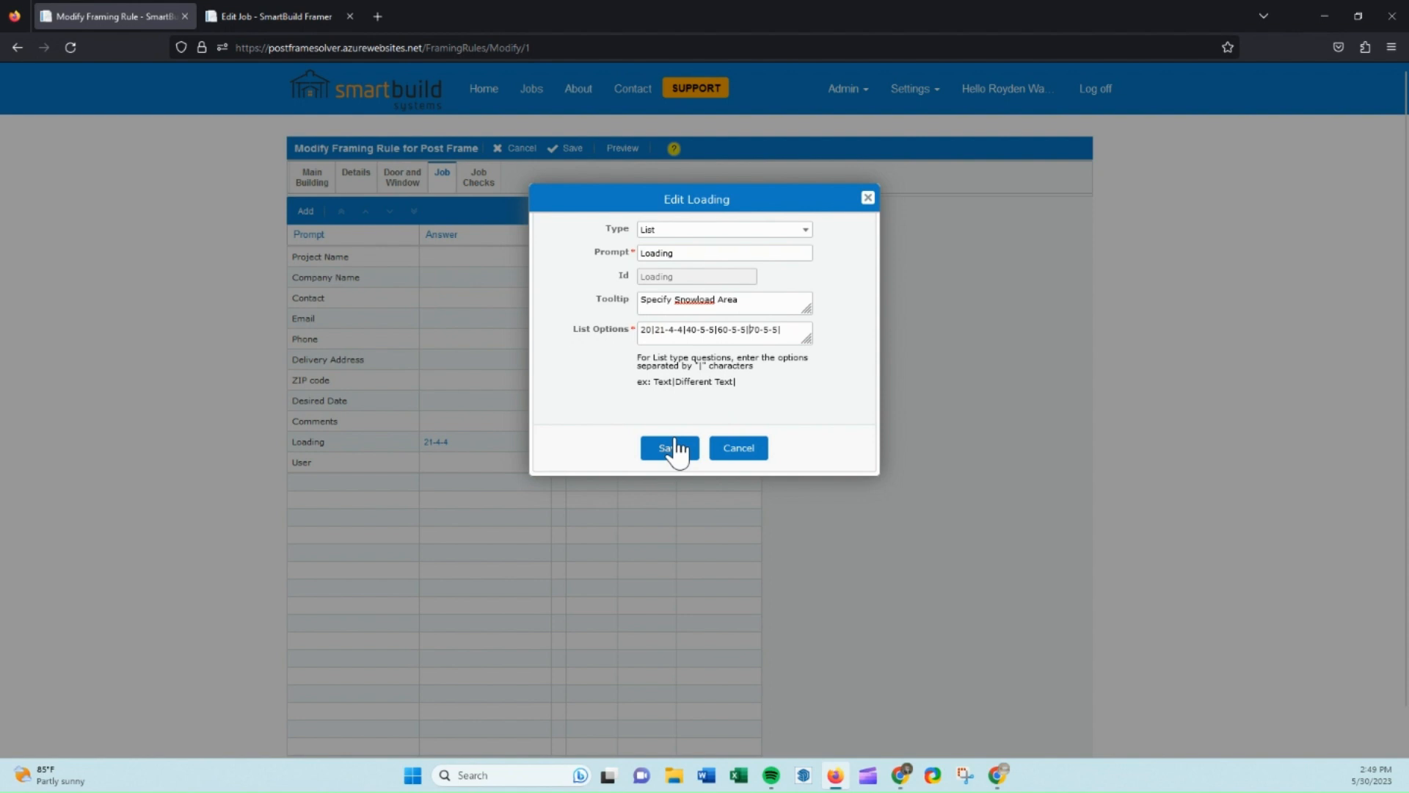
click(669, 448)
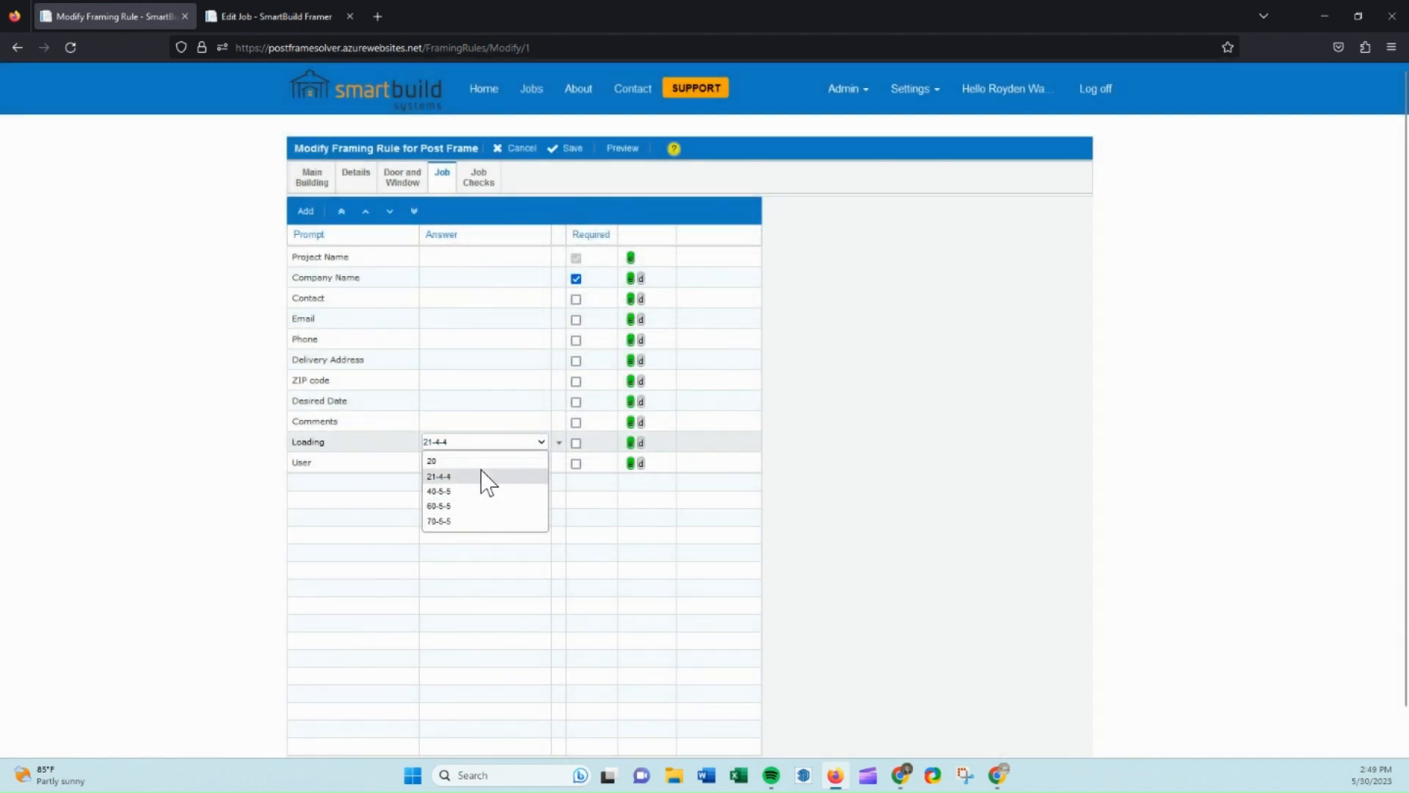
mouse_move(451, 463)
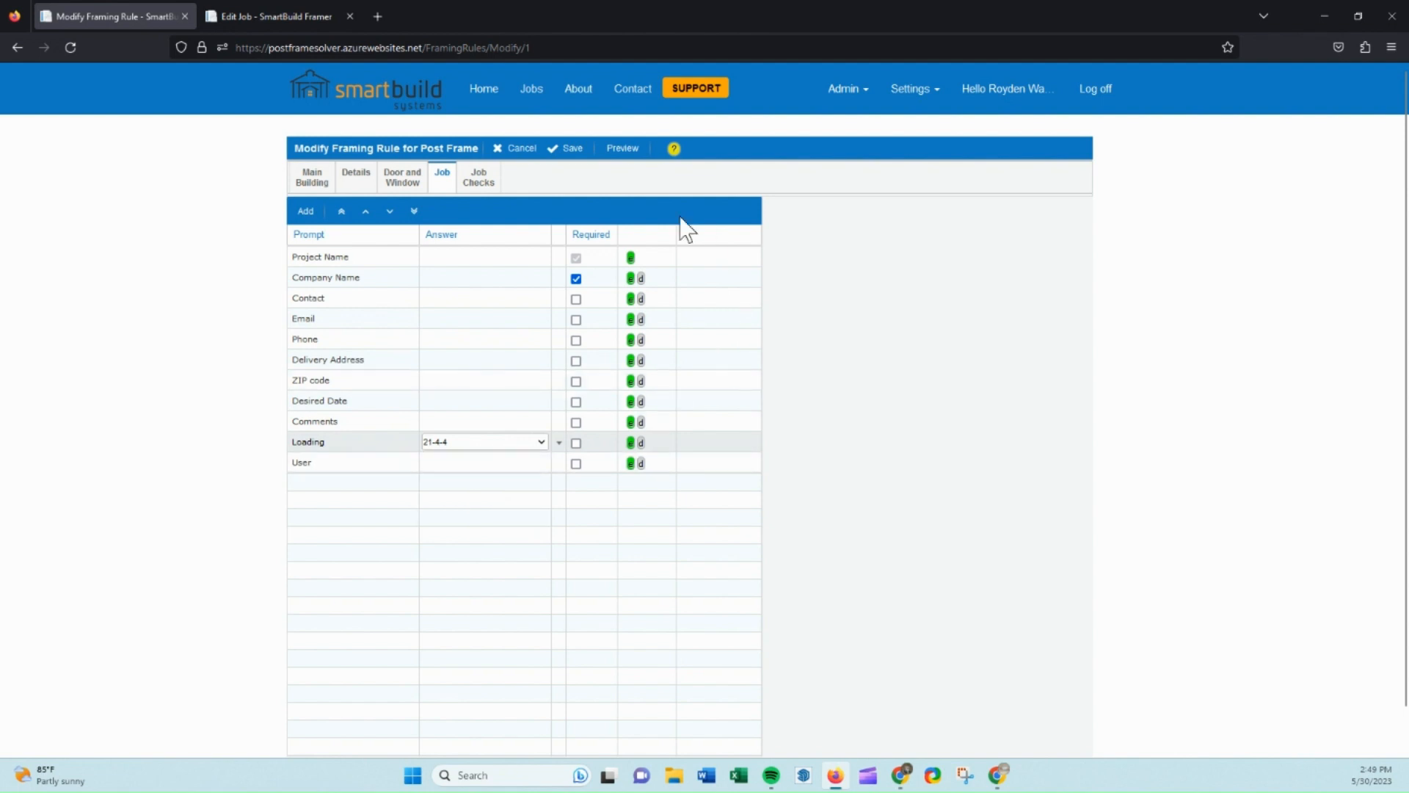
mouse_move(563, 149)
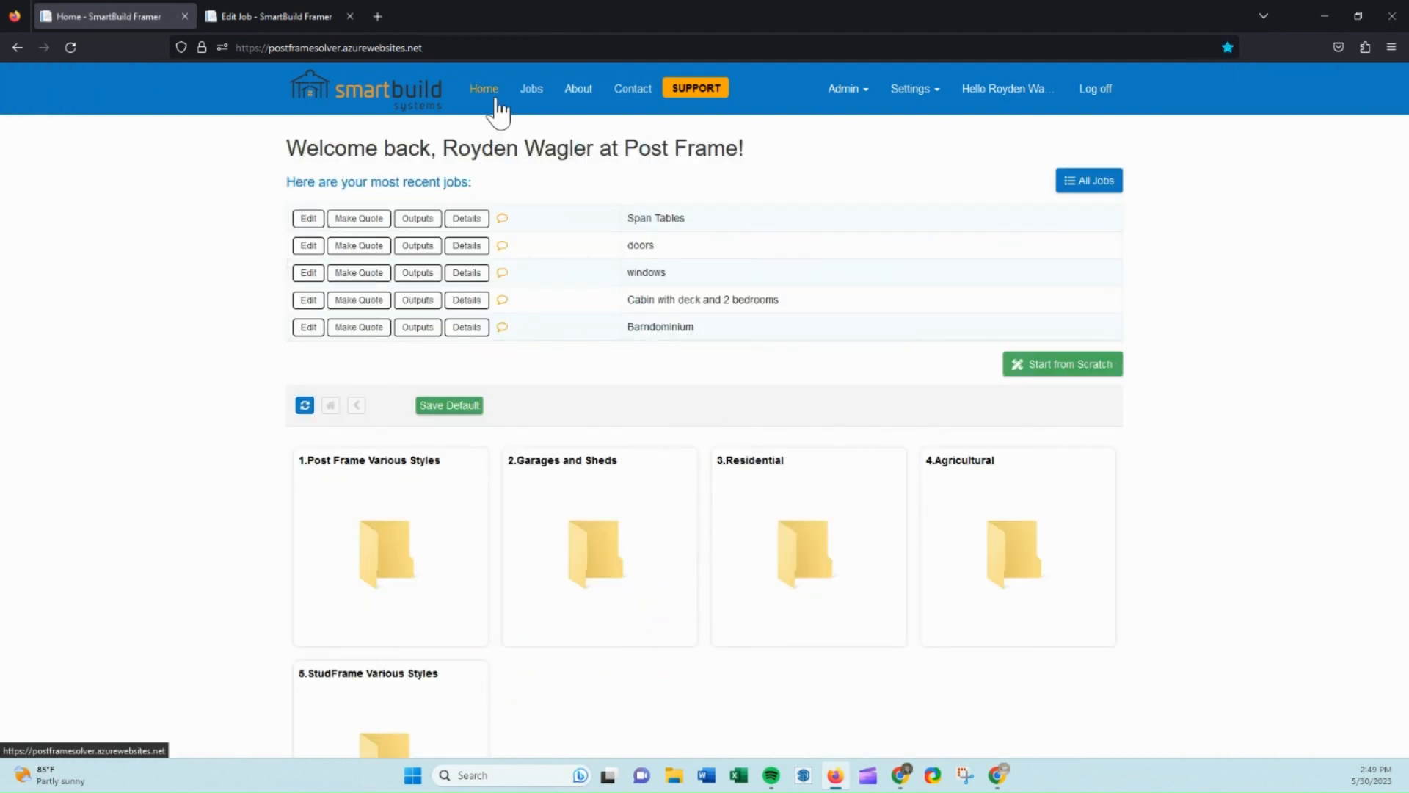
On the Span Tables settings page, create a new table with Usage Rafter and Loading 20
click(910, 88)
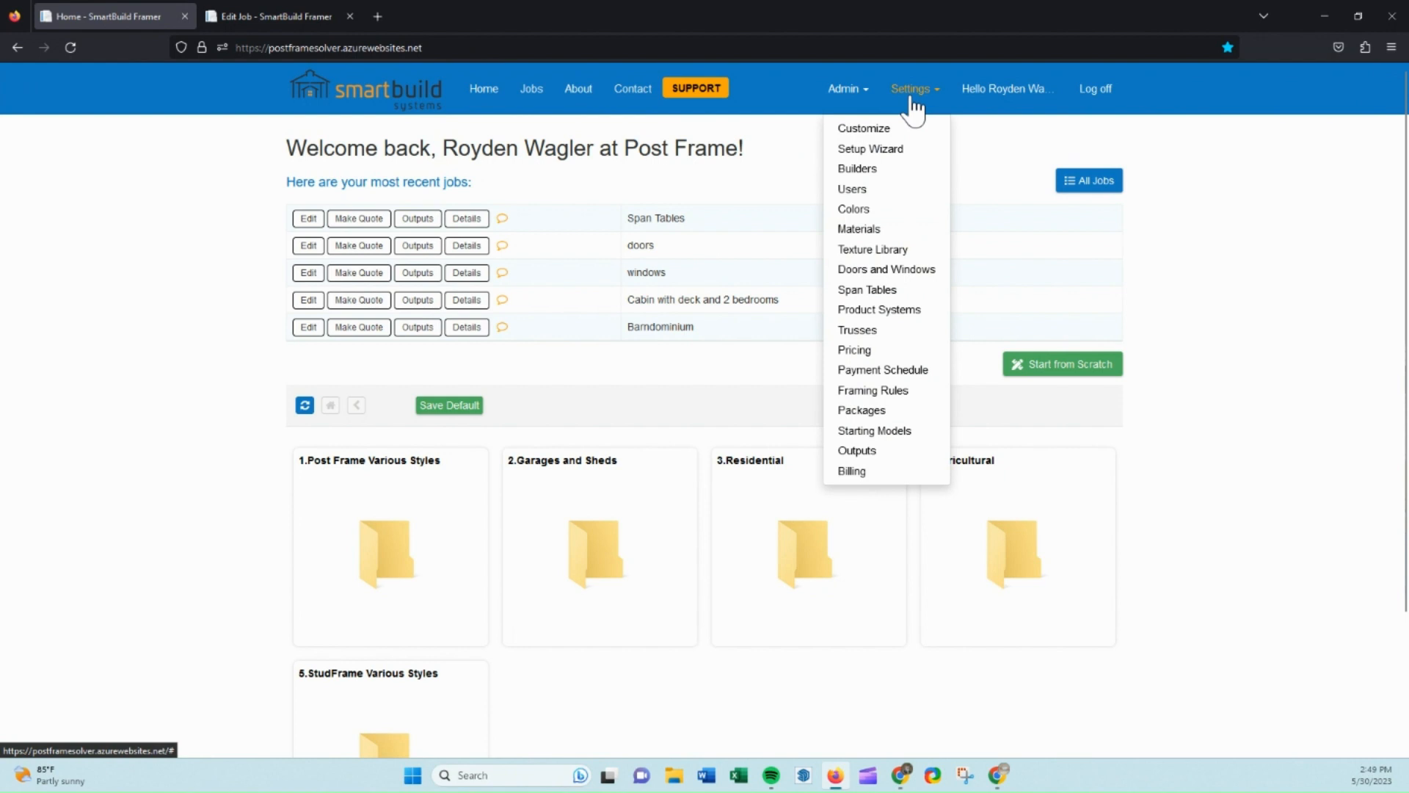
mouse_move(866, 289)
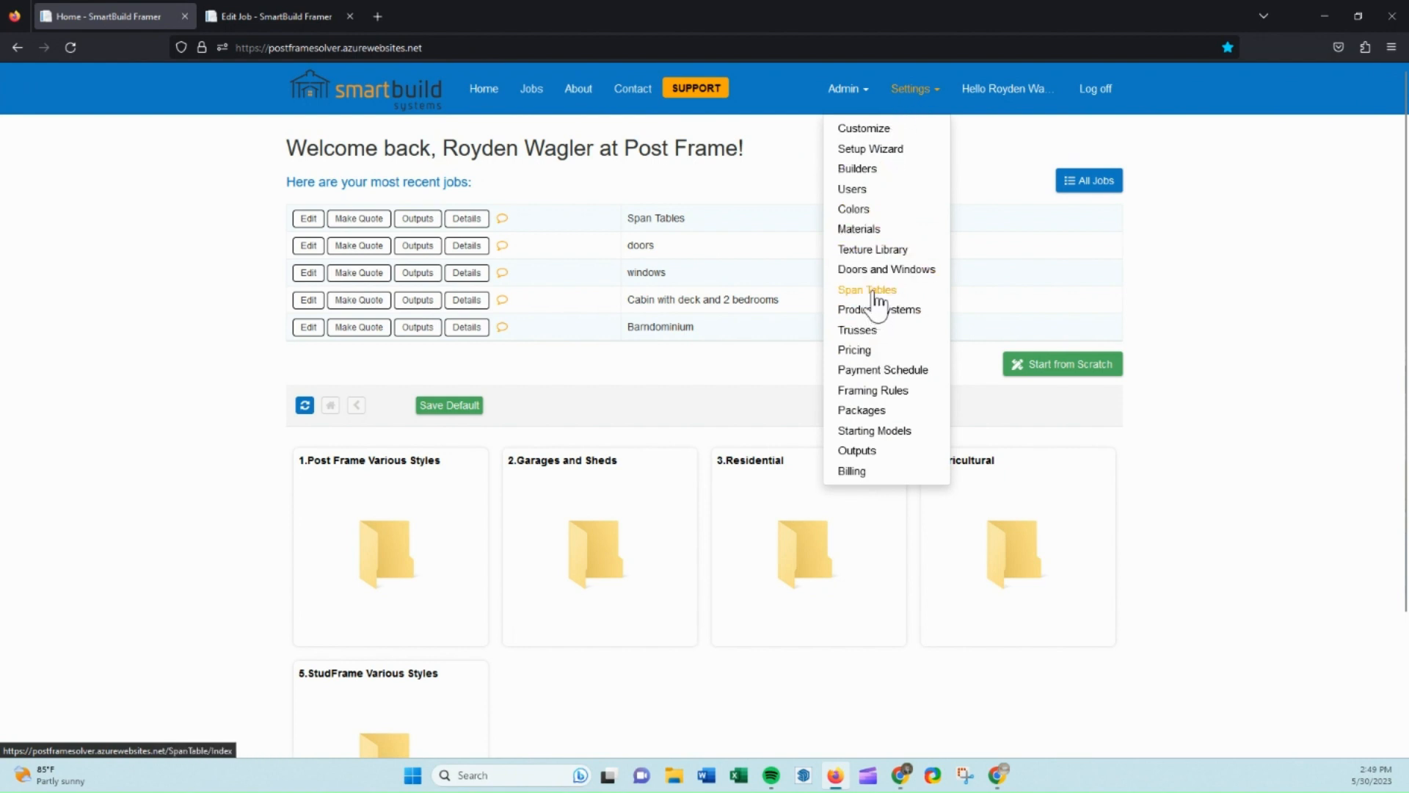
click(866, 289)
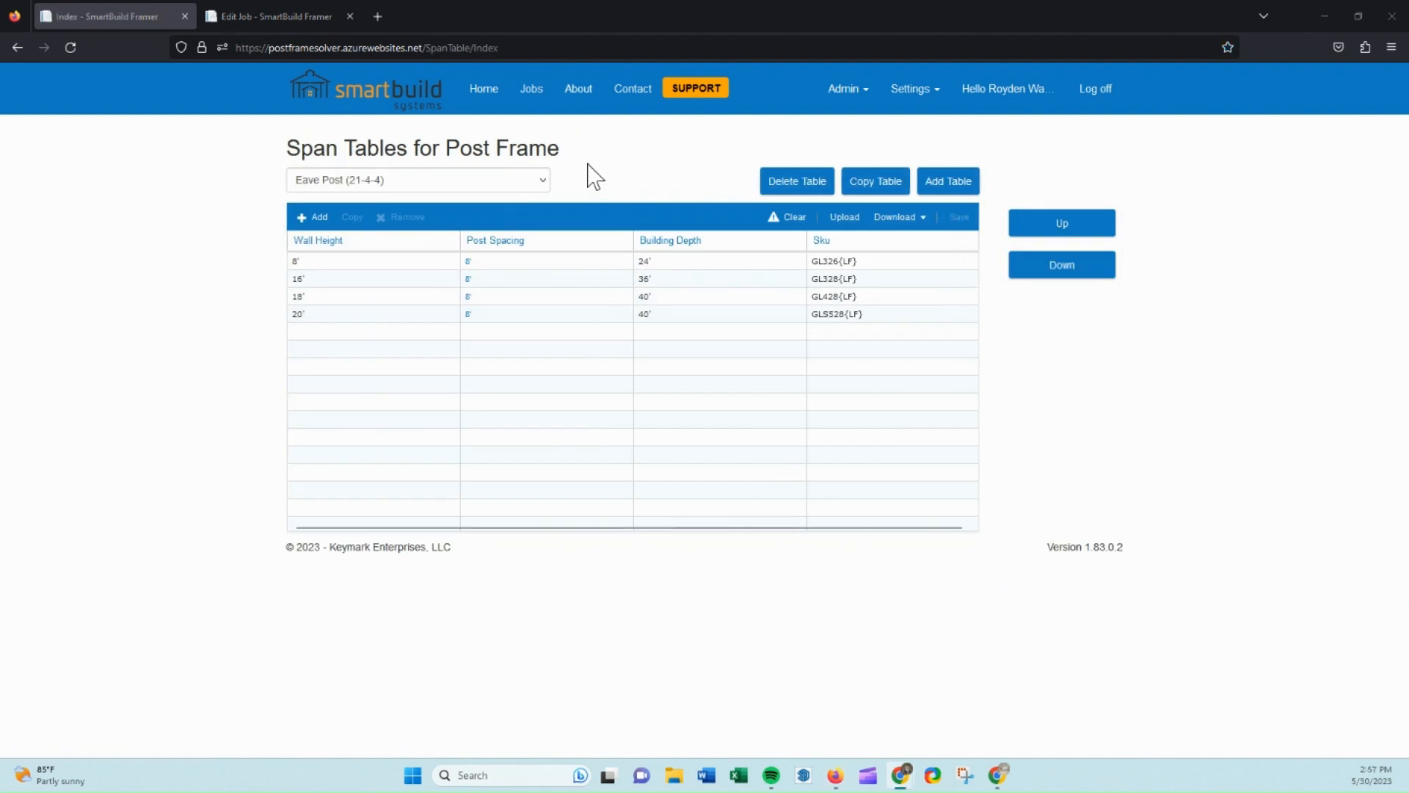
mouse_move(946, 180)
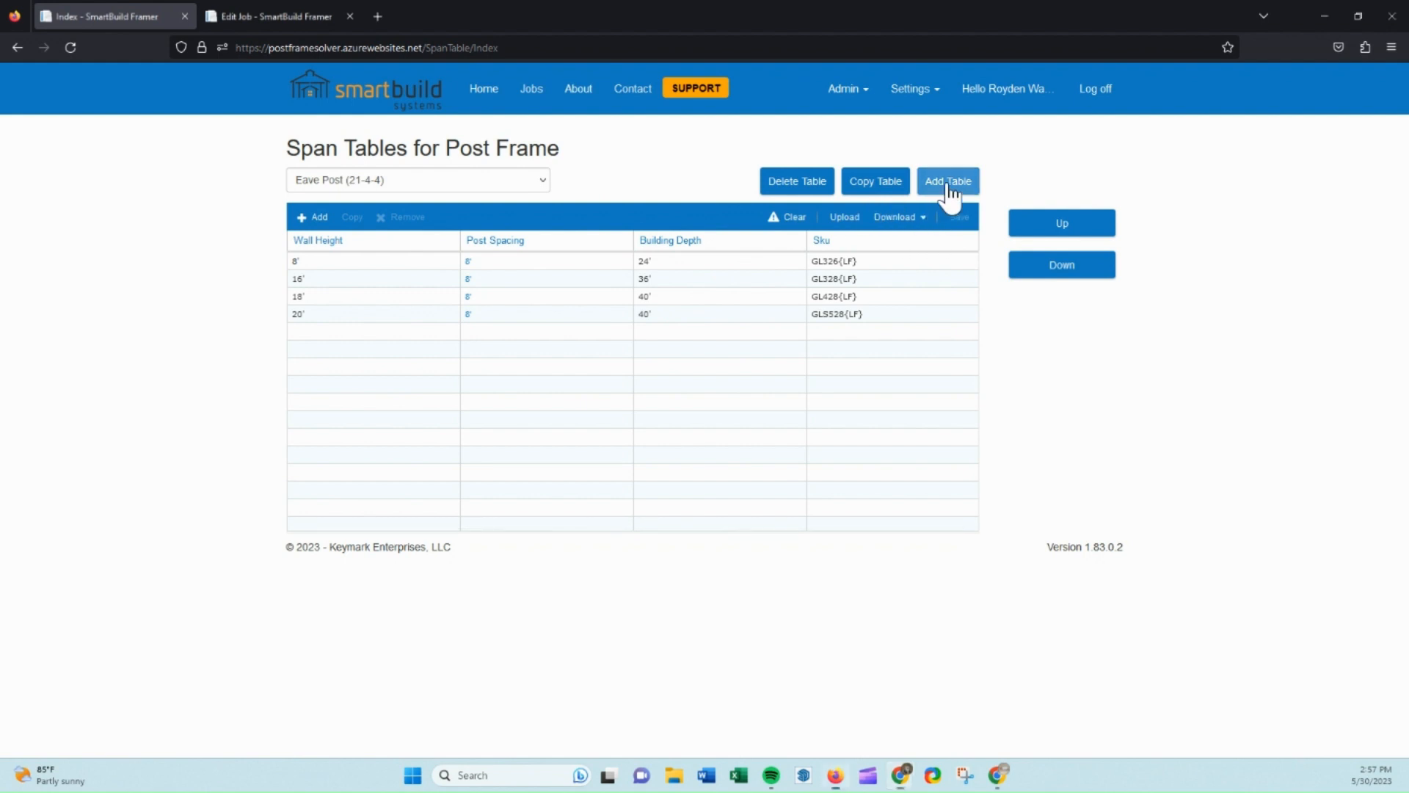
click(947, 181)
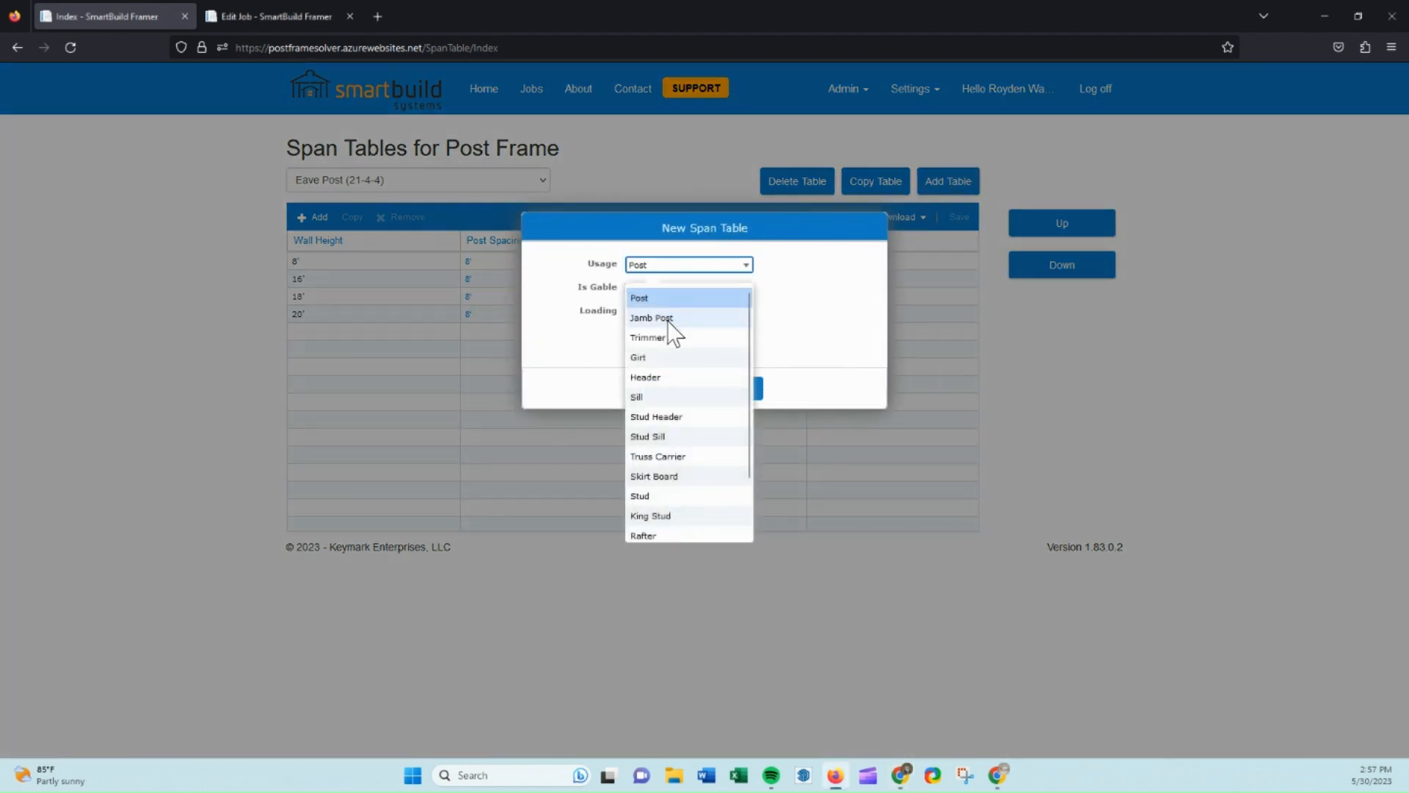
mouse_move(662, 437)
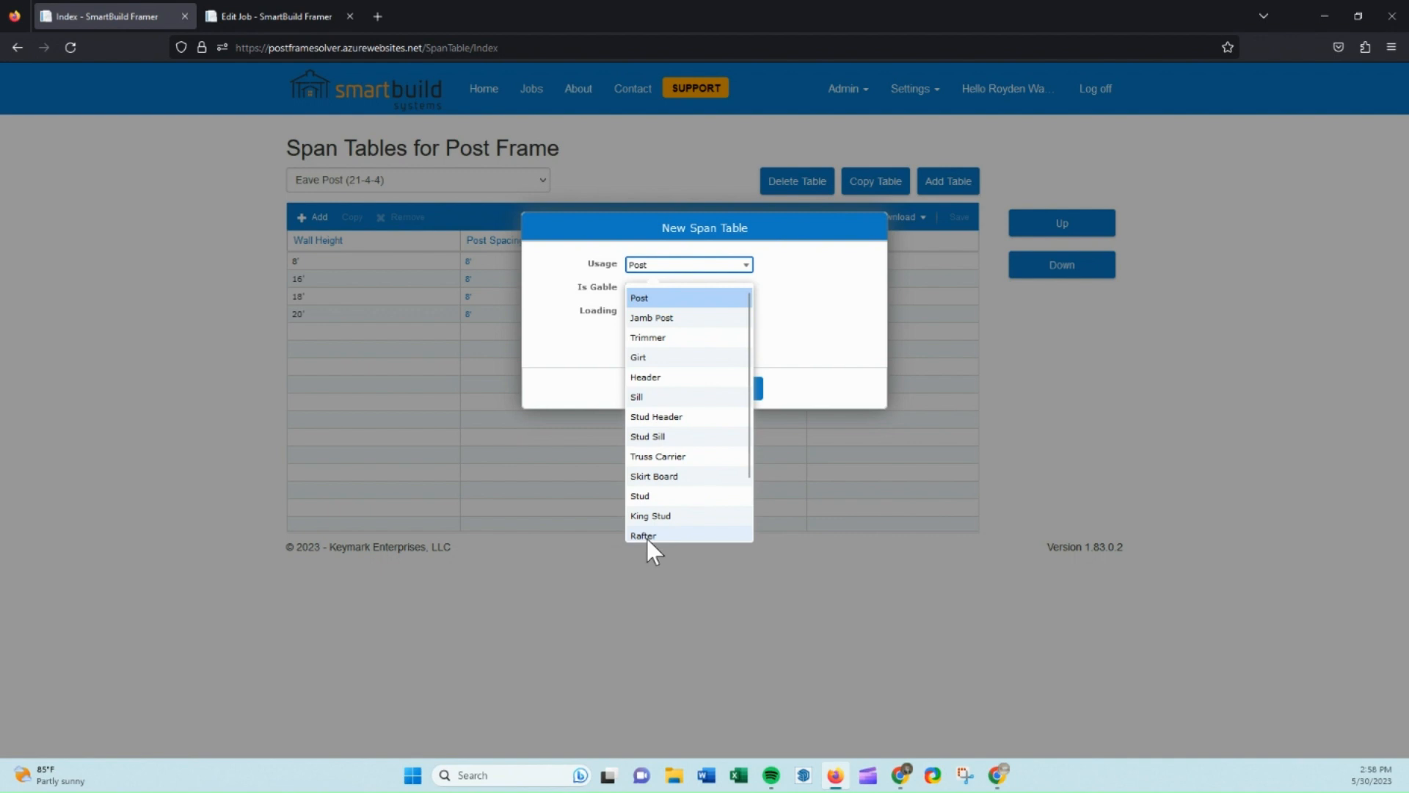
click(642, 535)
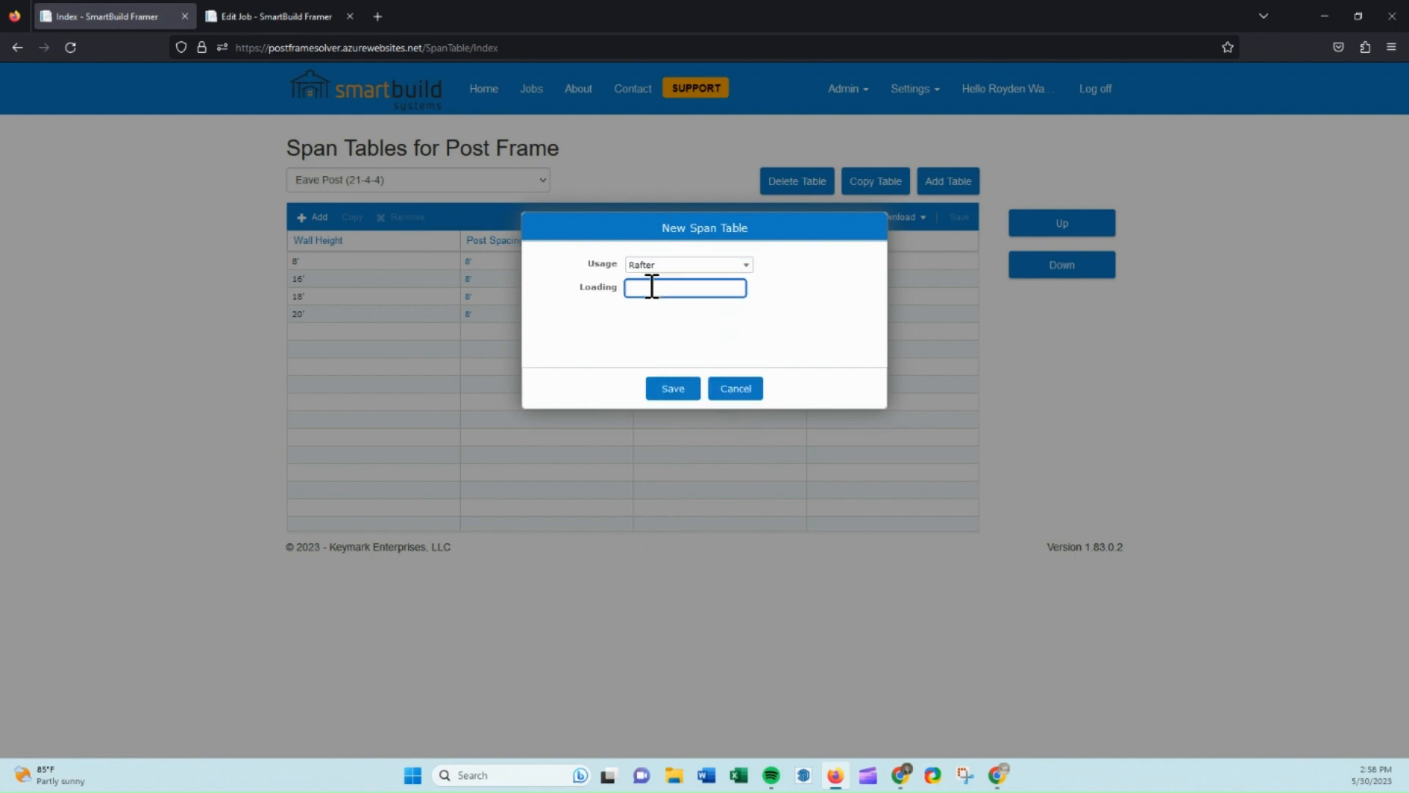
text(20)
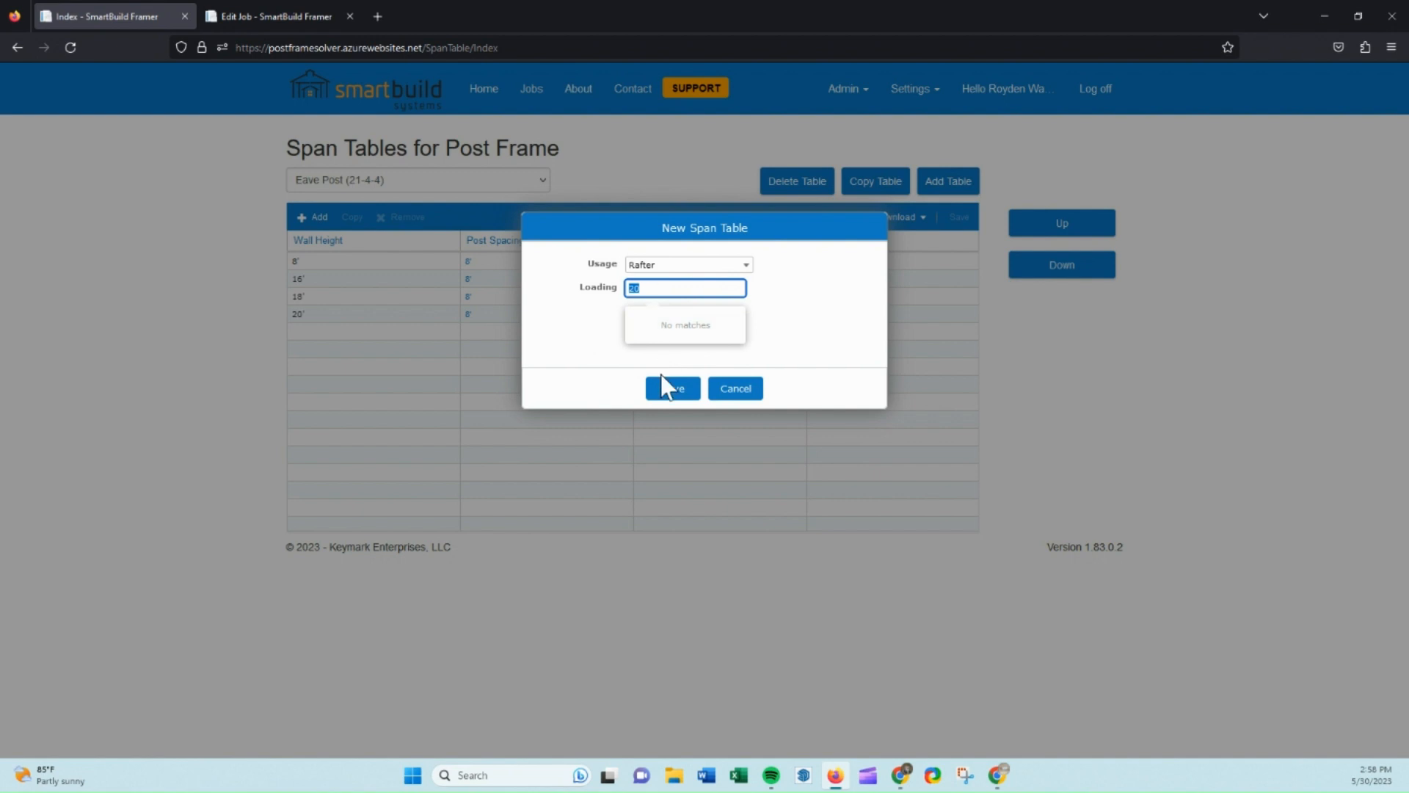
click(671, 387)
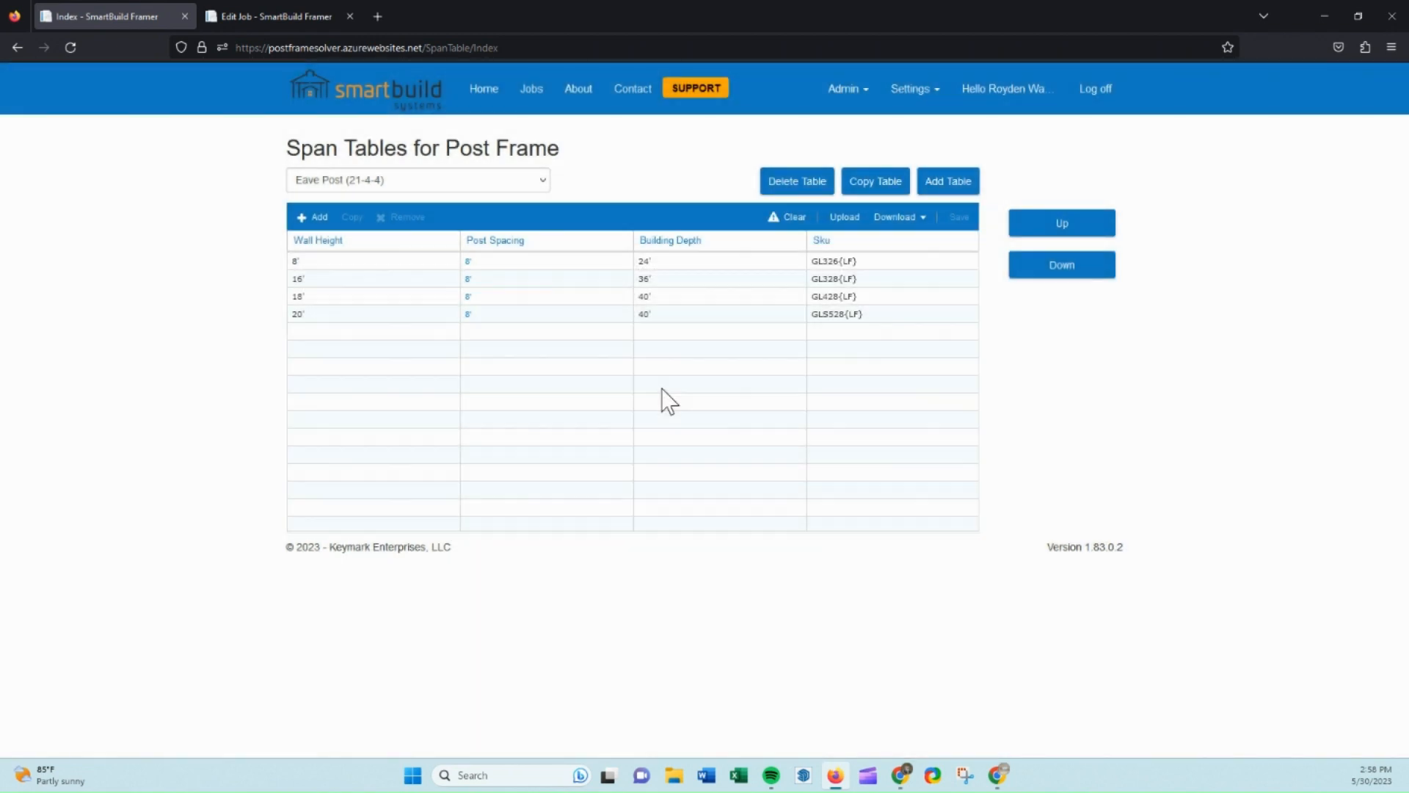
Start a new Rafter (20) record with 24(LF)DL chosen as its material
click(416, 179)
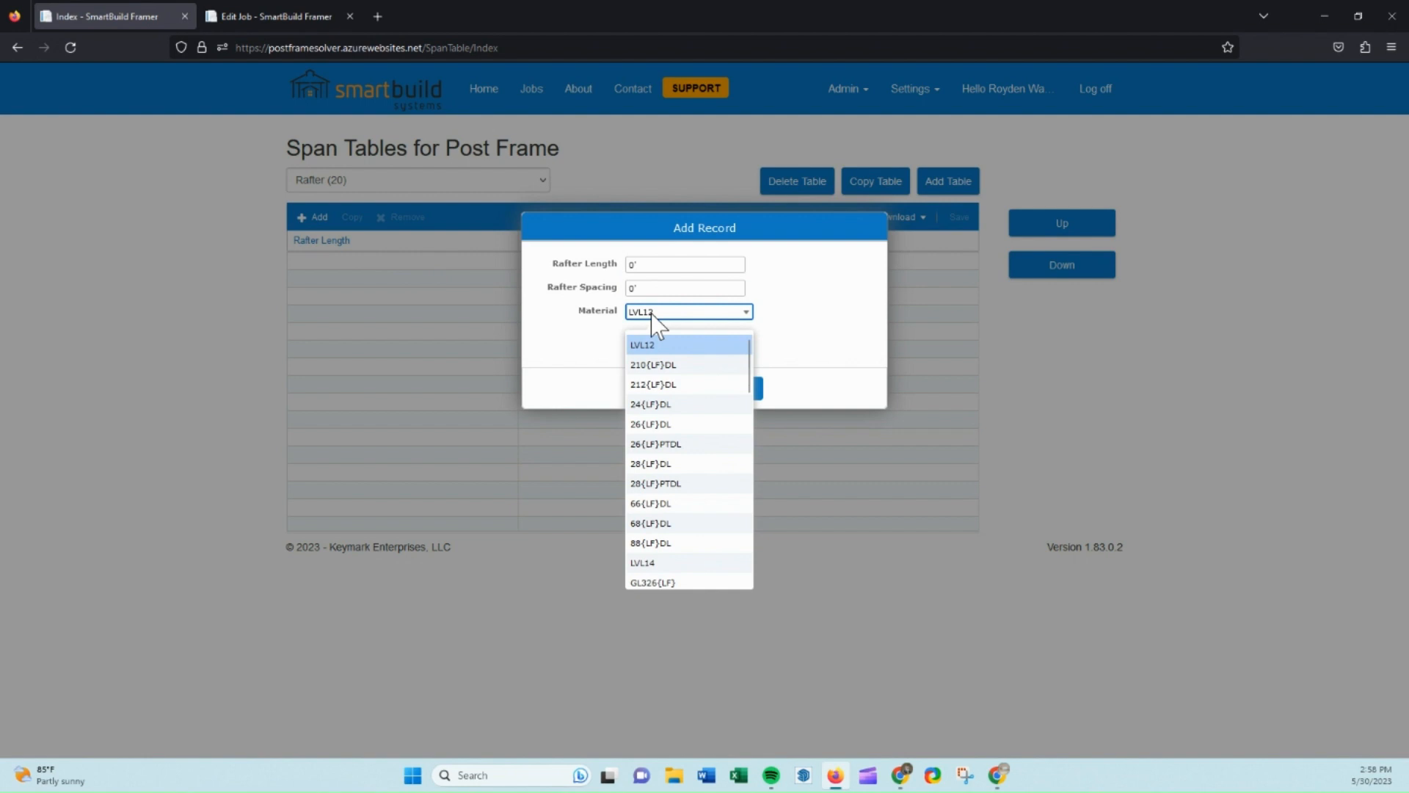
mouse_move(650, 405)
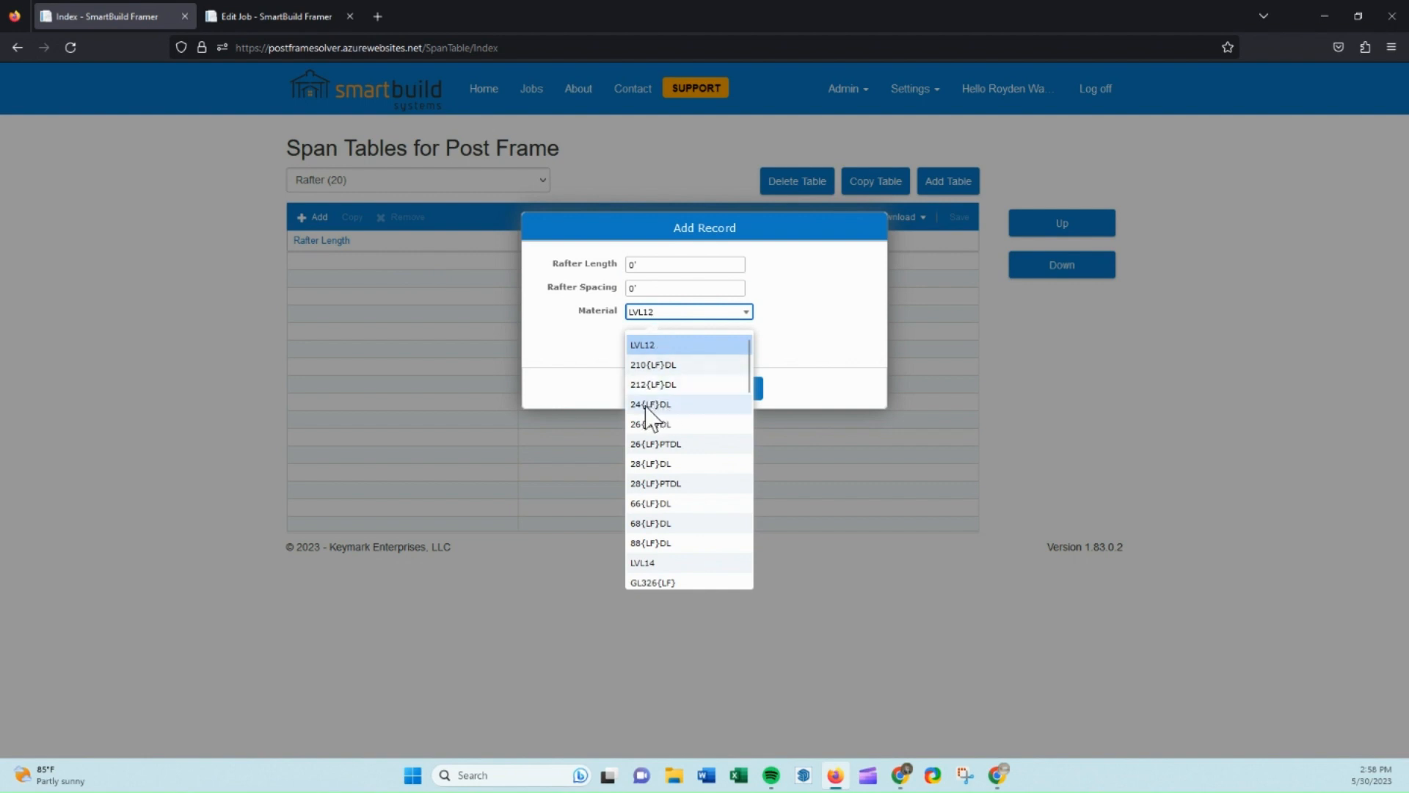
click(652, 403)
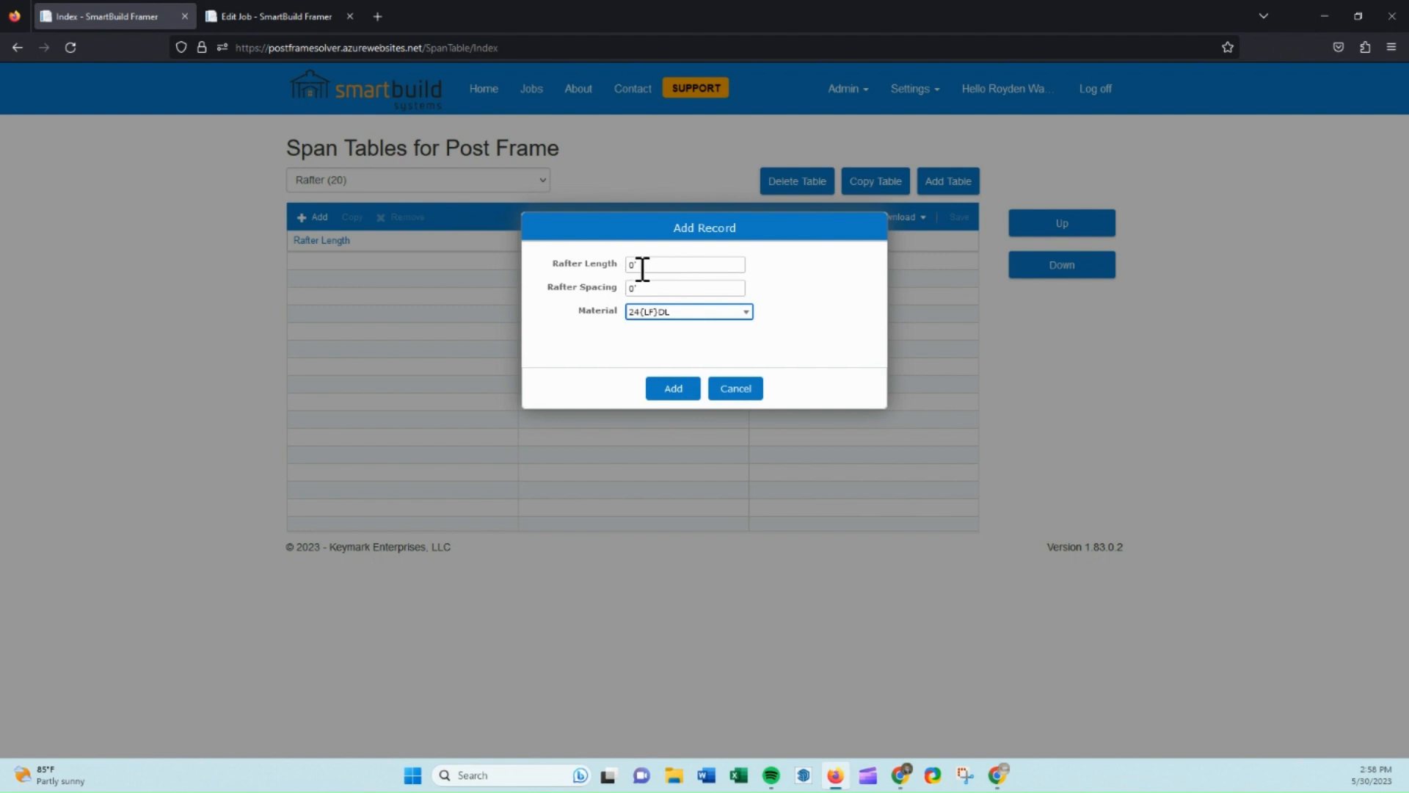
Set the AWC calculator to maximum span for a 2x4 Southern Pine rafter
click(685, 287)
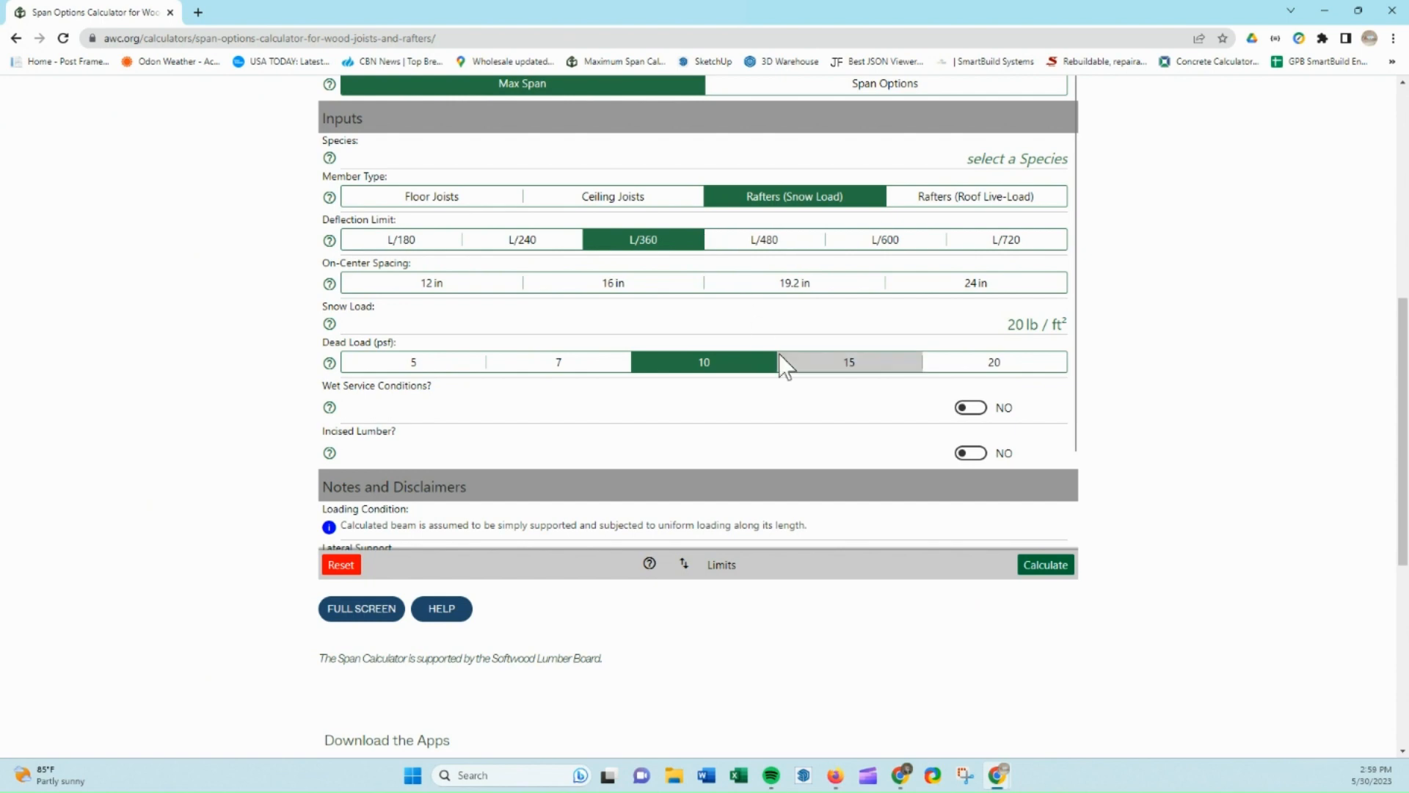
scroll(up, 3)
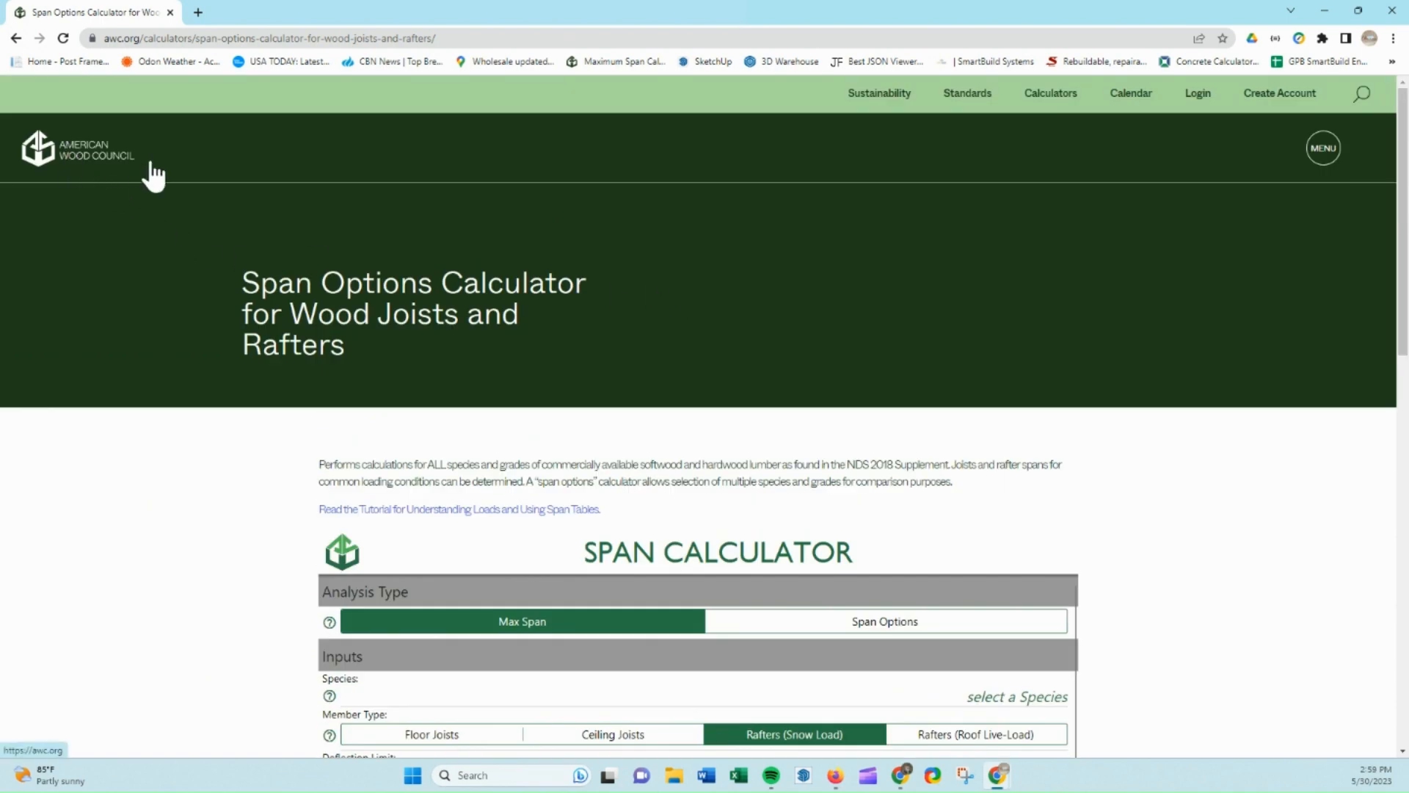
scroll(down, 3)
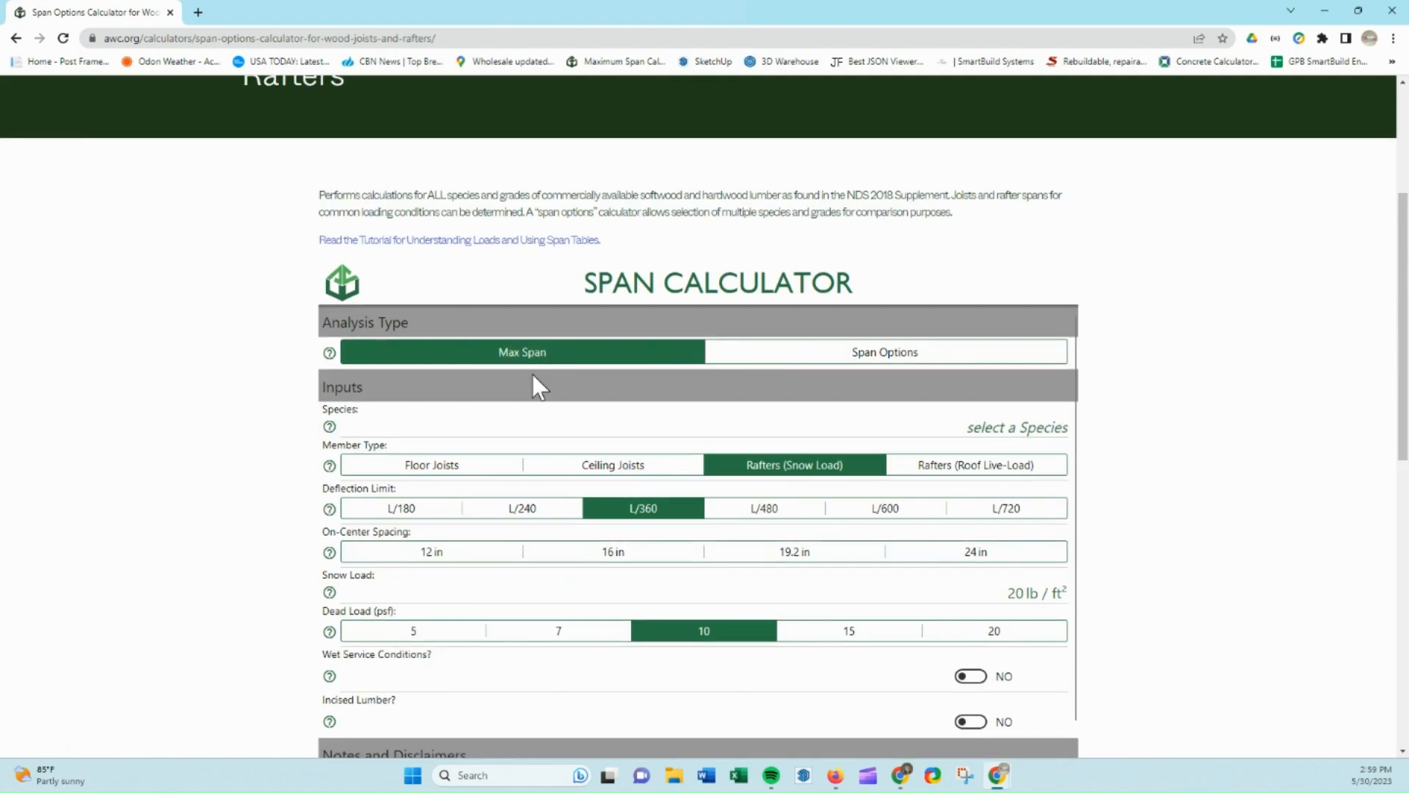
scroll(down, 3)
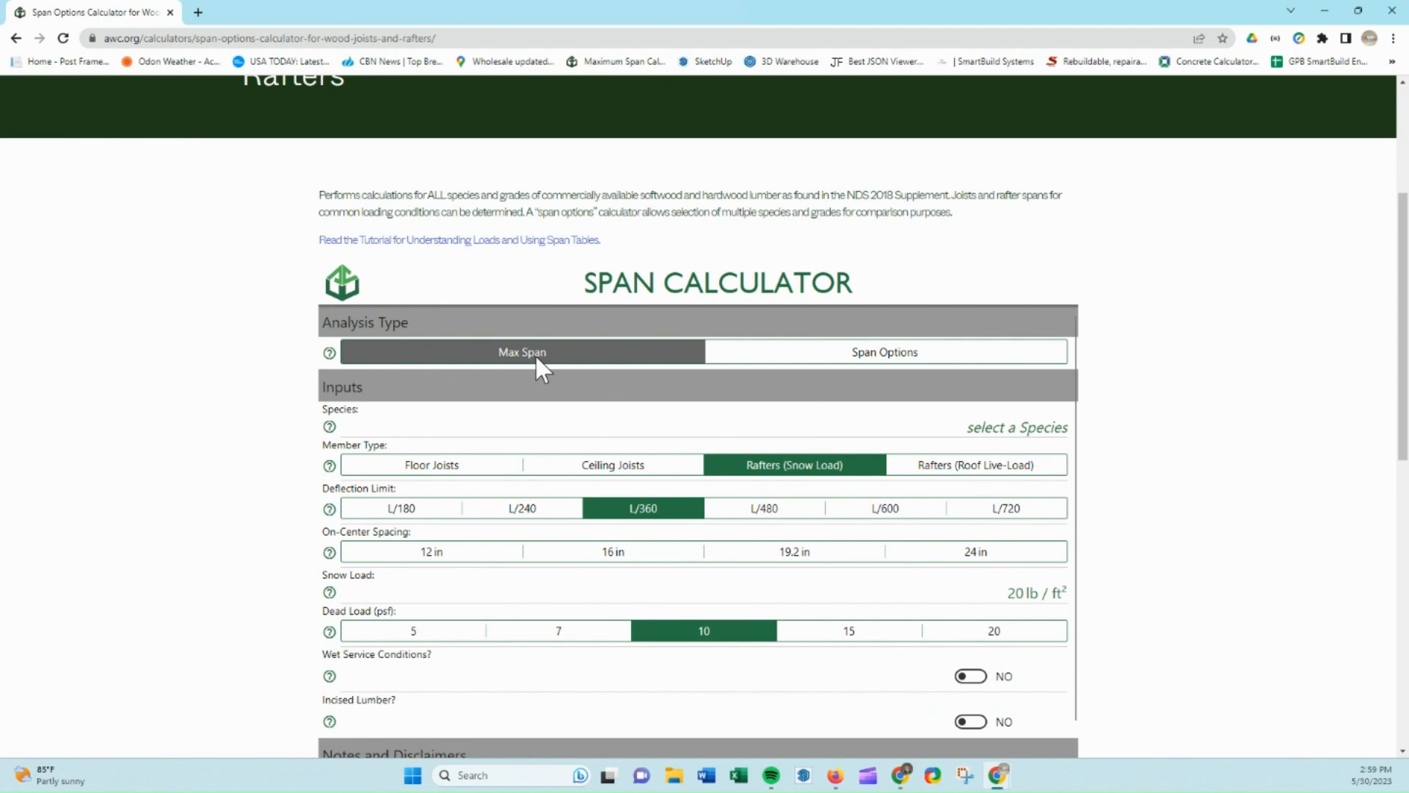
click(521, 351)
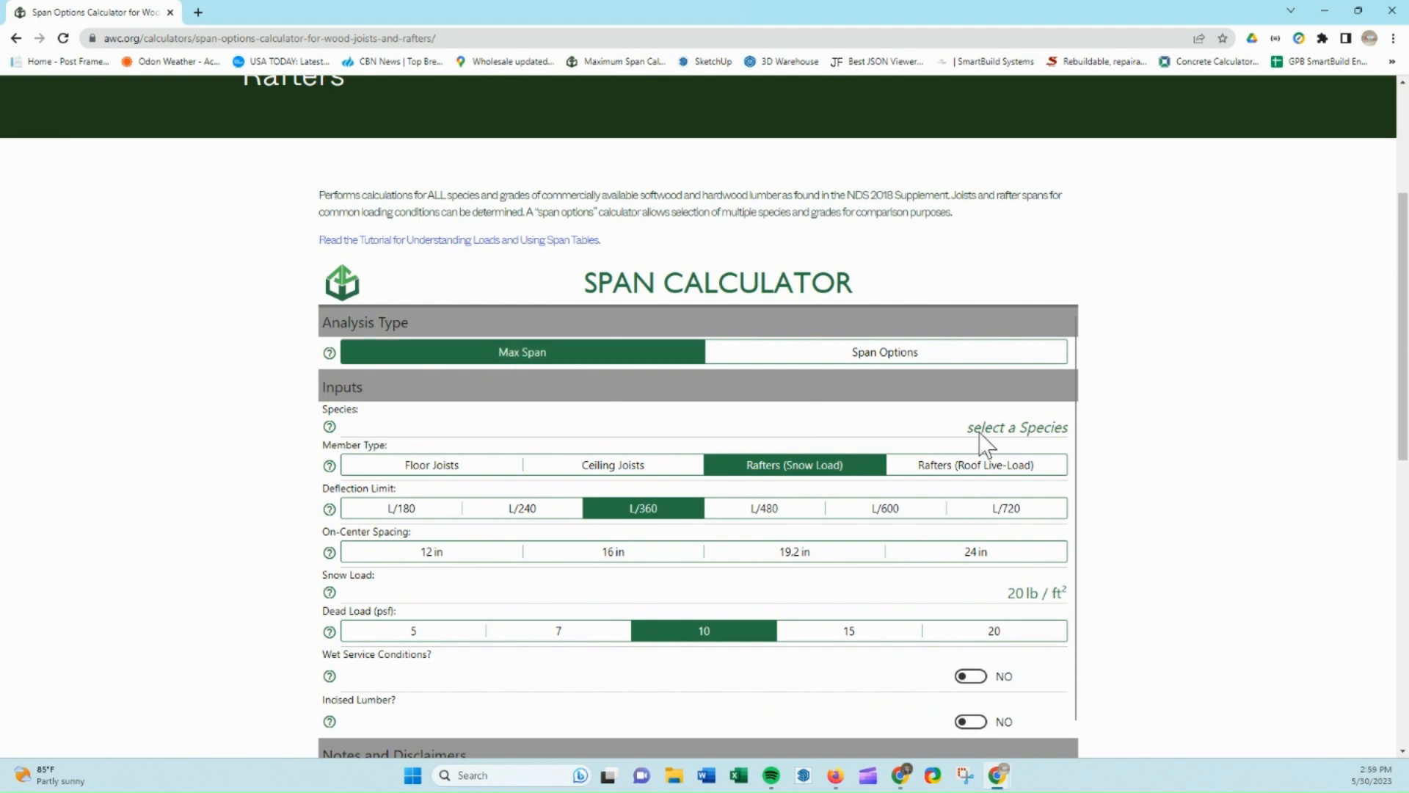
click(1015, 427)
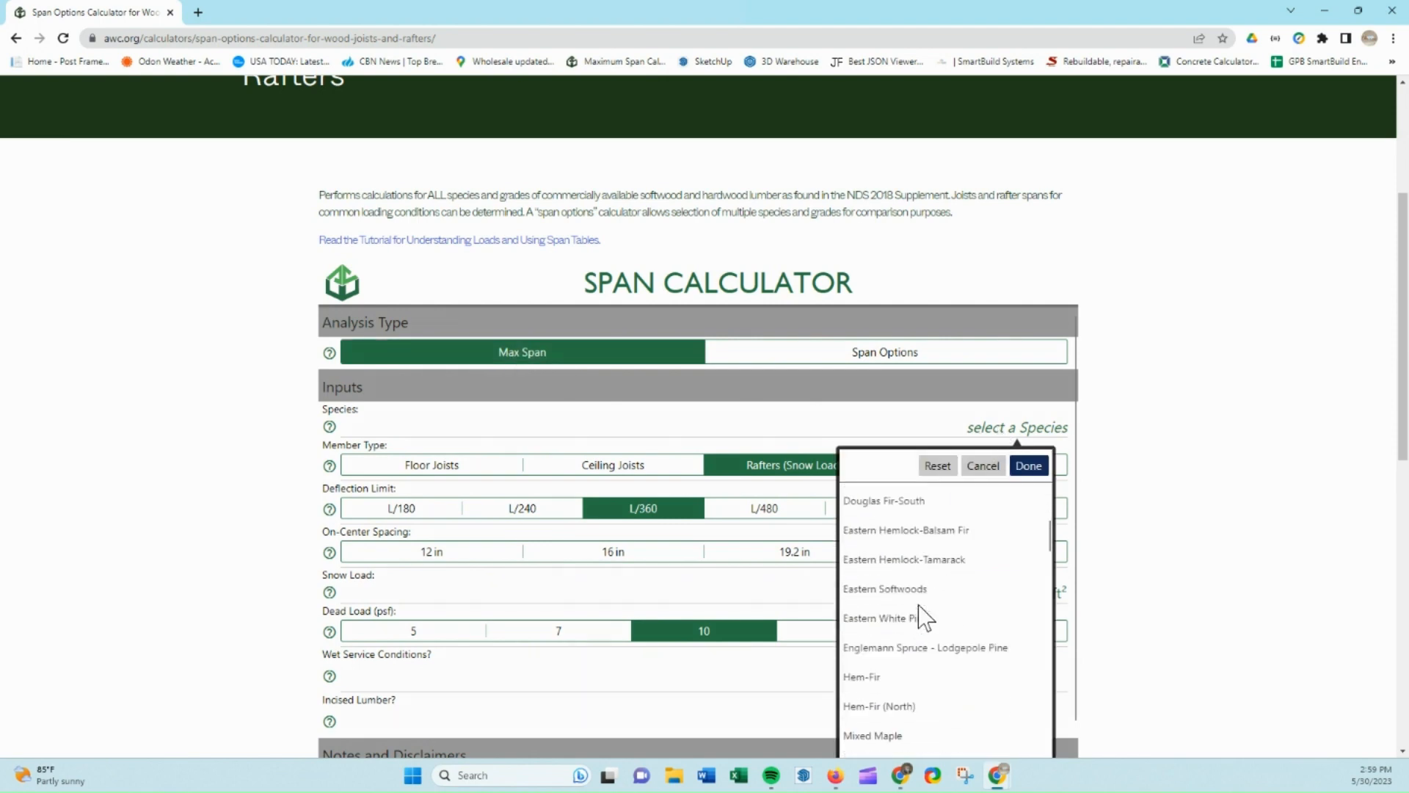
scroll(down, 3)
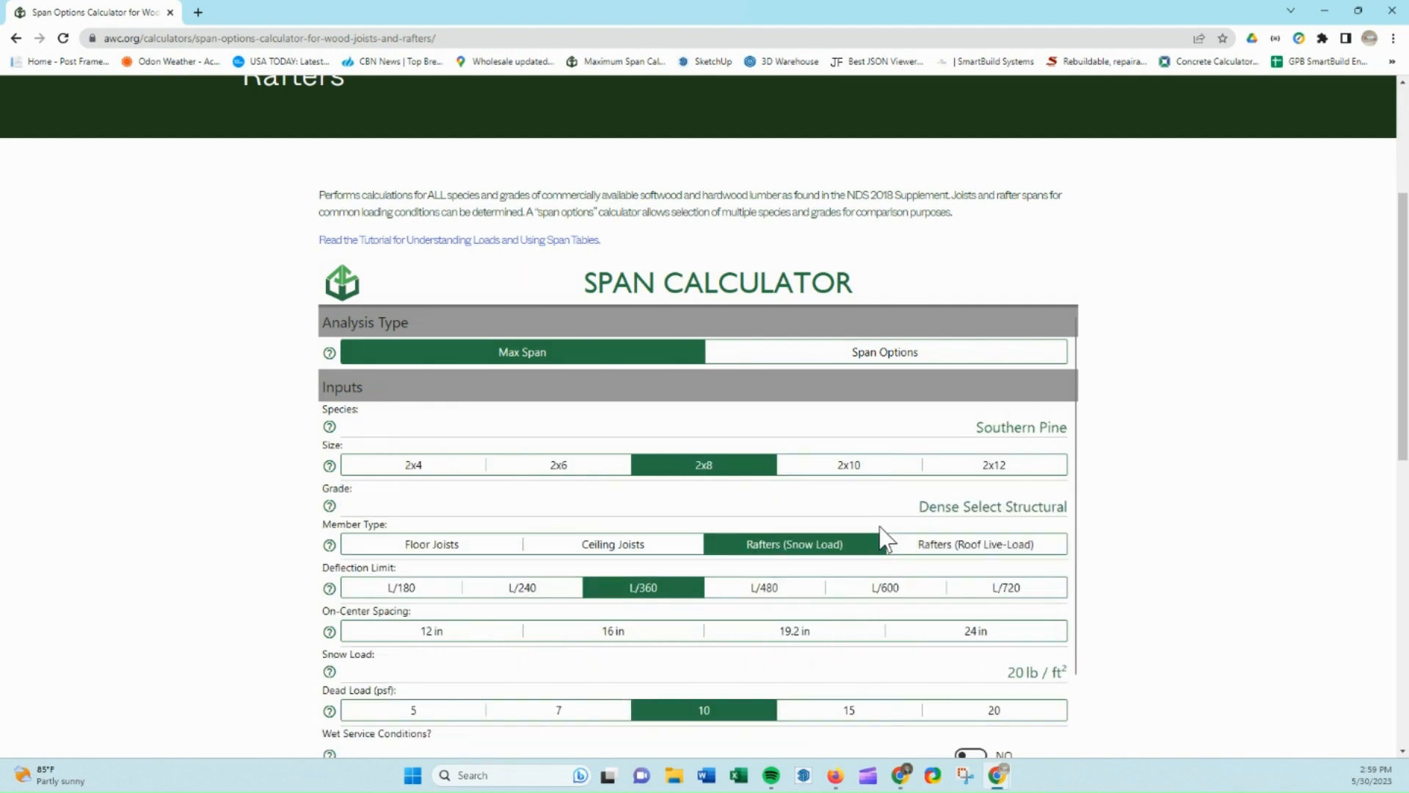
click(412, 465)
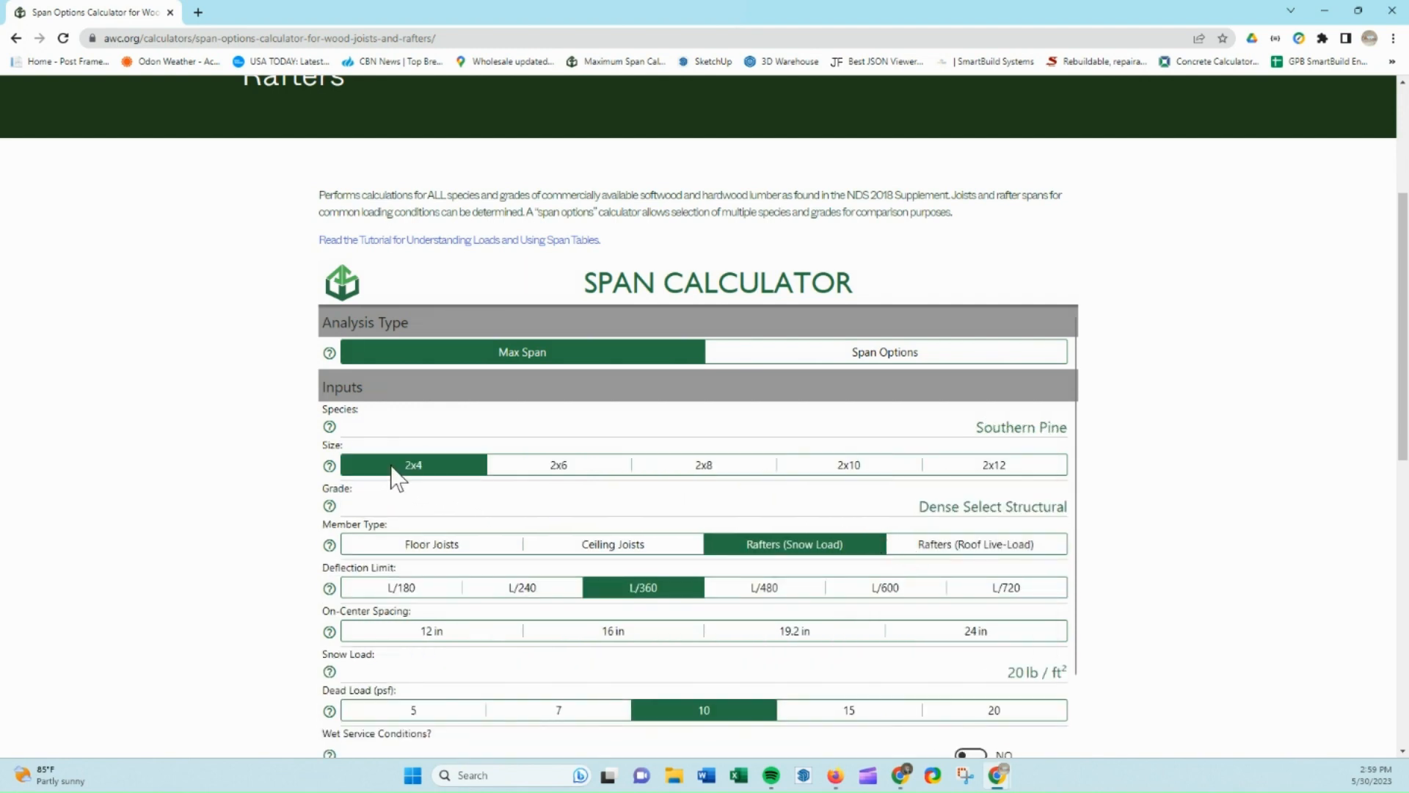
mouse_move(794, 543)
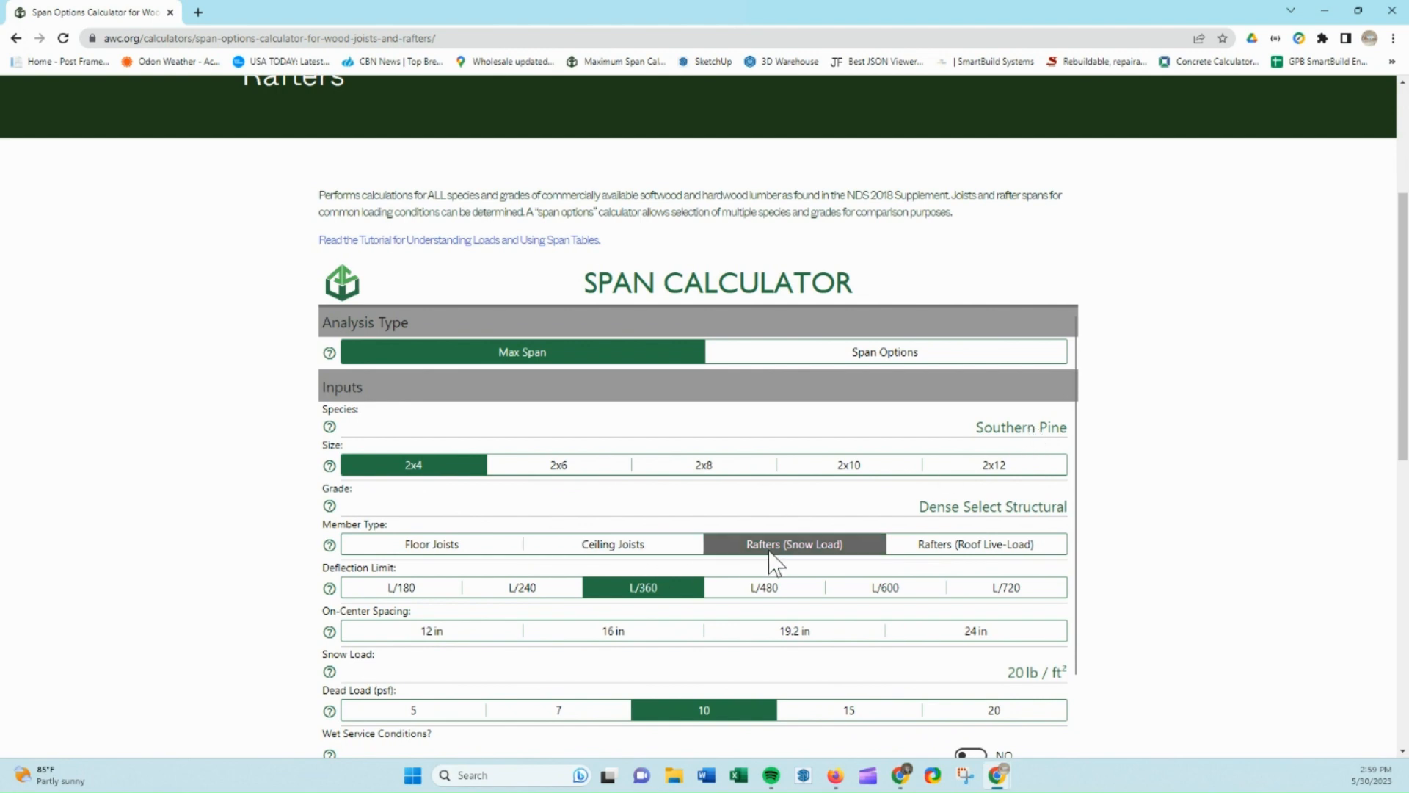
Set the dead load to 5 psf and read the 7 ft 3 in maximum span result
scroll(down, 3)
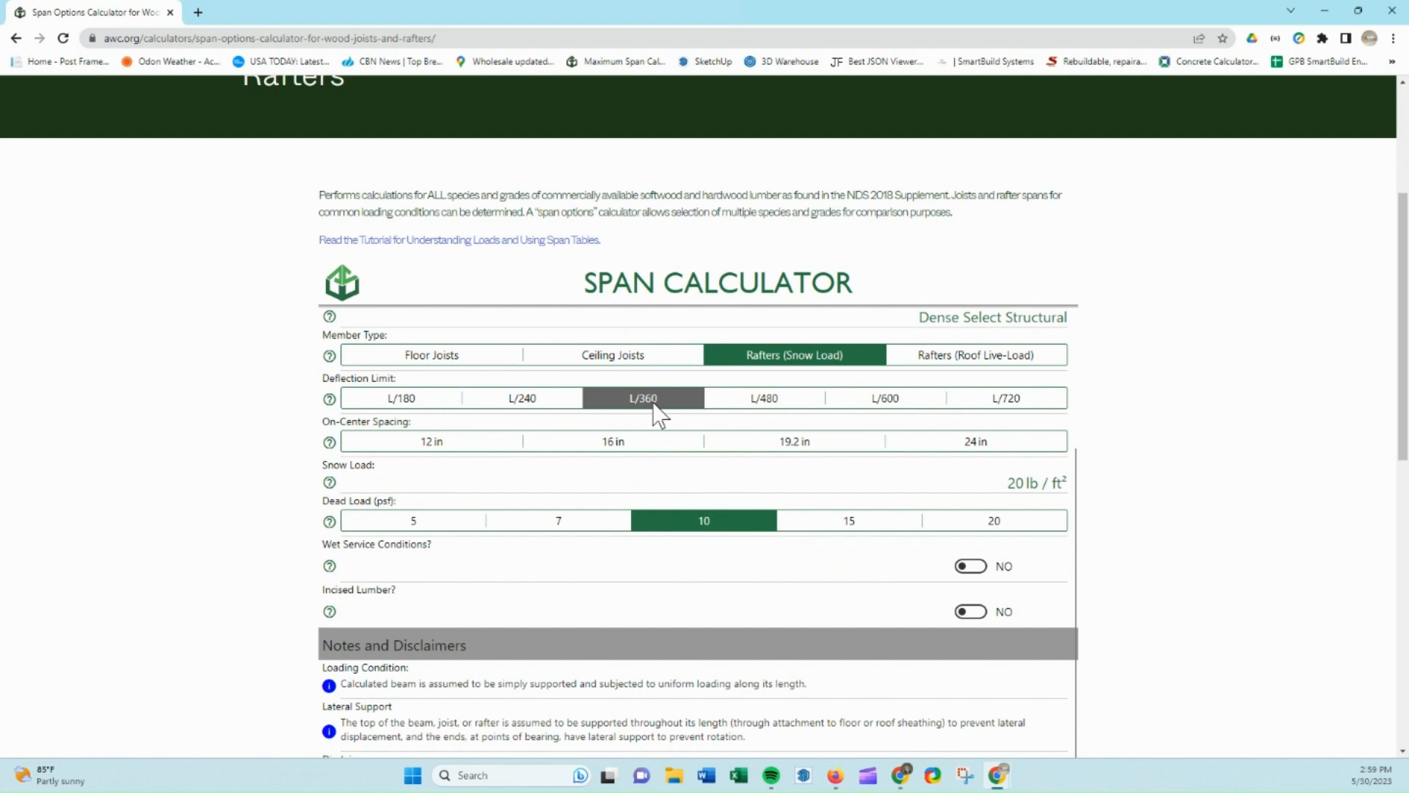
click(642, 397)
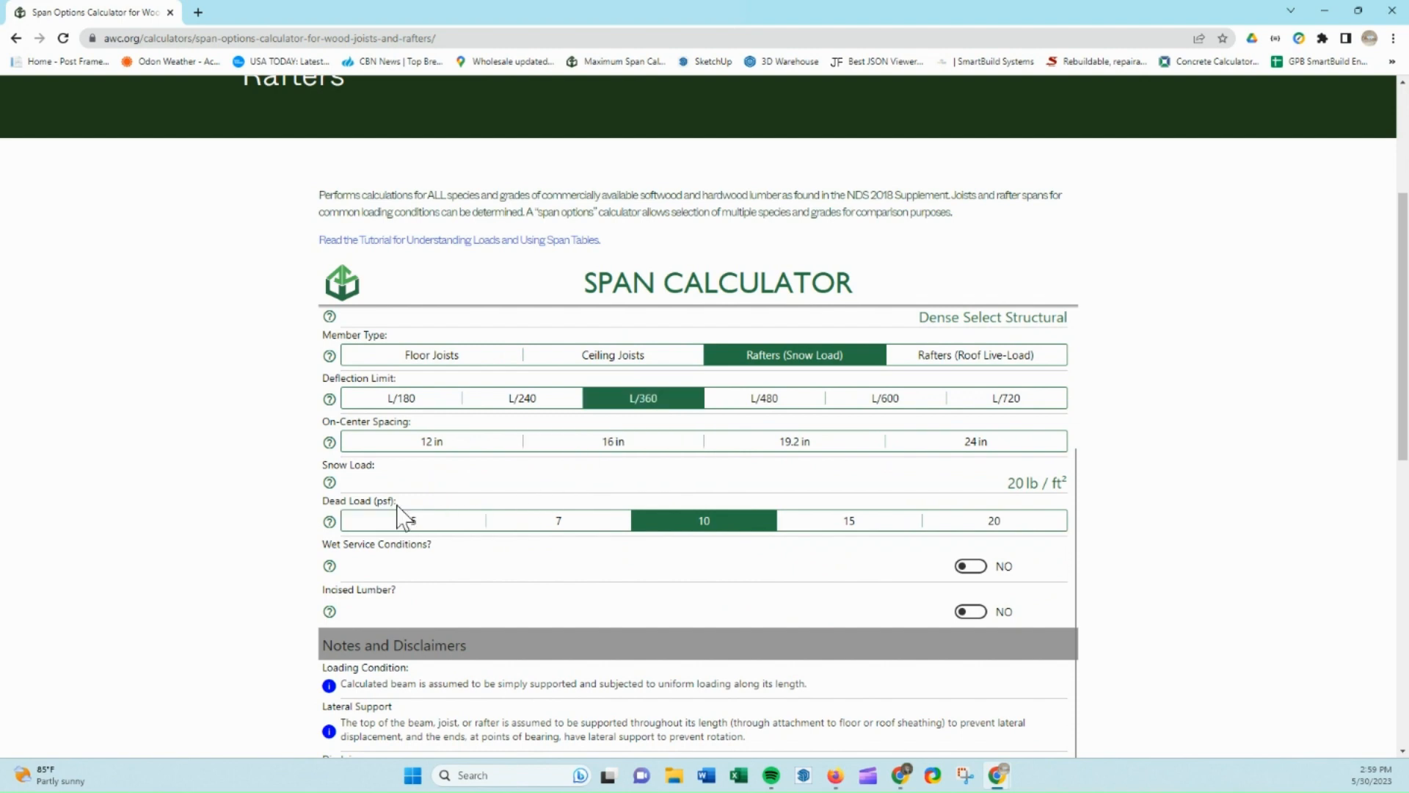
click(412, 519)
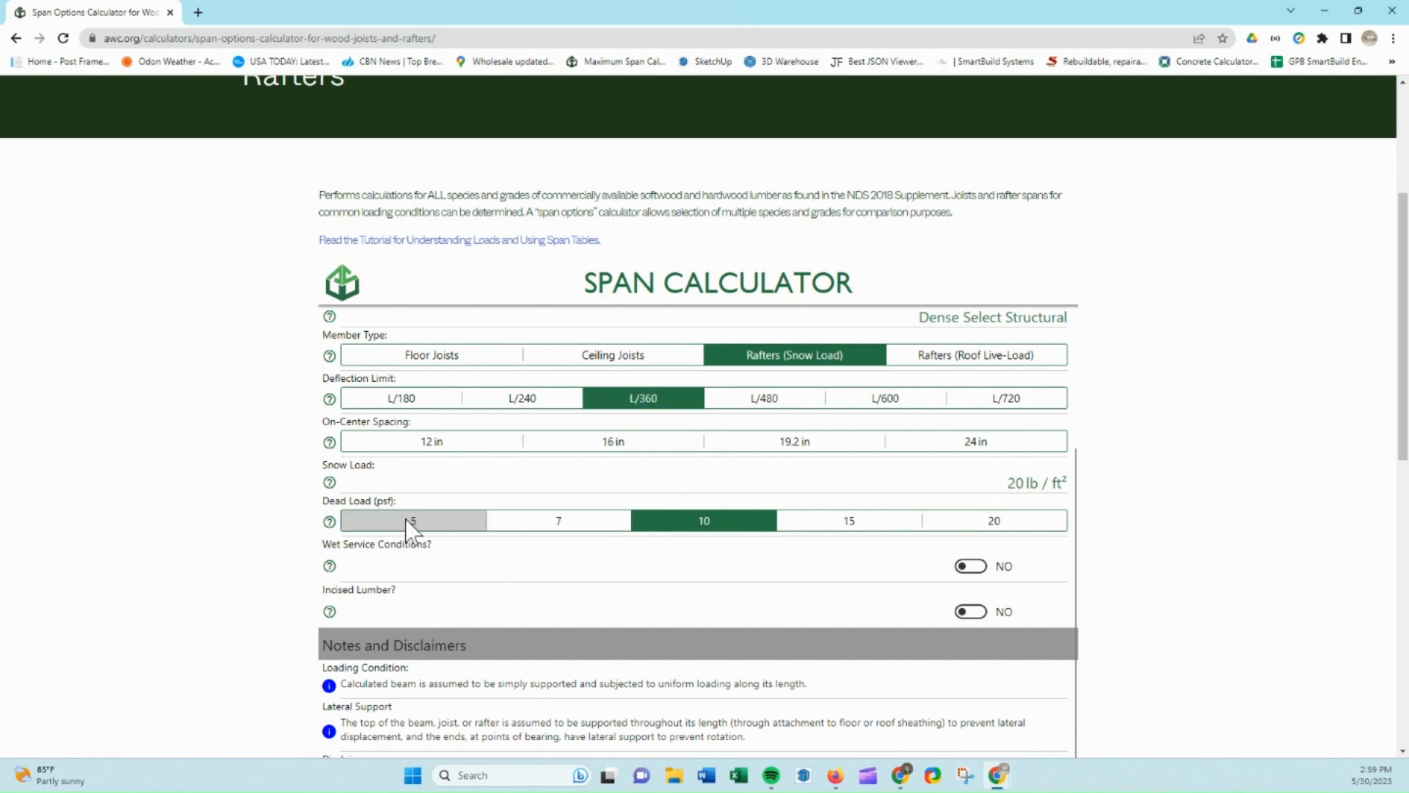
click(413, 520)
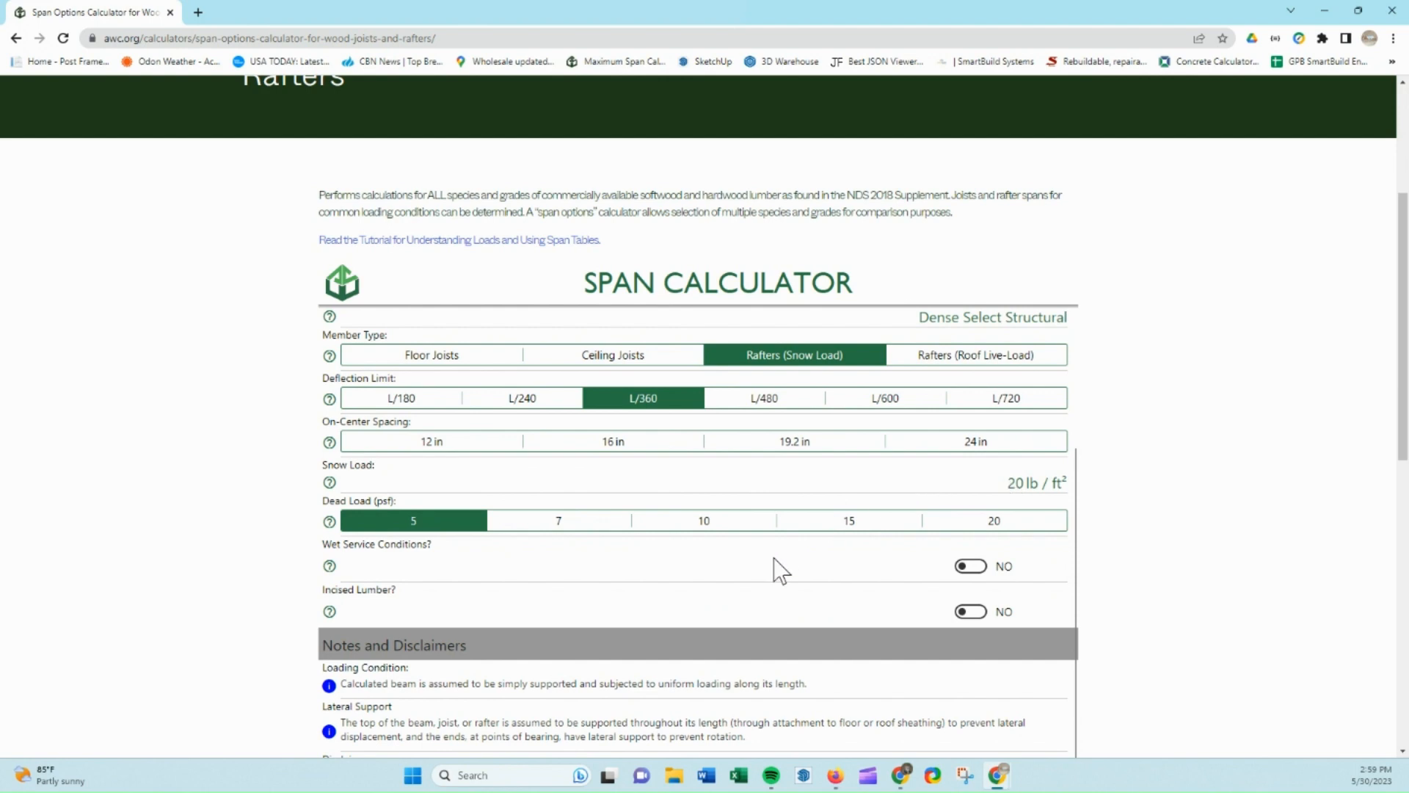
scroll(down, 3)
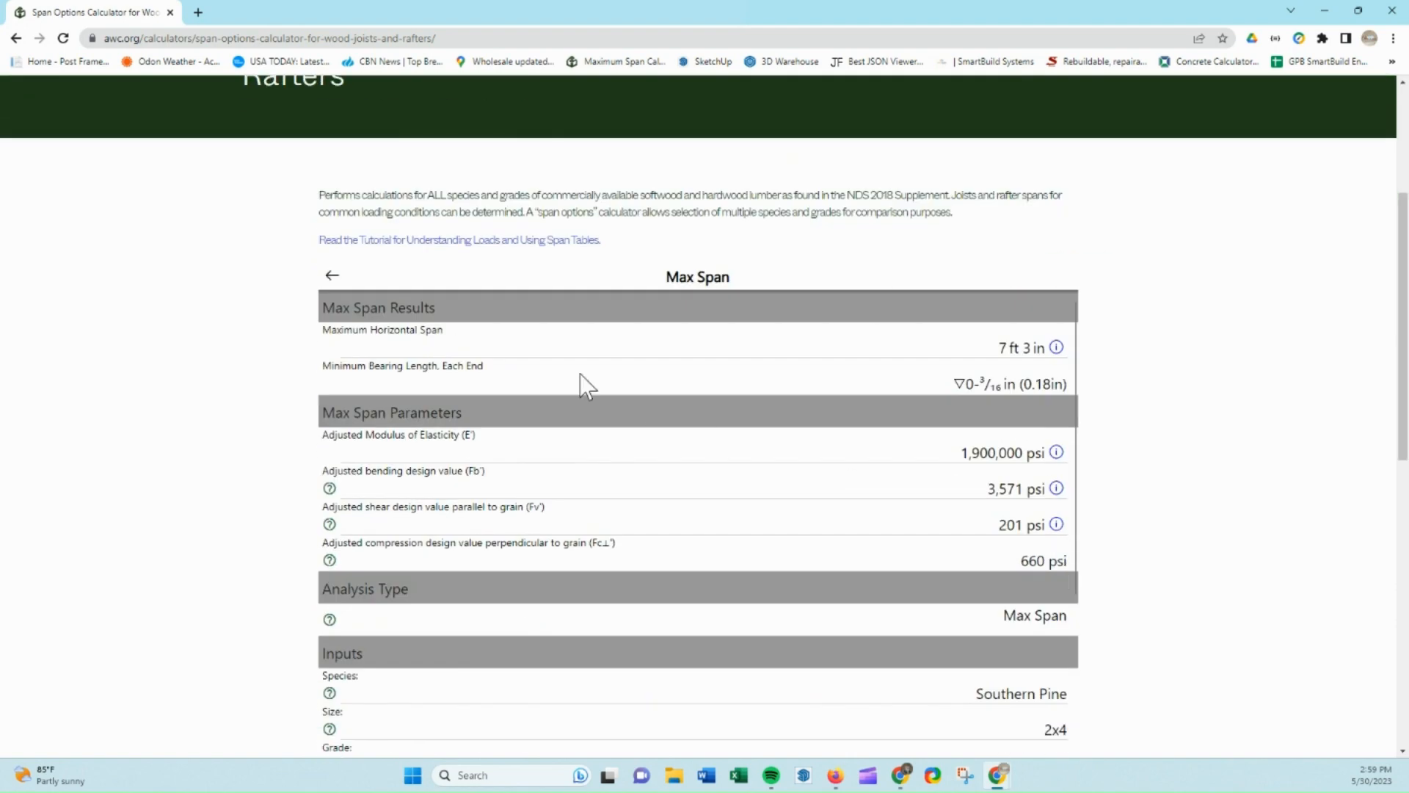
mouse_move(1029, 360)
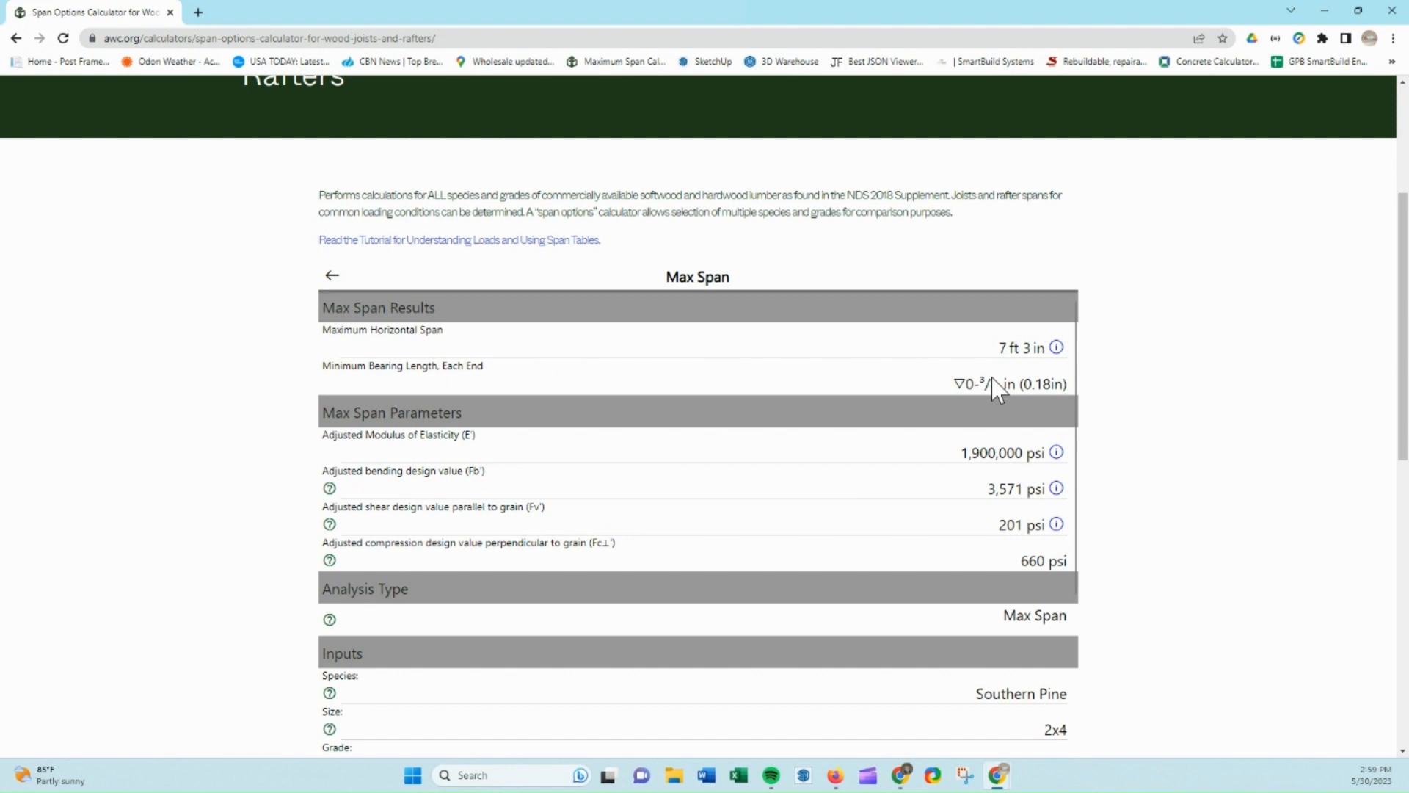
mouse_move(1003, 358)
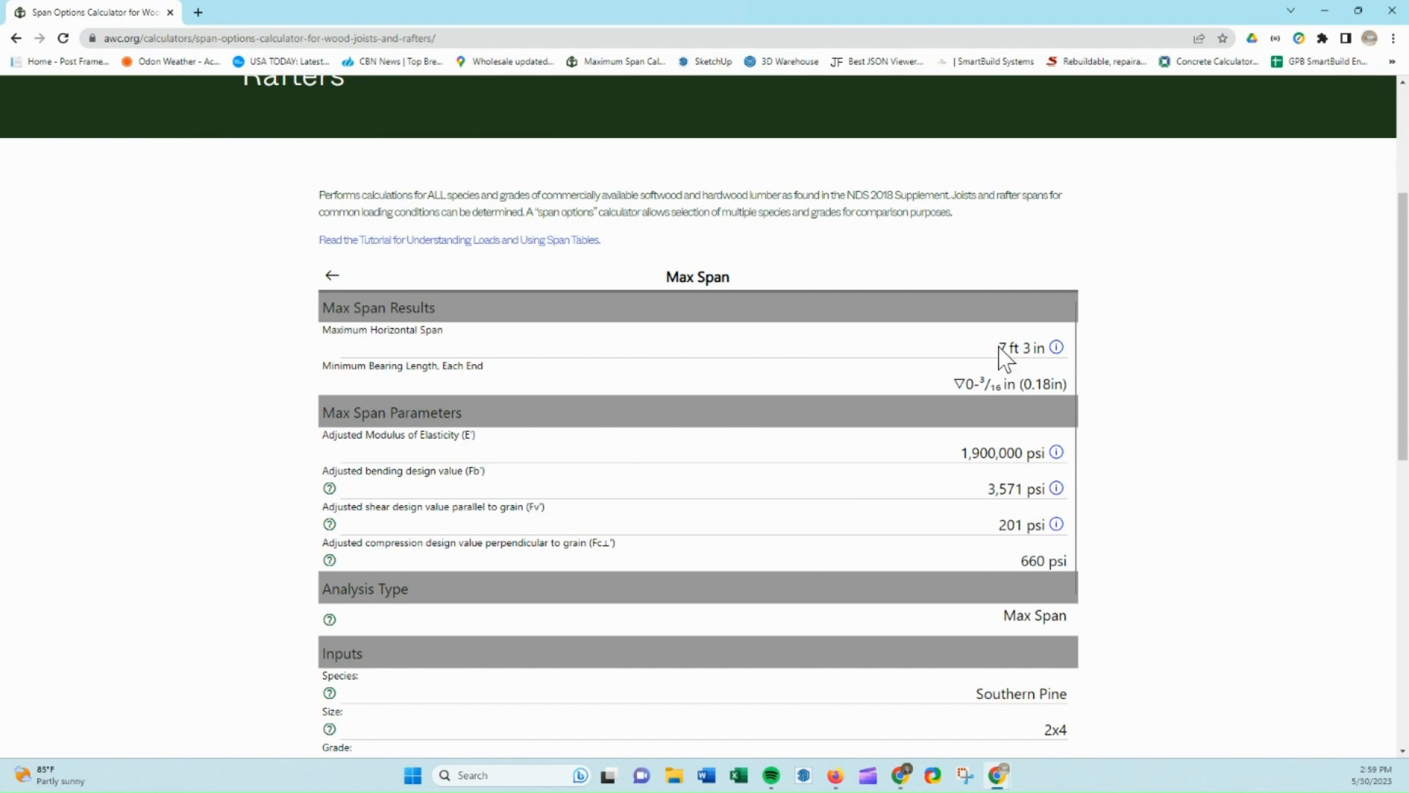
mouse_move(1343, 72)
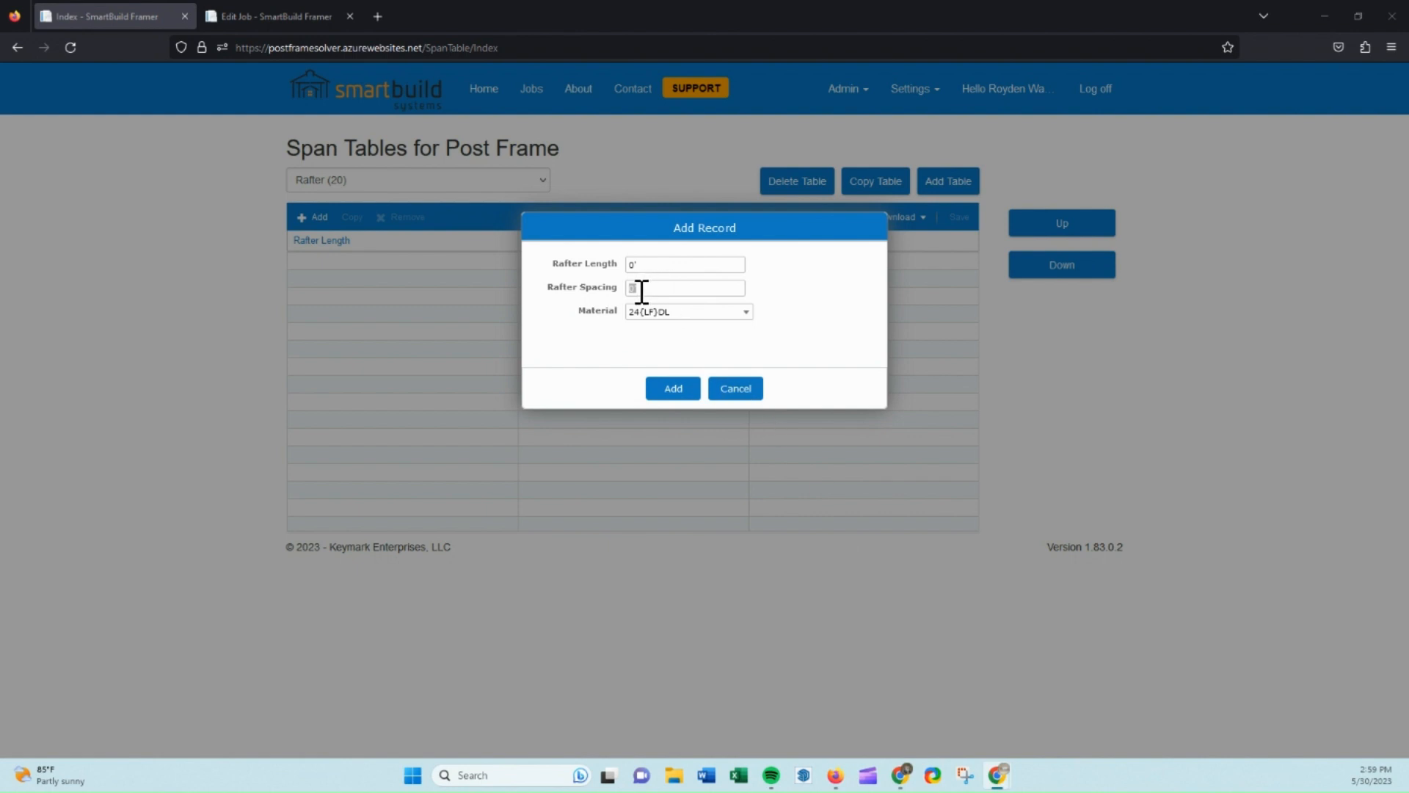
Enter Rafter Length 7'3 at 2' spacing for 24(LF)DL and add the row to the table
click(686, 287)
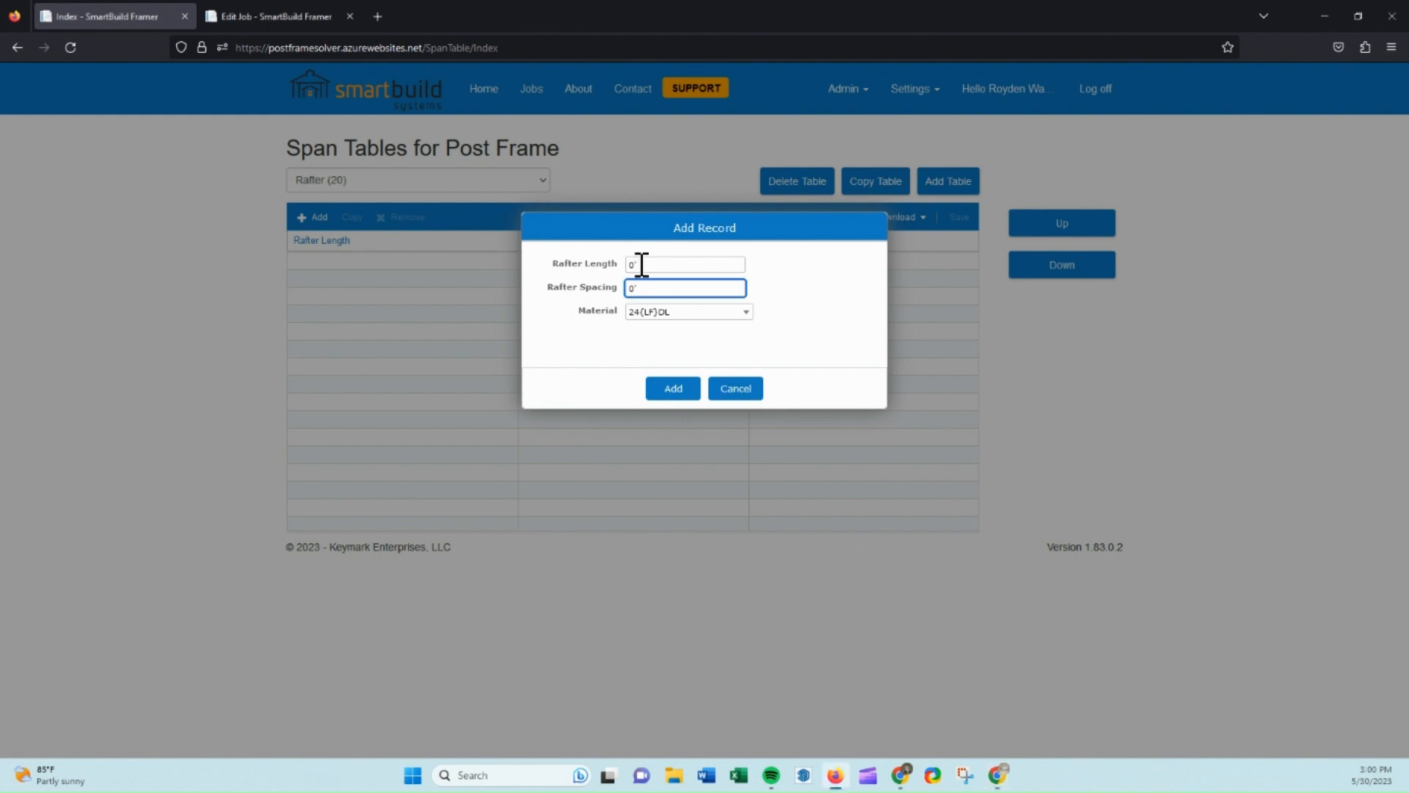
click(685, 263)
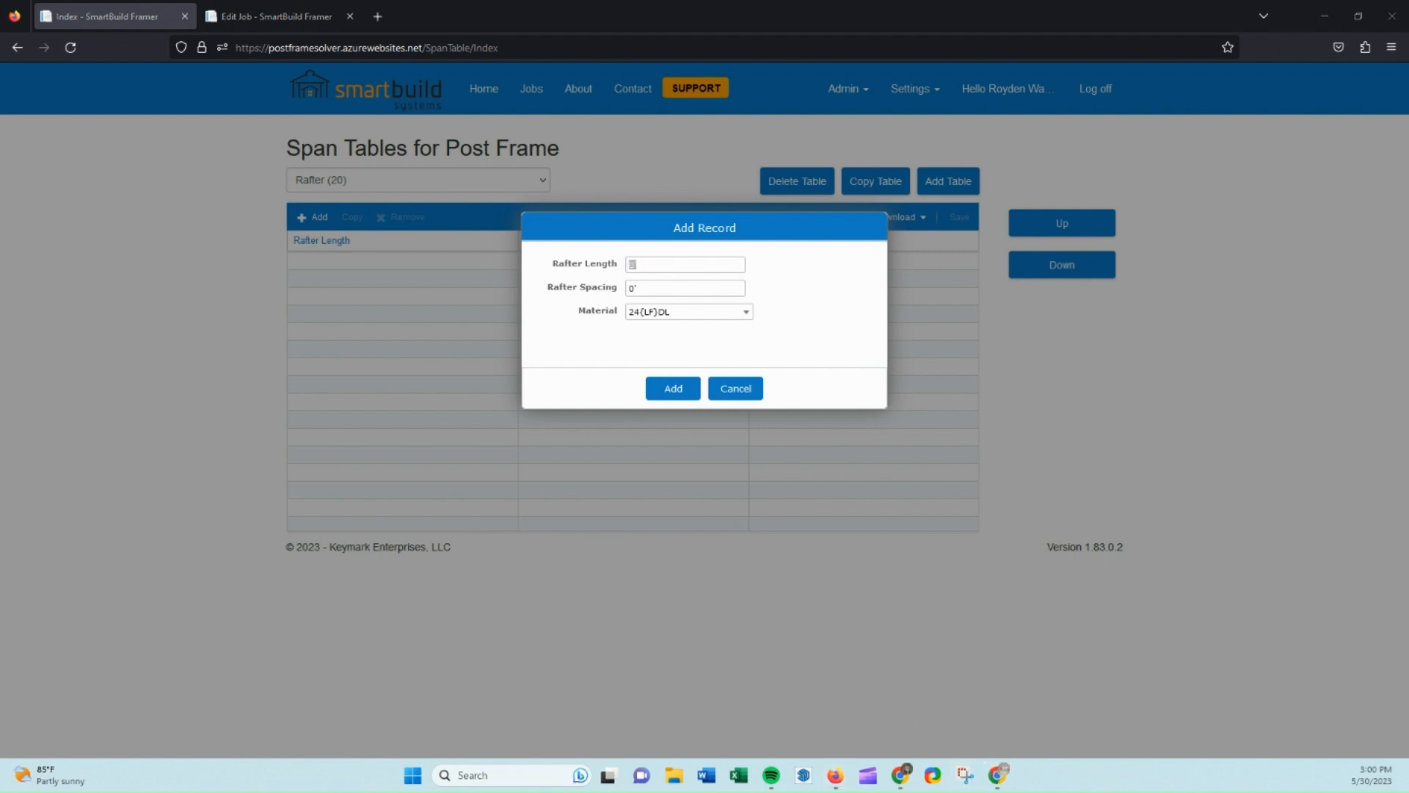
mouse_move(999, 773)
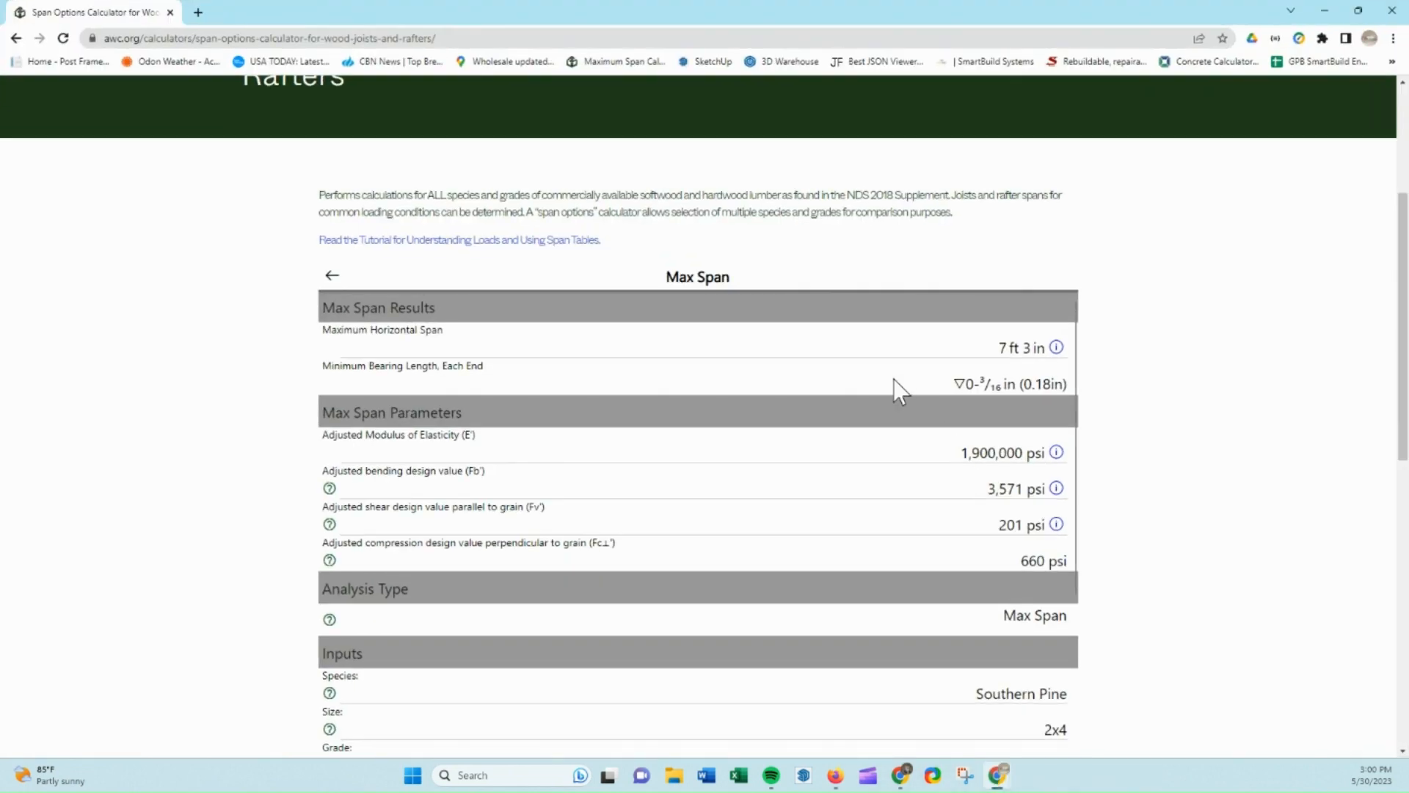
scroll(down, 3)
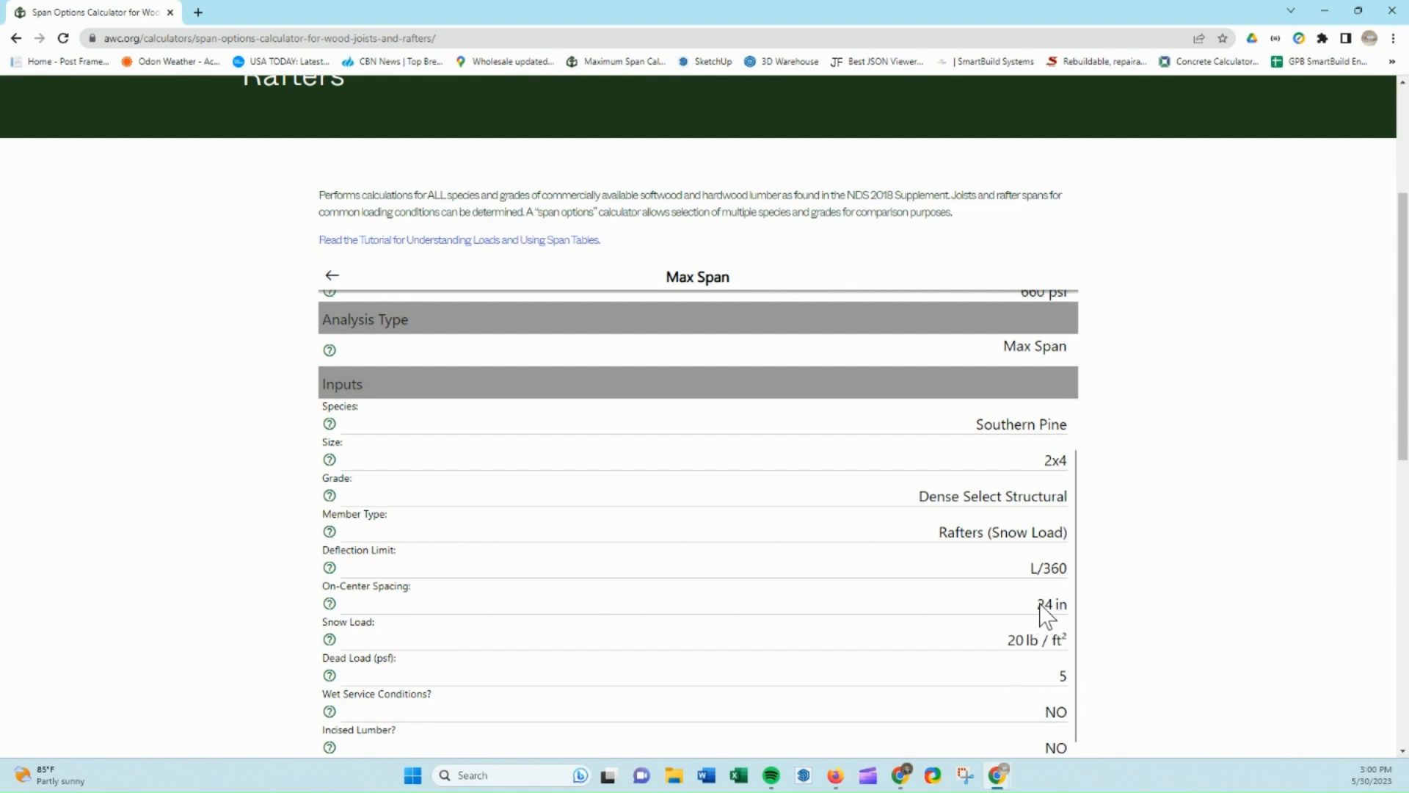
mouse_move(1067, 441)
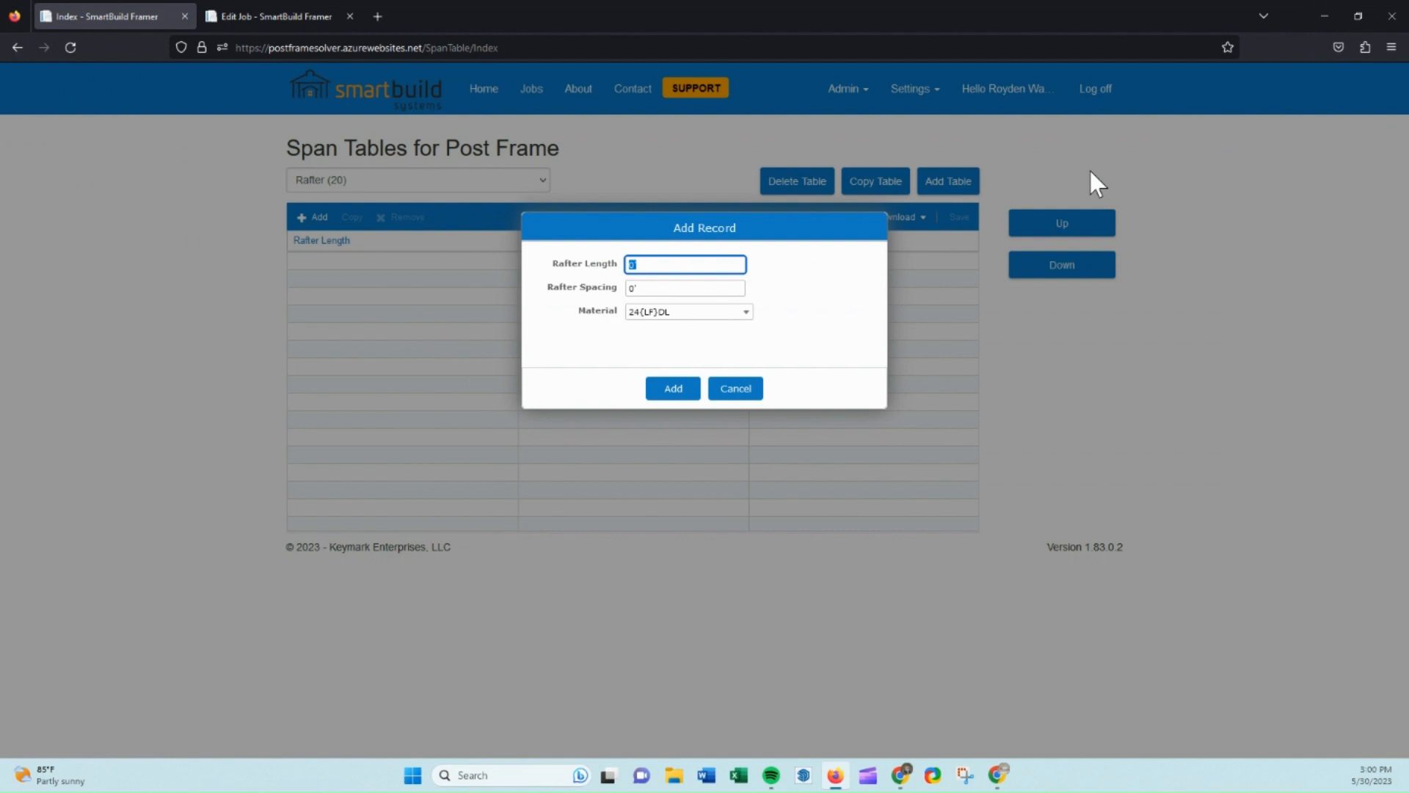
click(685, 287)
text(2)
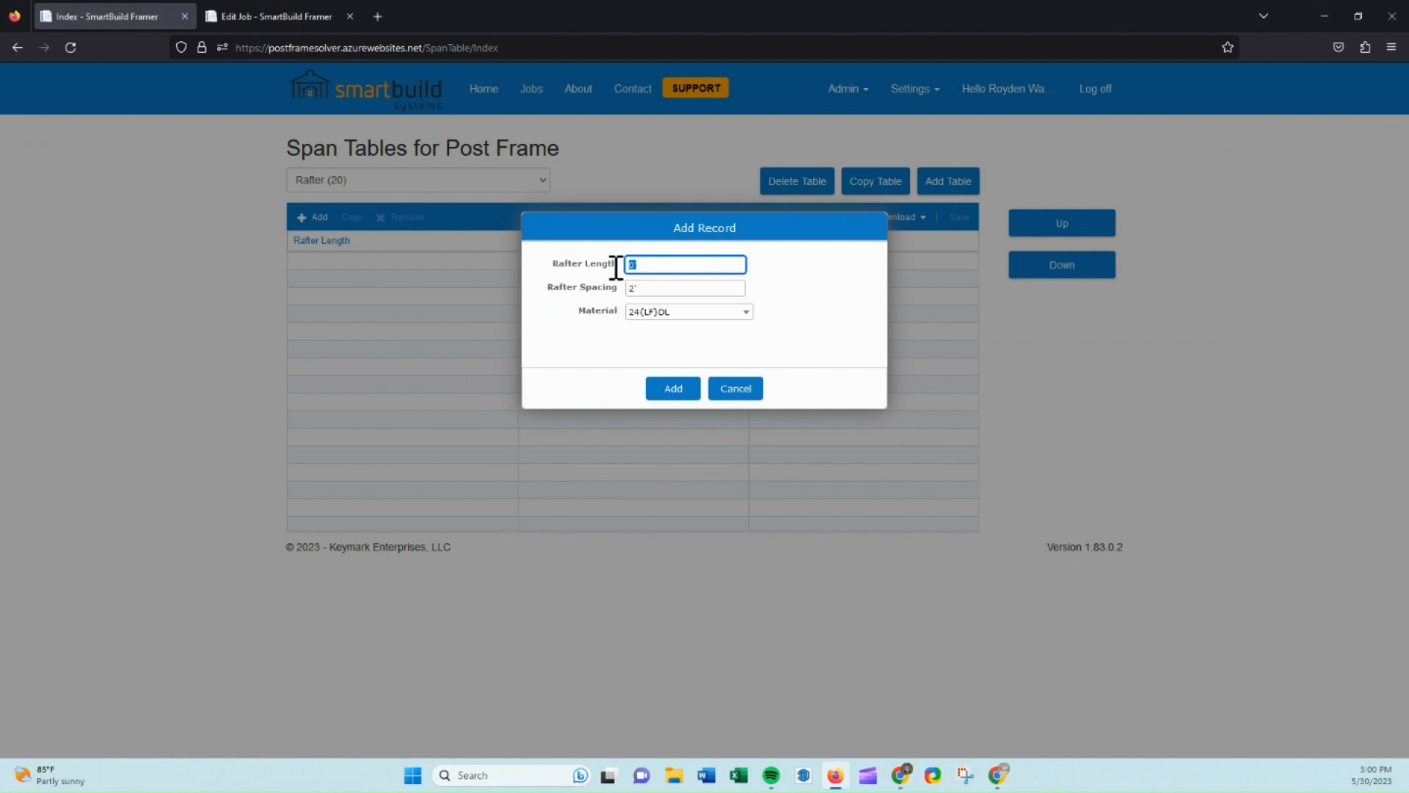
text(7'3)
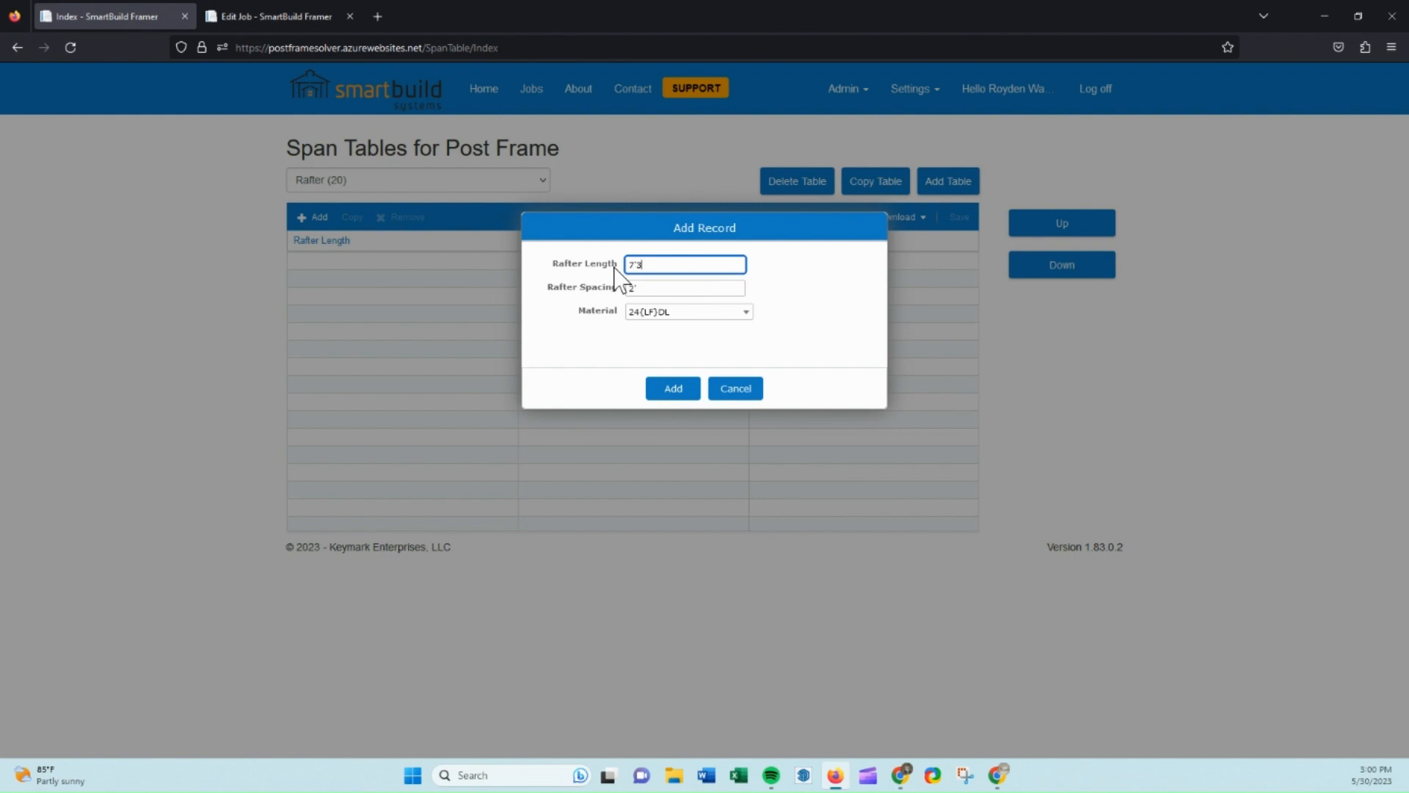
click(672, 387)
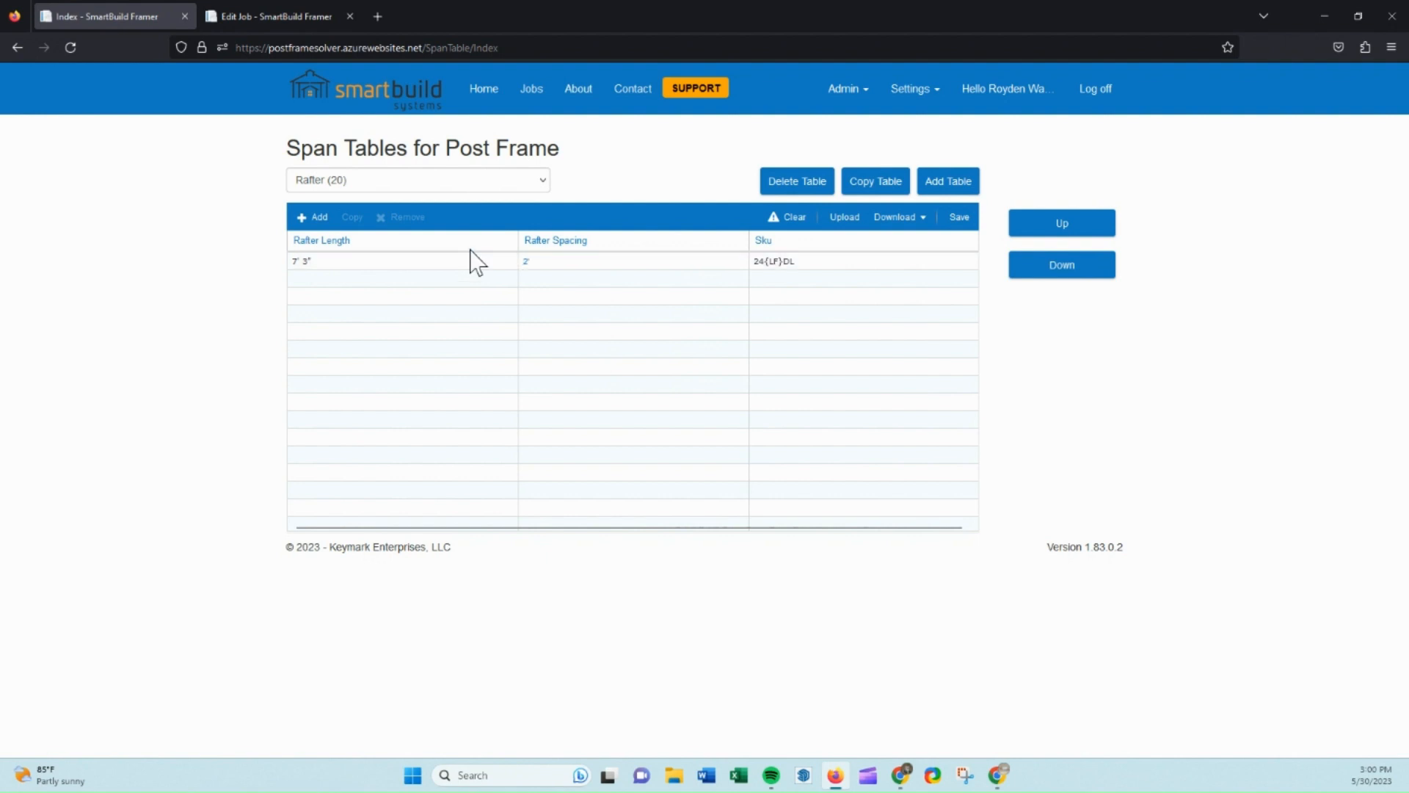
click(308, 261)
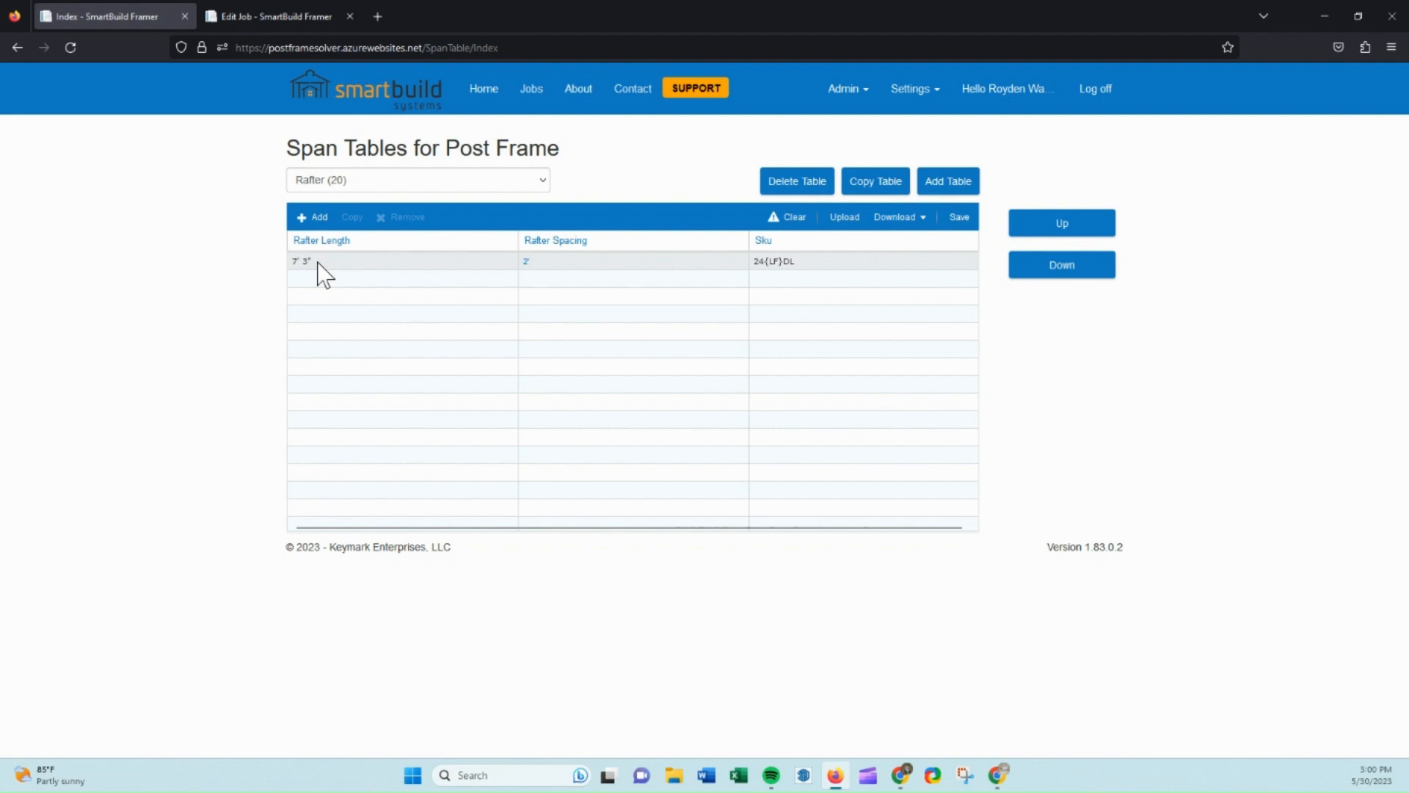
mouse_move(757, 270)
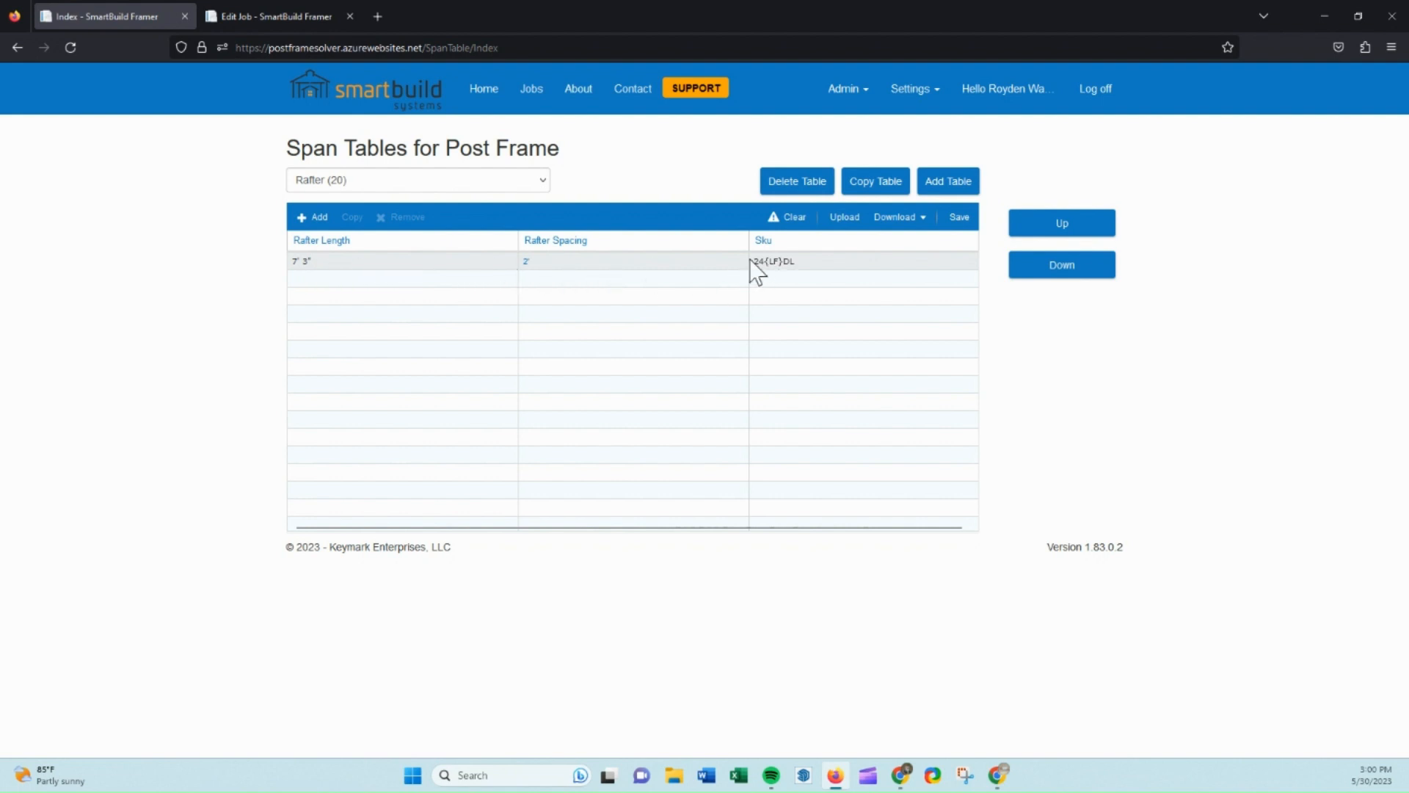
mouse_move(543, 270)
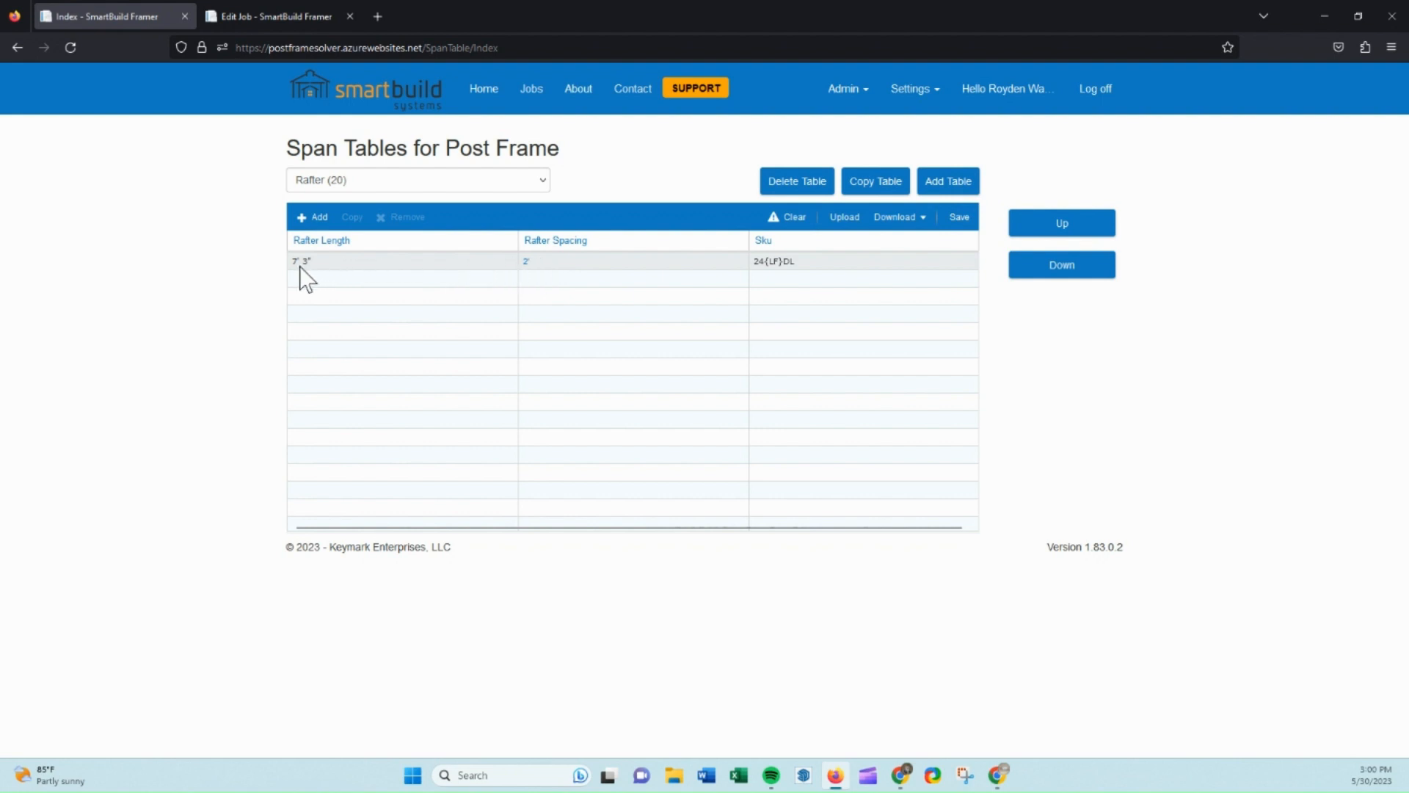
mouse_move(539, 270)
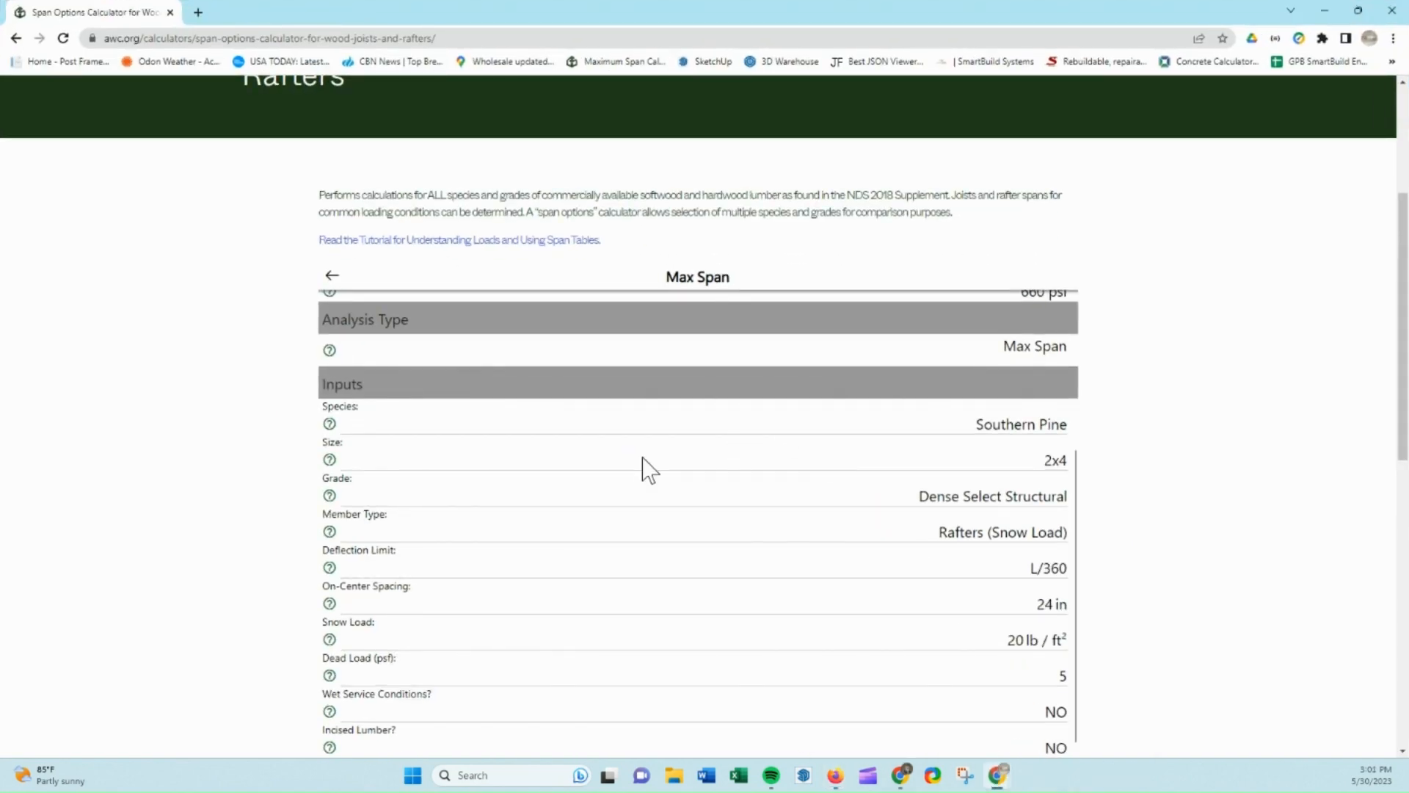
Back in the AWC calculator inputs, rerun the maximum span for a 2x6 rafter
click(332, 275)
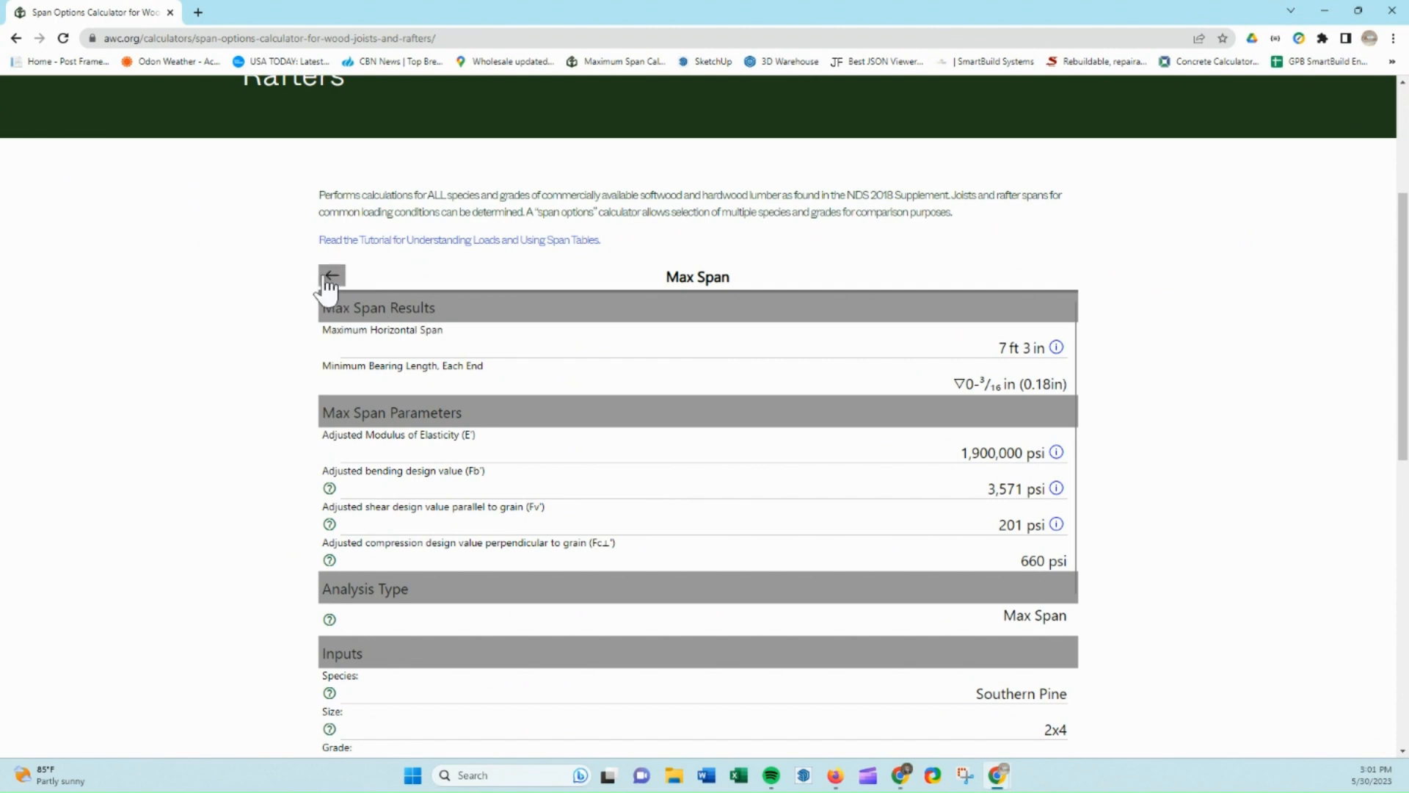
click(332, 276)
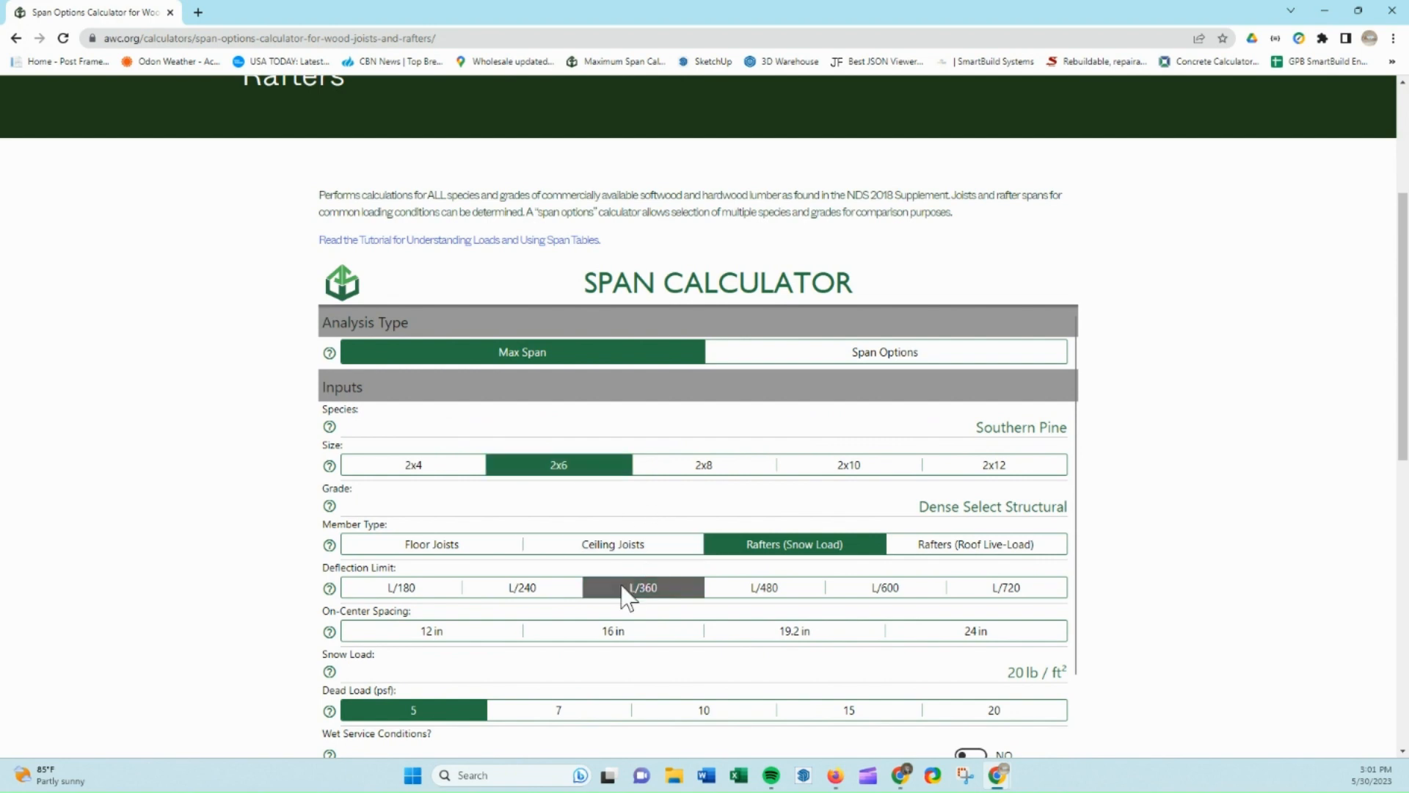
scroll(down, 3)
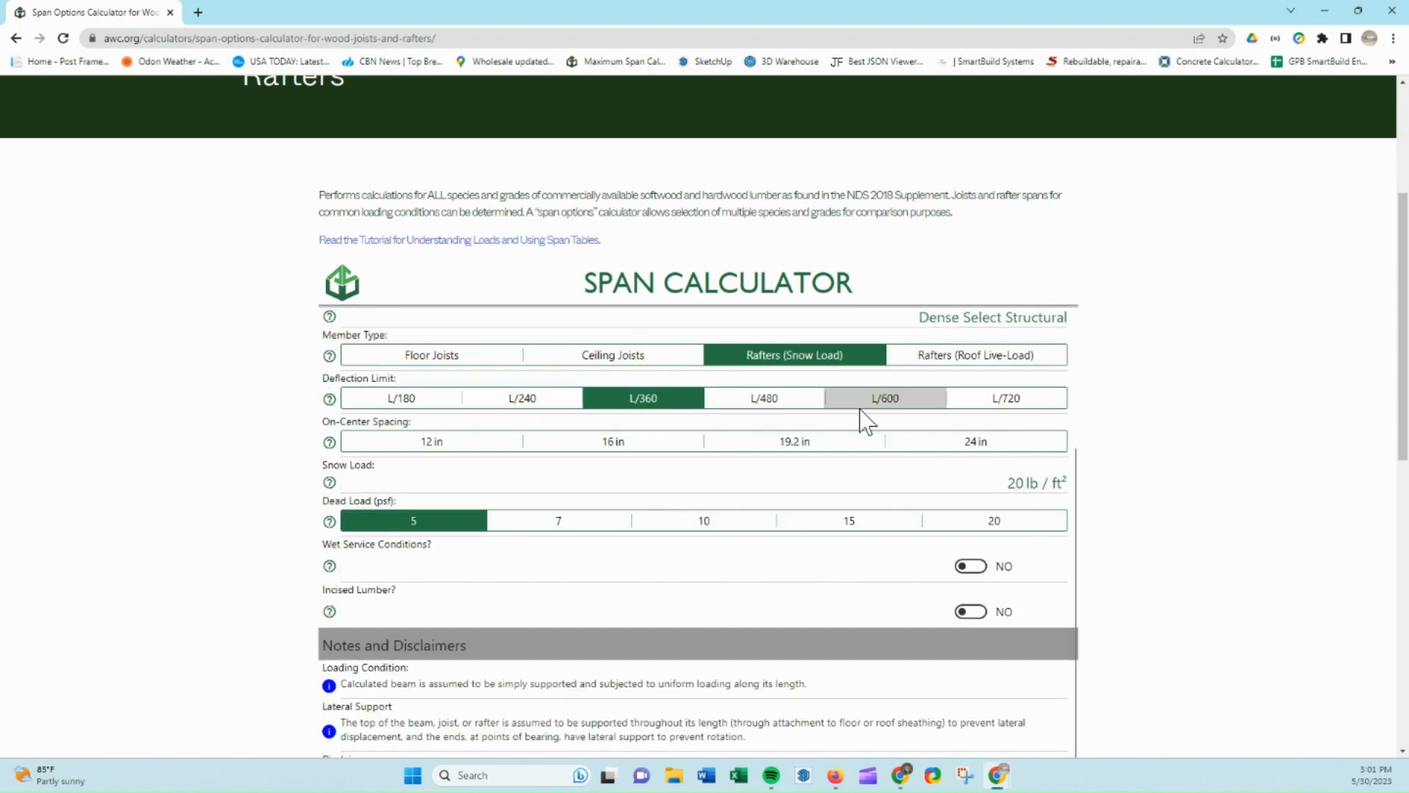
scroll(down, 3)
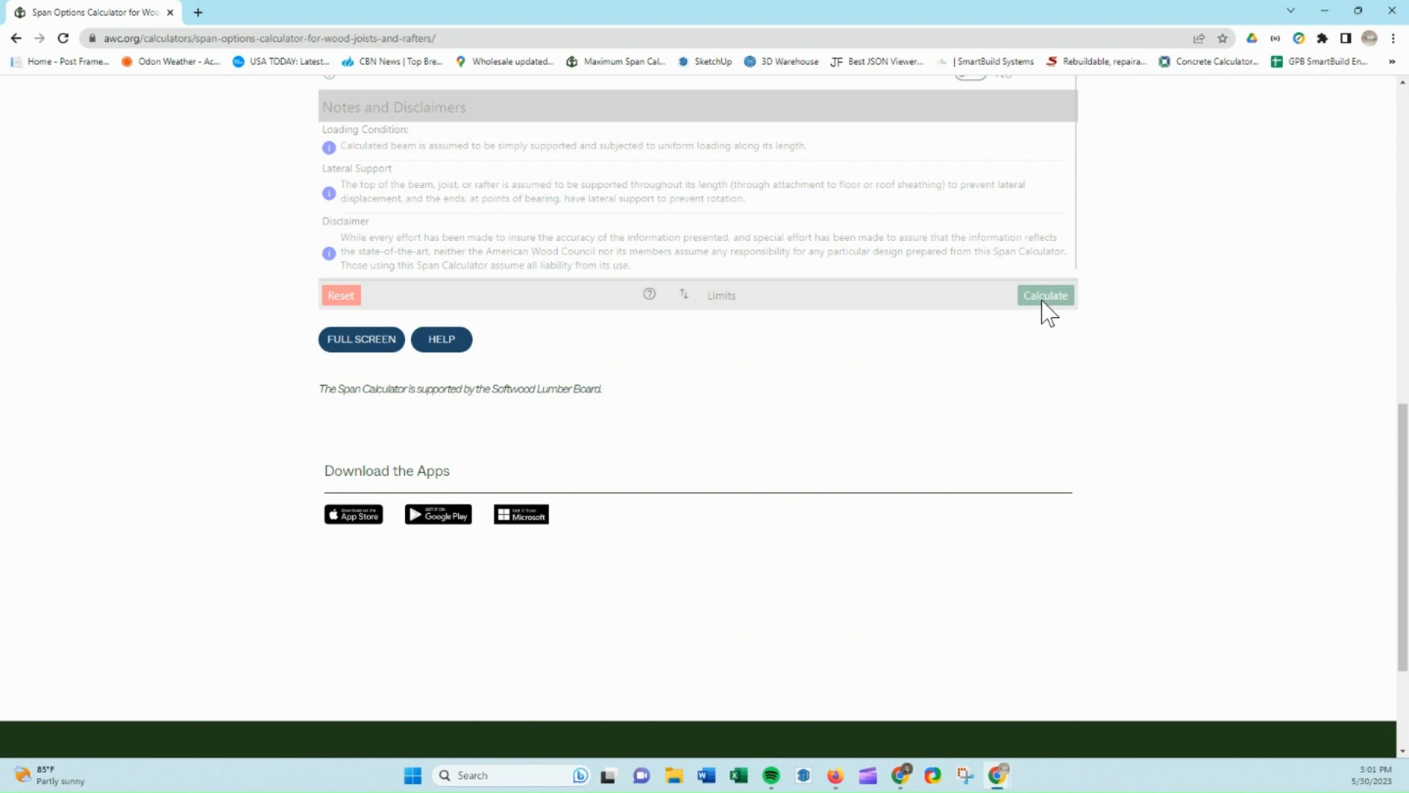
click(1043, 295)
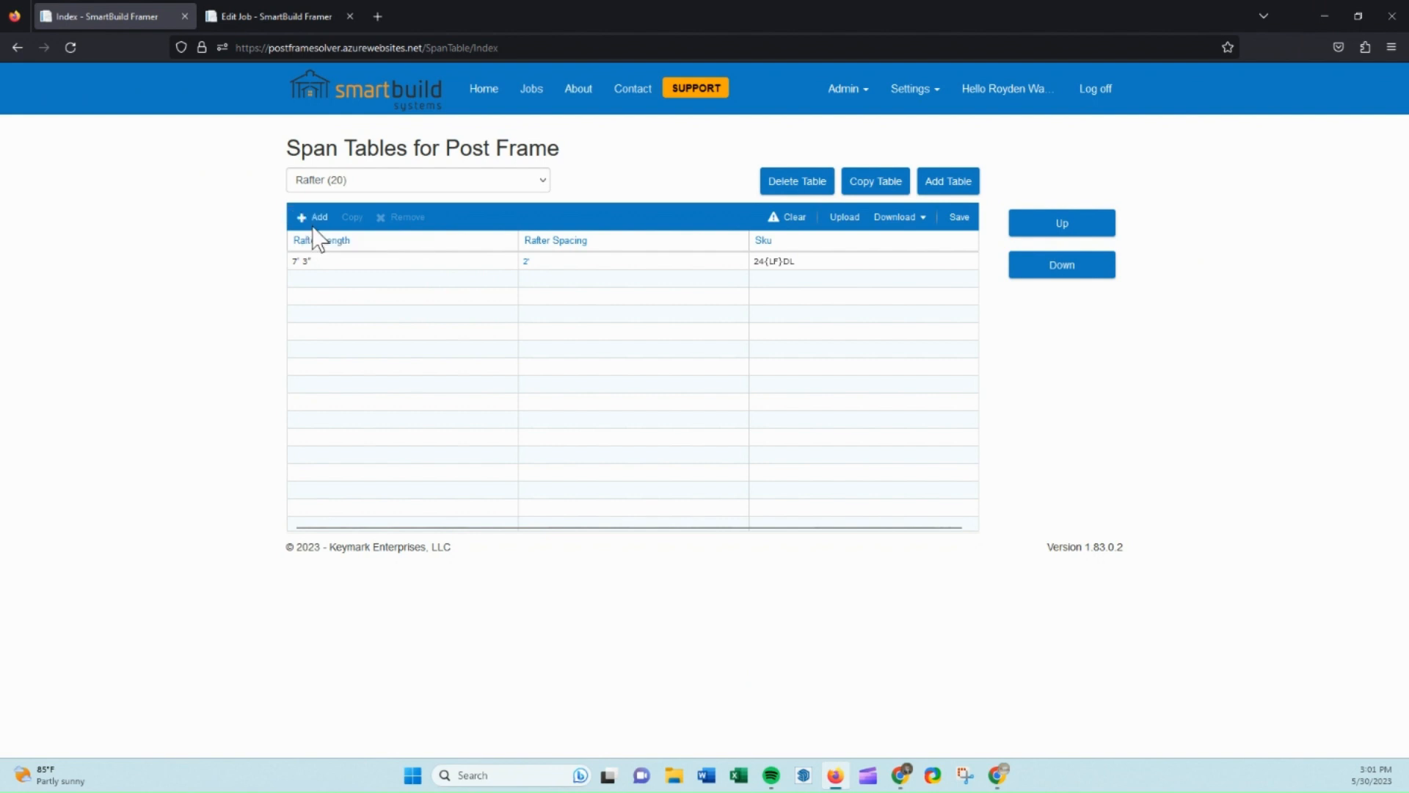
Add a second Rafter (20) row of 11'4 length for 26(LF)DL at 2' spacing
click(315, 217)
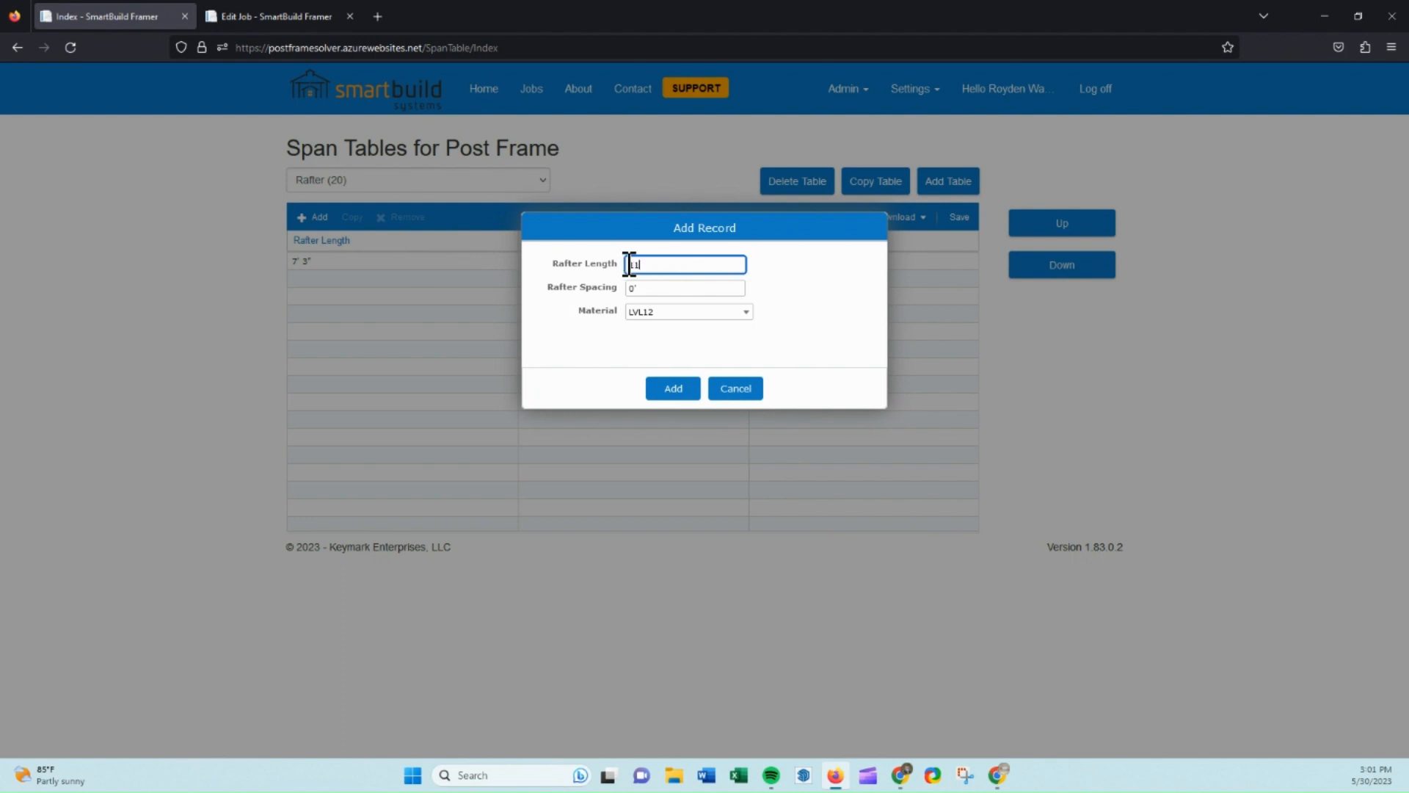
text(11'4)
click(685, 286)
text(2)
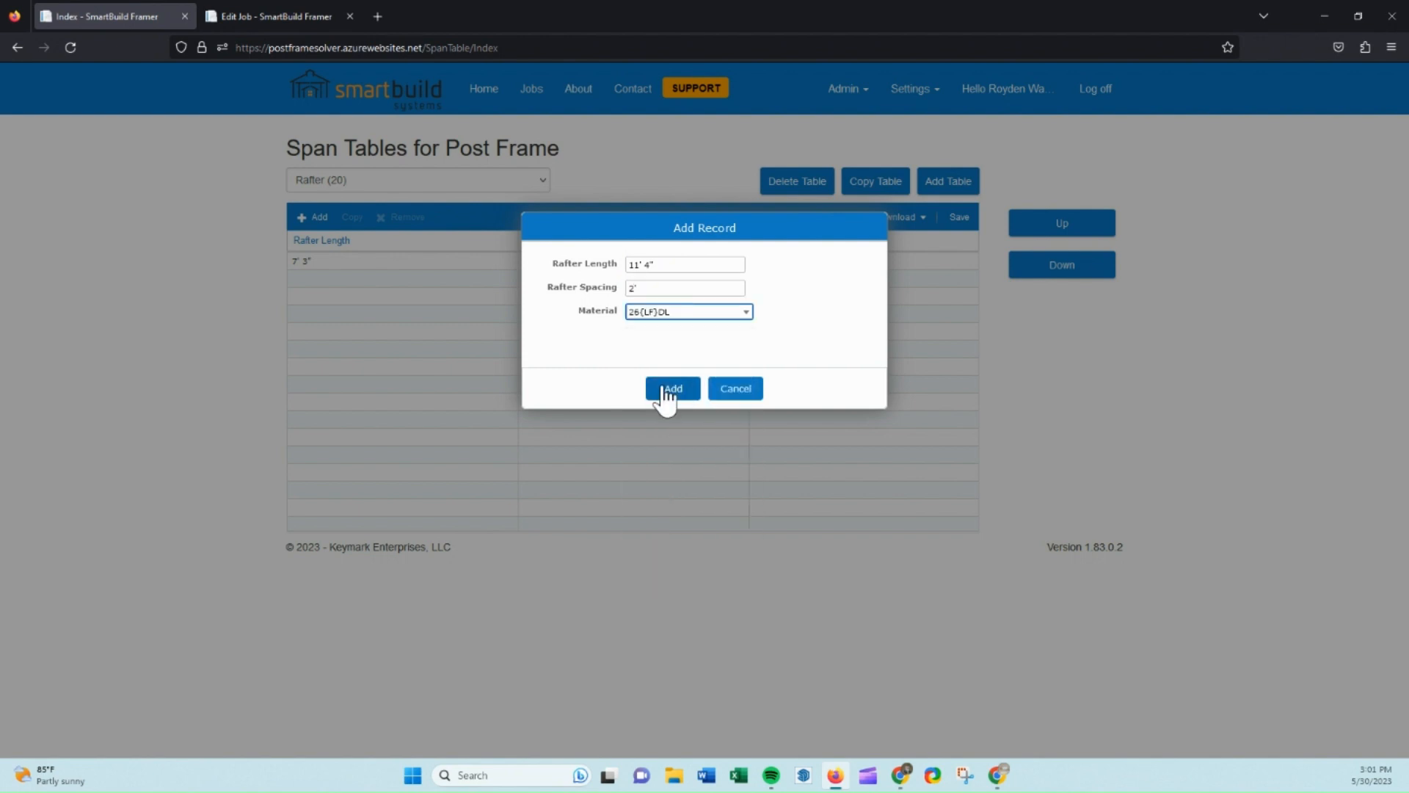
click(671, 387)
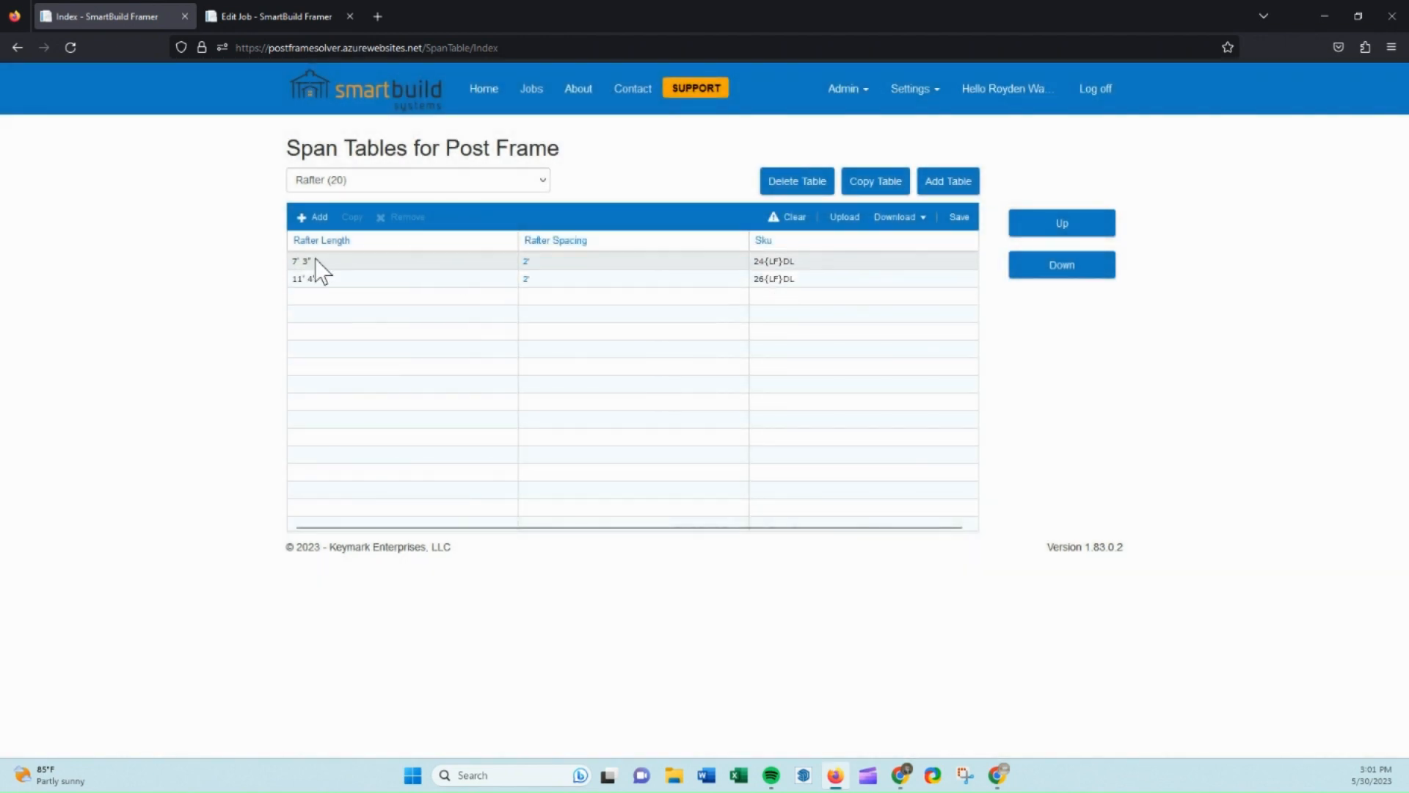
Begin a third row with 28(LF)DL material and 2' rafter spacing
click(313, 217)
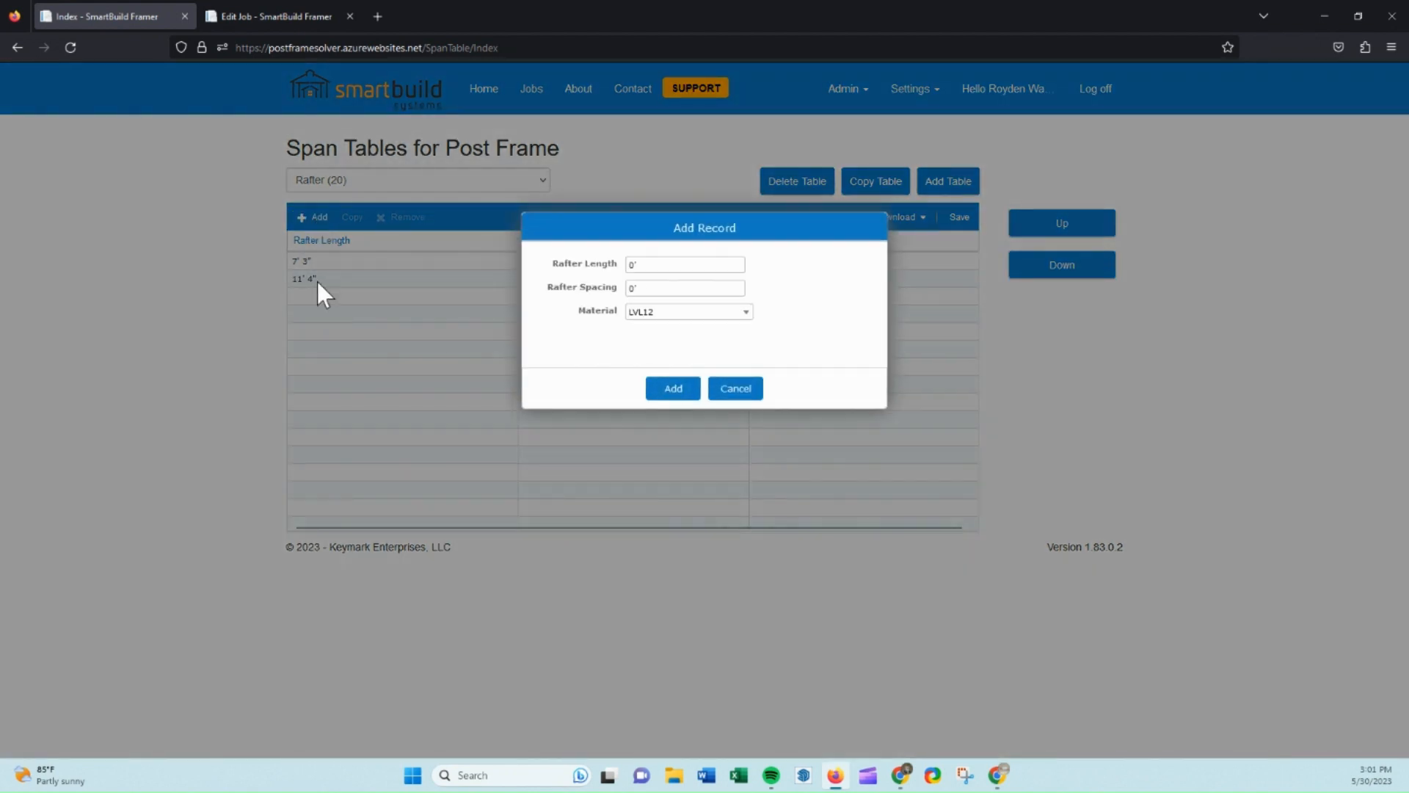
click(688, 311)
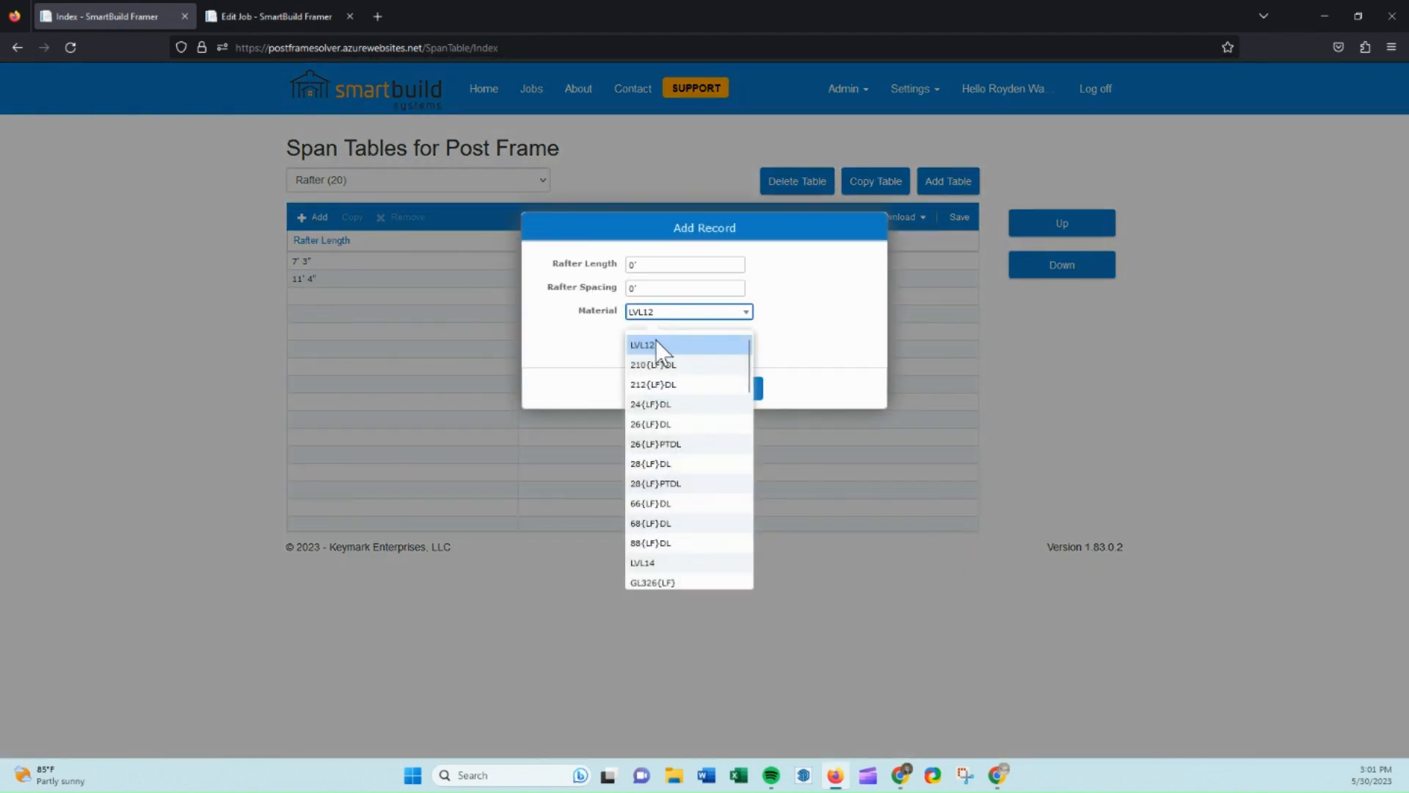
click(650, 463)
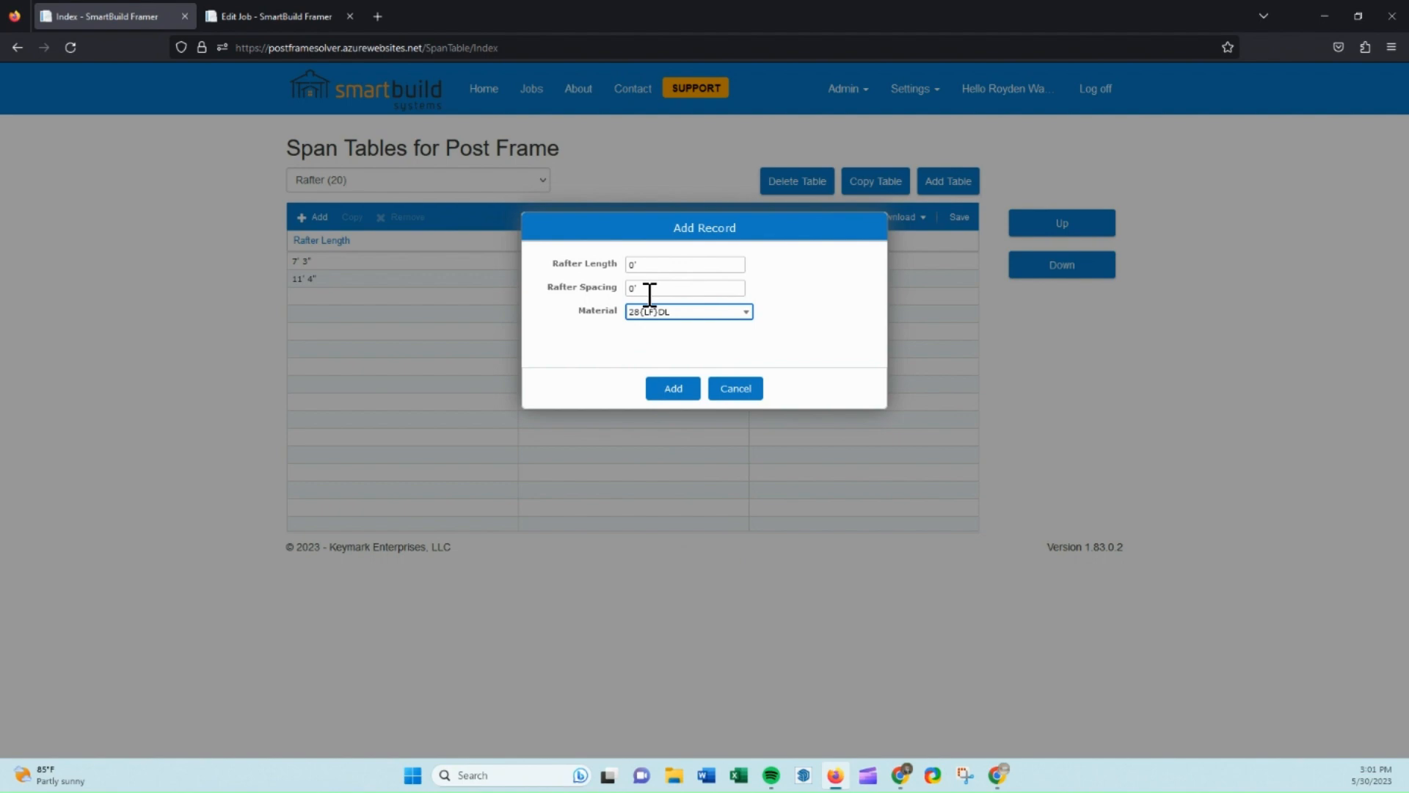
text(2)
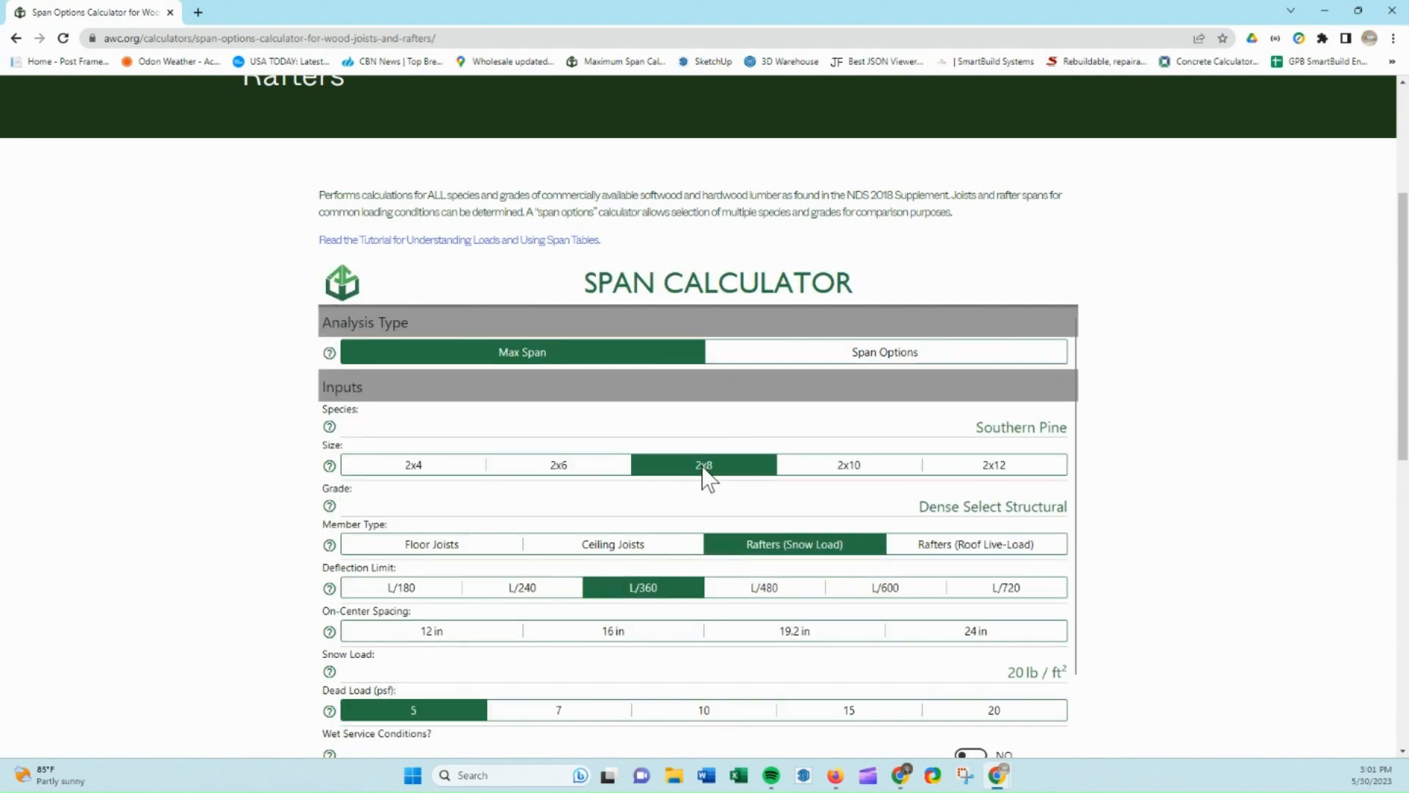
Calculate the 2x8 maximum span and add the 15' row to the Rafter (20) table
scroll(down, 3)
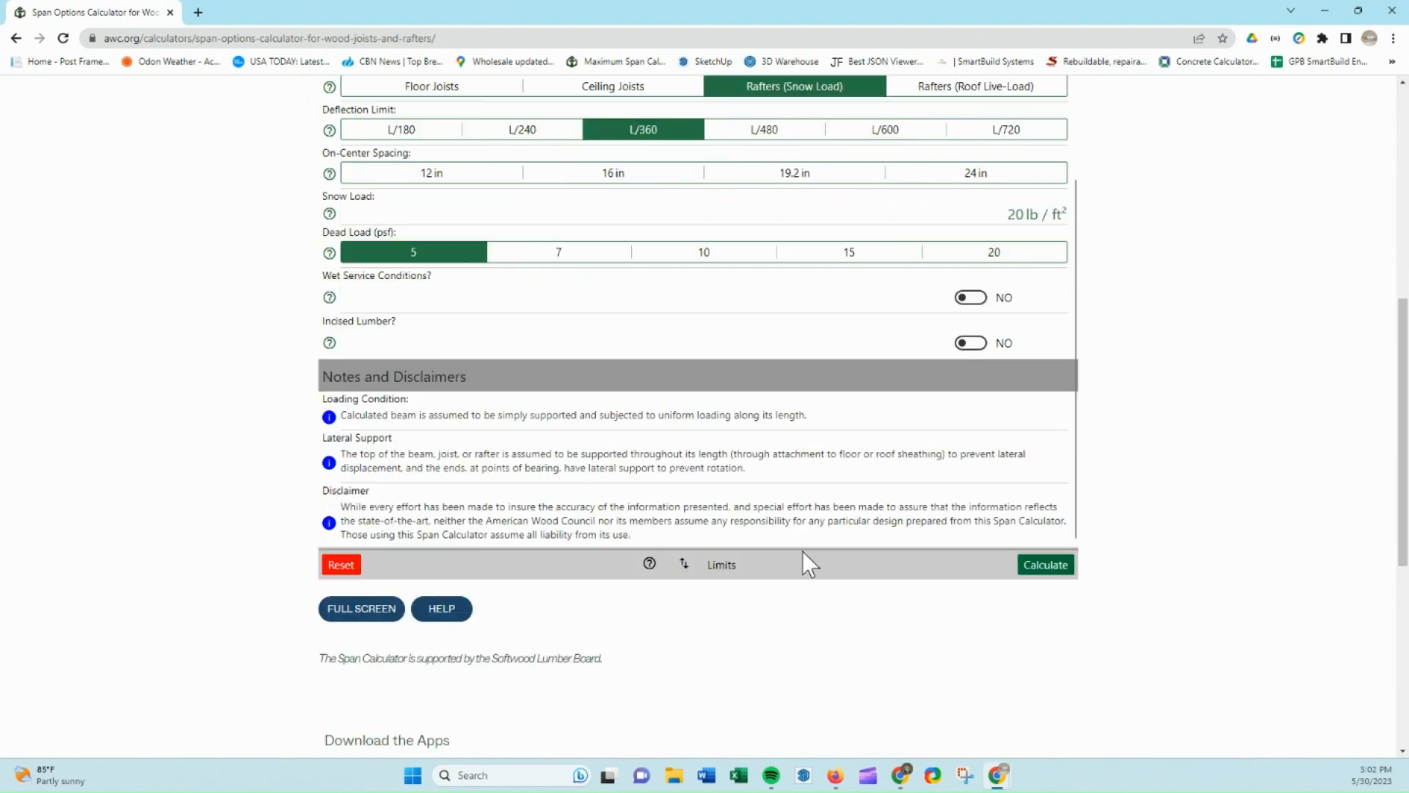
click(1043, 564)
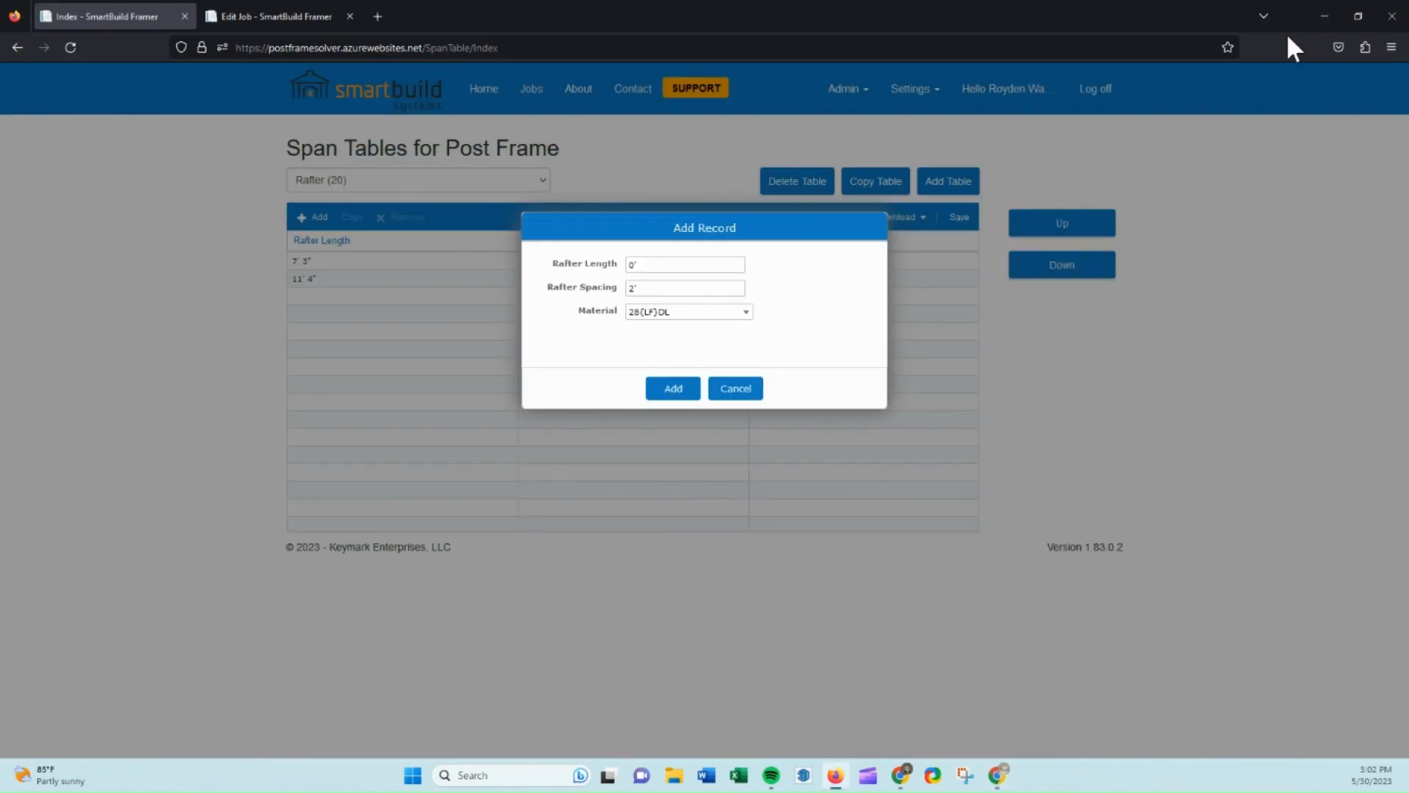
text(1)
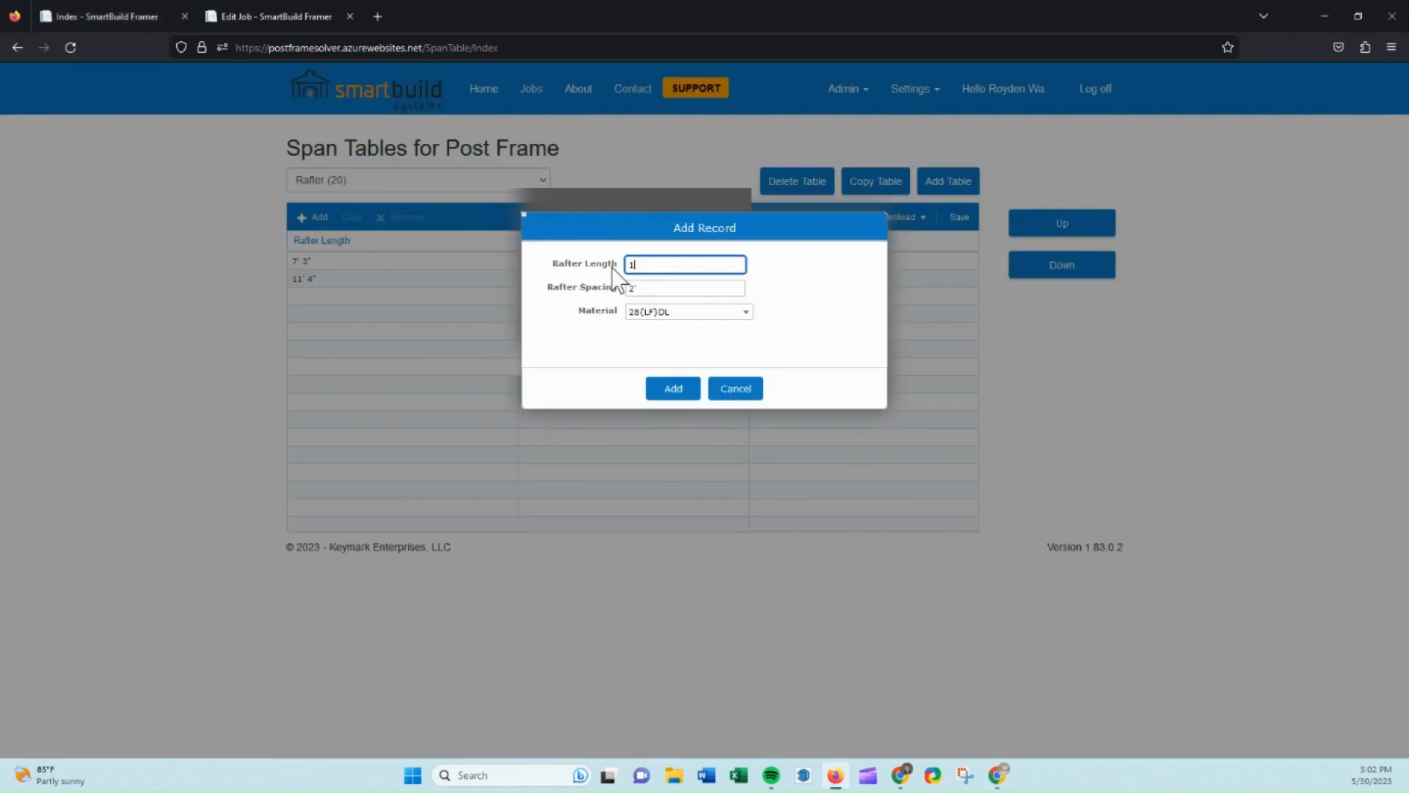
text(5')
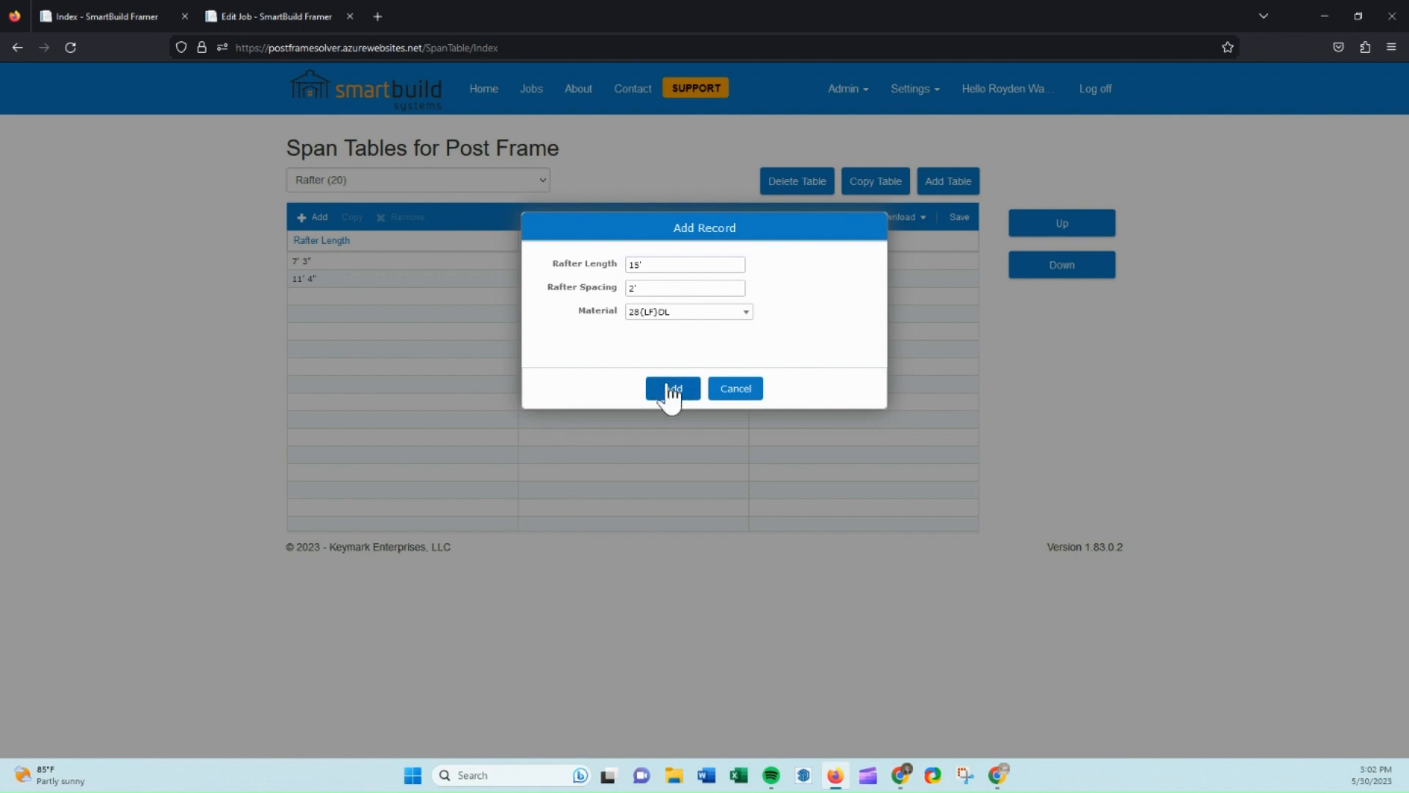
click(671, 387)
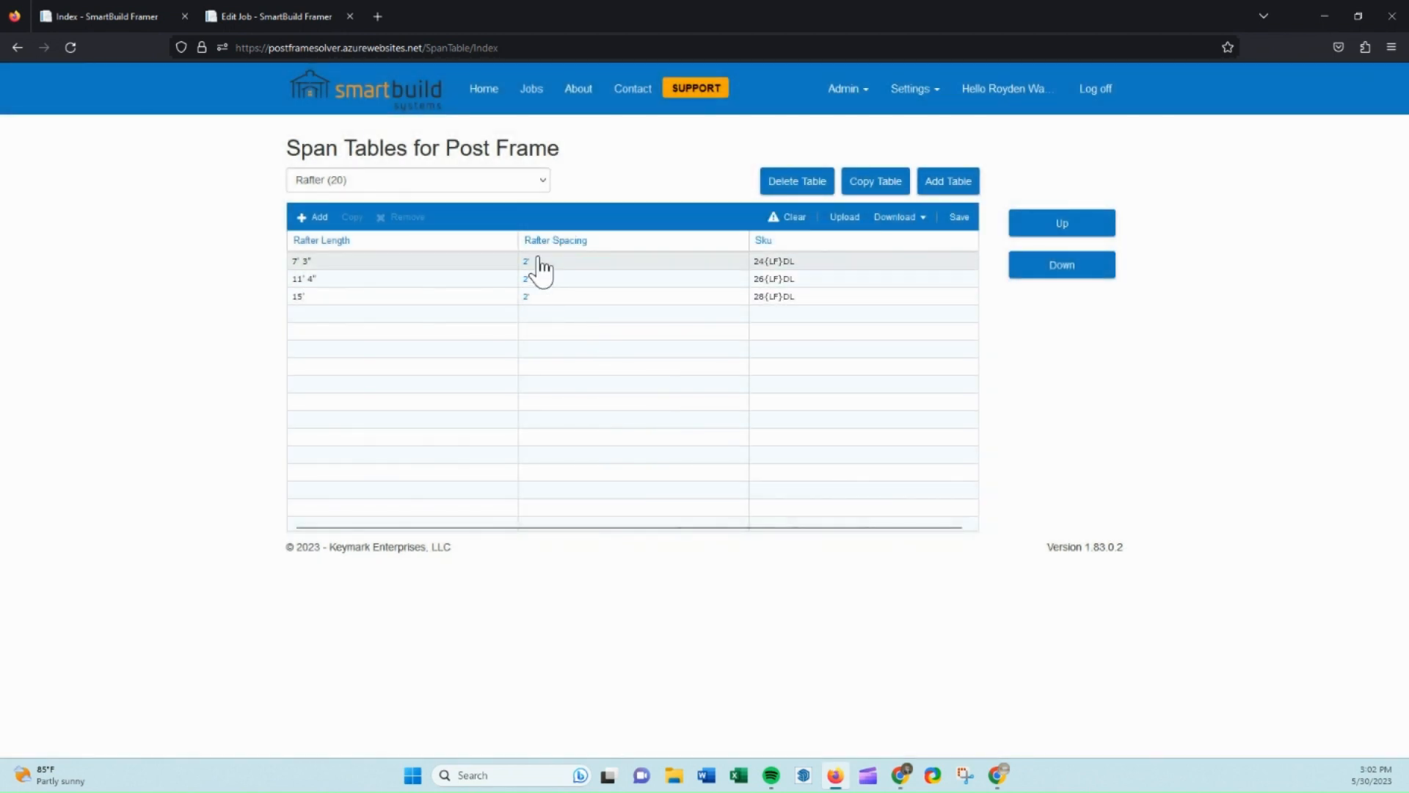
mouse_move(548, 310)
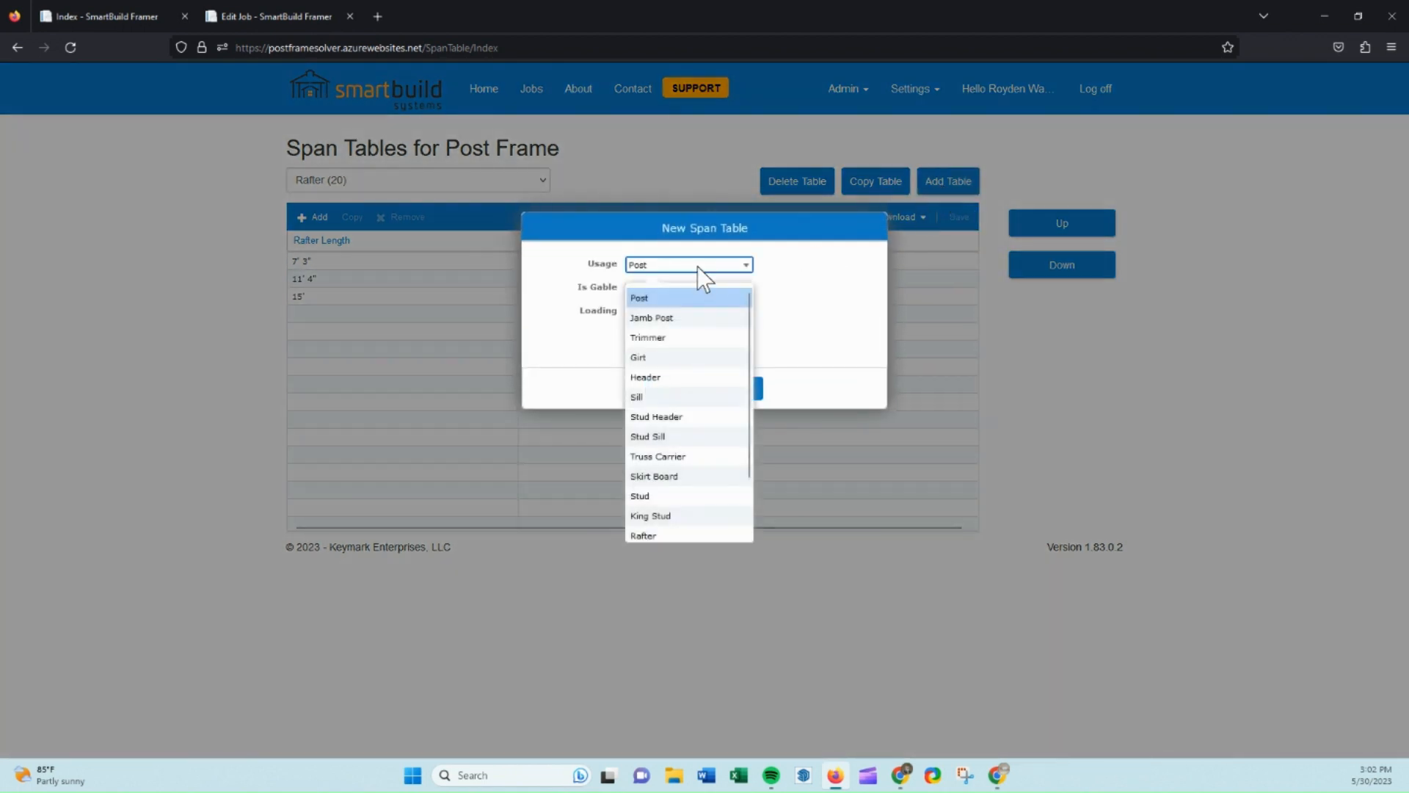
Add the 11' 4" and 15' rows to the End Rafter (20) span table
scroll(down, 3)
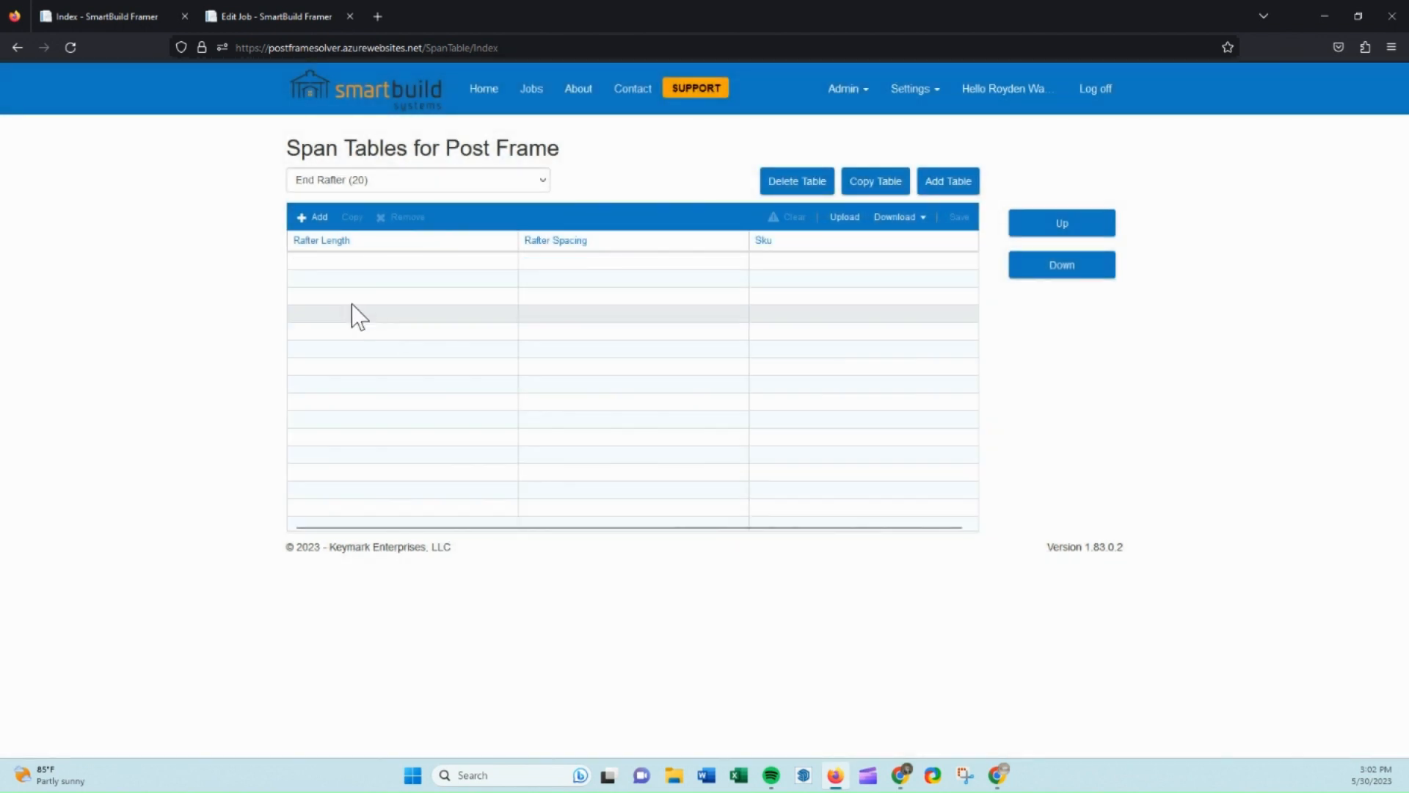
click(313, 217)
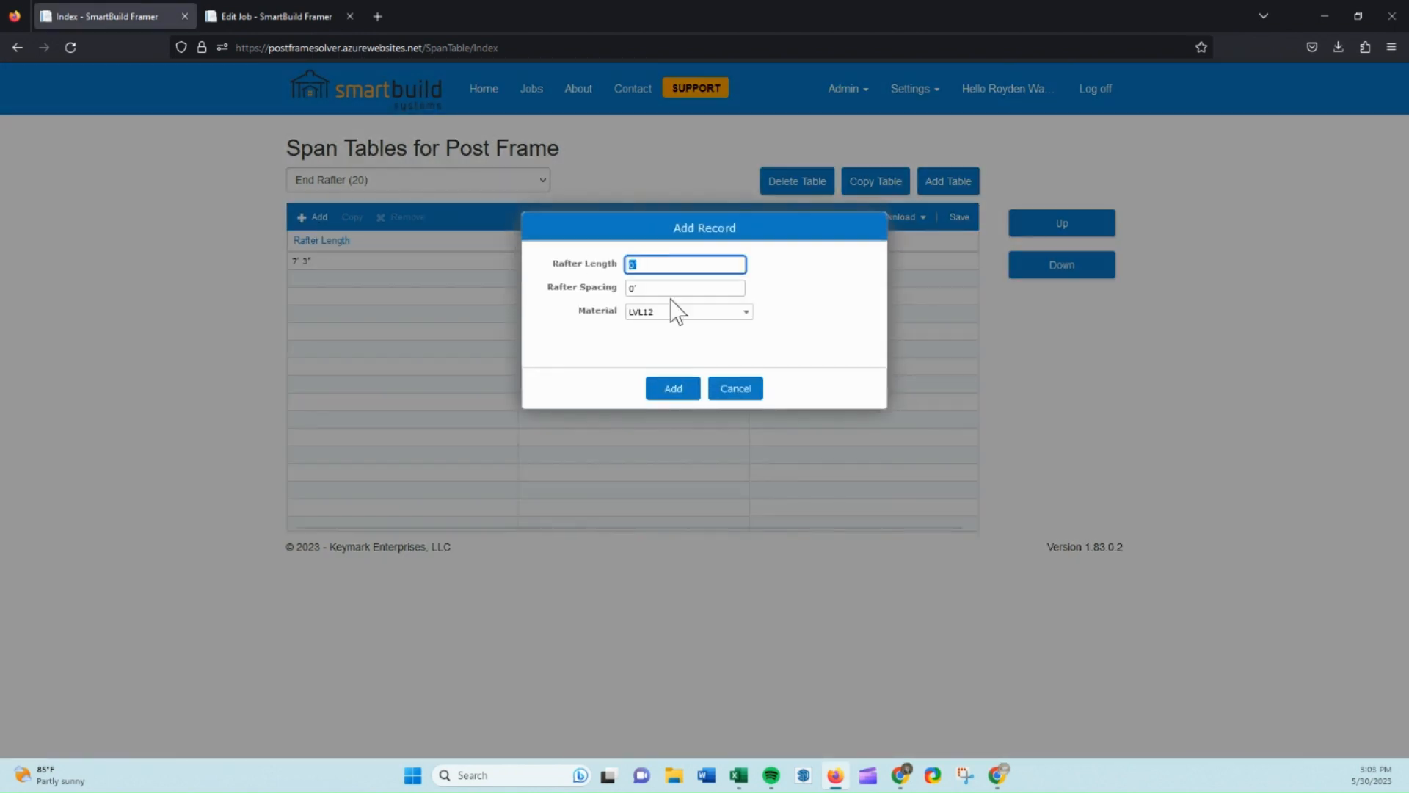
text(11' 4")
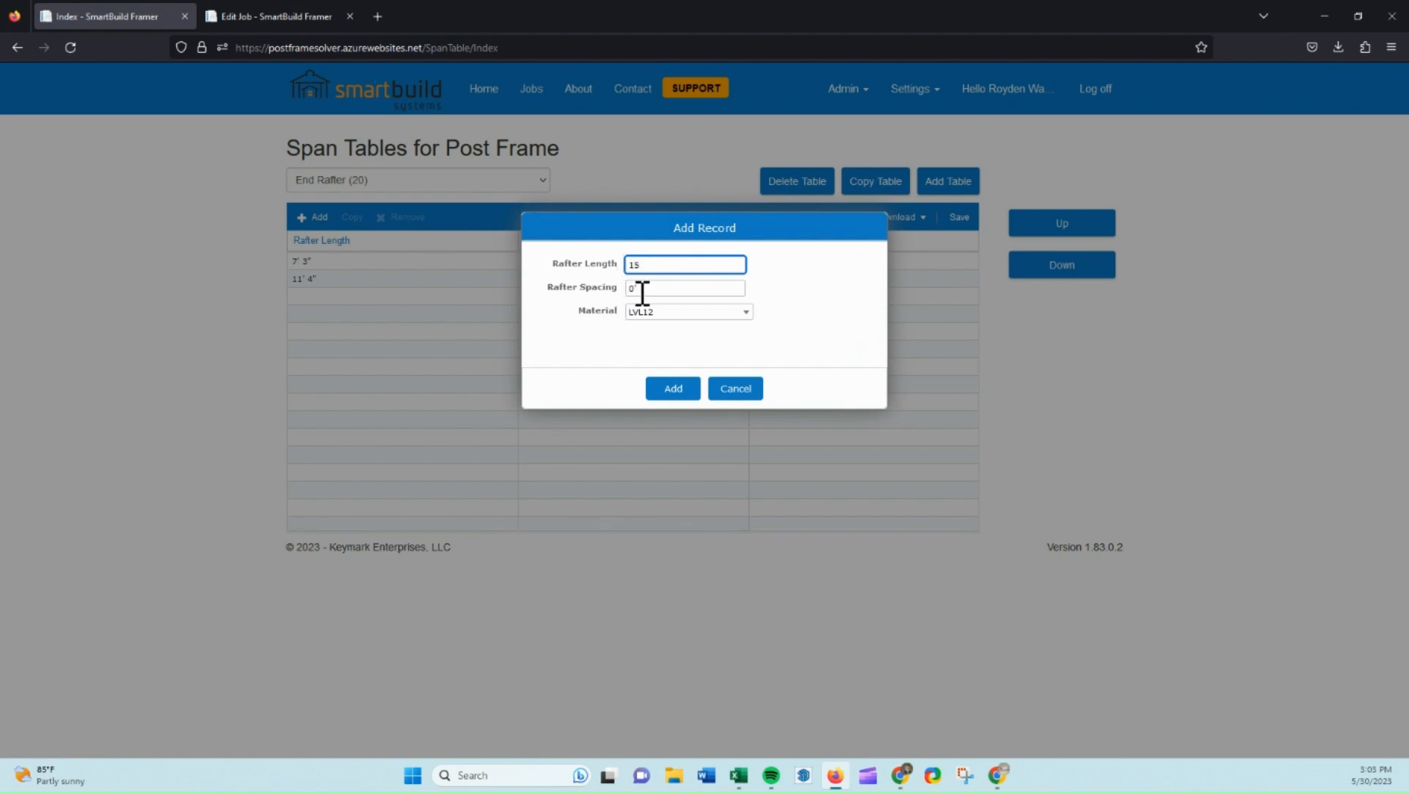
click(672, 387)
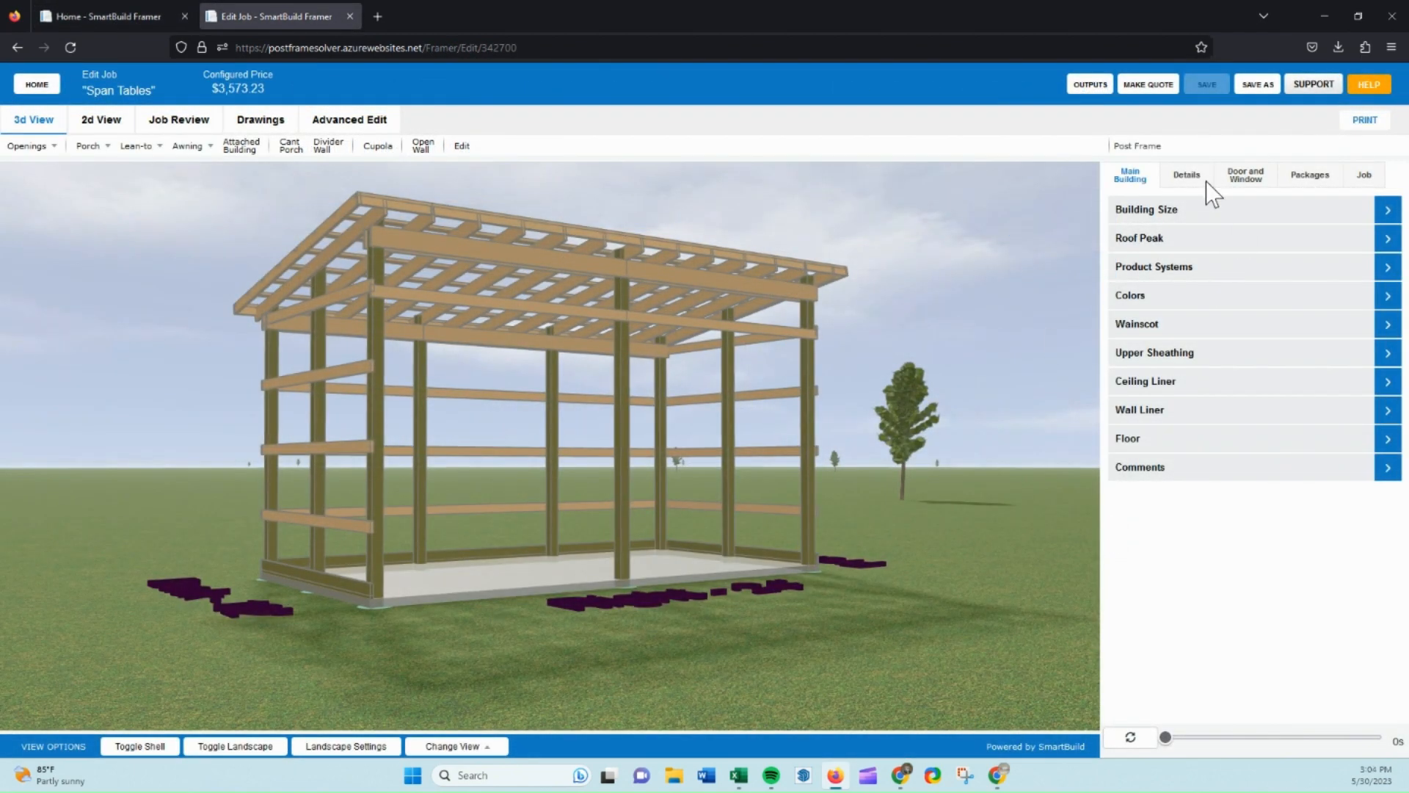
Set the Rafter Material and End Rafter Material to (Auto) under Rafter Framing
click(1186, 175)
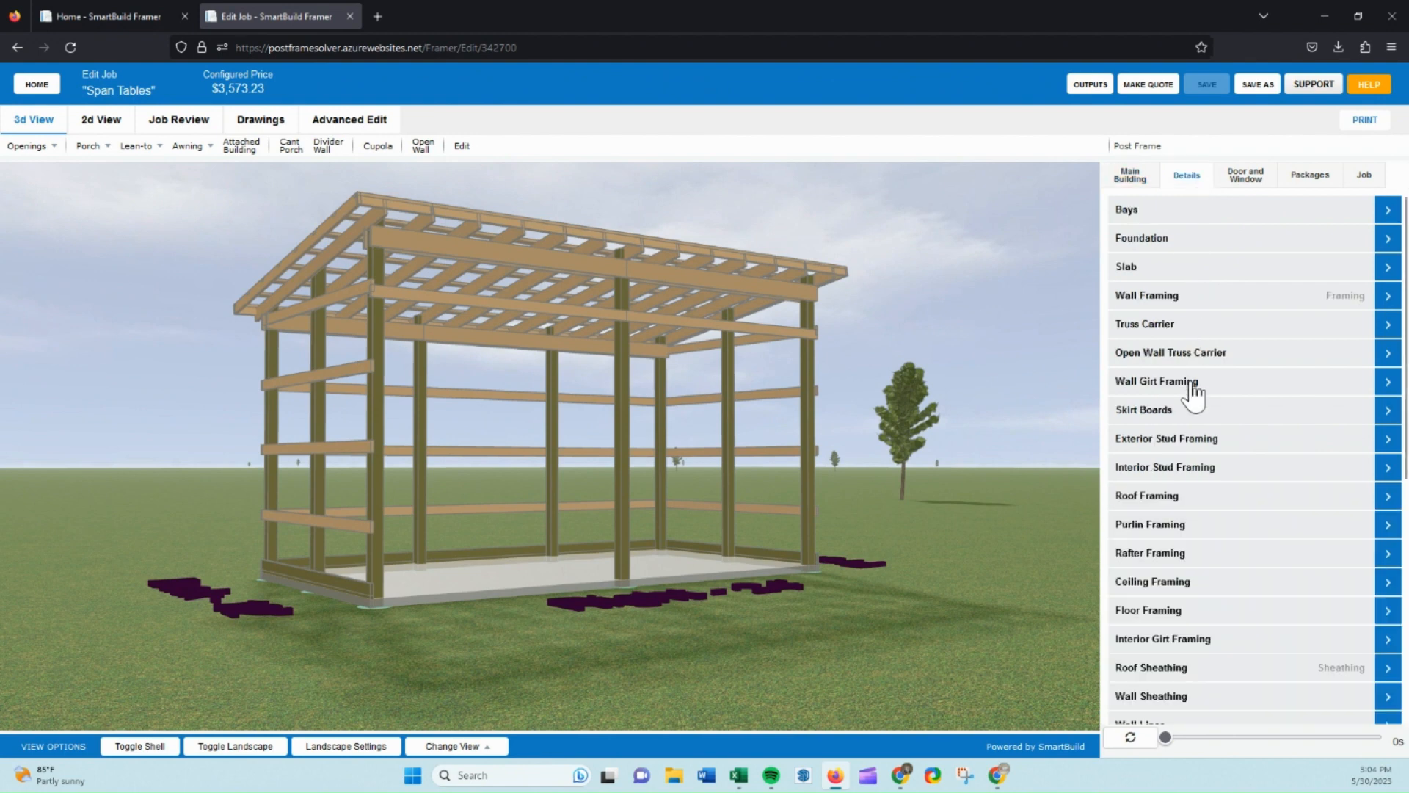
click(1151, 553)
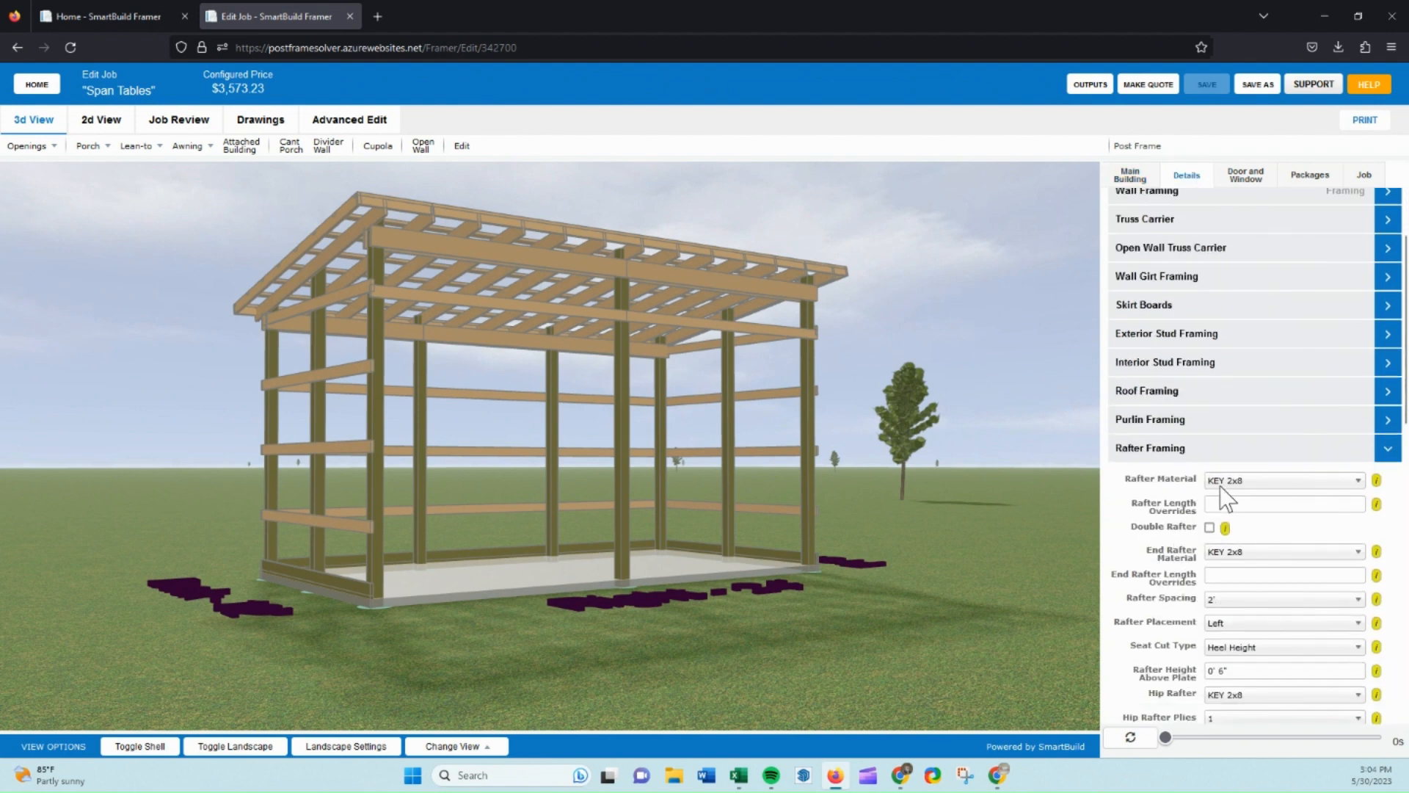
click(1282, 478)
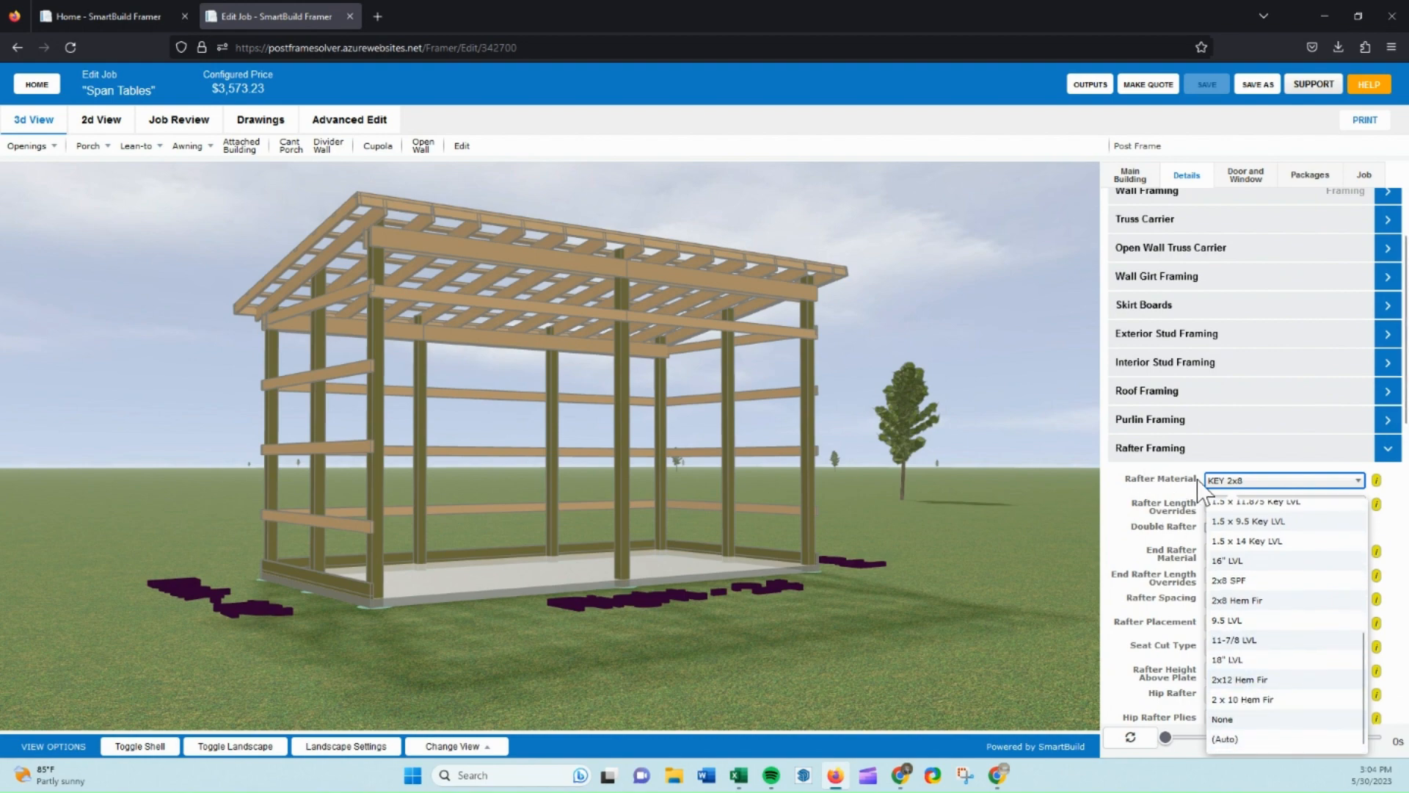
click(1229, 738)
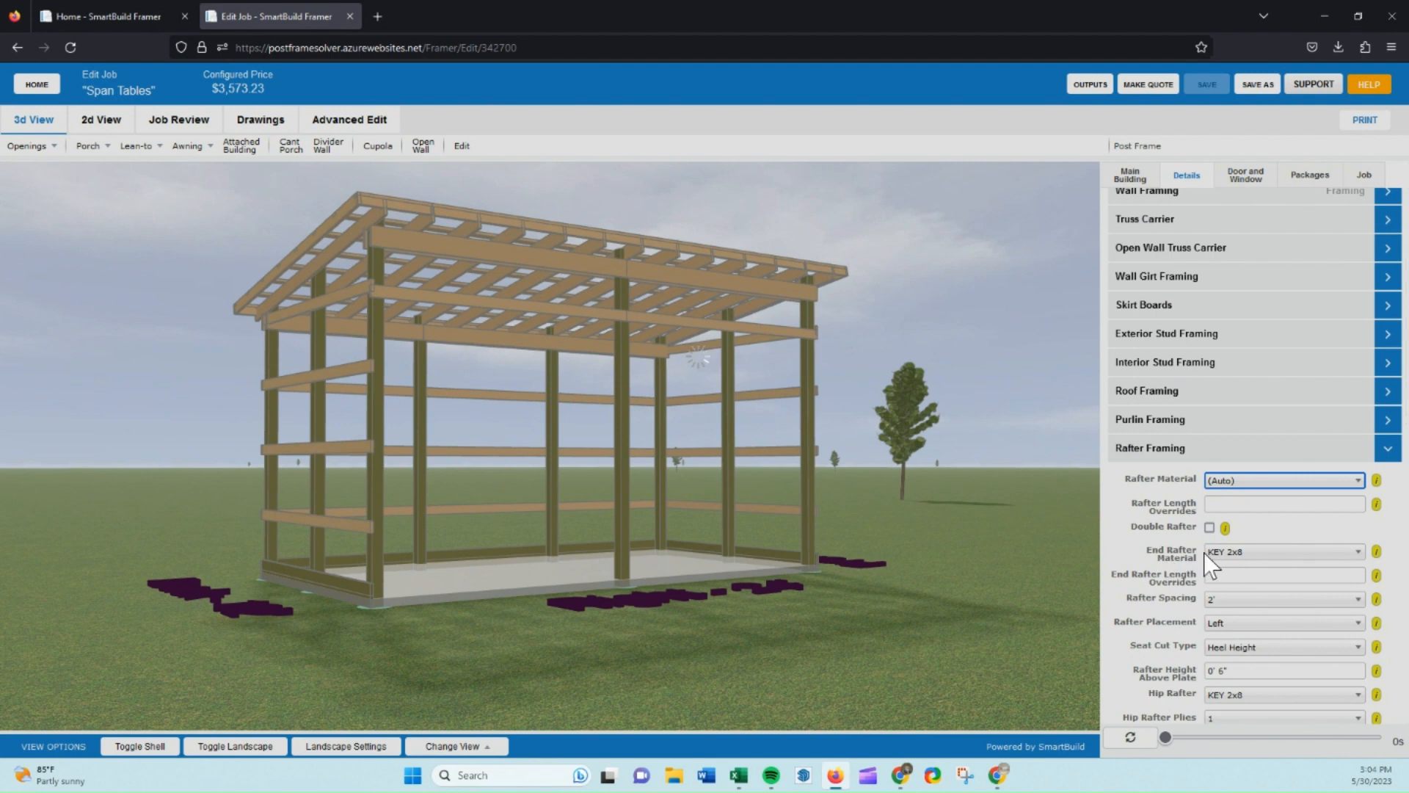
mouse_move(1230, 568)
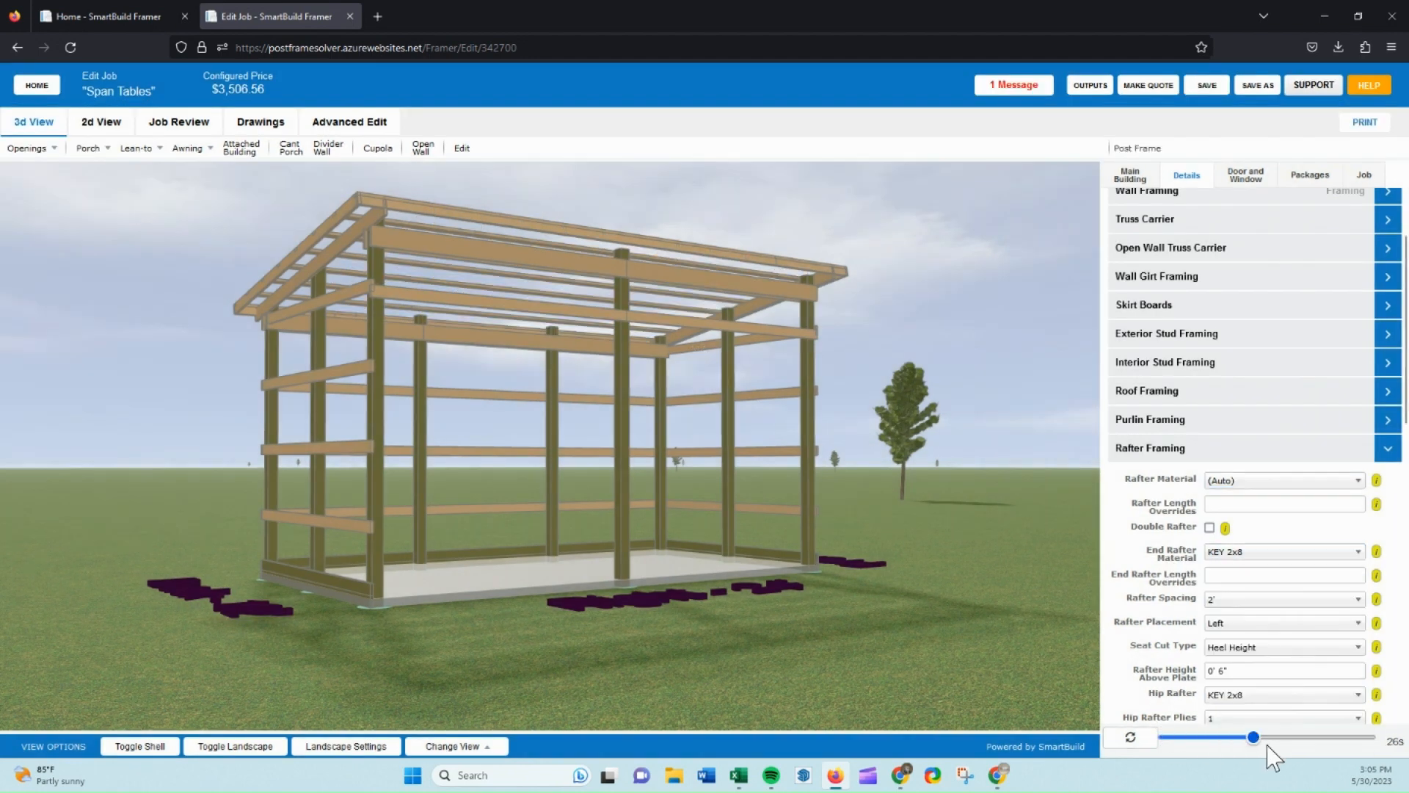
click(1280, 551)
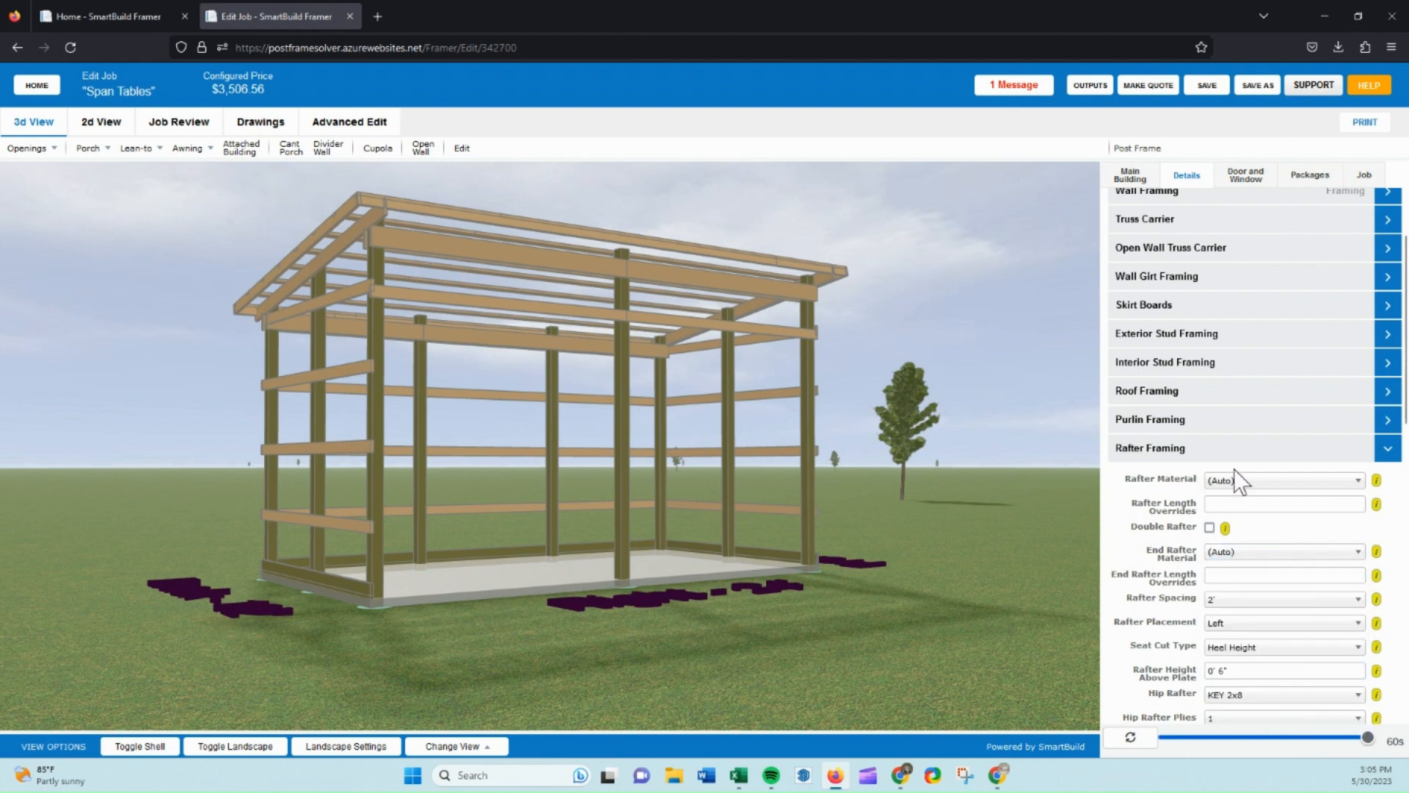
mouse_move(1222, 570)
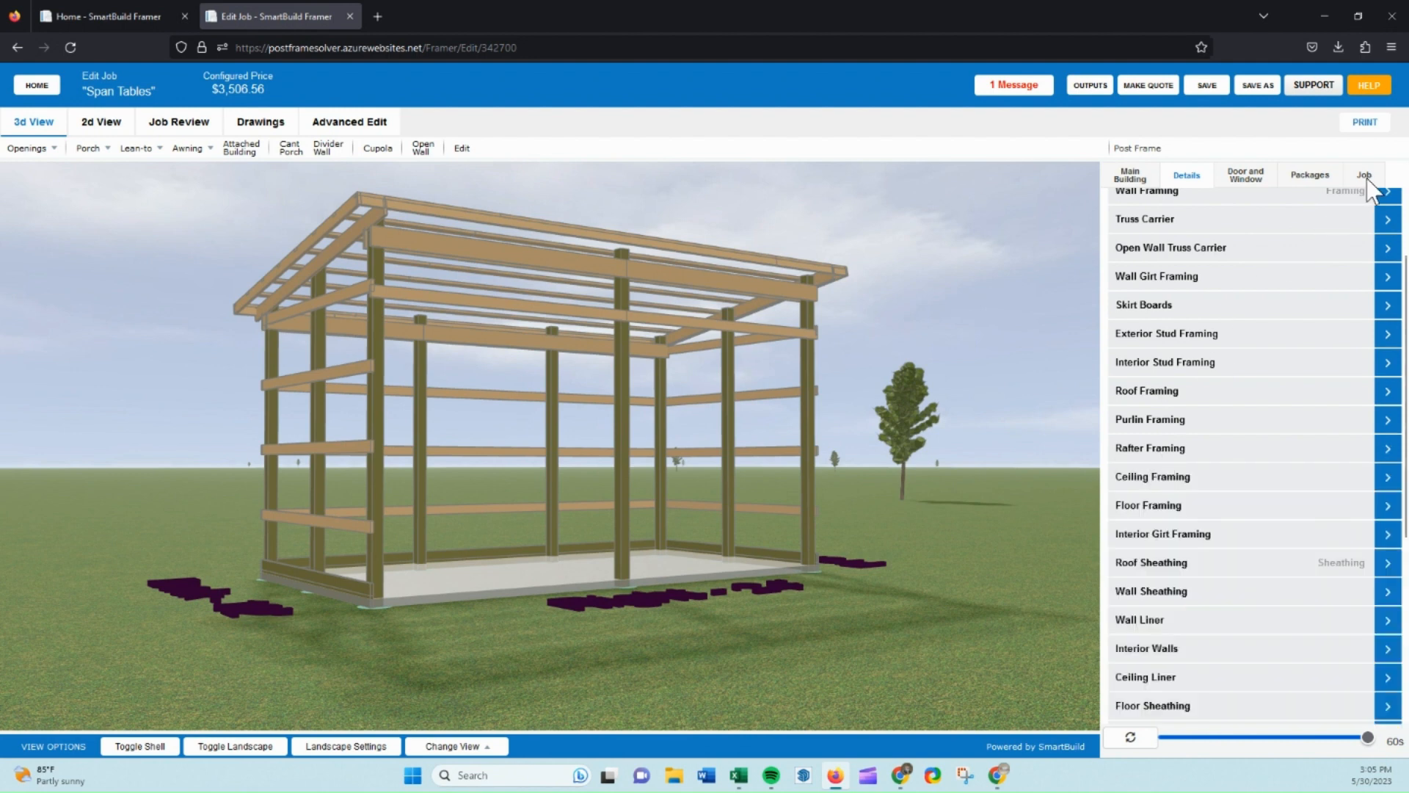
Set the job Loading to 20, recalculate, and review the $3,573.23 cost summary
click(1363, 175)
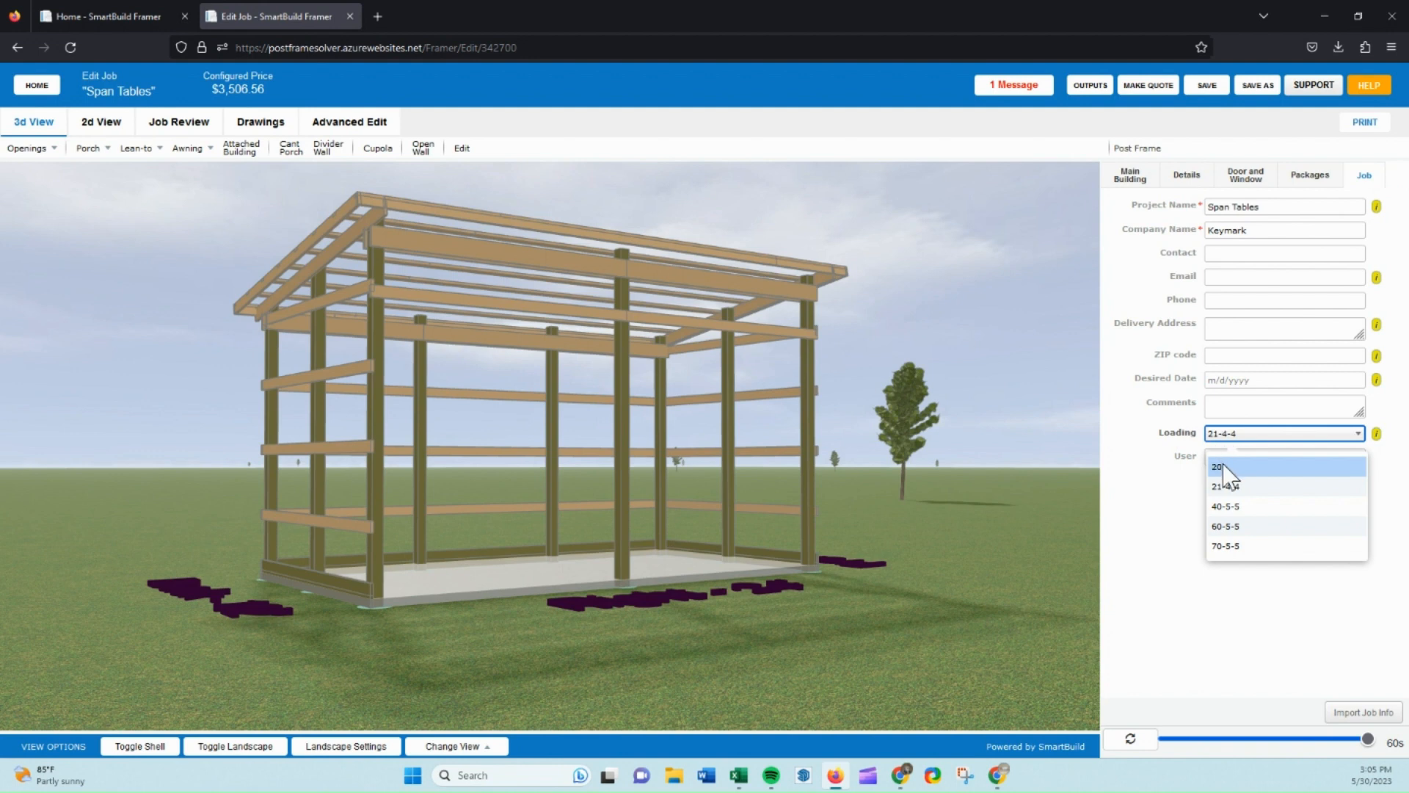
click(1219, 467)
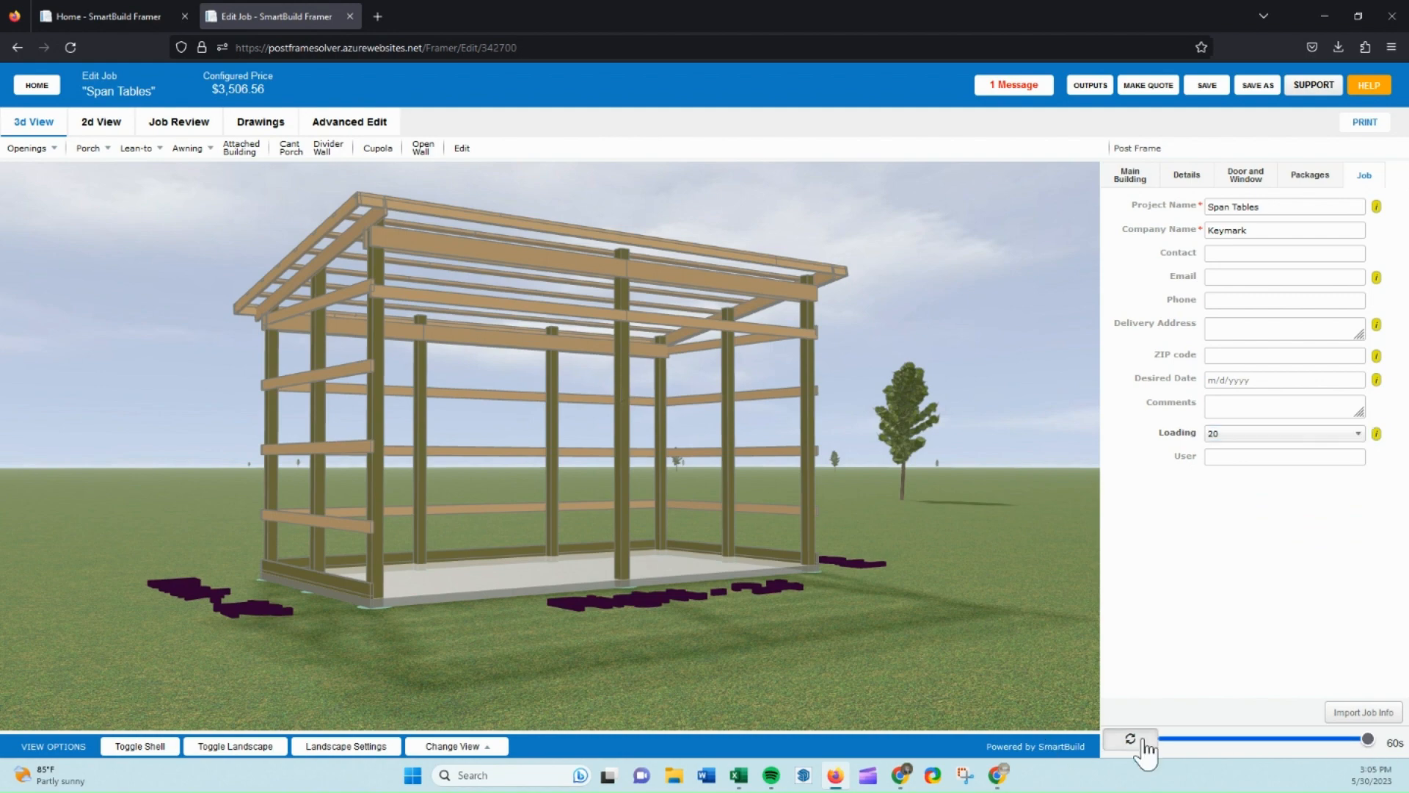
click(1130, 738)
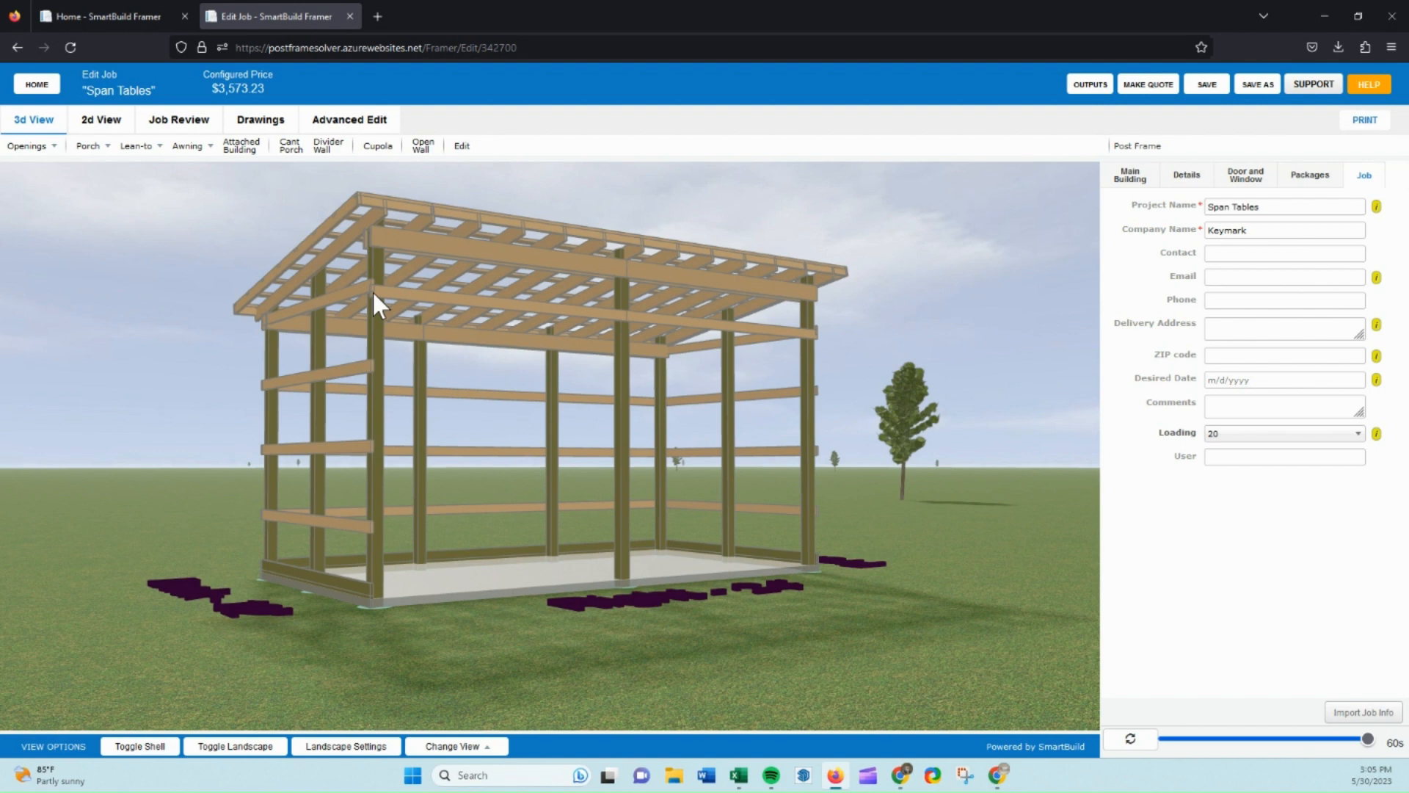
click(177, 119)
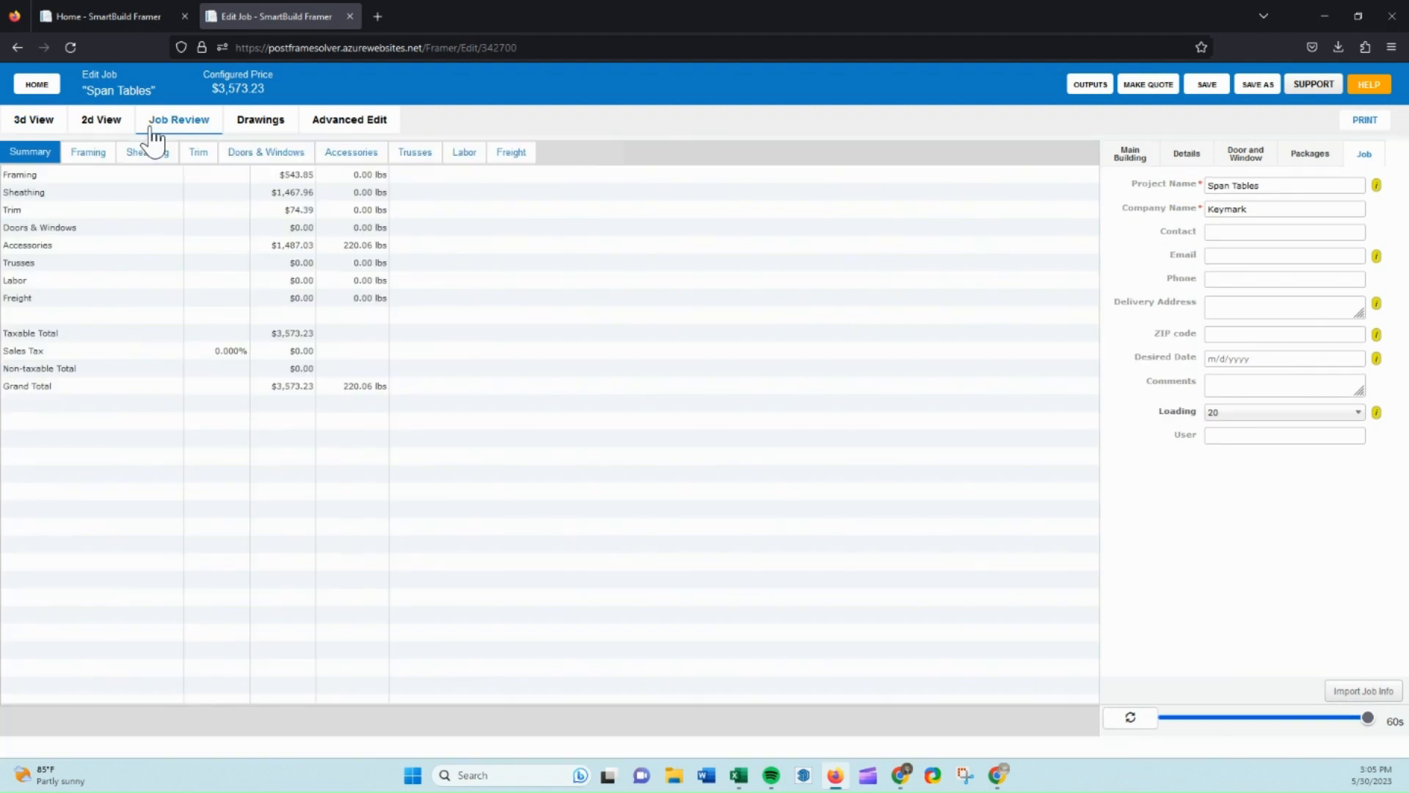
Change the building width to 10' and regenerate so rafters auto-size to 2x6 at 14'
click(88, 152)
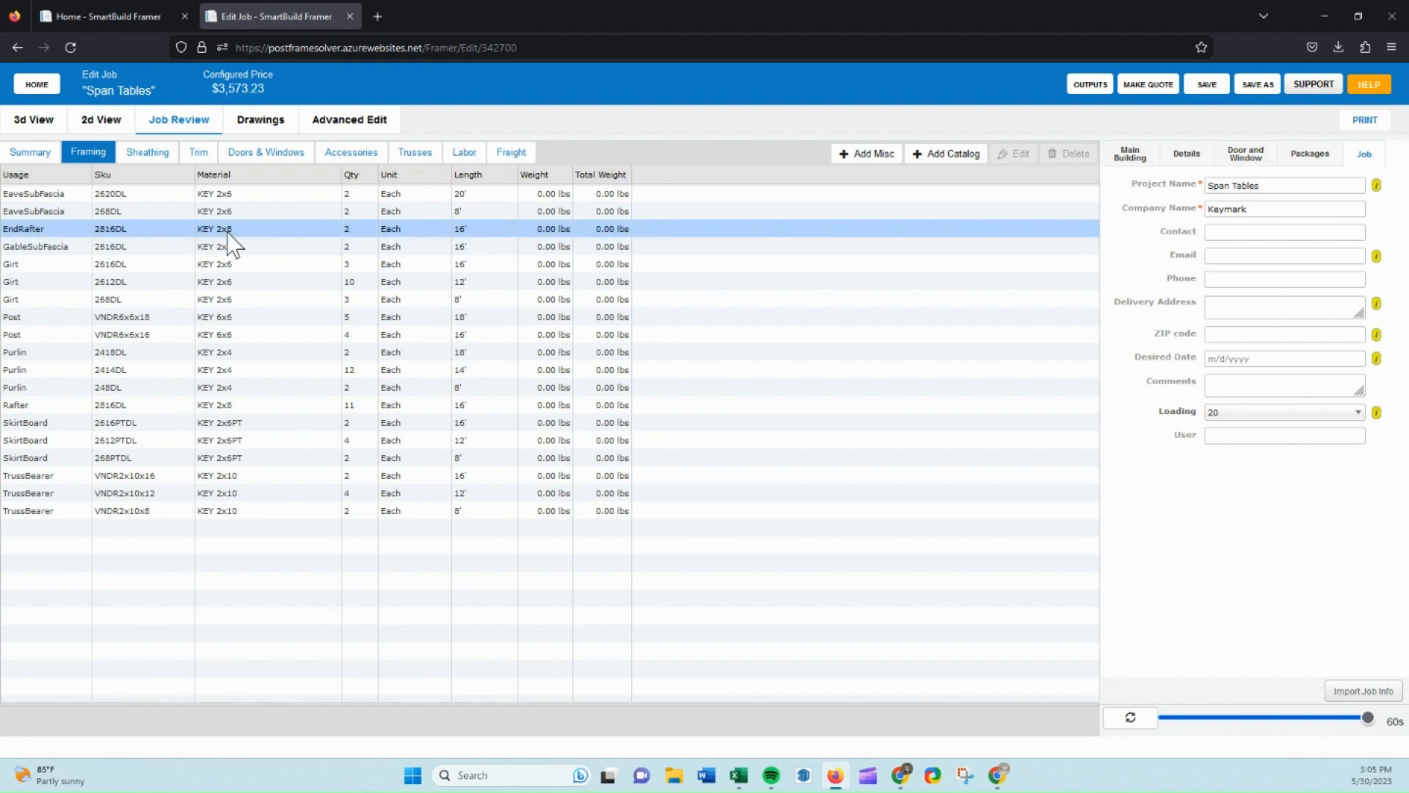
click(215, 405)
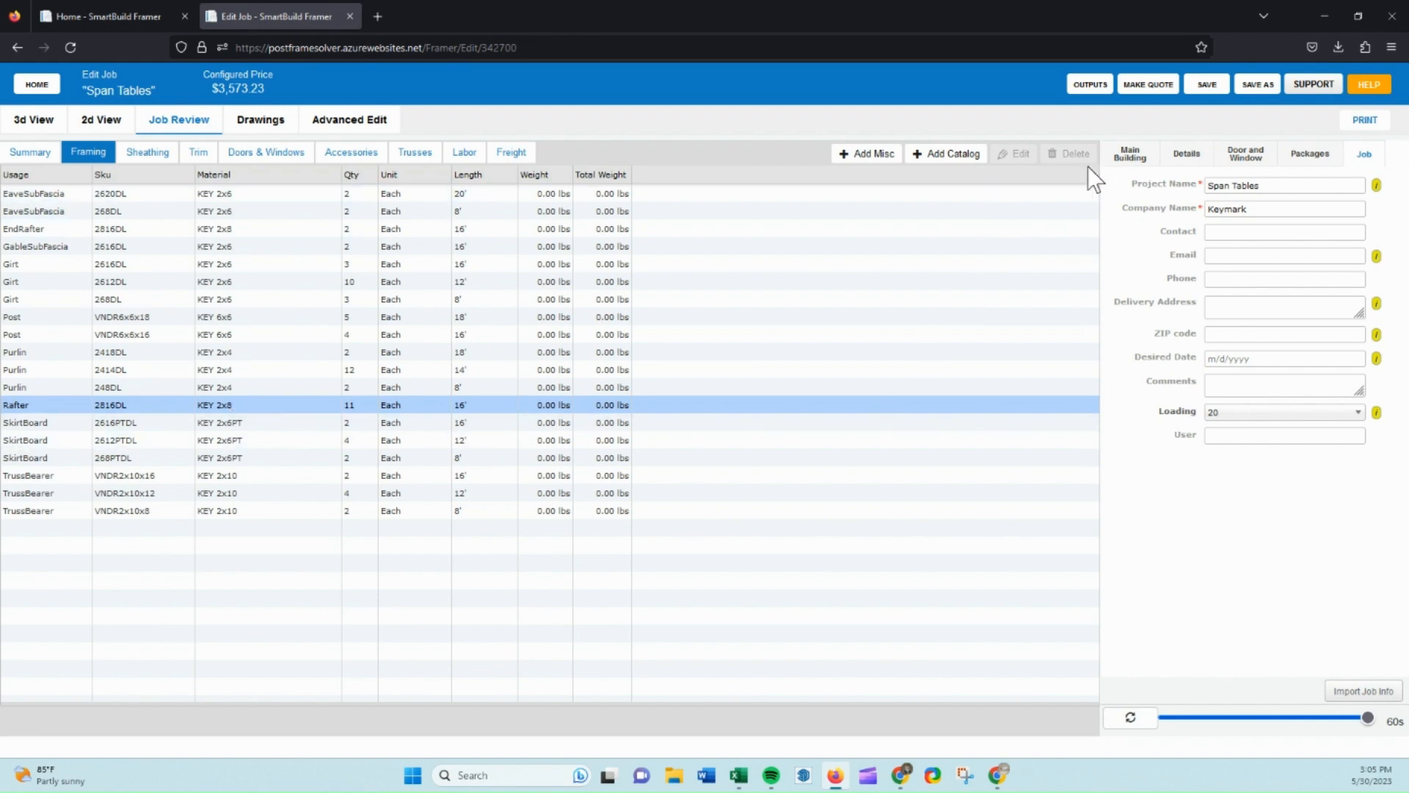
click(1130, 153)
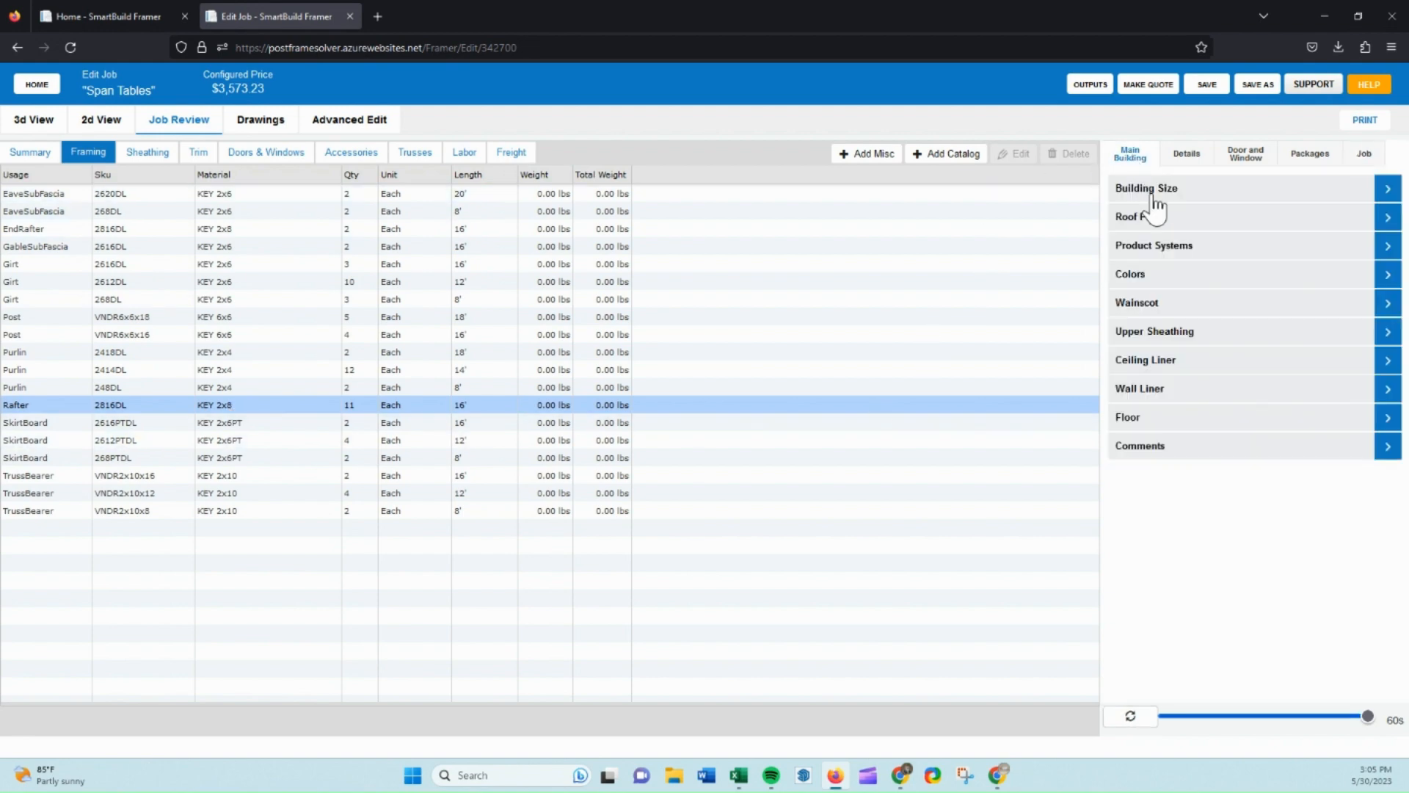
click(1151, 188)
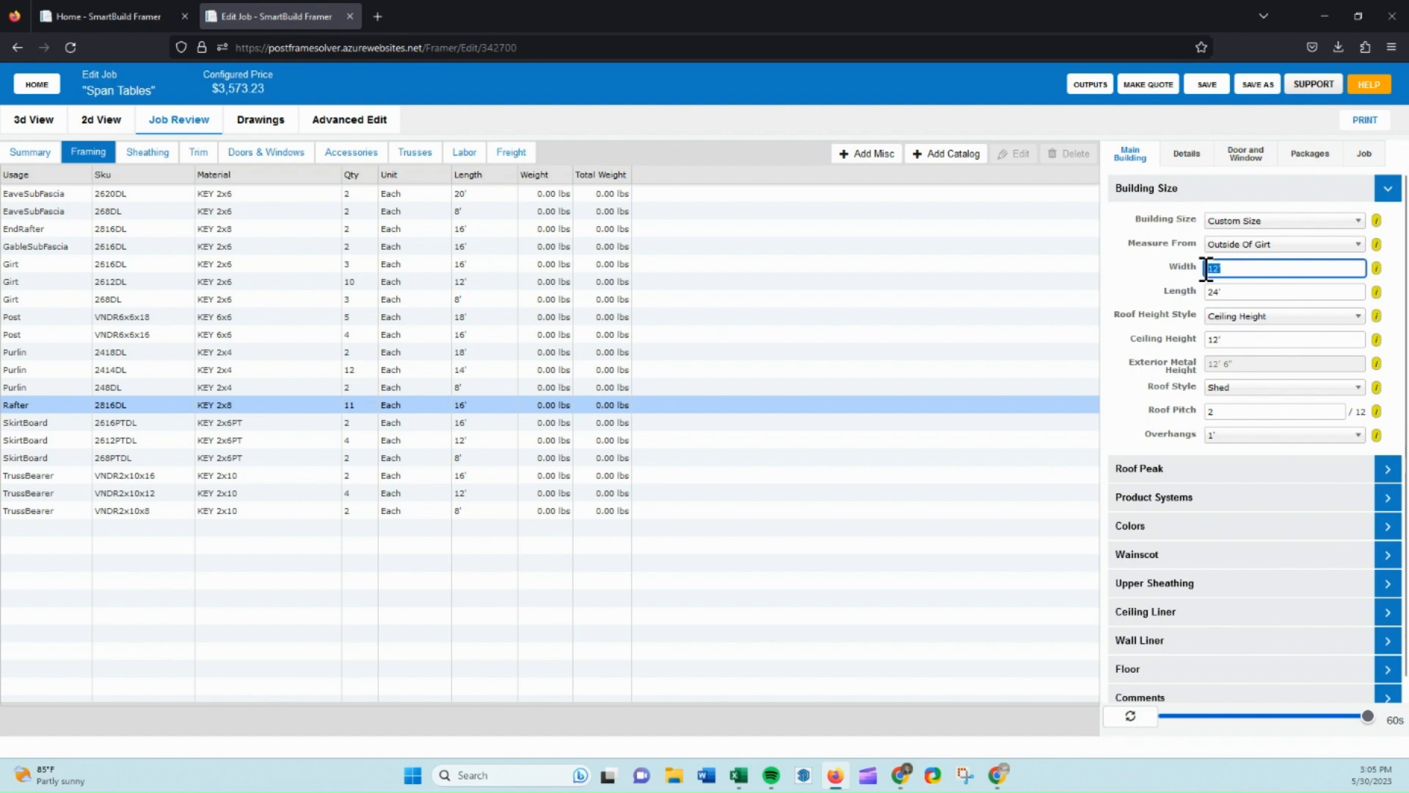
text(6')
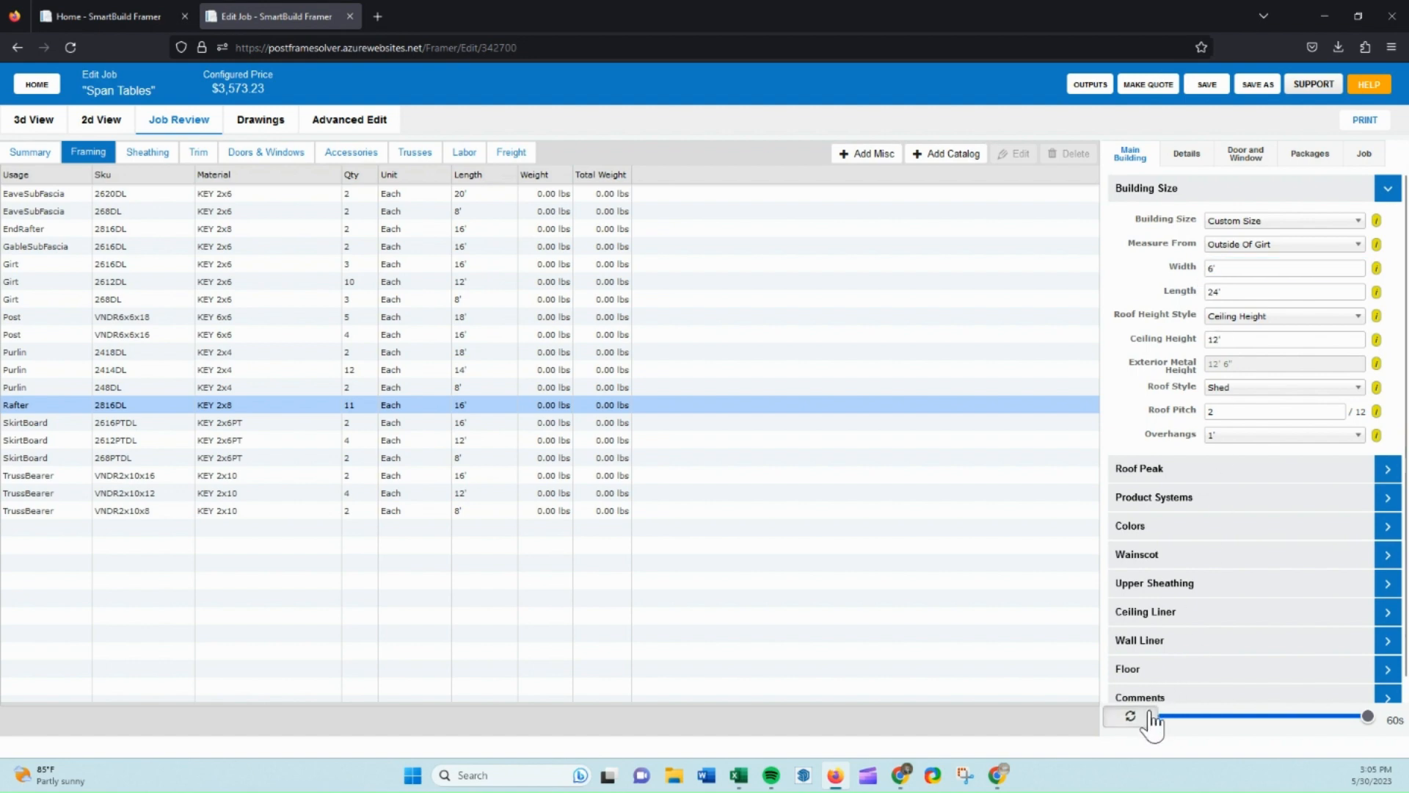
click(1130, 716)
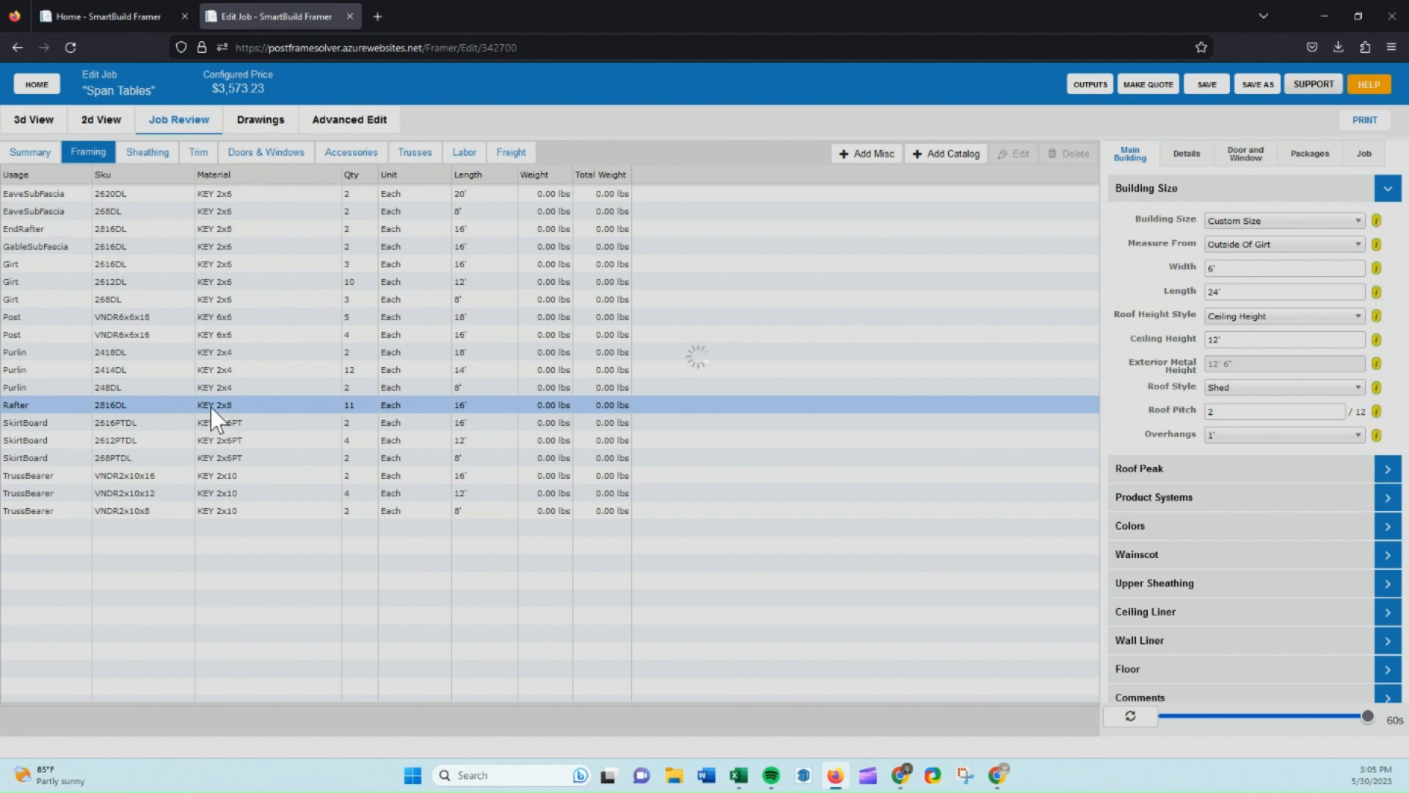
mouse_move(229, 421)
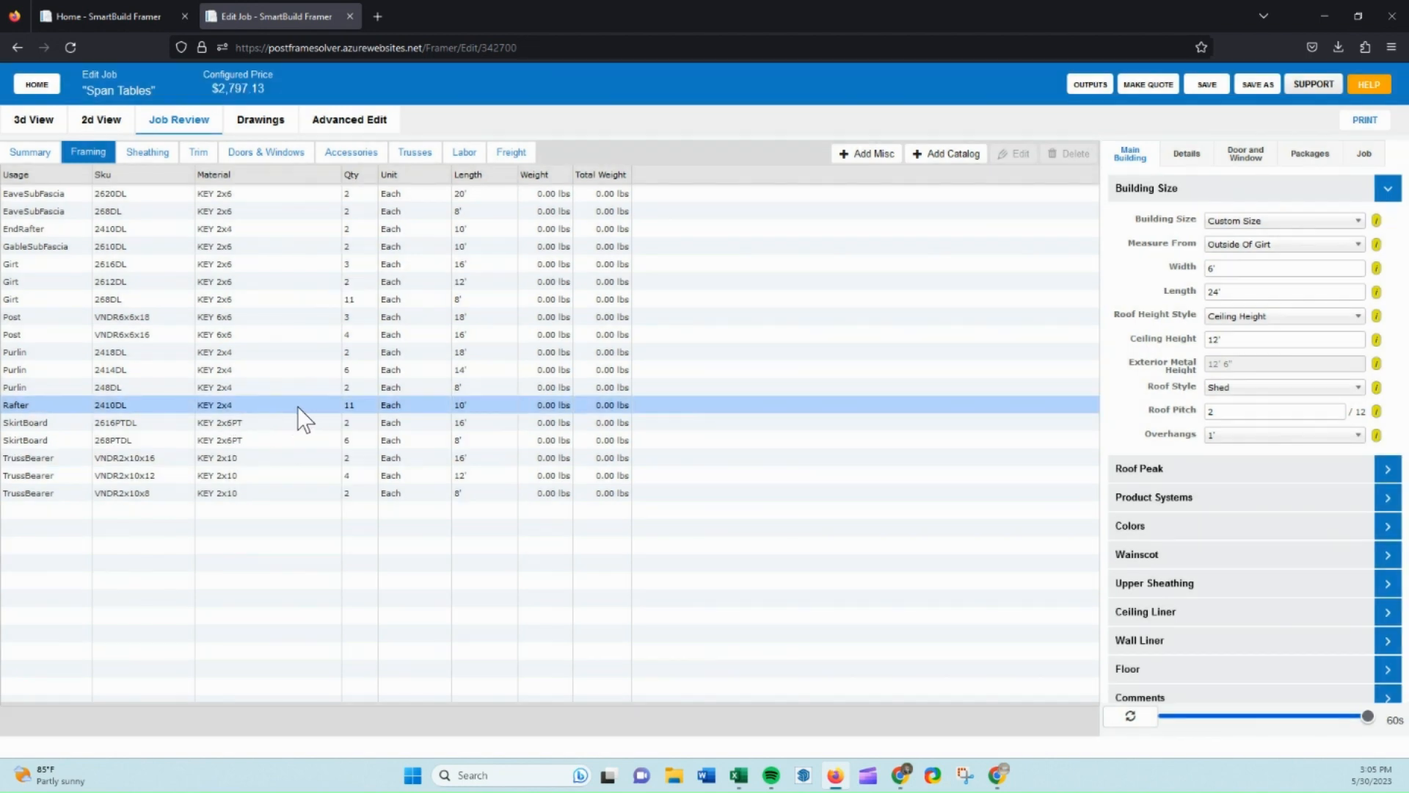
mouse_move(975, 376)
text(10)
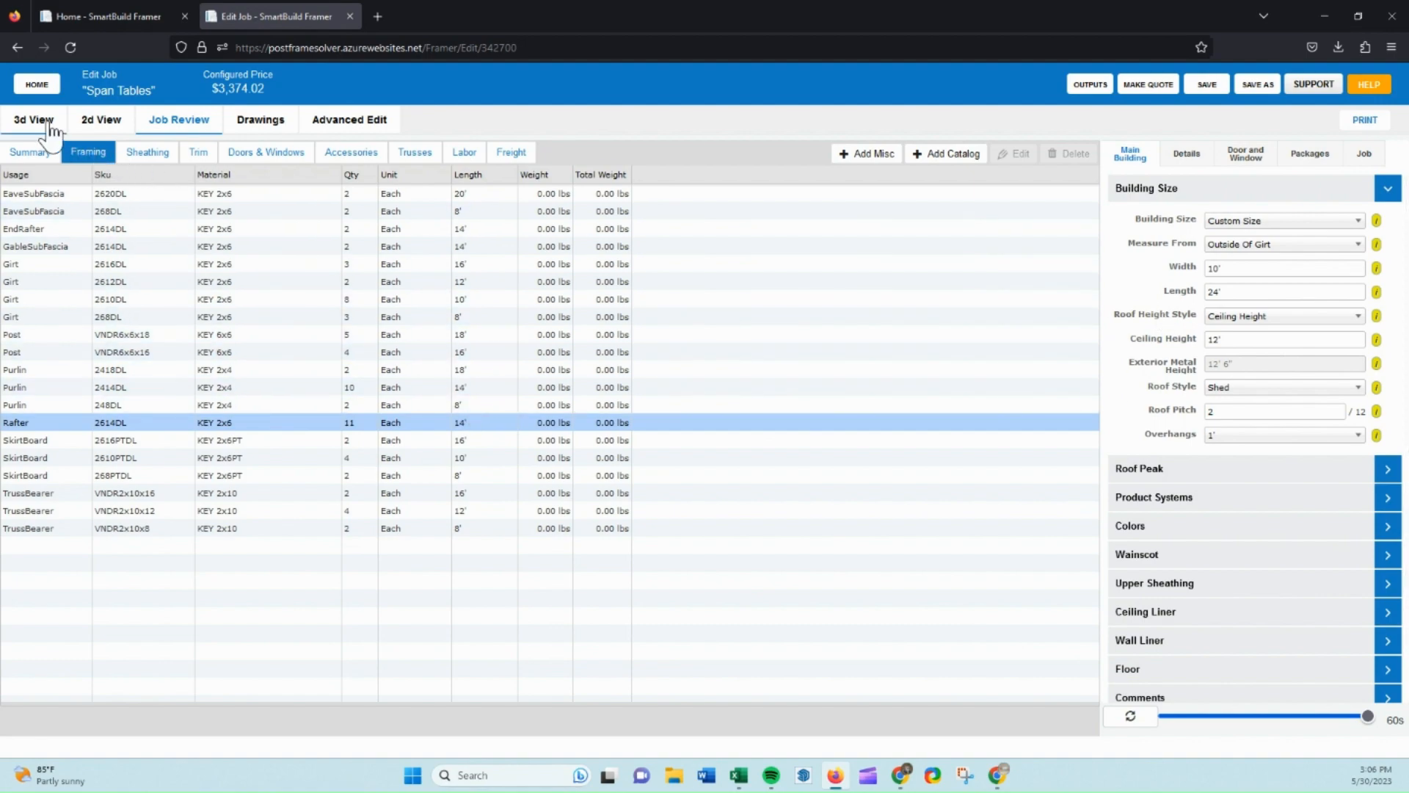
click(34, 118)
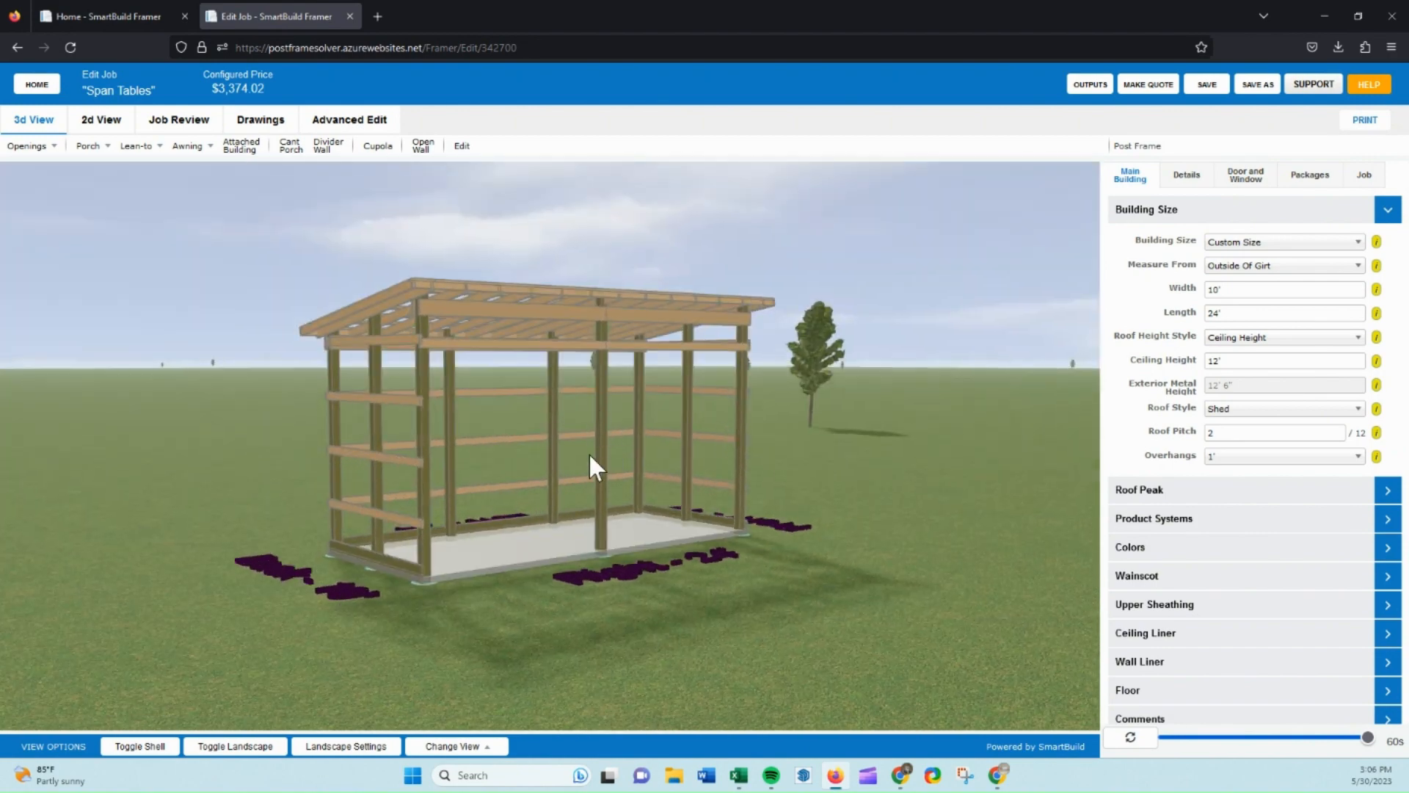
mouse_move(357, 416)
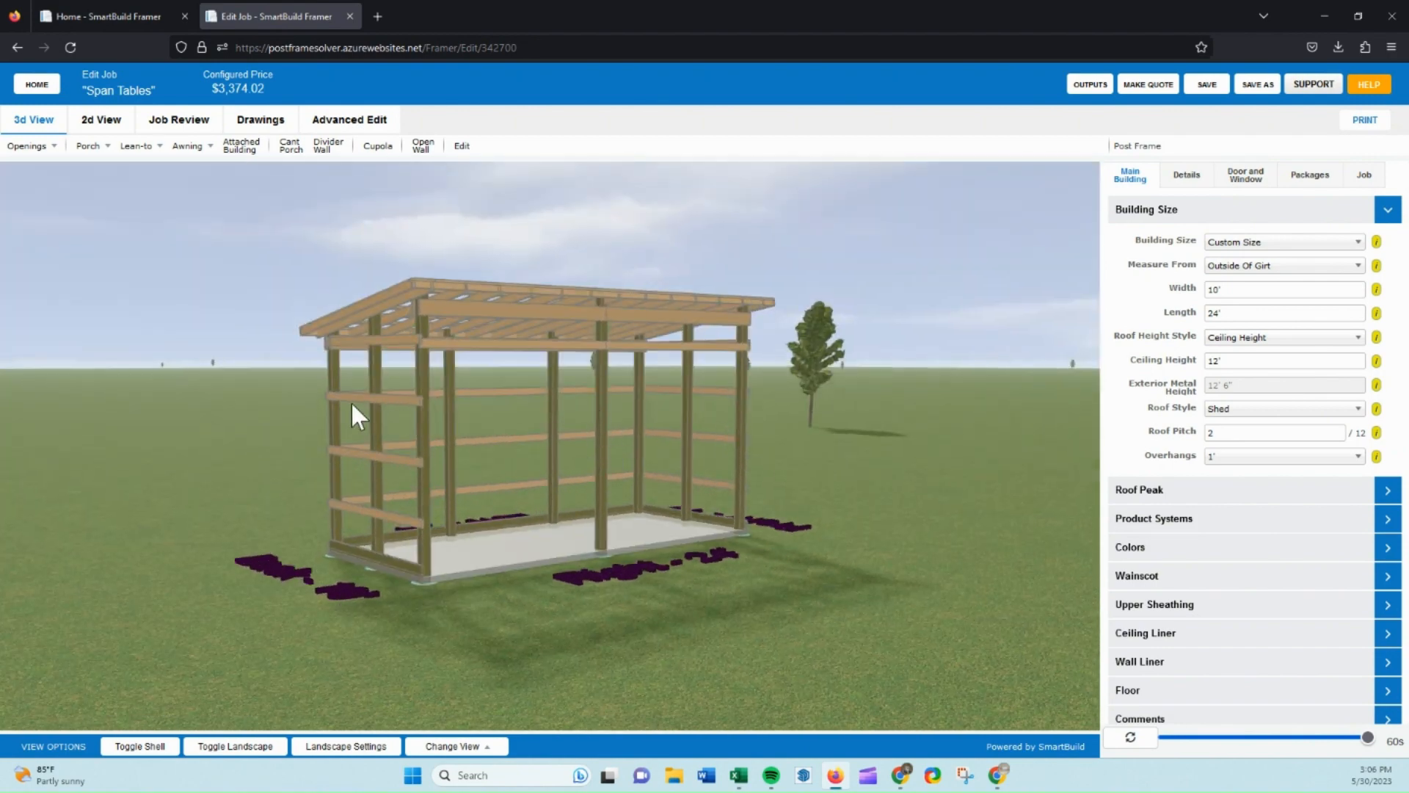
From Home > Settings > Span Tables, load the End Rafter (20) table with its 7' 3", 11' 4" and 15' rows
click(107, 16)
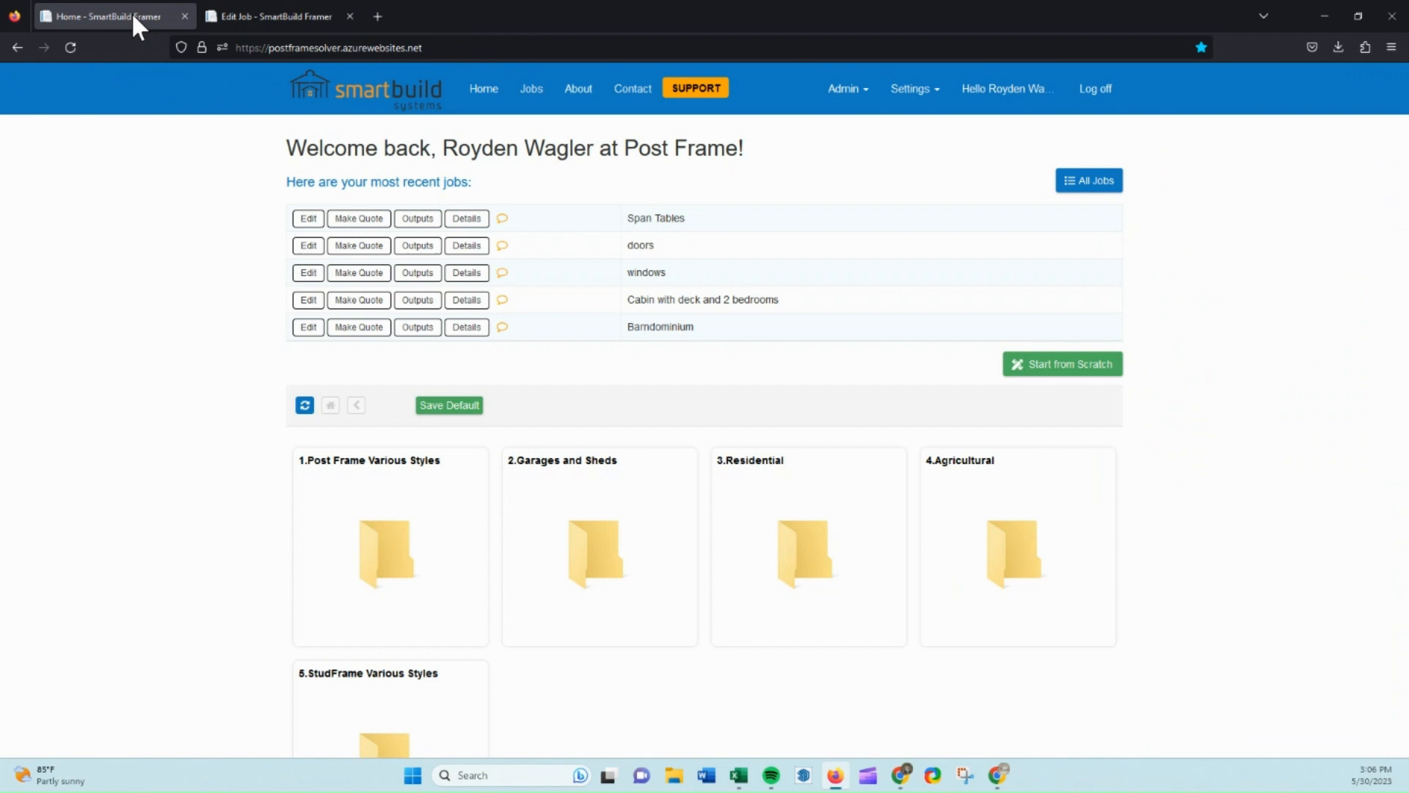
click(910, 88)
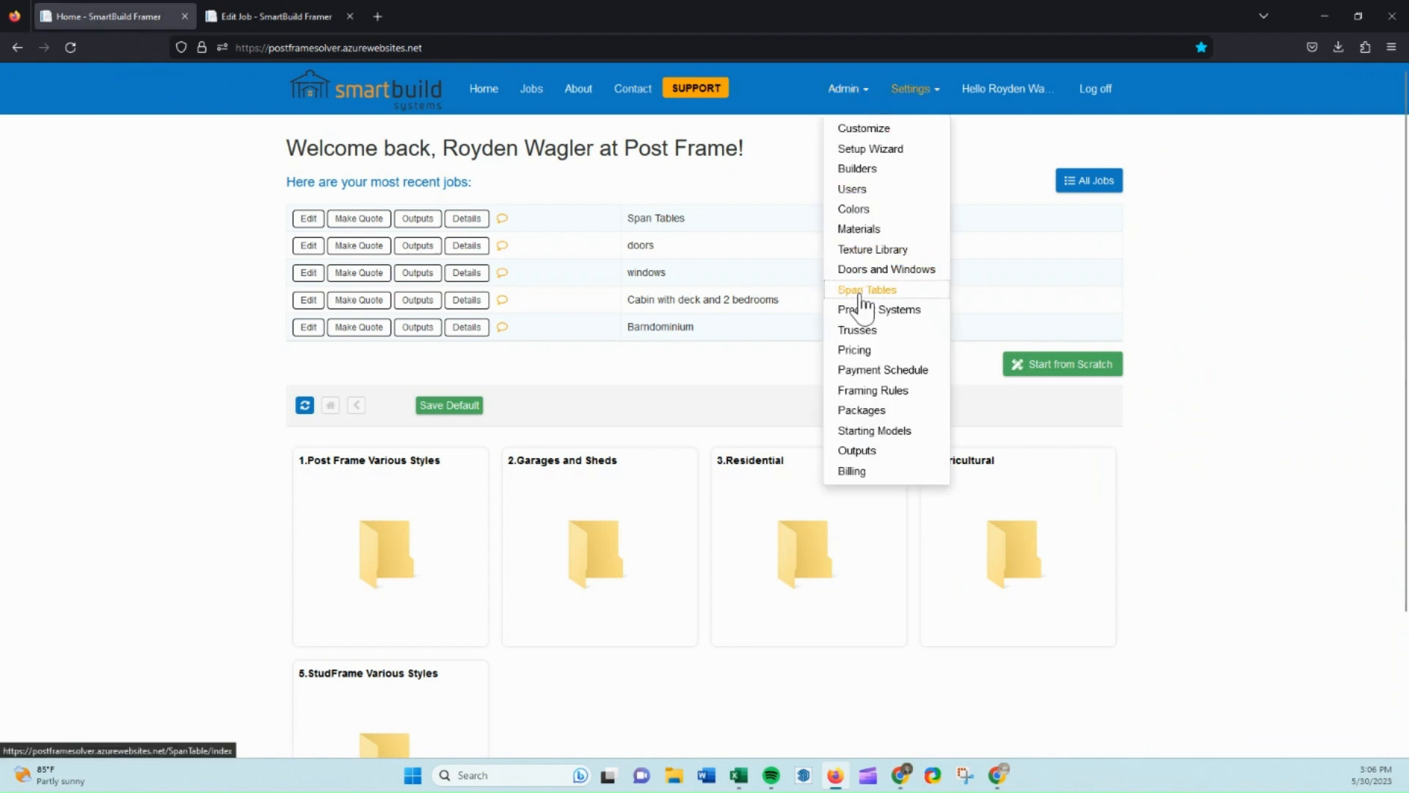
click(866, 289)
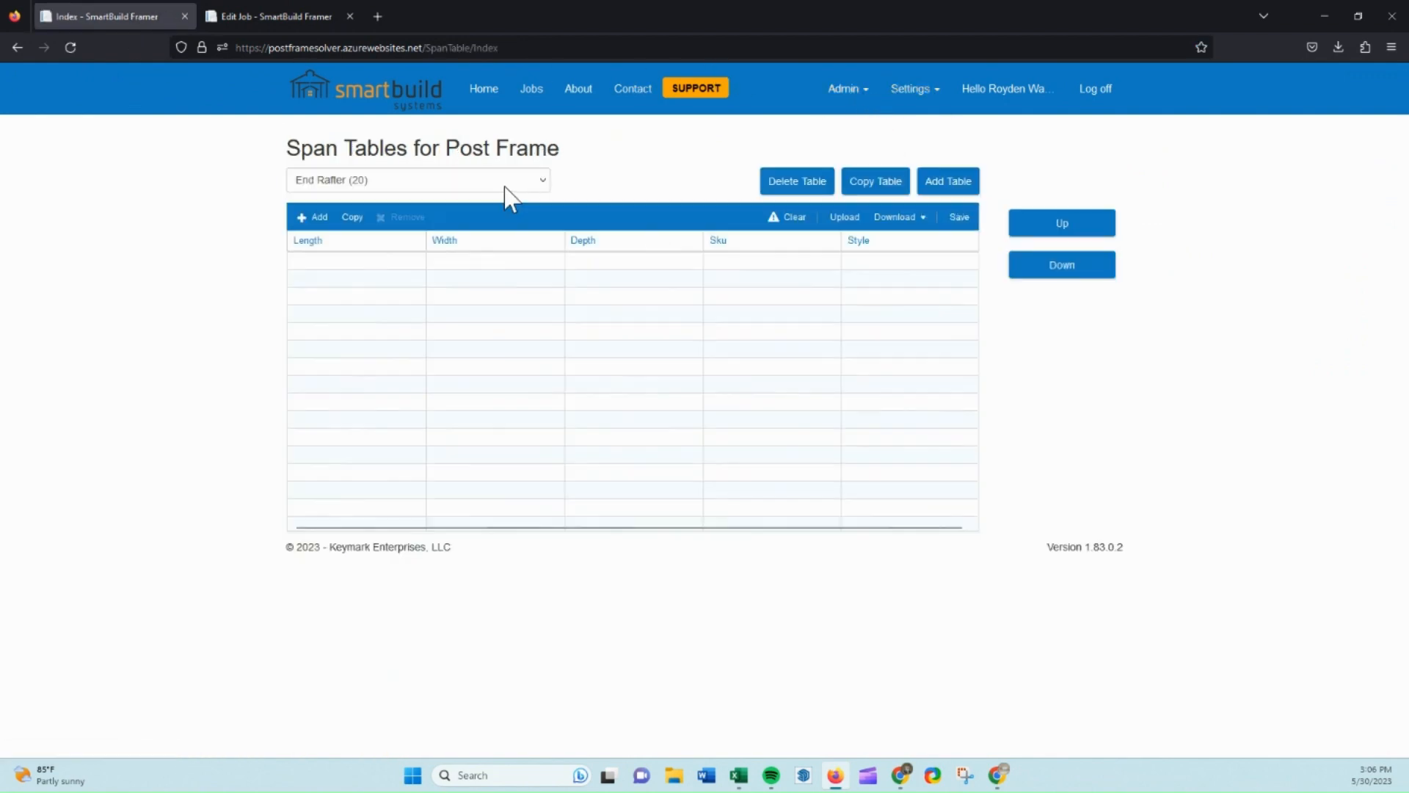
click(947, 181)
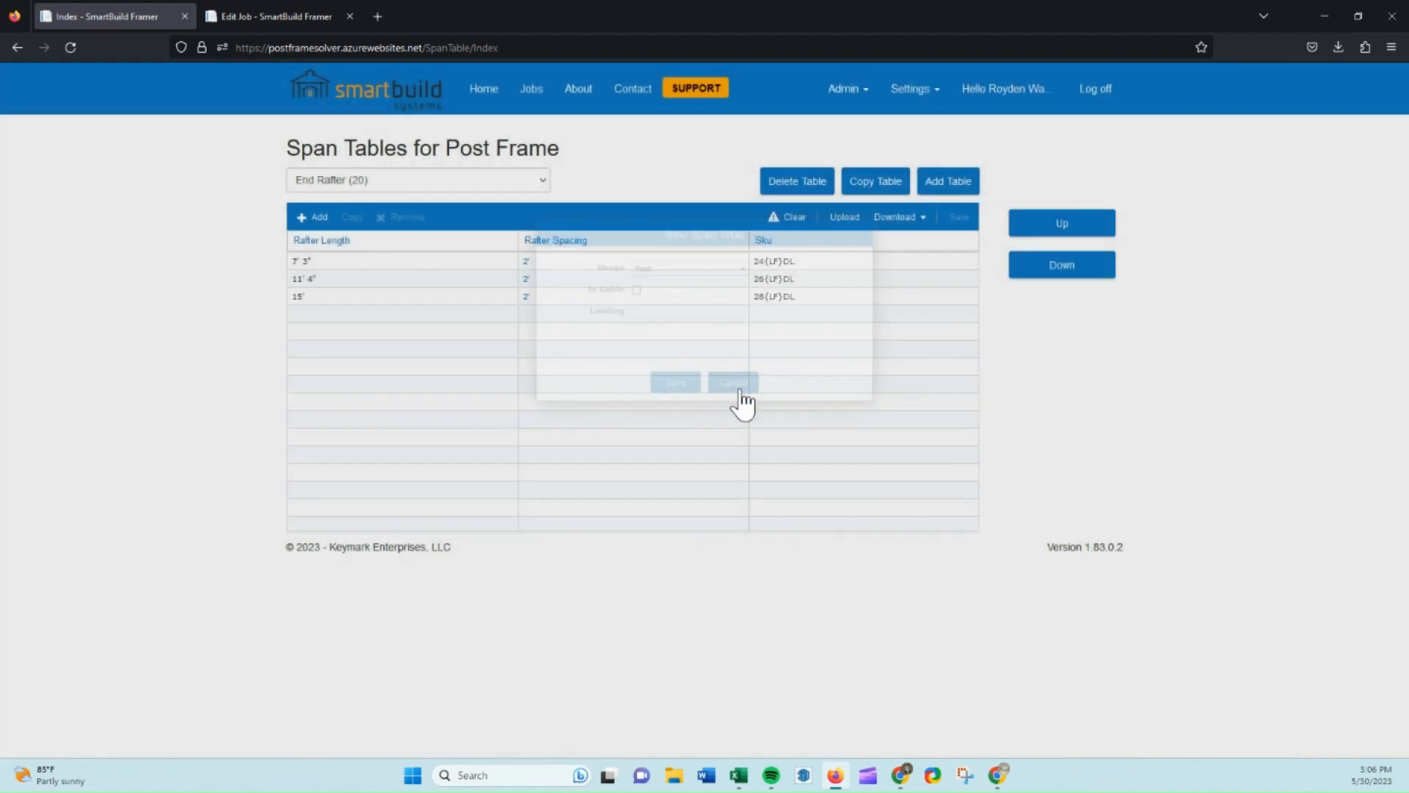
click(733, 382)
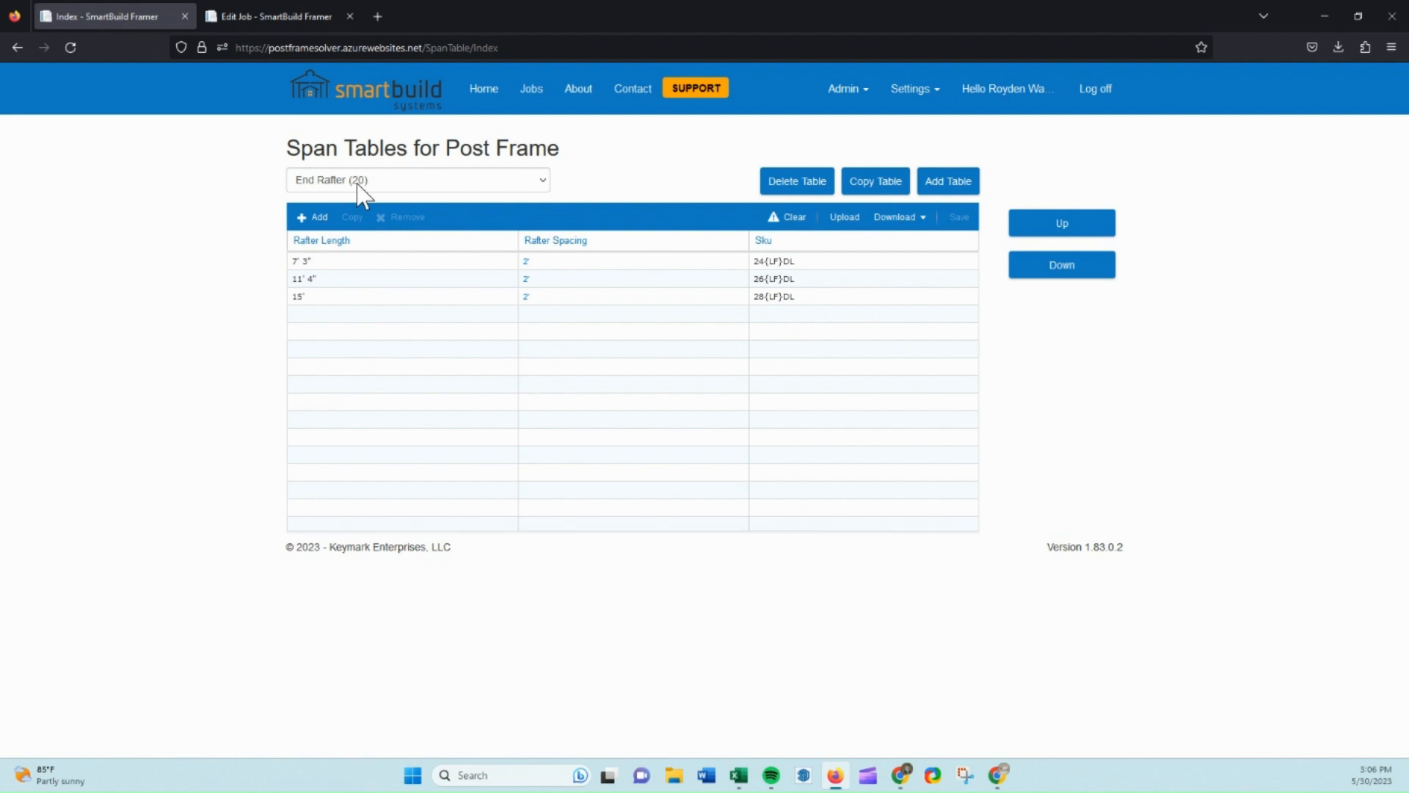
mouse_move(387, 186)
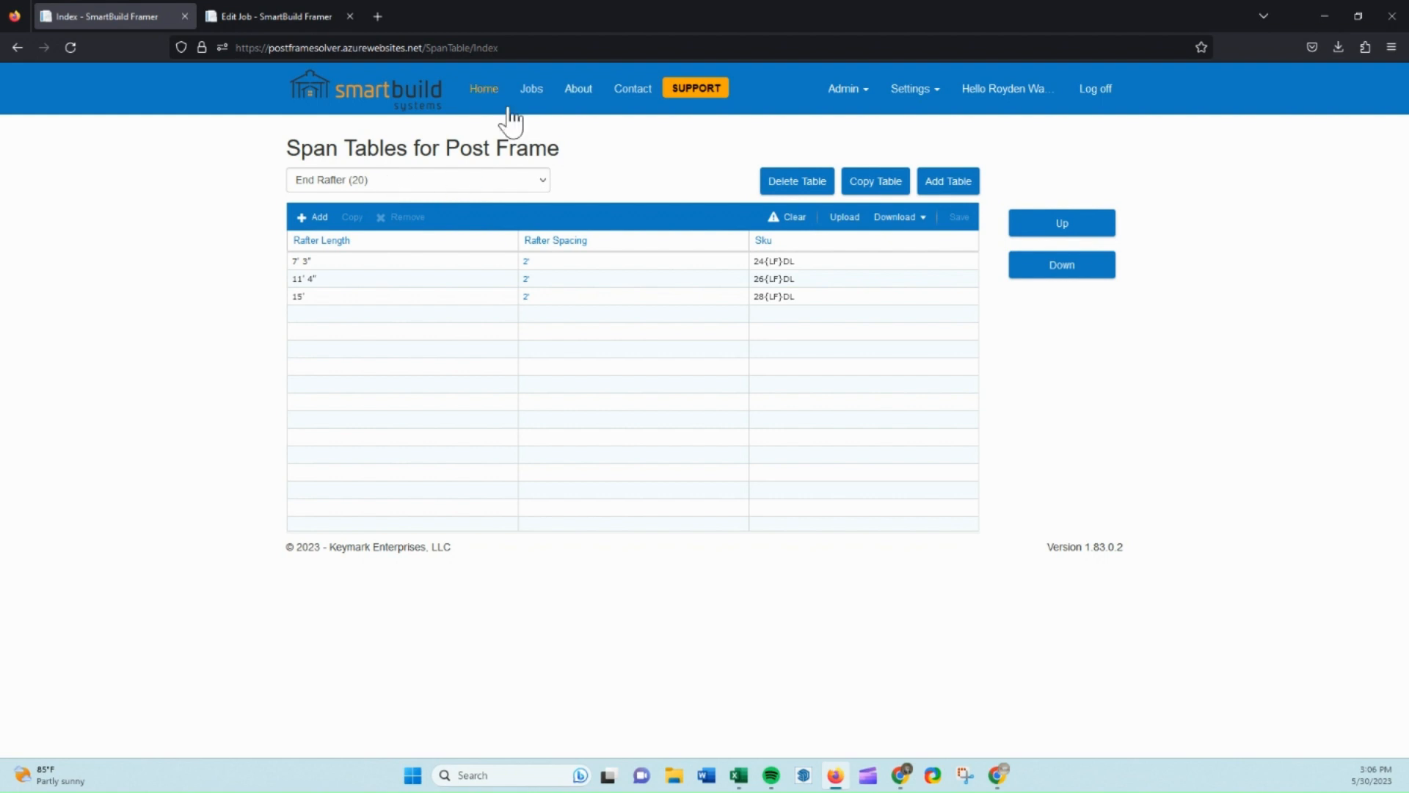
Open the Settings > Trusses catalog and scroll through the truss entries and loading values
click(483, 88)
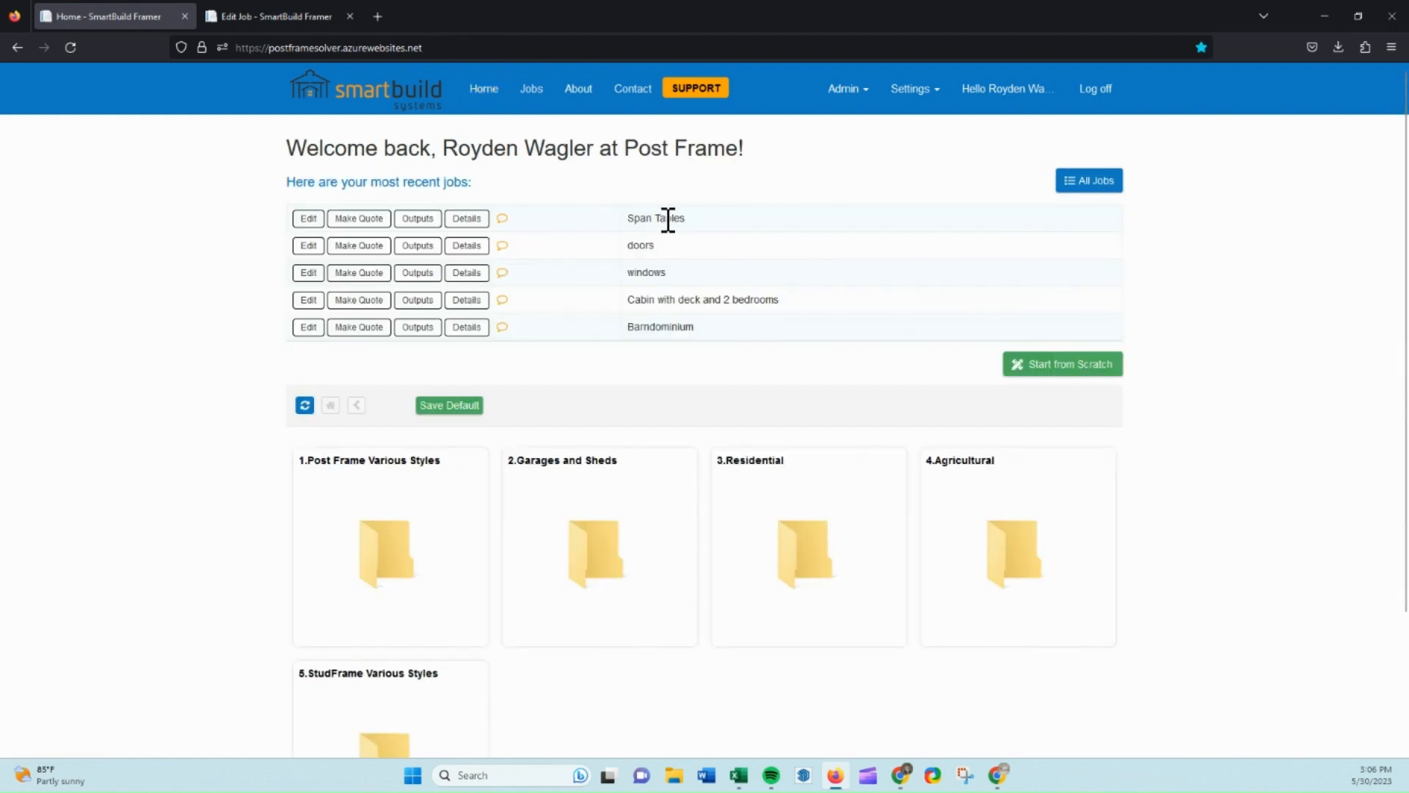
mouse_move(843, 173)
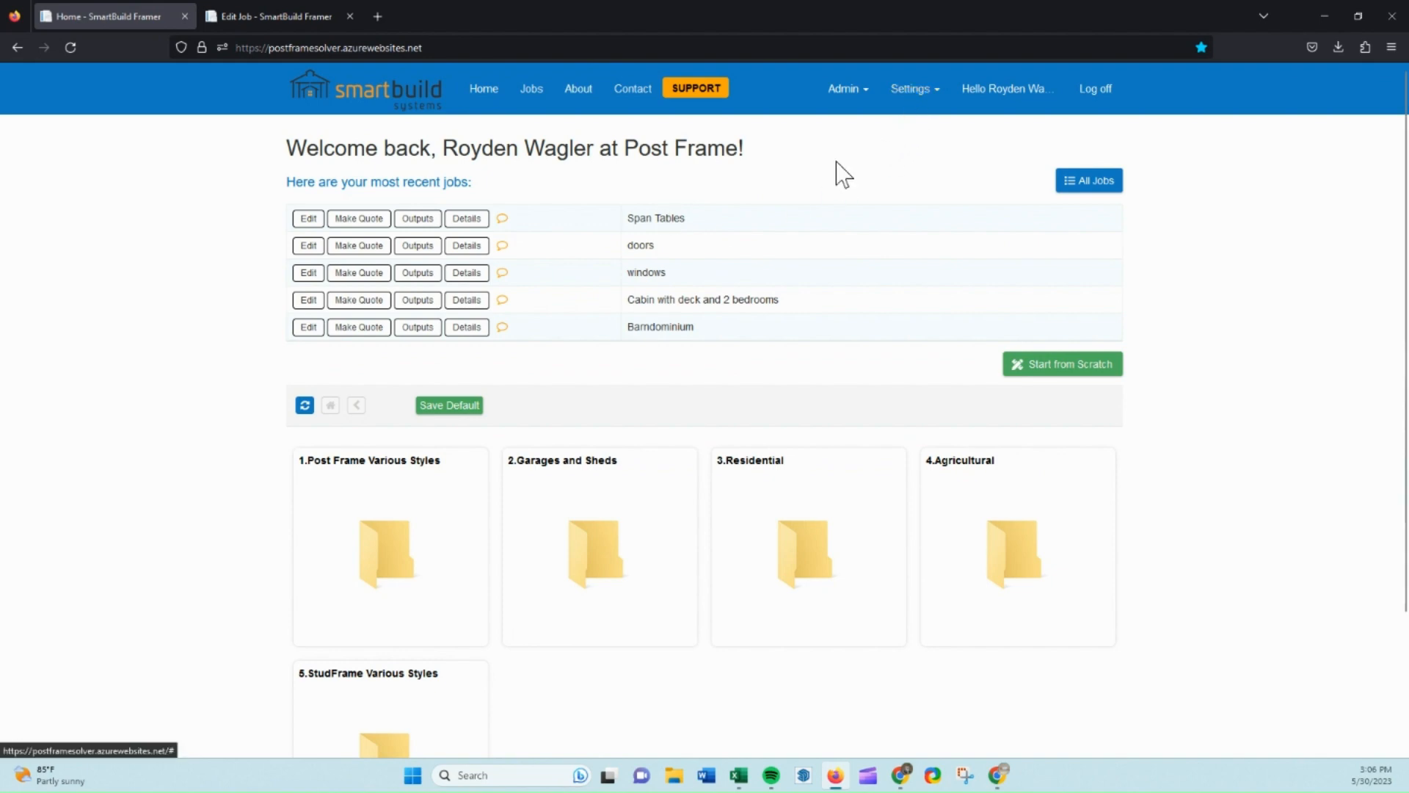
click(912, 88)
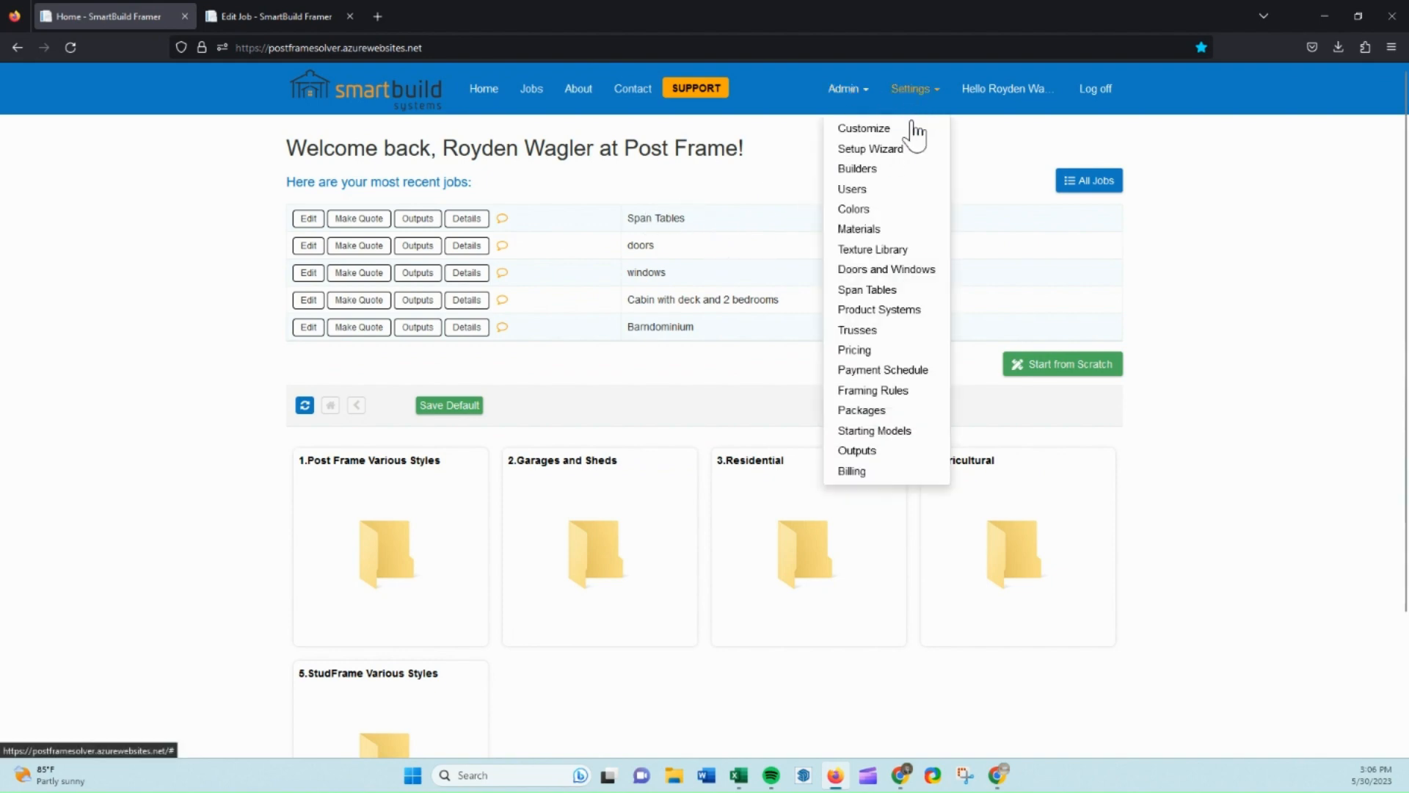
click(856, 330)
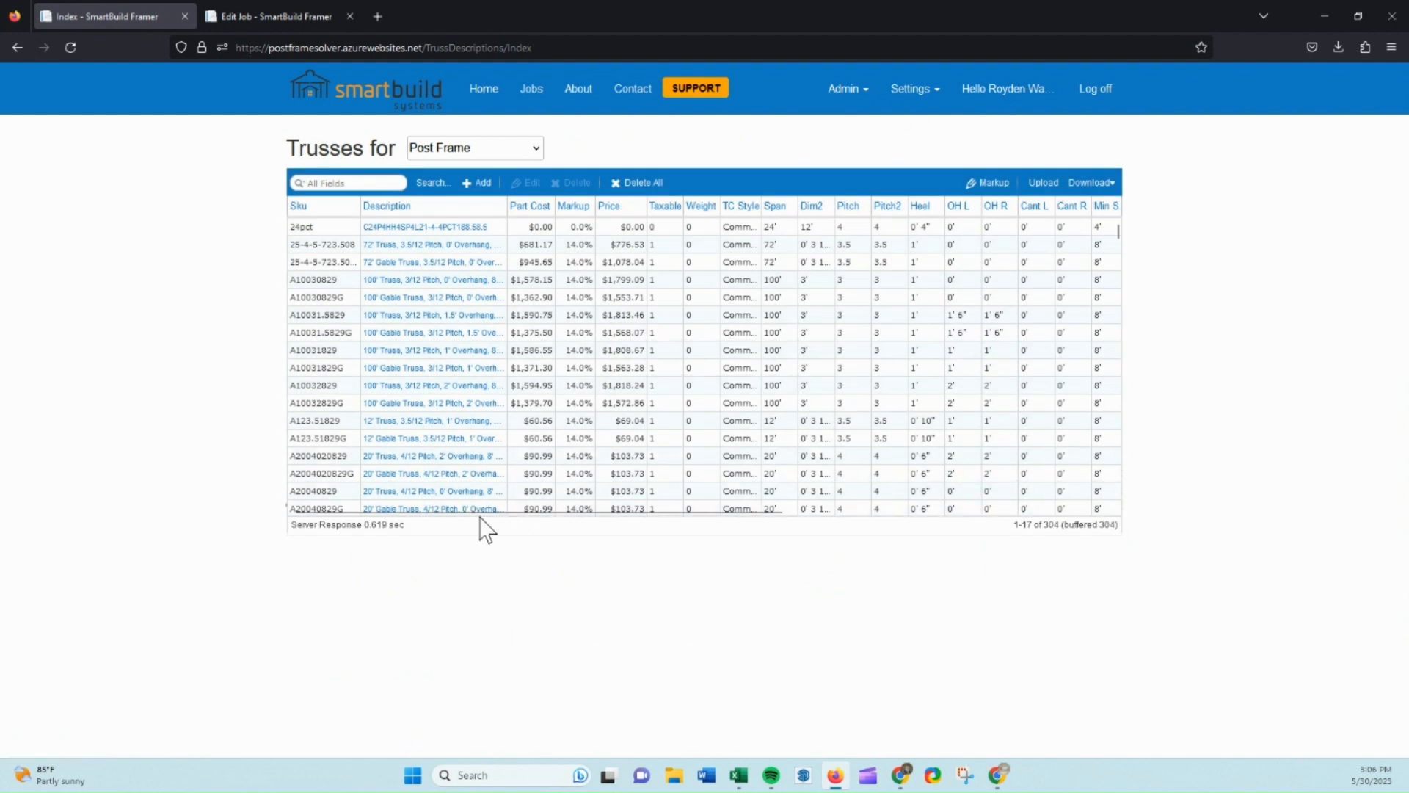
scroll(right, 3)
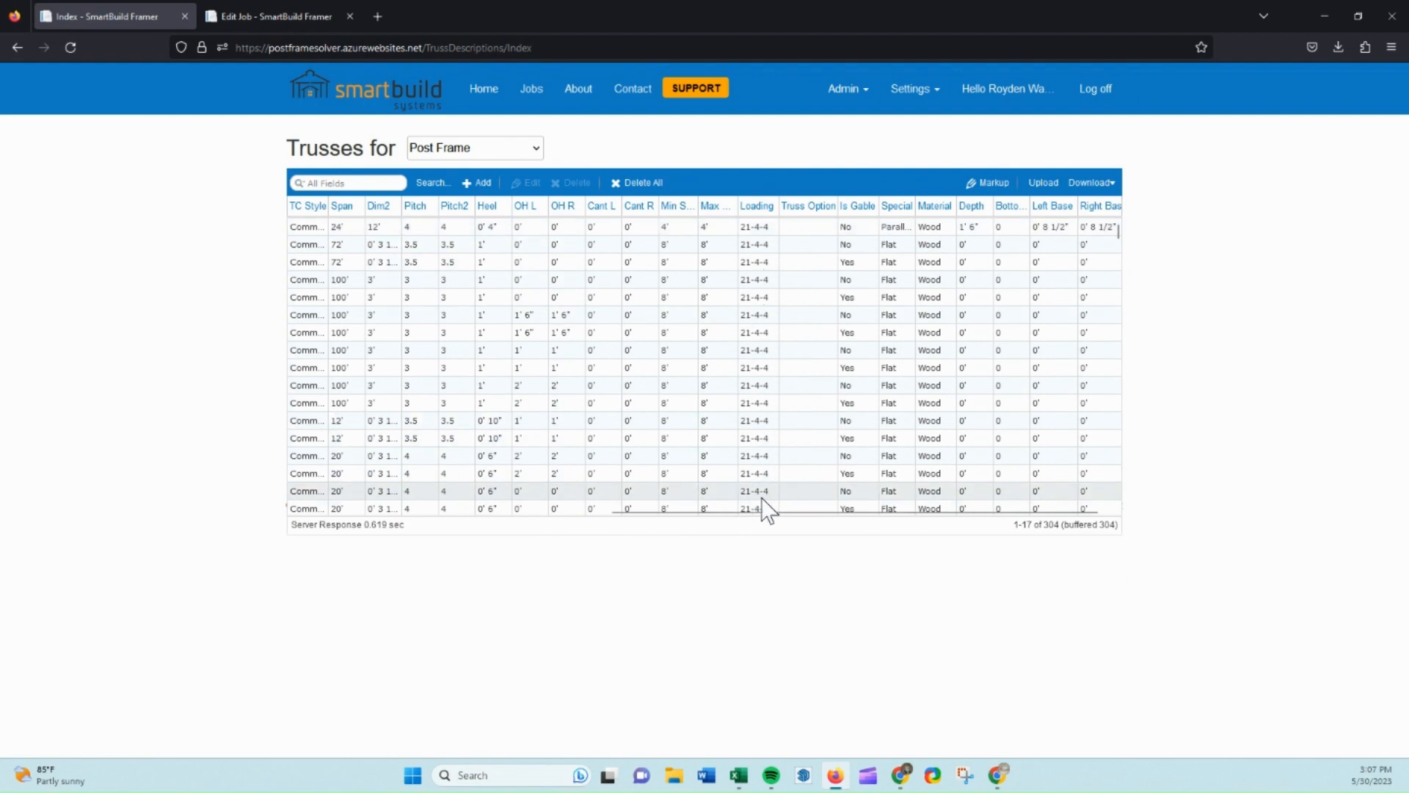
scroll(down, 3)
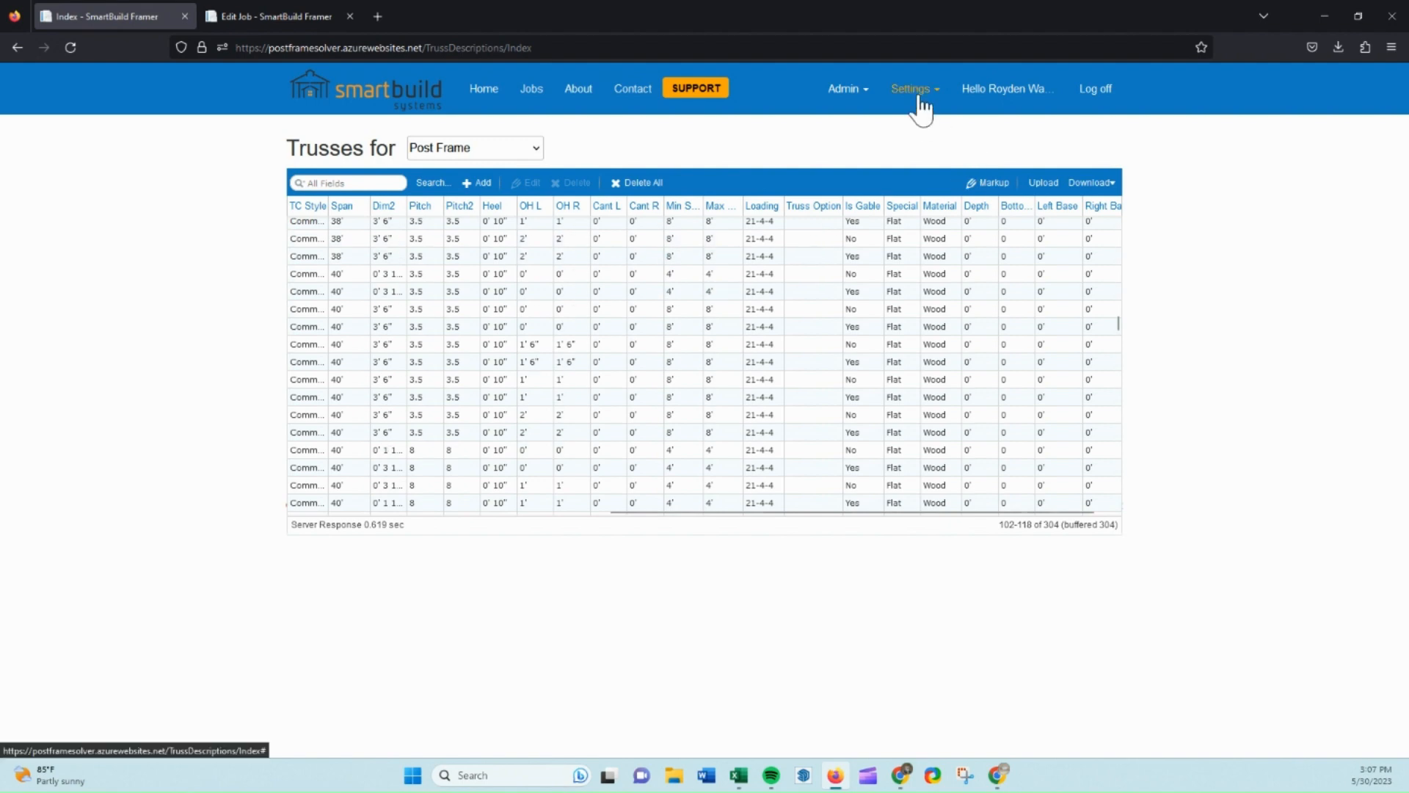
scroll(down, 3)
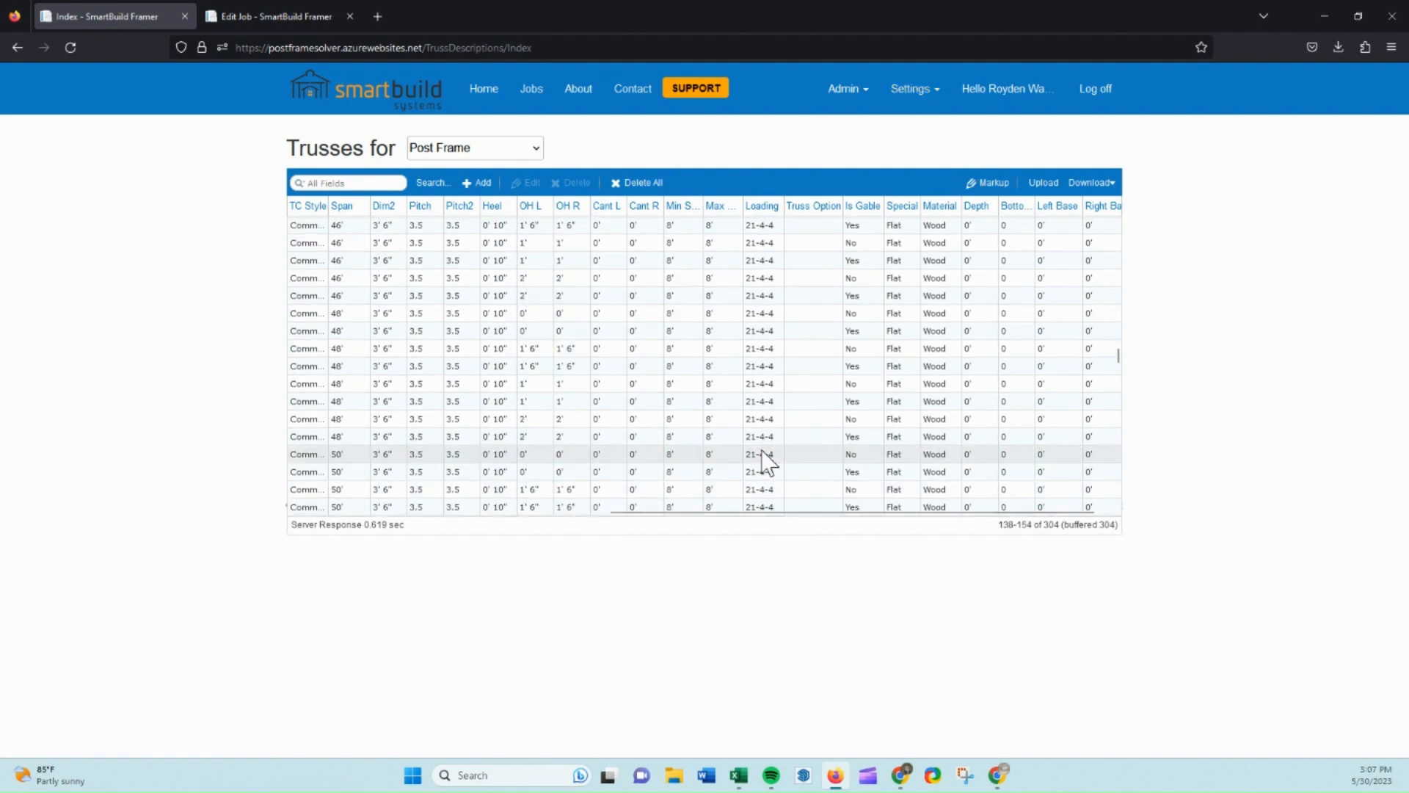
scroll(down, 3)
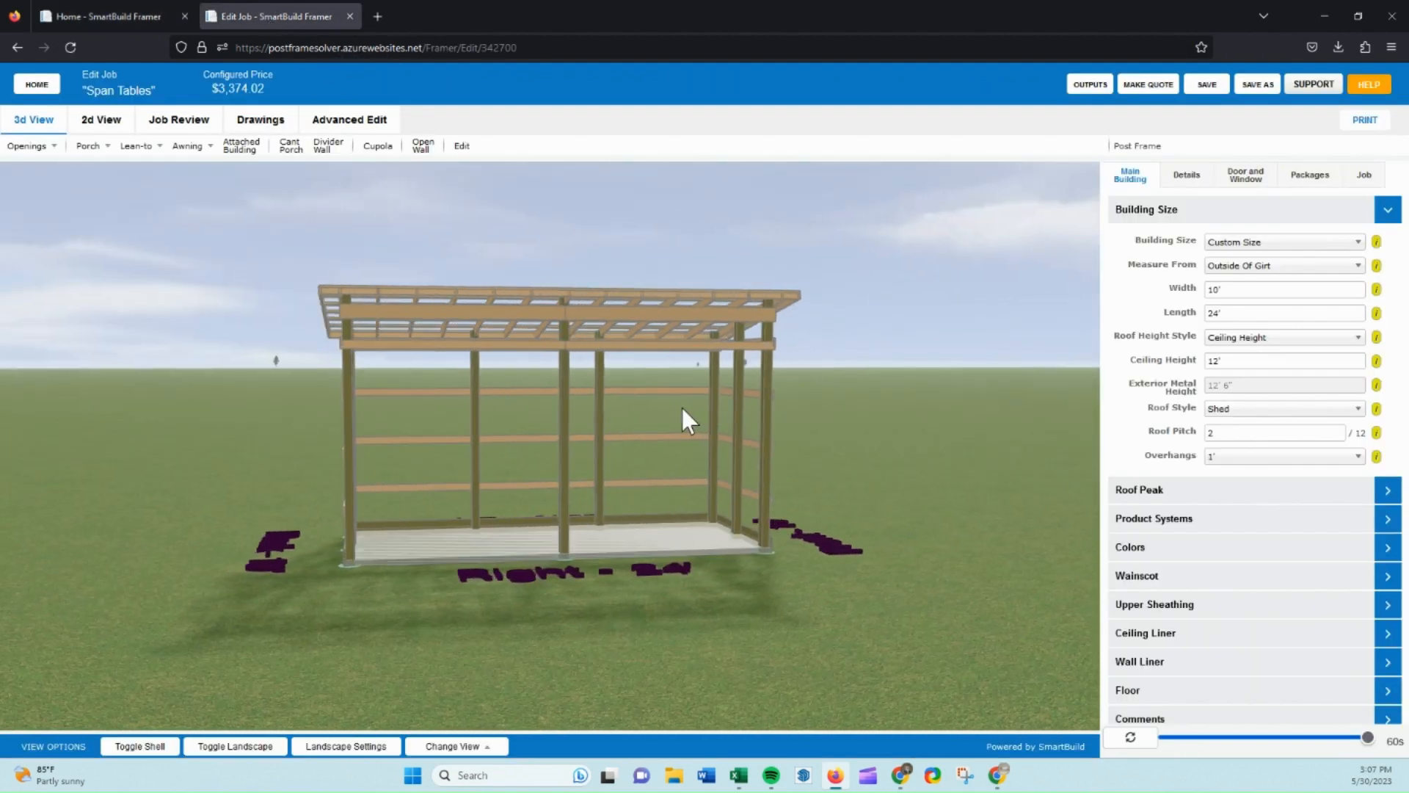
Orbit the shed to a front corner view showing its 2x6 rafters
drag(683, 418, 548, 432)
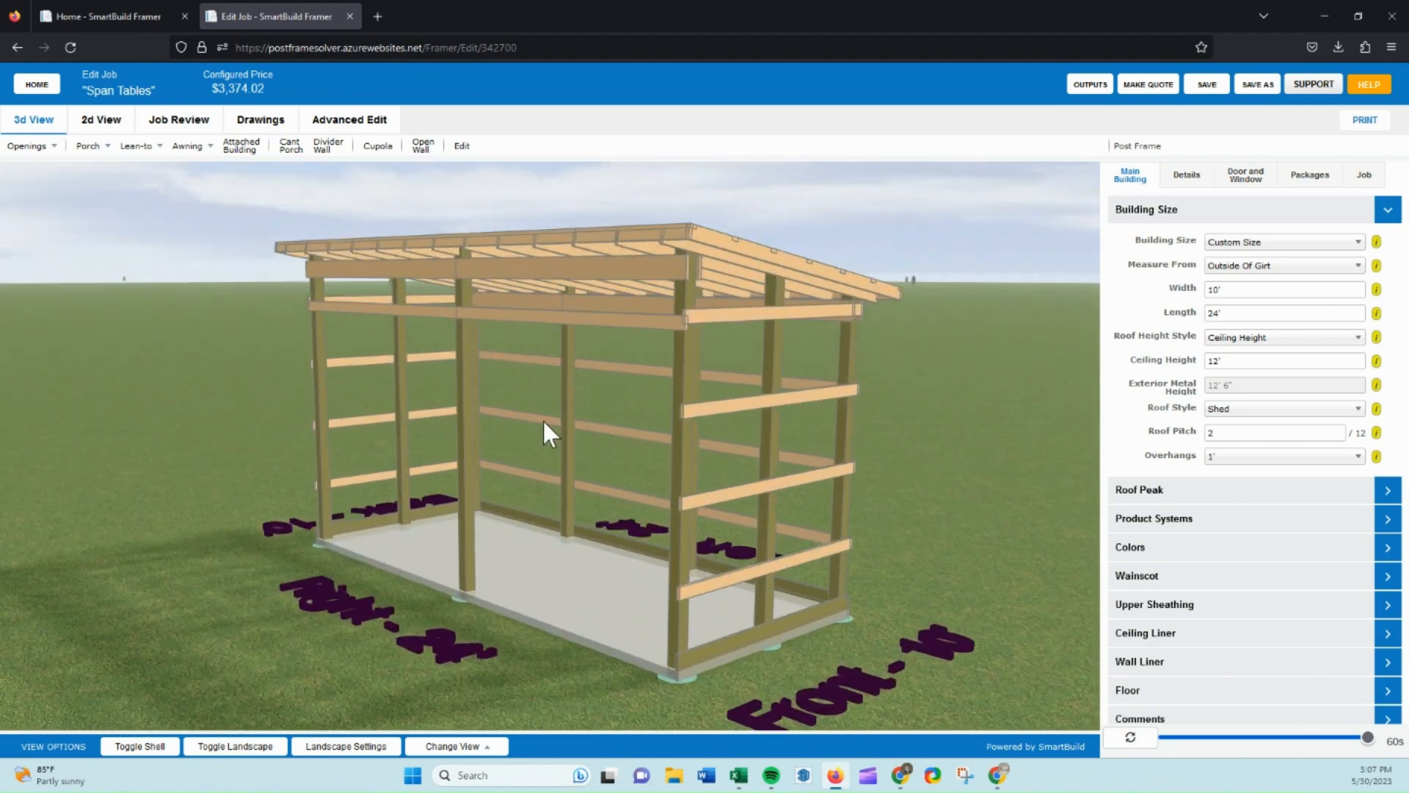